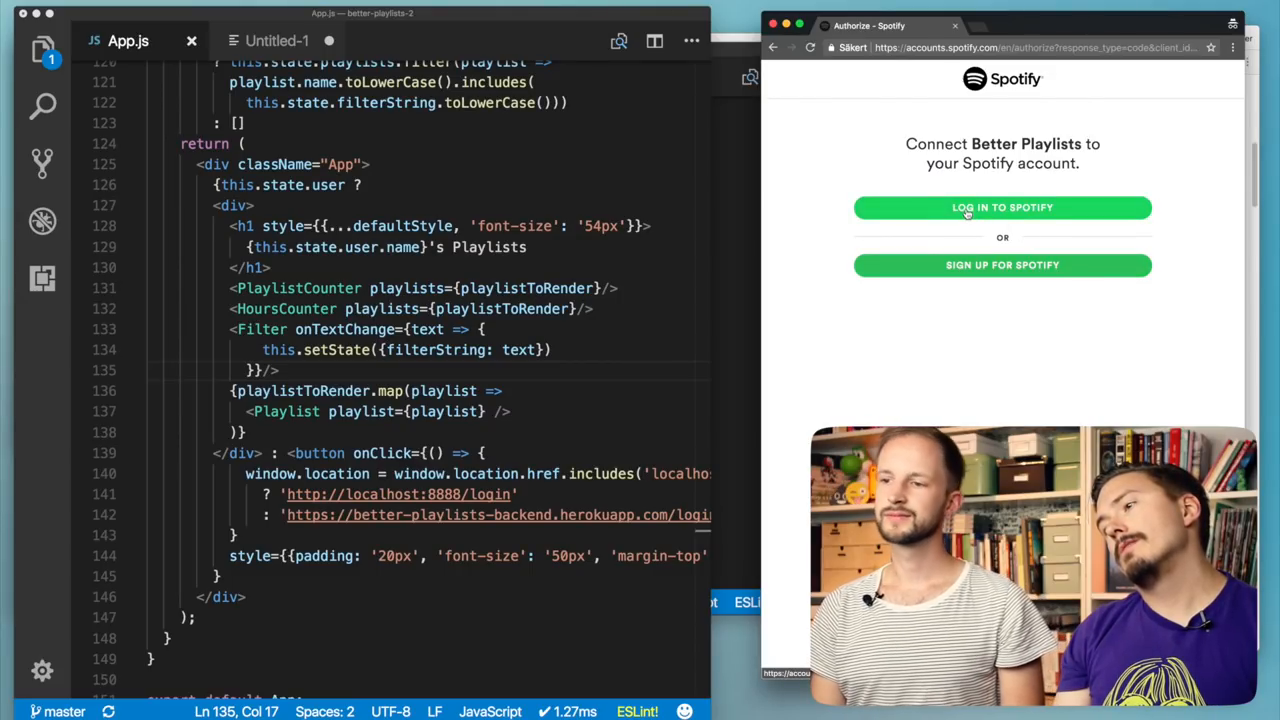
- Log in to Spotify with saved credentials and scroll through the 20 loaded playlists
{"action": "left_click", "coordinate": [1002, 206]}
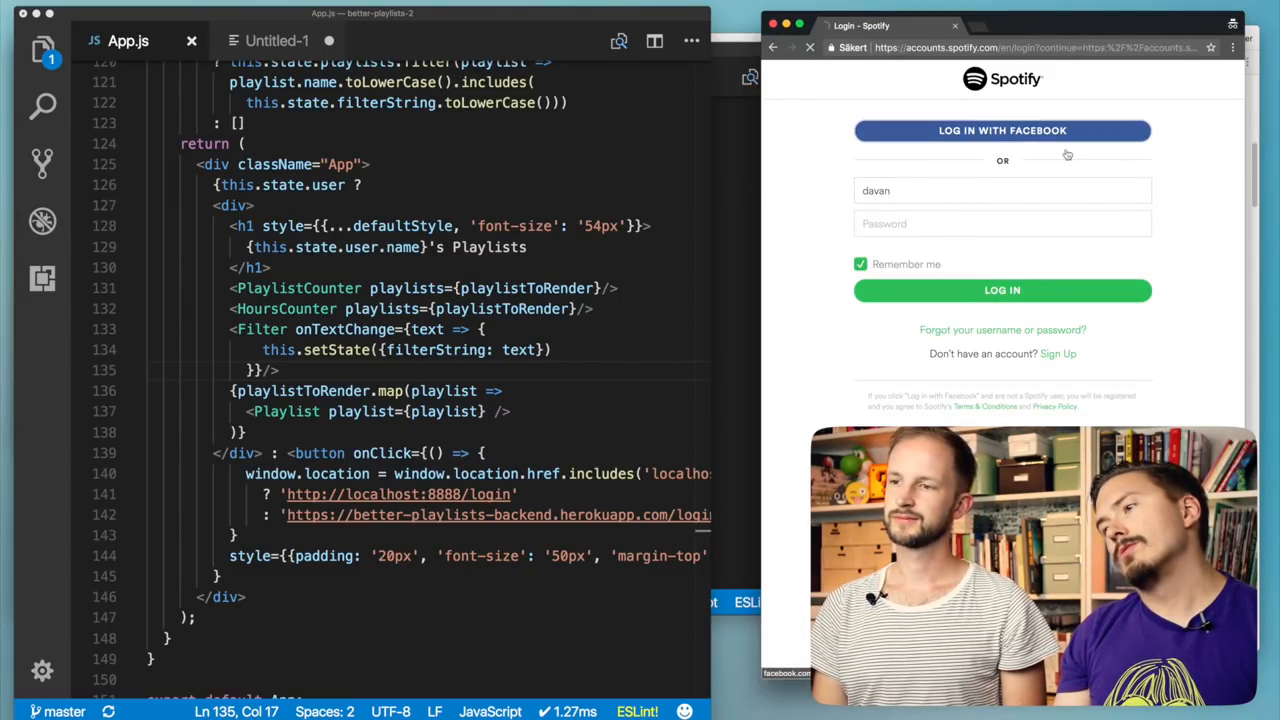
{"action": "left_click", "coordinate": [1002, 290]}
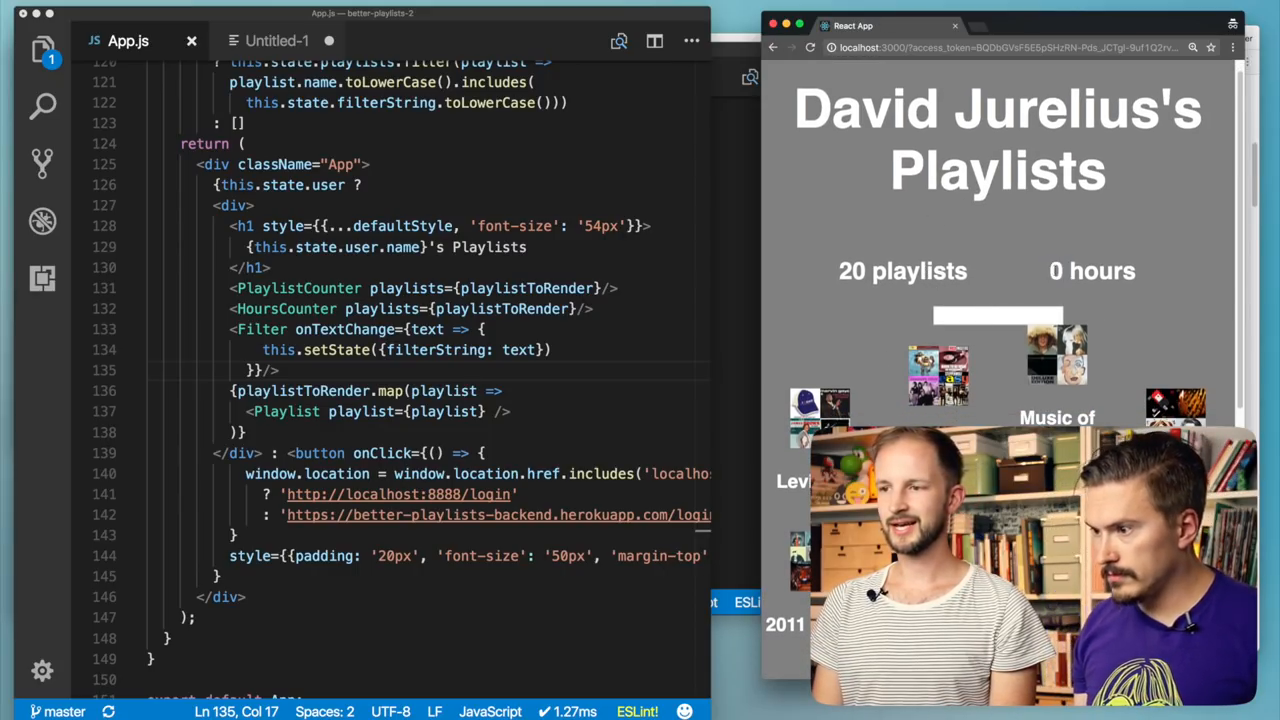
{"action": "scroll", "scroll_direction": "down", "scroll_amount": 3}
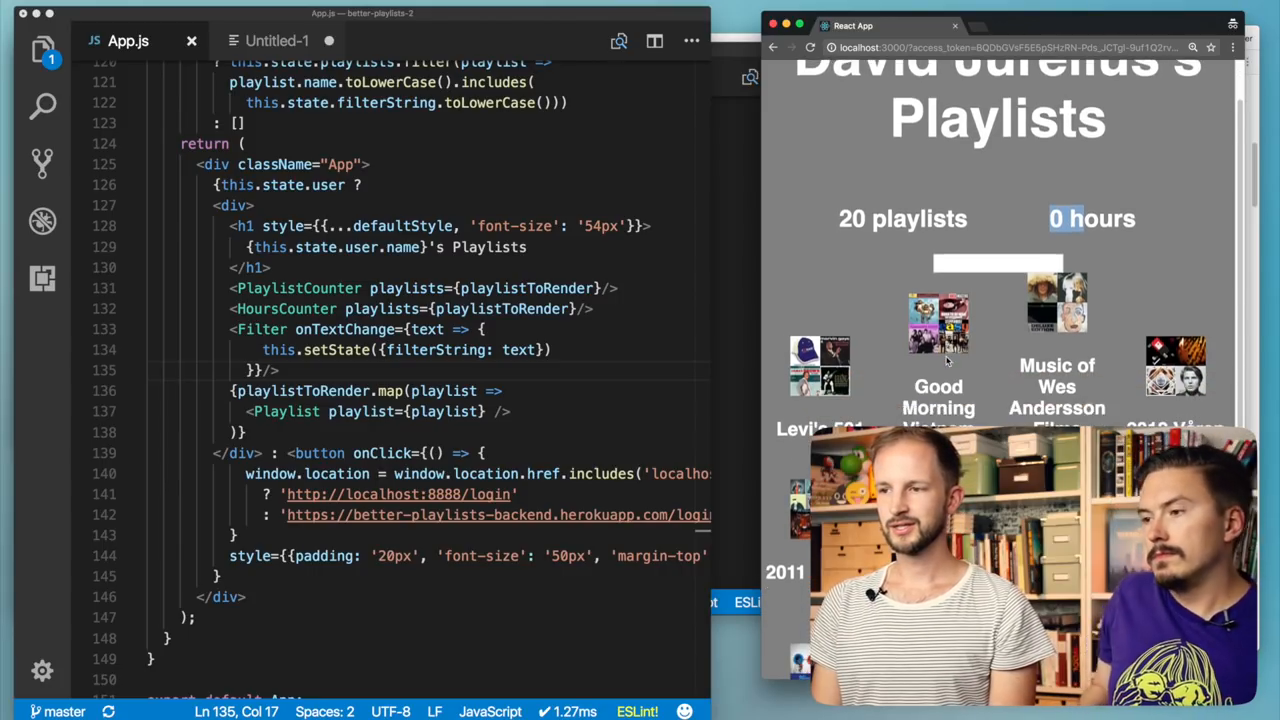
{"action": "scroll", "scroll_direction": "down", "scroll_amount": 3}
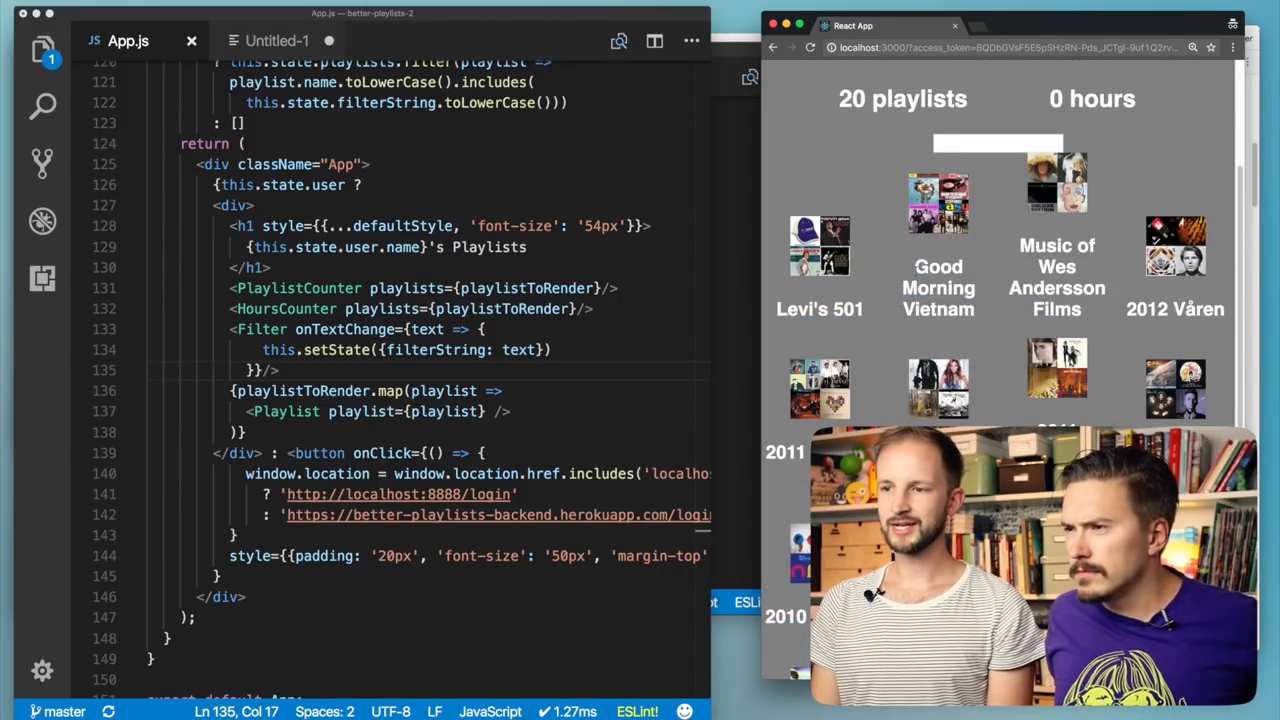
{"action": "double_click", "coordinate": [1174, 308]}
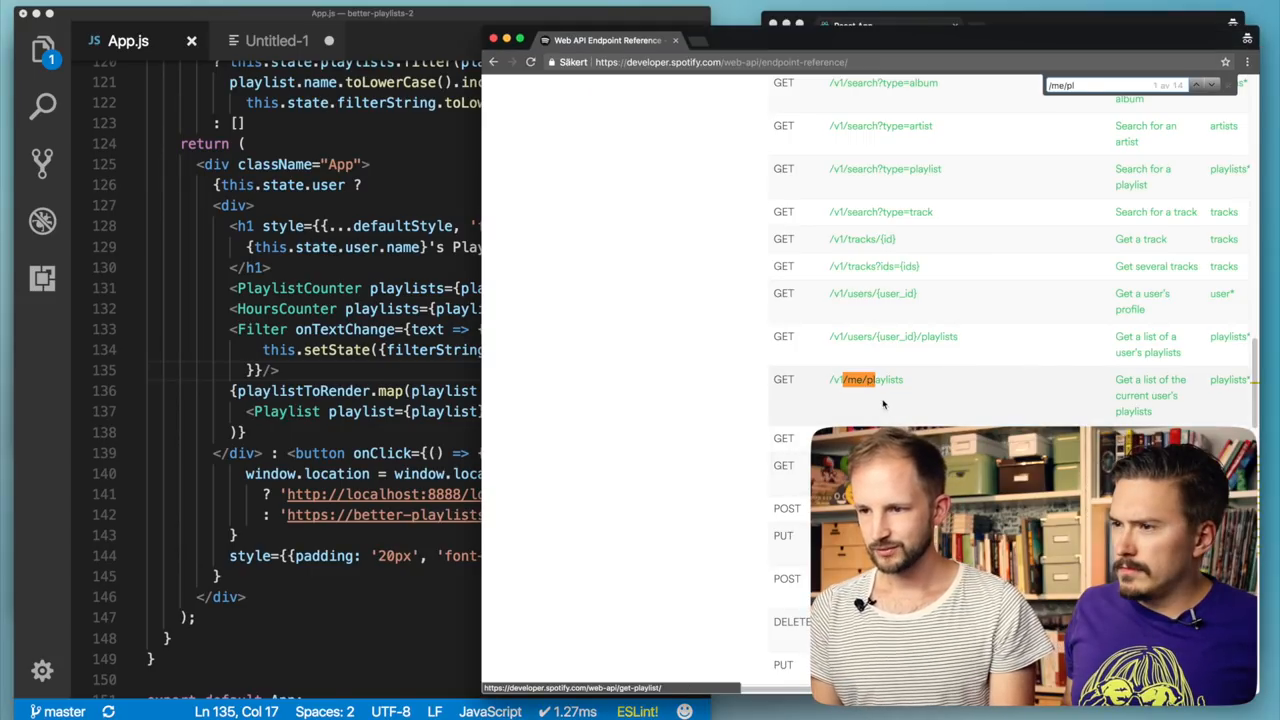
- Open the /v1/me/playlists endpoint reference and scroll through it
{"action": "left_click", "coordinate": [880, 380]}
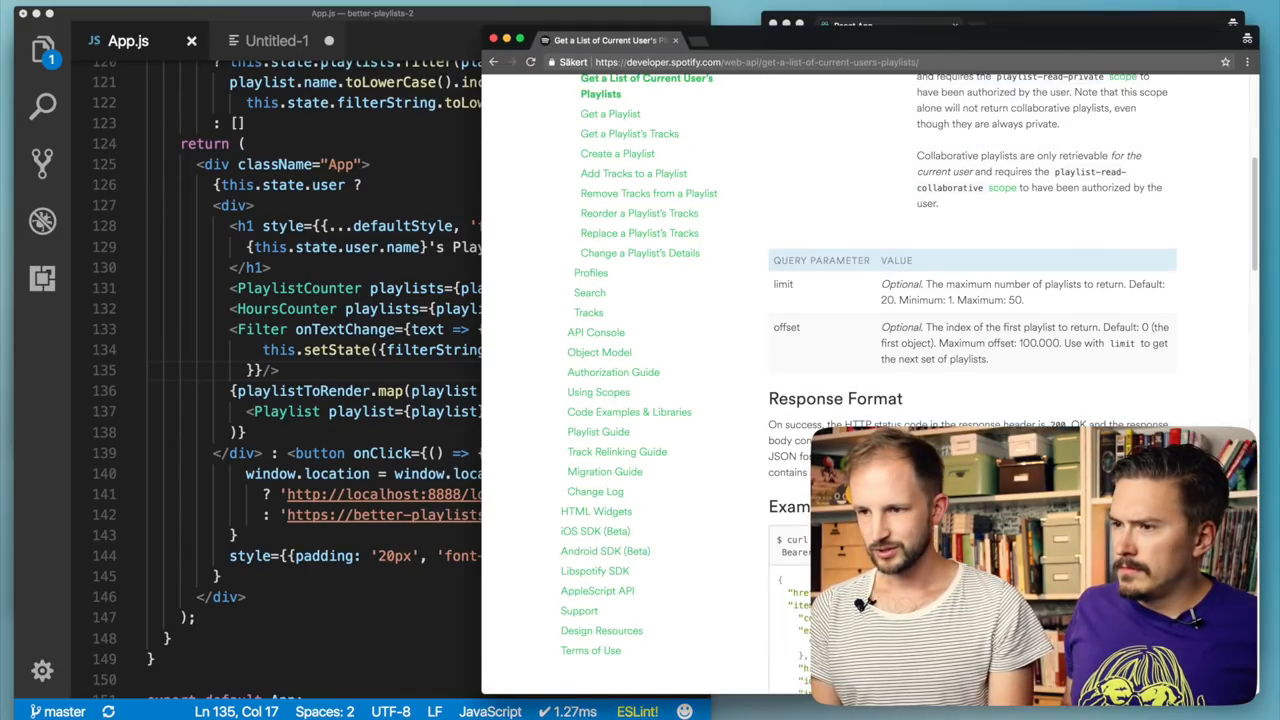
{"action": "scroll", "scroll_direction": "down", "scroll_amount": 3}
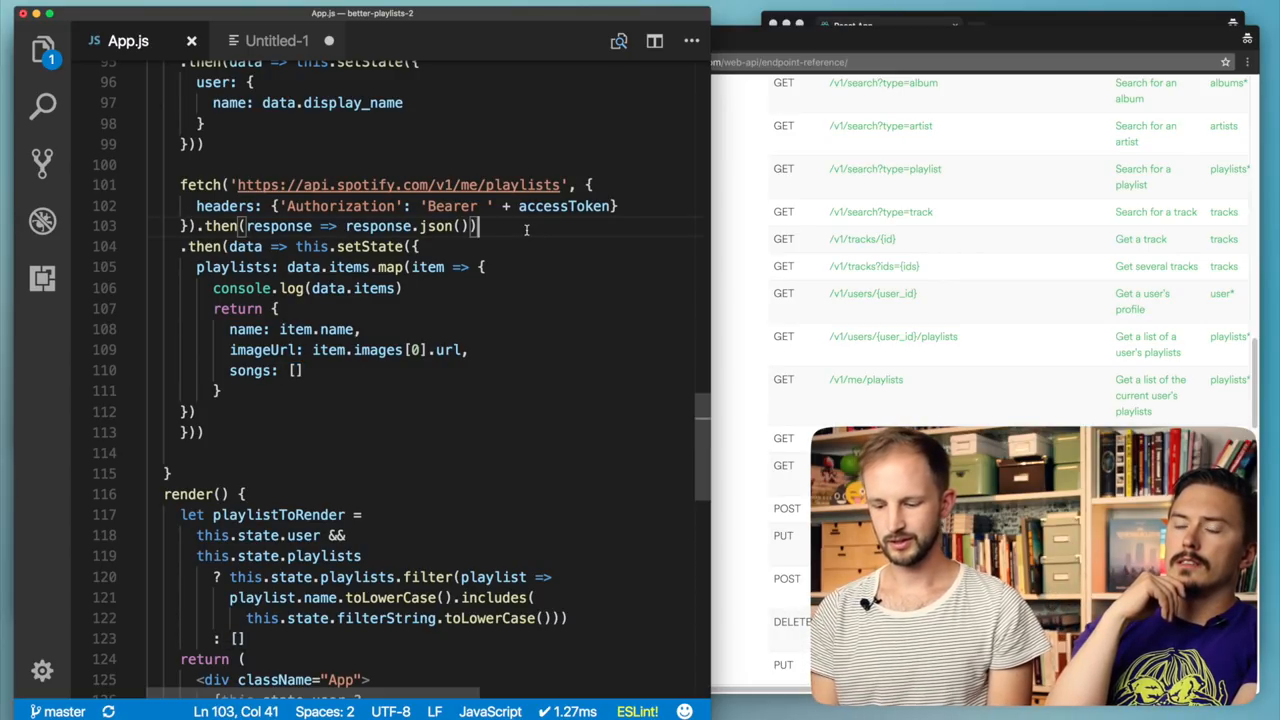
- Start a .then(data => step on a new line after response.json()
{"action": "key", "text": "enter"}
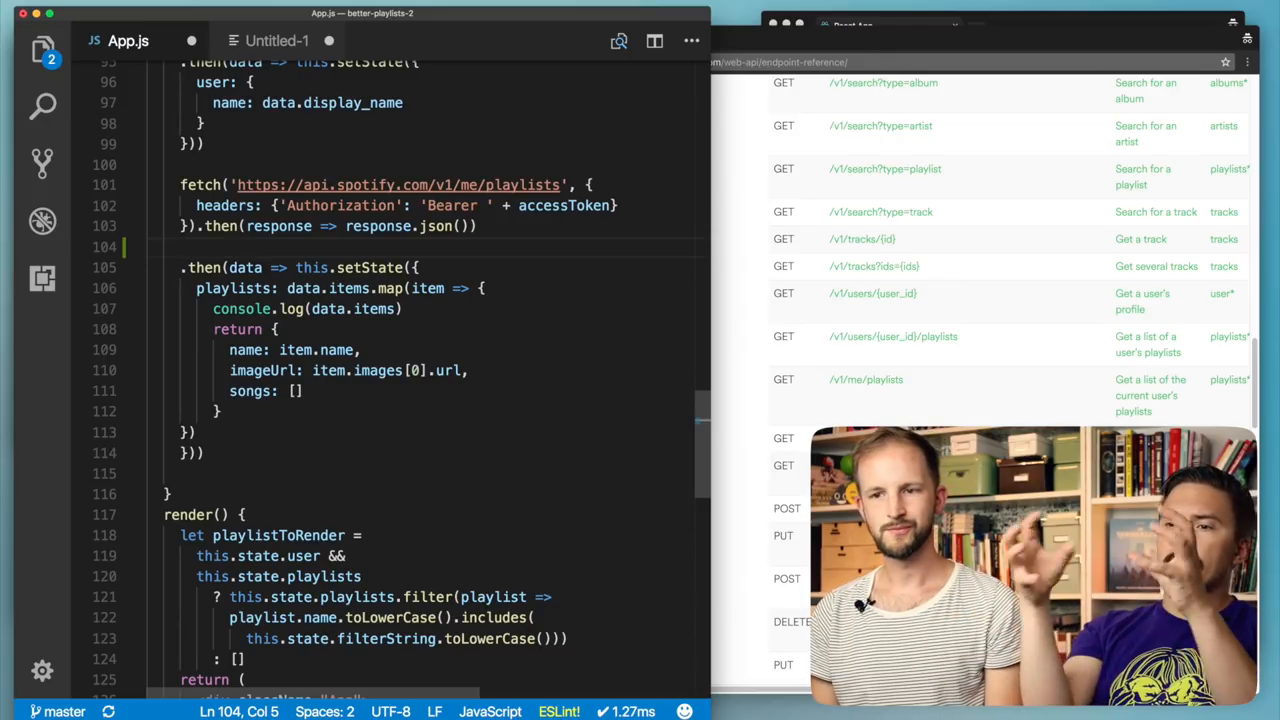
{"action": "type", "text": ".teh"}
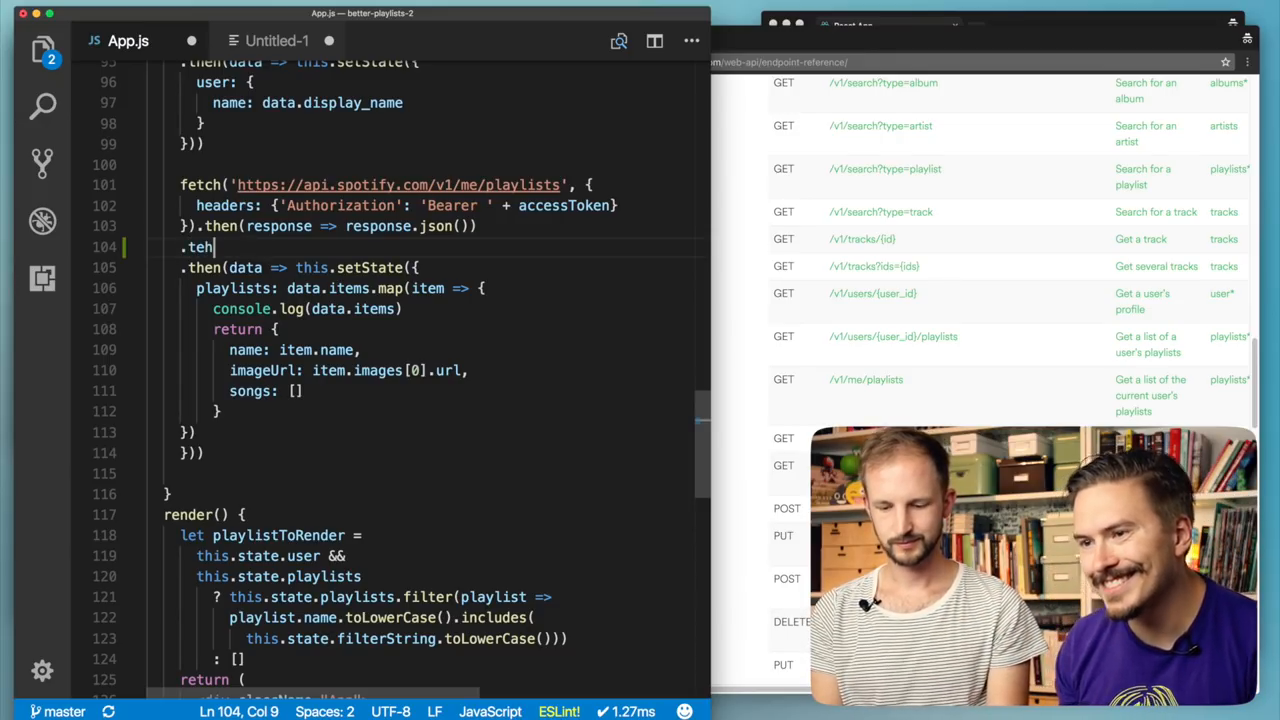
{"action": "type", "text": "hen()"}
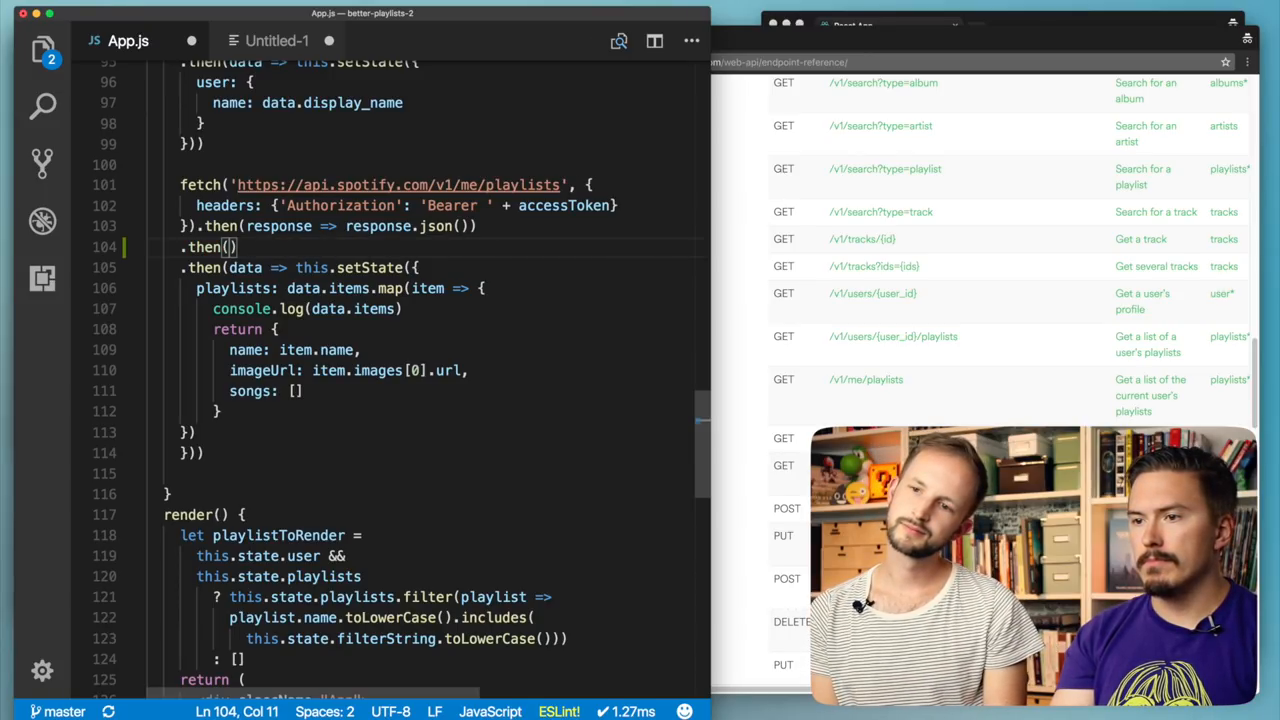
{"action": "type", "text": "data =>"}
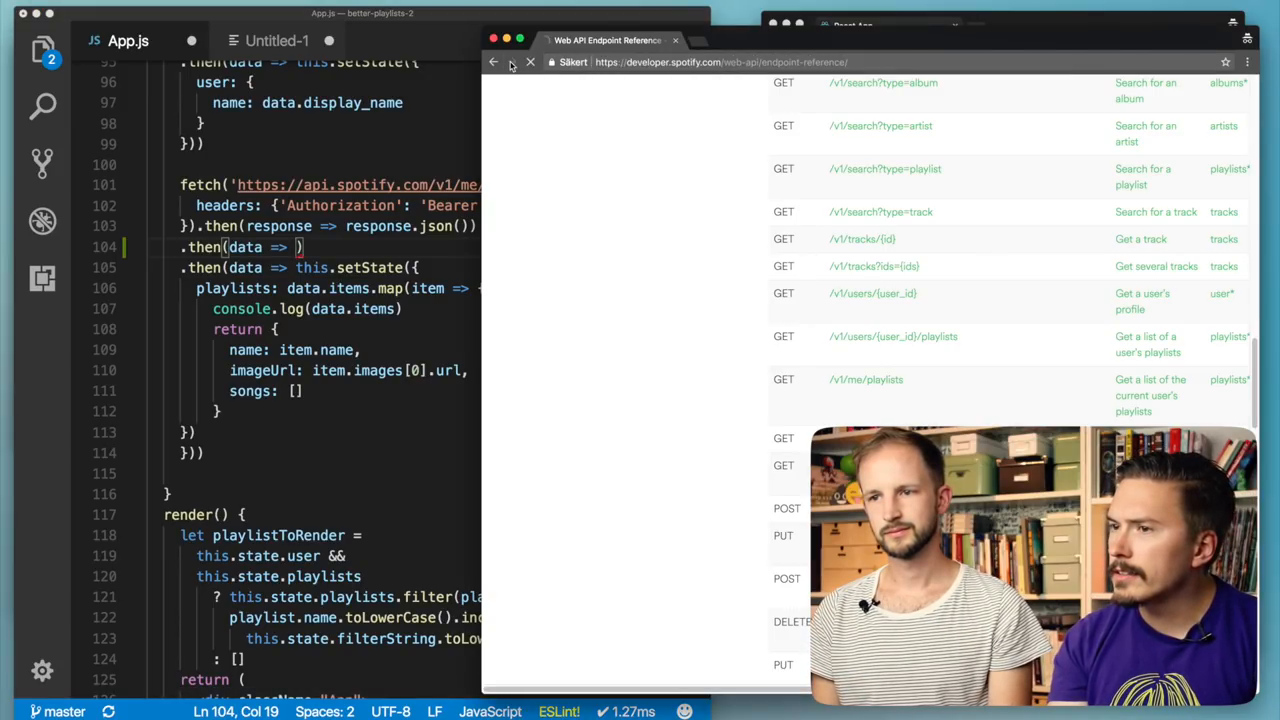
- Reopen the playlists endpoint docs and scroll to the example JSON response with tracks href
{"action": "left_click", "coordinate": [866, 380]}
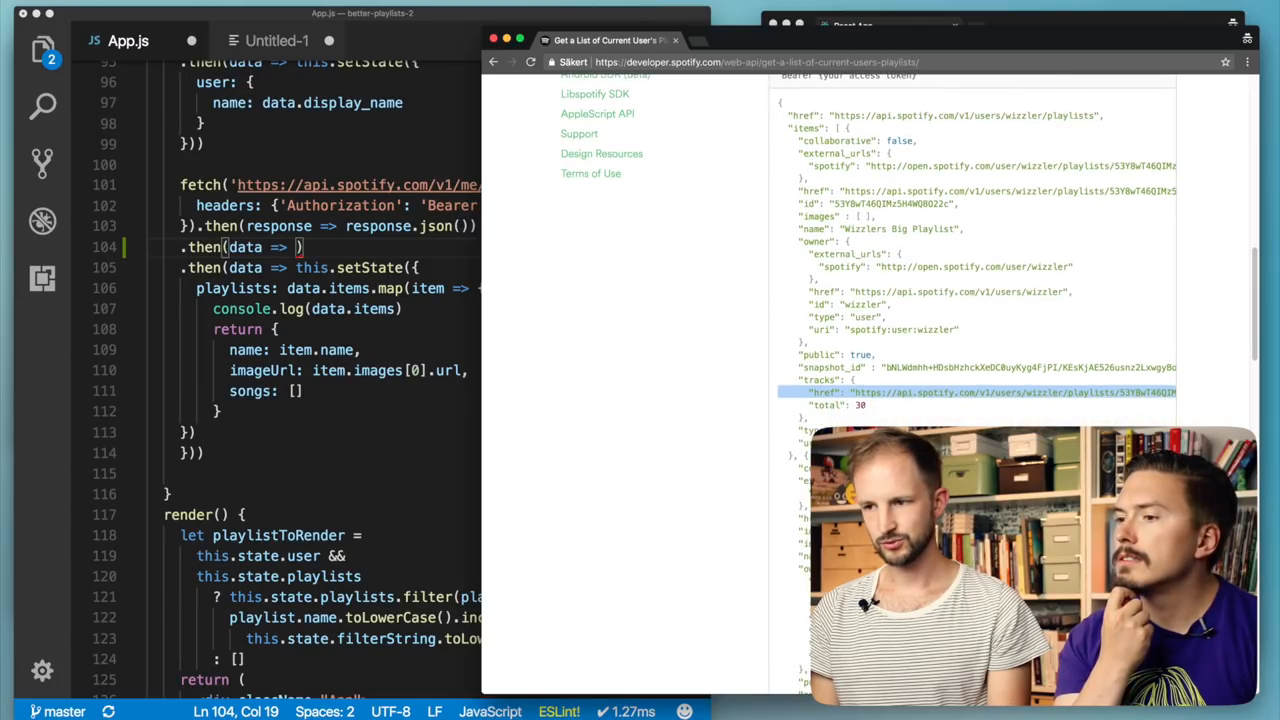
{"action": "scroll", "scroll_direction": "down", "scroll_amount": 3}
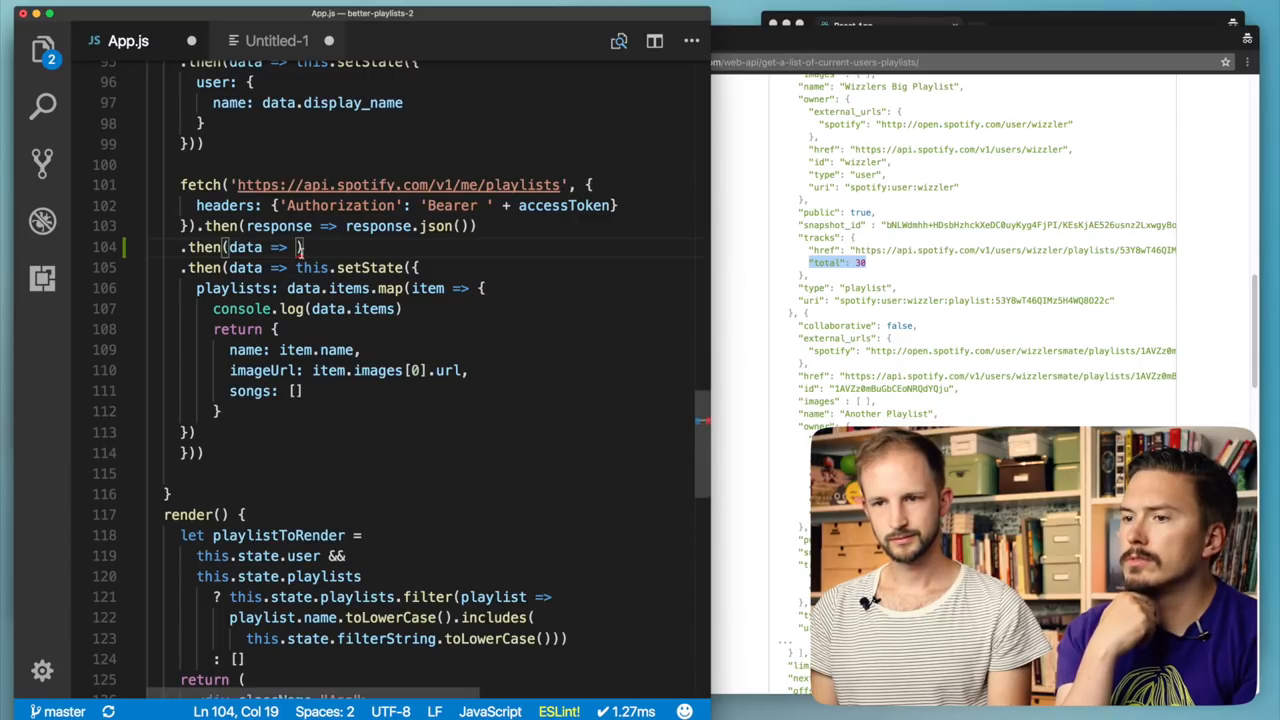
- Inside the new .then callback, write data.items.map(playlist => with braces
{"action": "type", "text": "{}"}
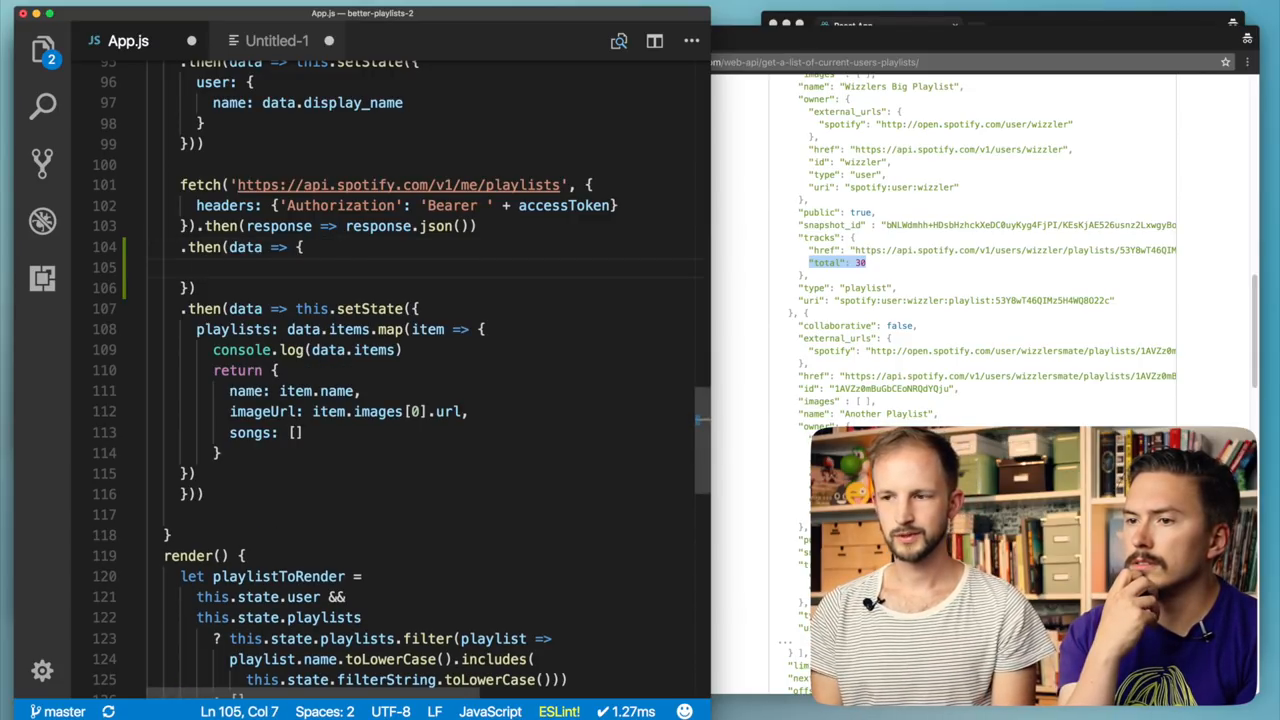
{"action": "type", "text": "data.trac"}
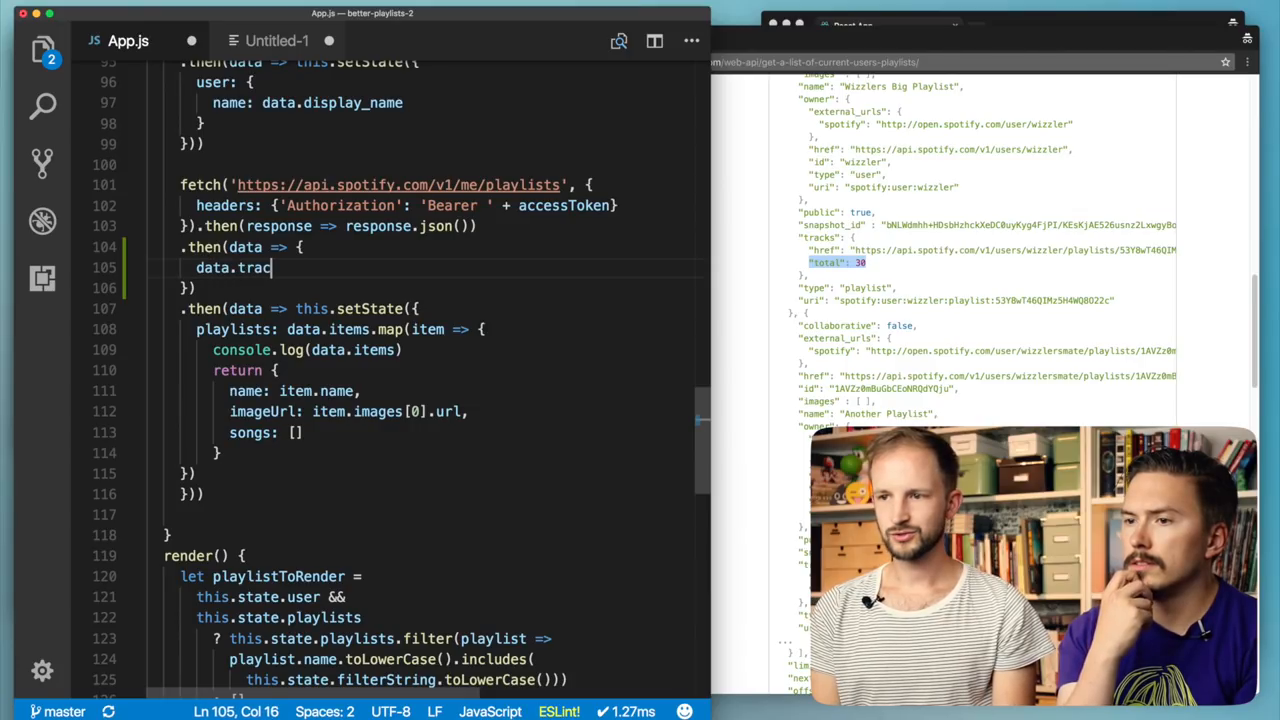
{"action": "type", "text": "ks."}
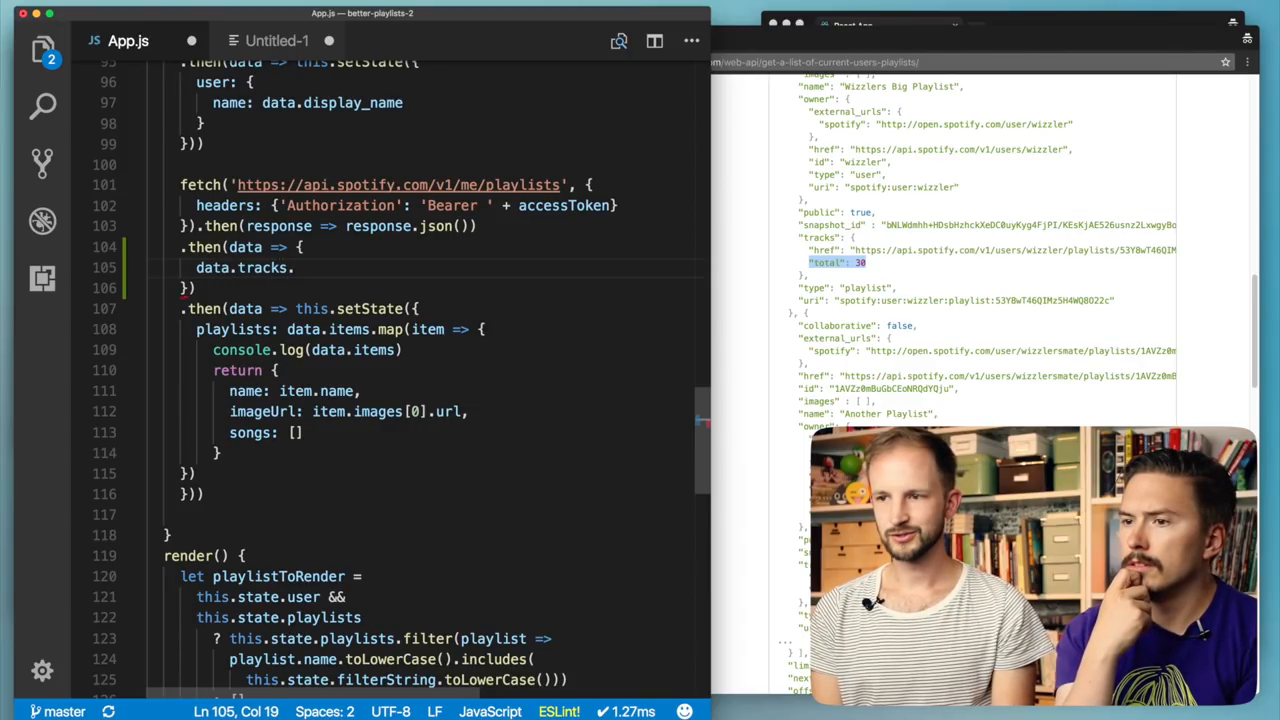
{"action": "type", "text": ".href"}
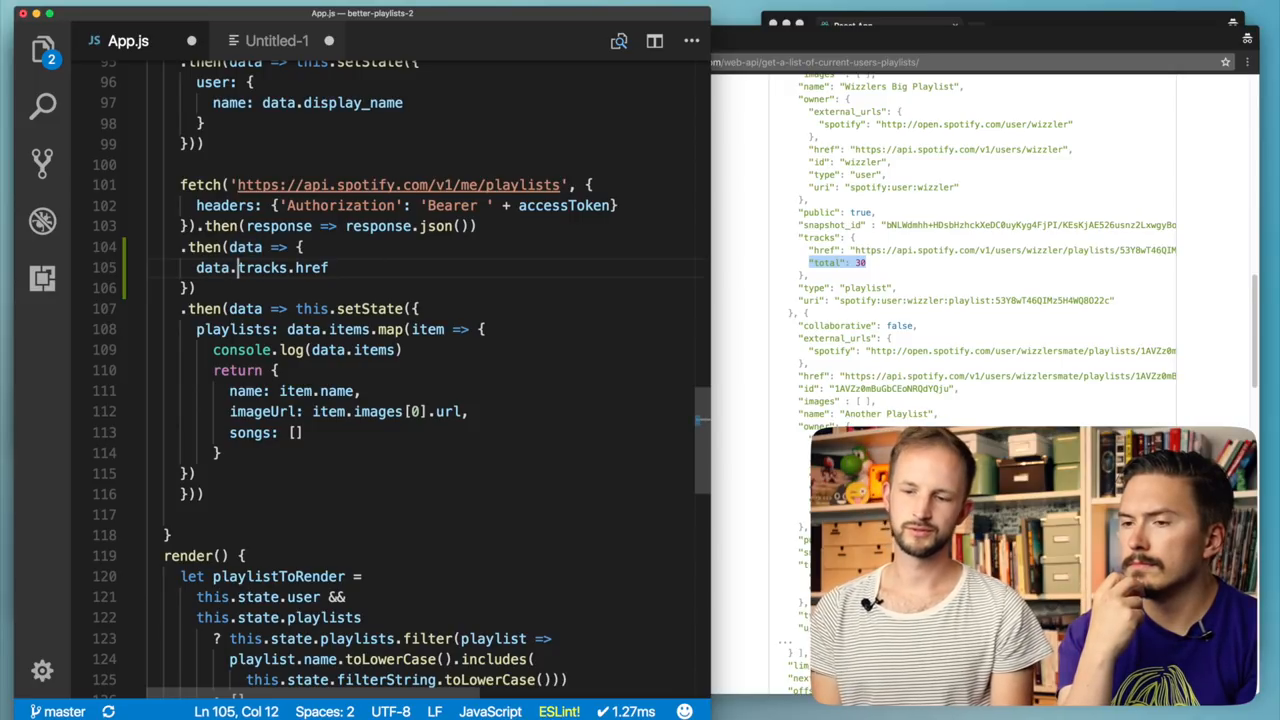
{"action": "type", "text": "items"}
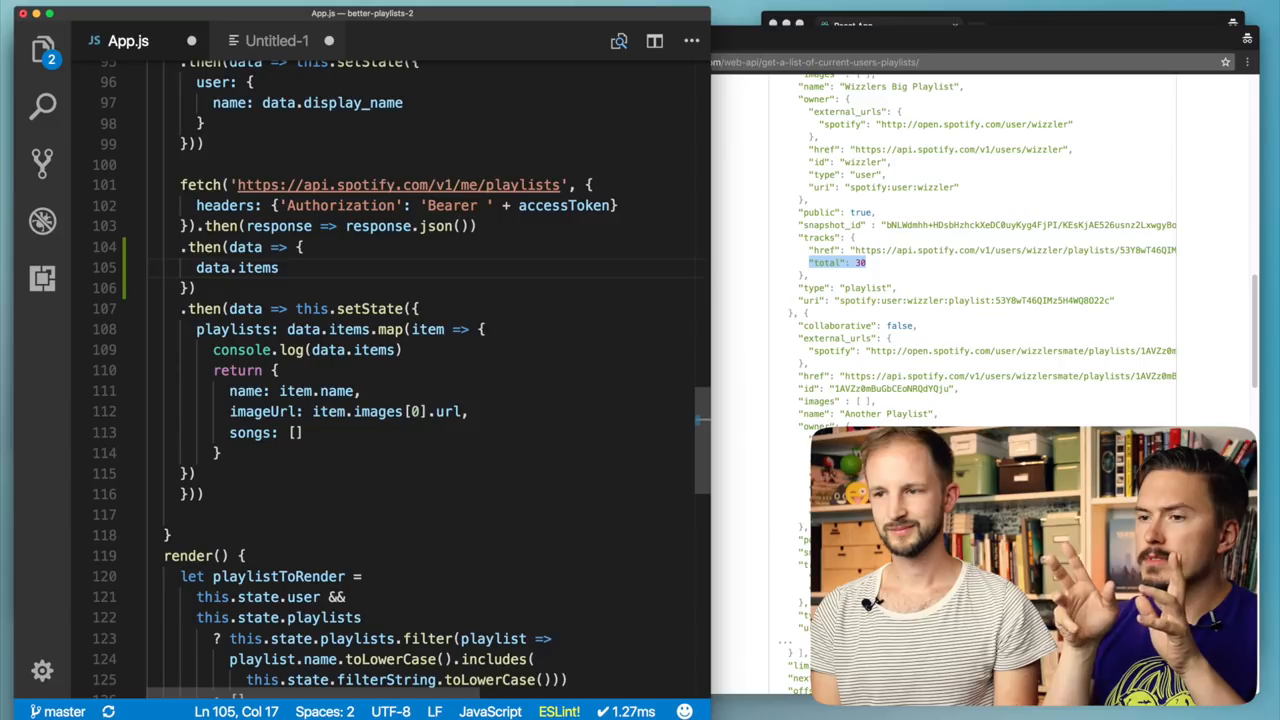
{"action": "type", "text": "."}
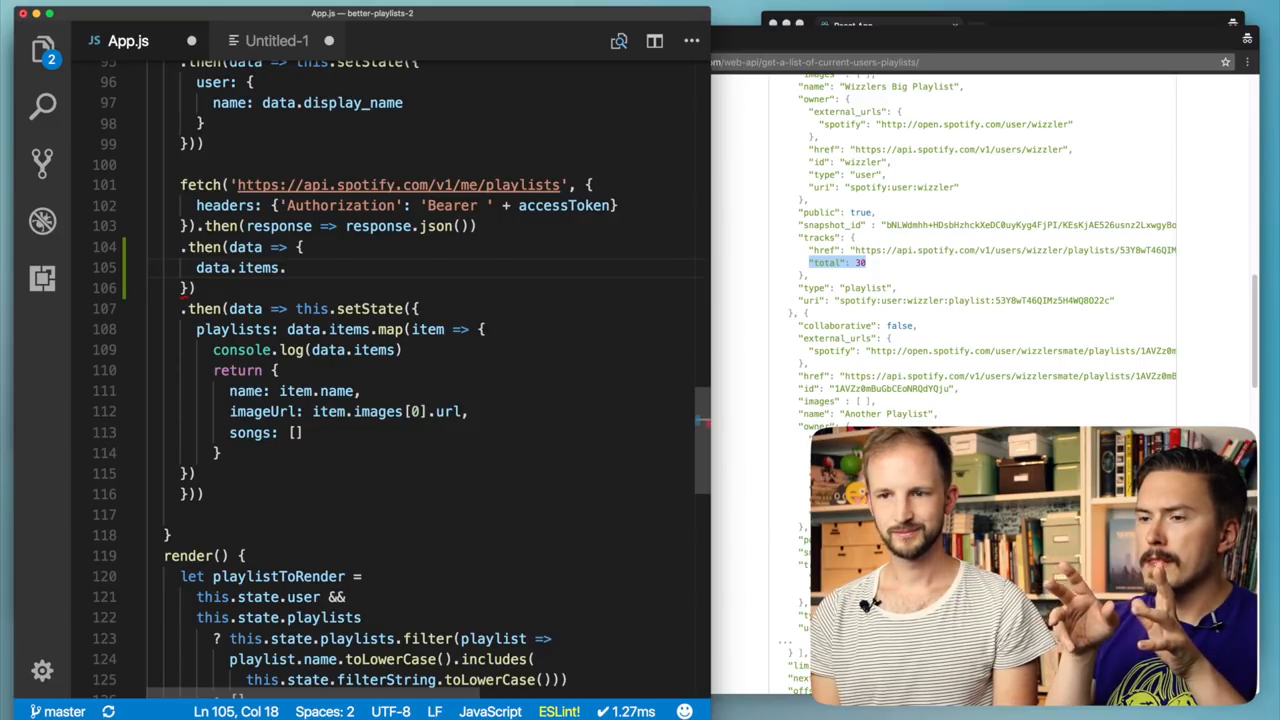
{"action": "type", "text": ".map("}
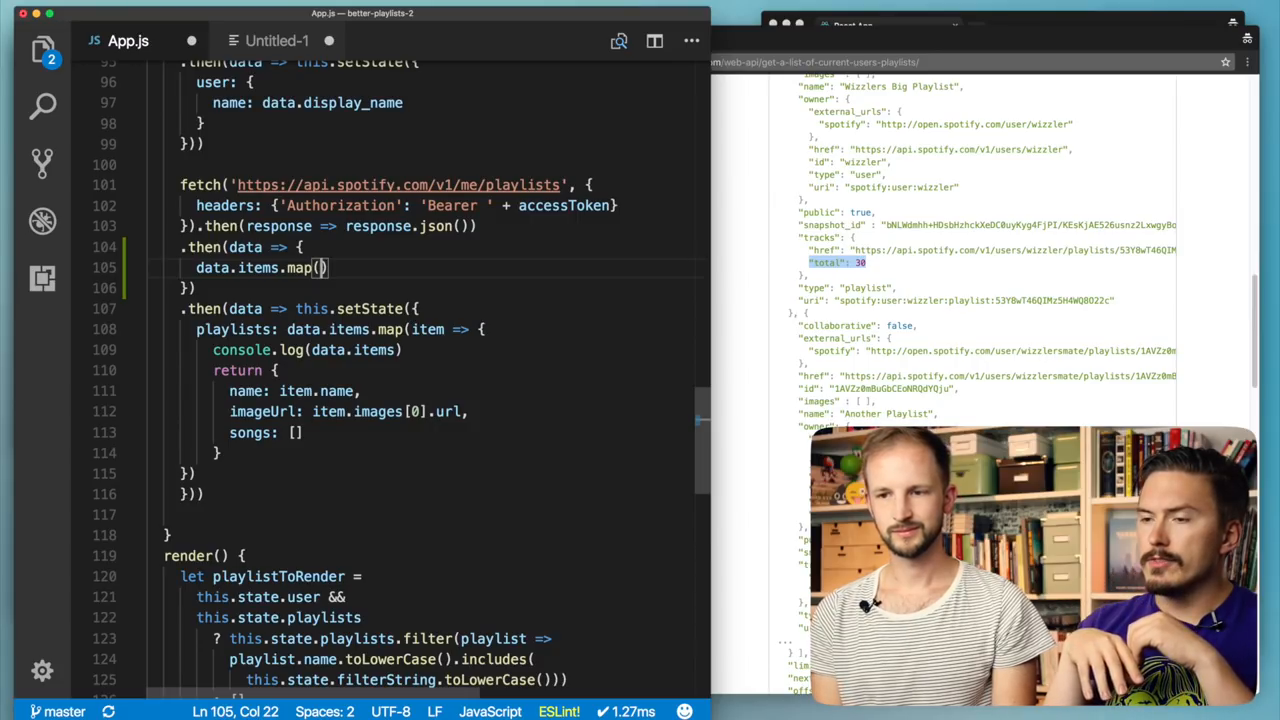
{"action": "type", "text": "item"}
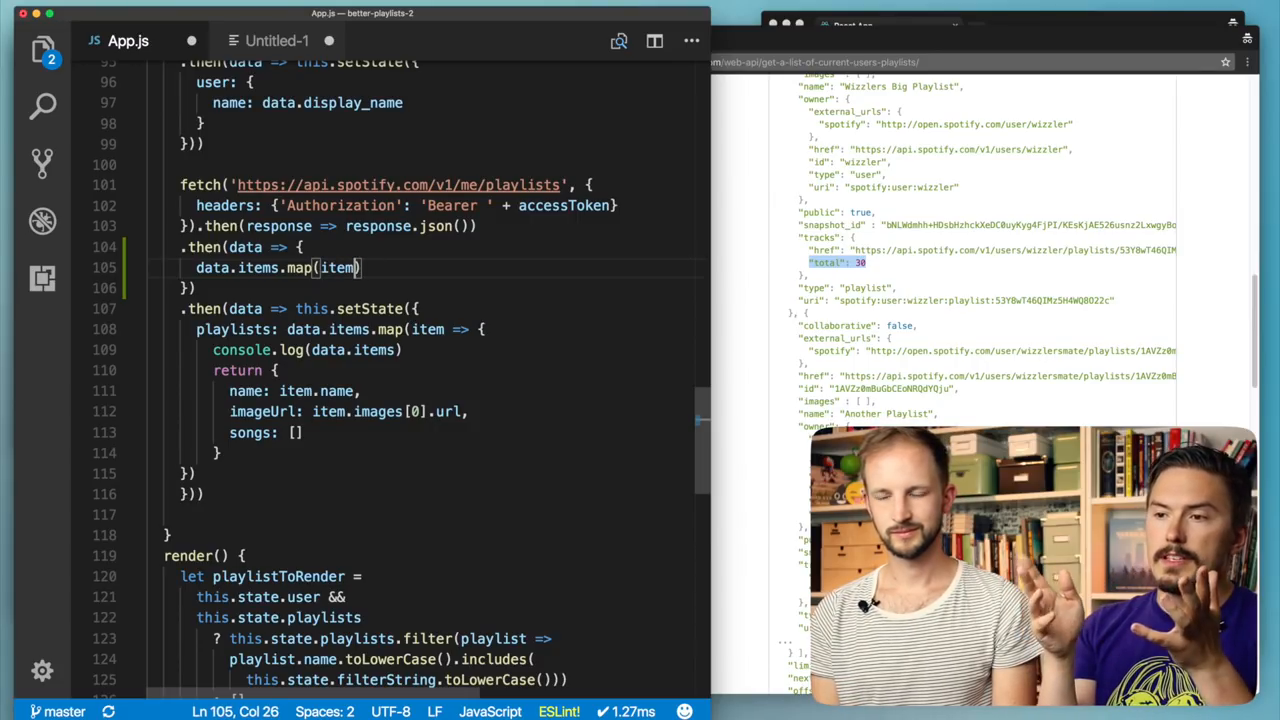
{"action": "key", "text": "Backspace"}
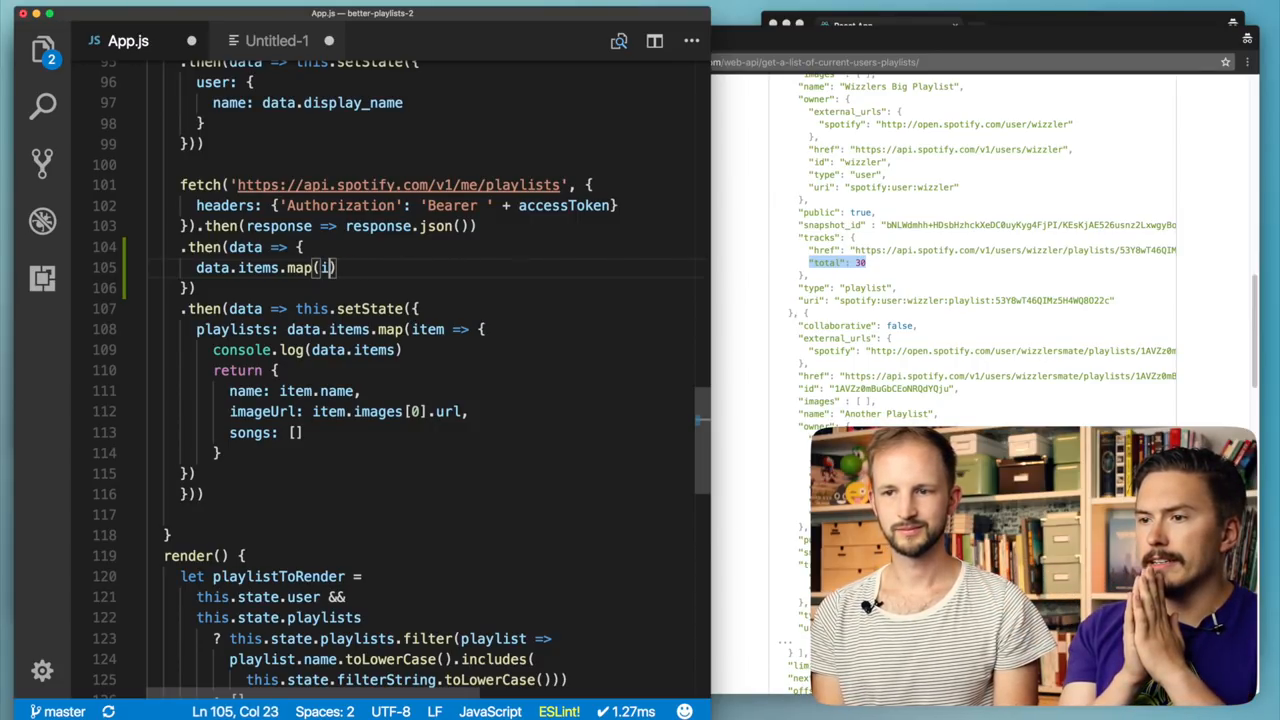
{"action": "type", "text": "laylist"}
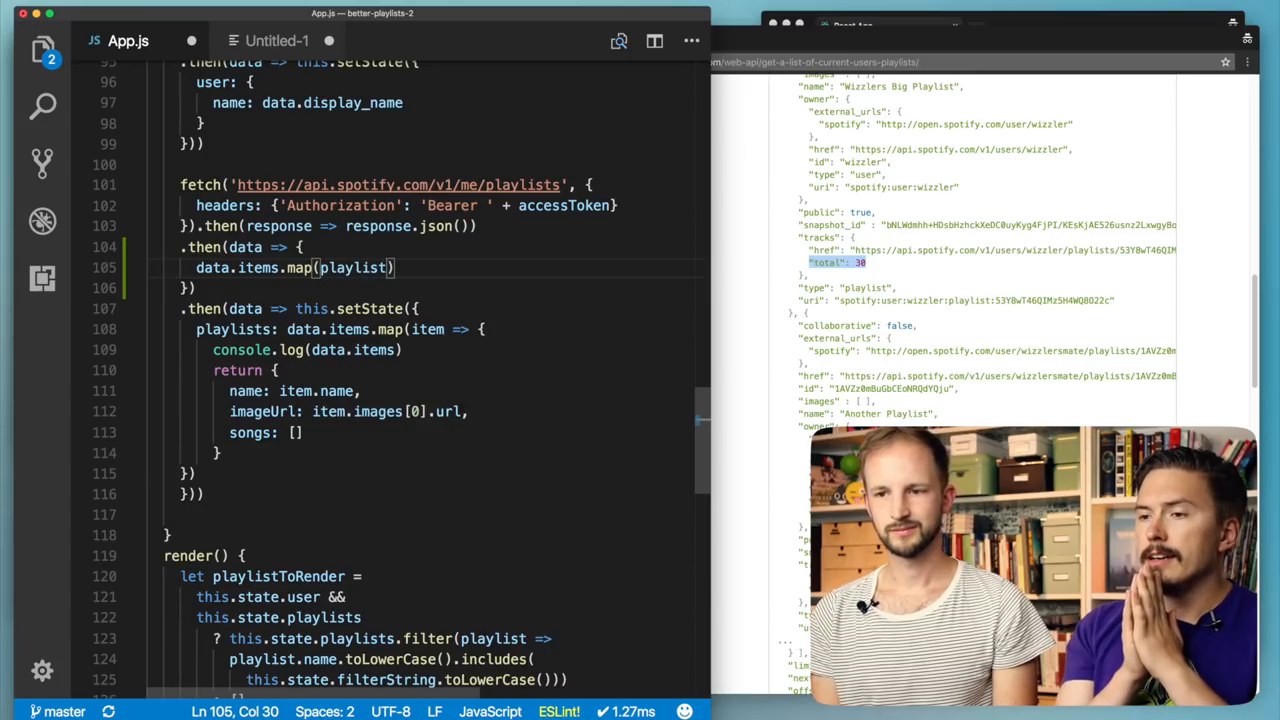
{"action": "type", "text": "=> {"}
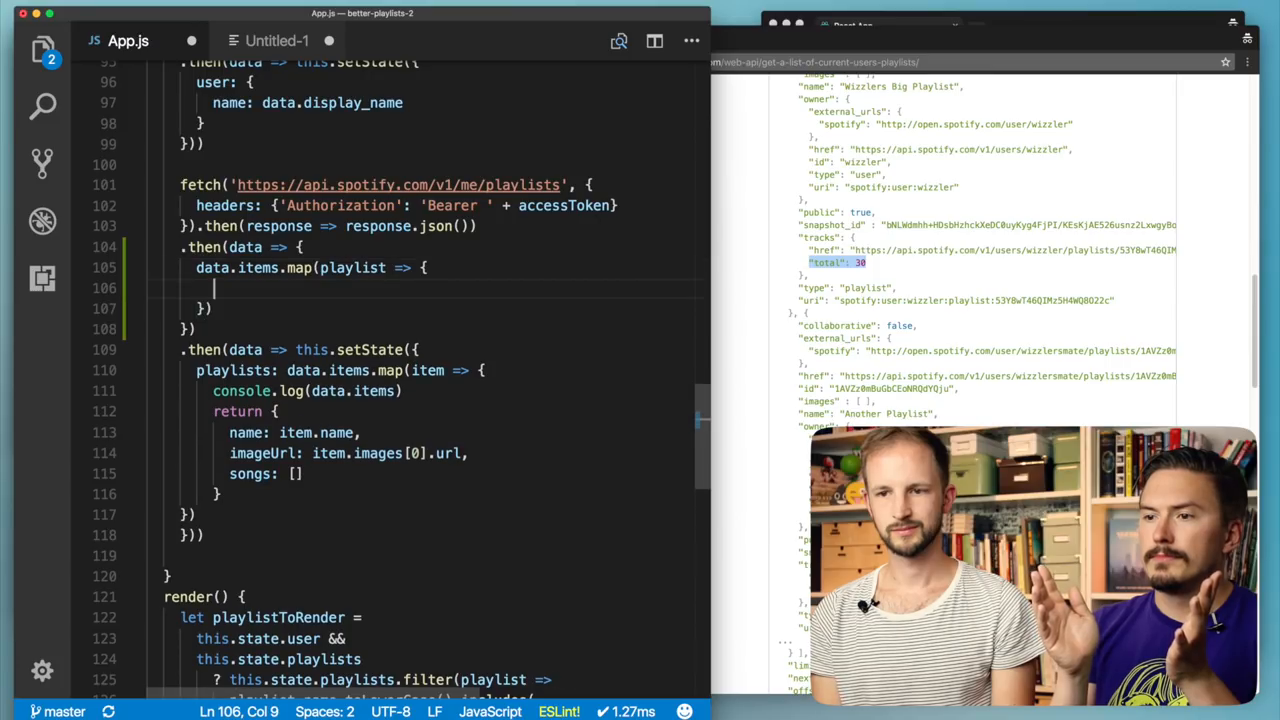
- Call fetch(playlist.tracks.href) within the map callback
{"action": "type", "text": "fetch("}
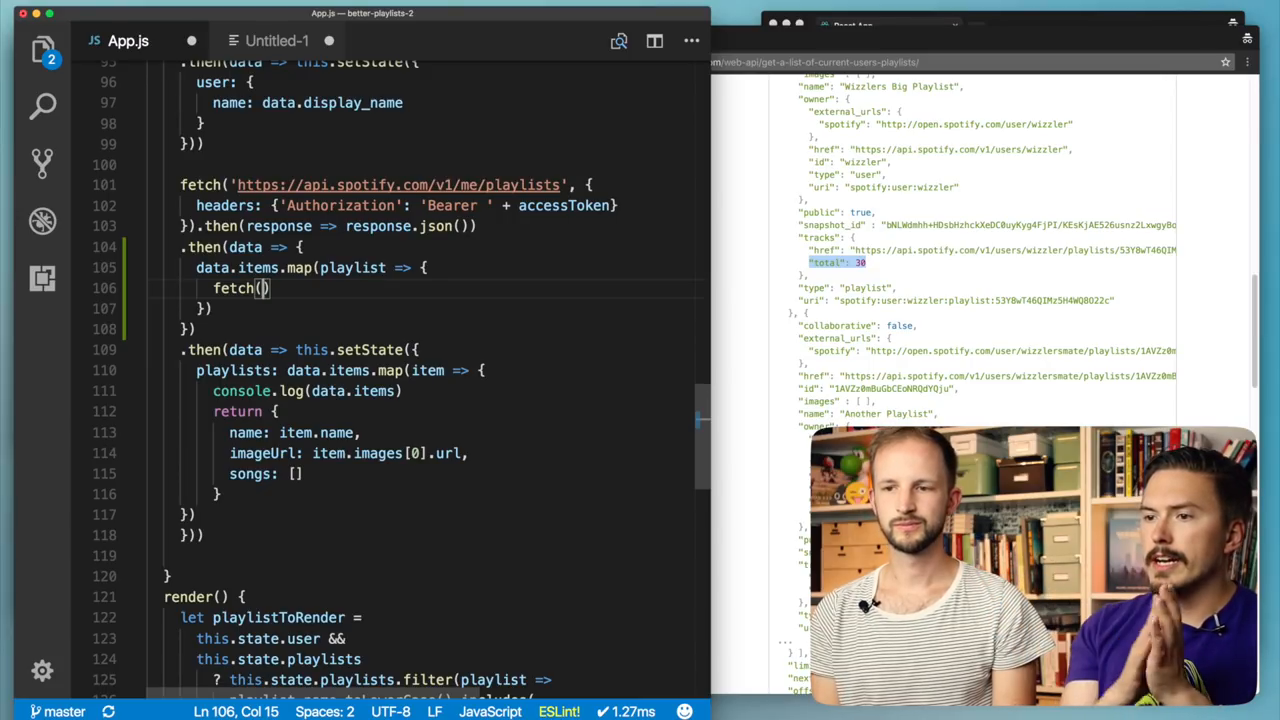
{"action": "type", "text": "playlists"}
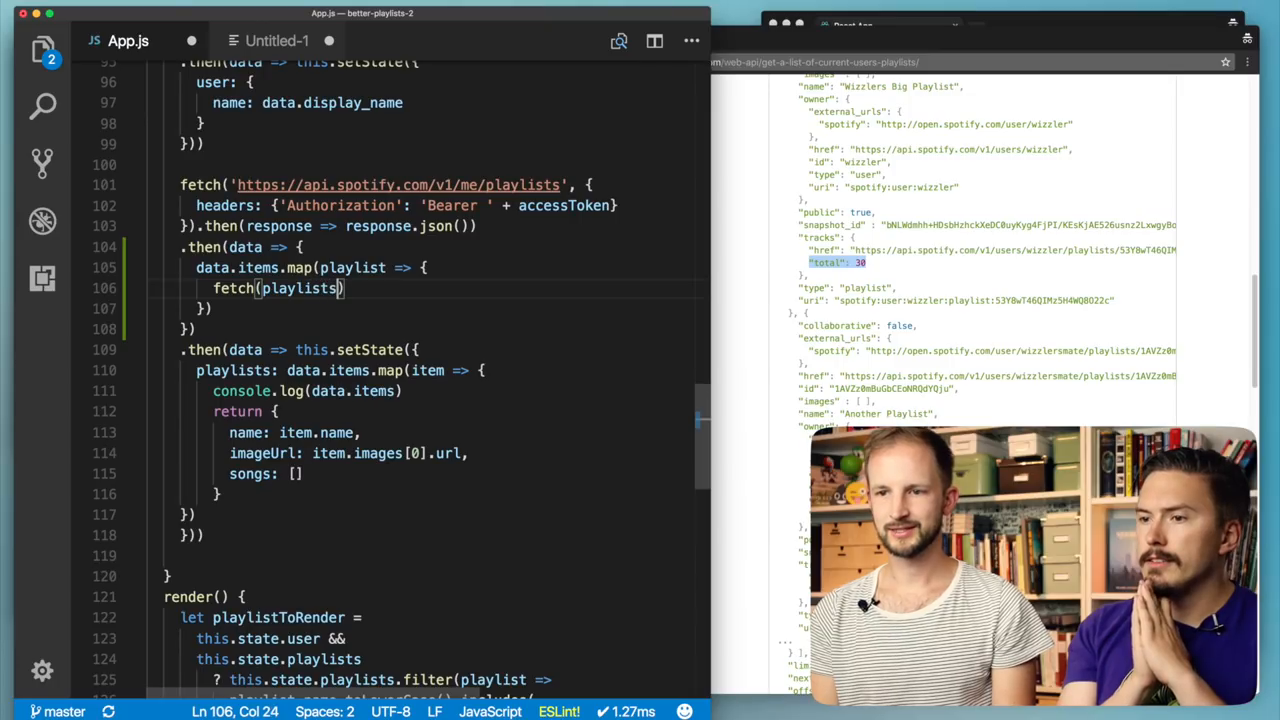
{"action": "type", "text": ".trcks"}
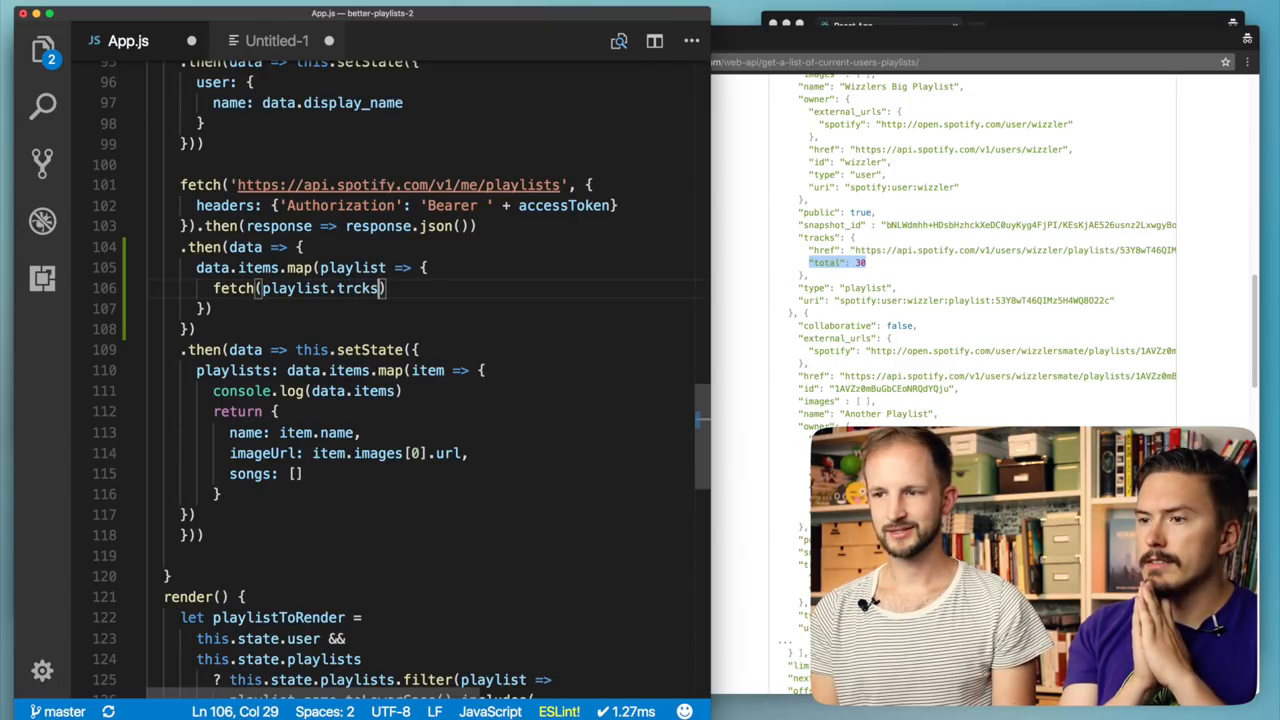
{"action": "type", "text": "tracks.h"}
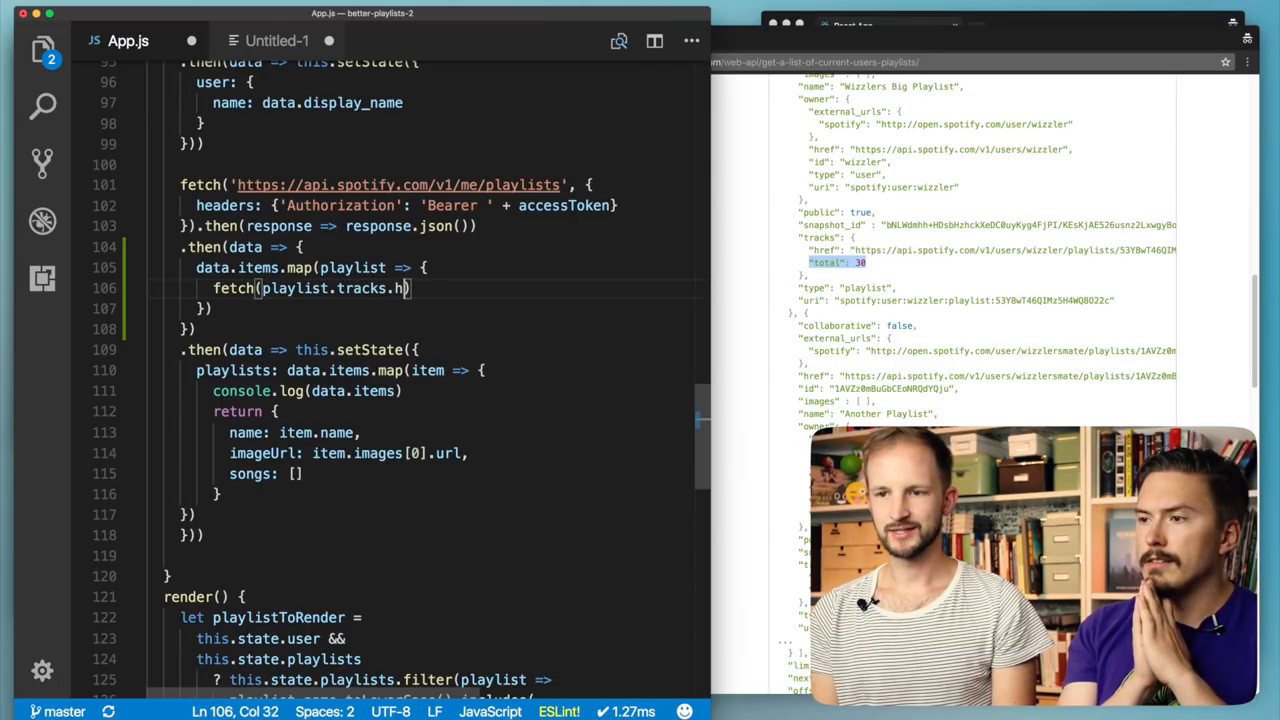
{"action": "type", "text": "ref"}
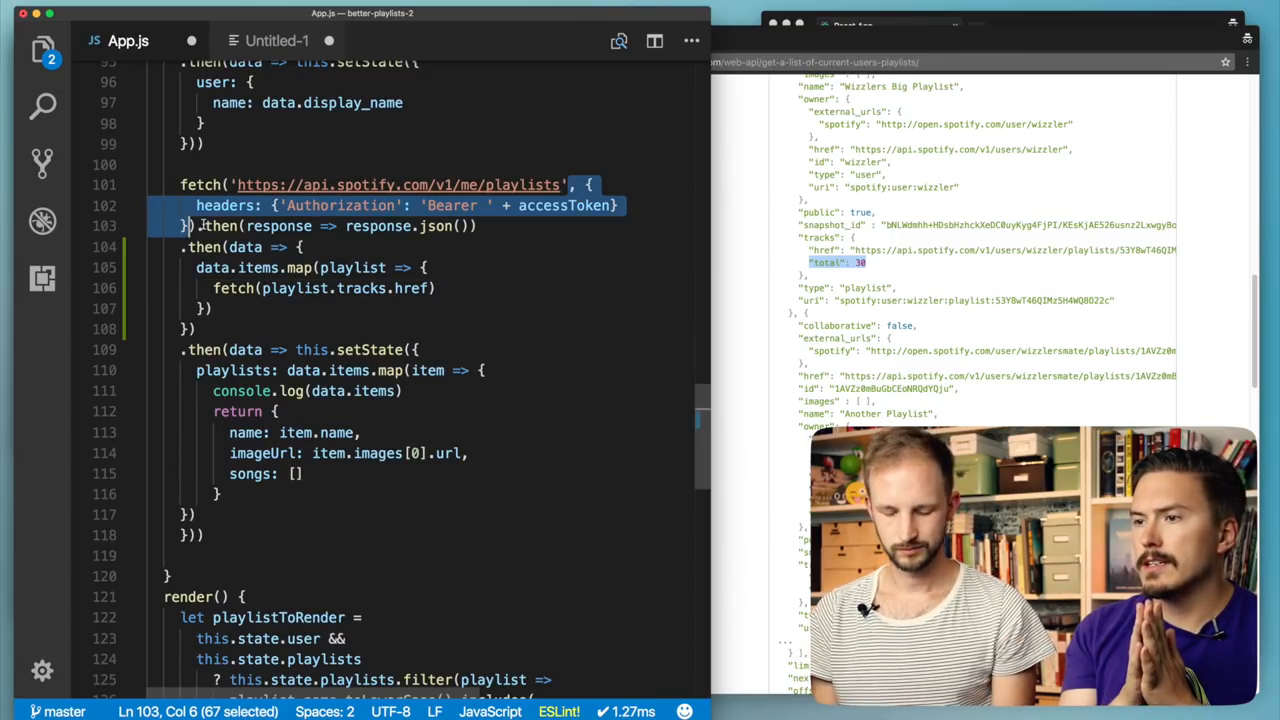
- Paste the Authorization Bearer headers object as the tracks fetch's second argument
{"action": "left_click", "coordinate": [436, 288]}
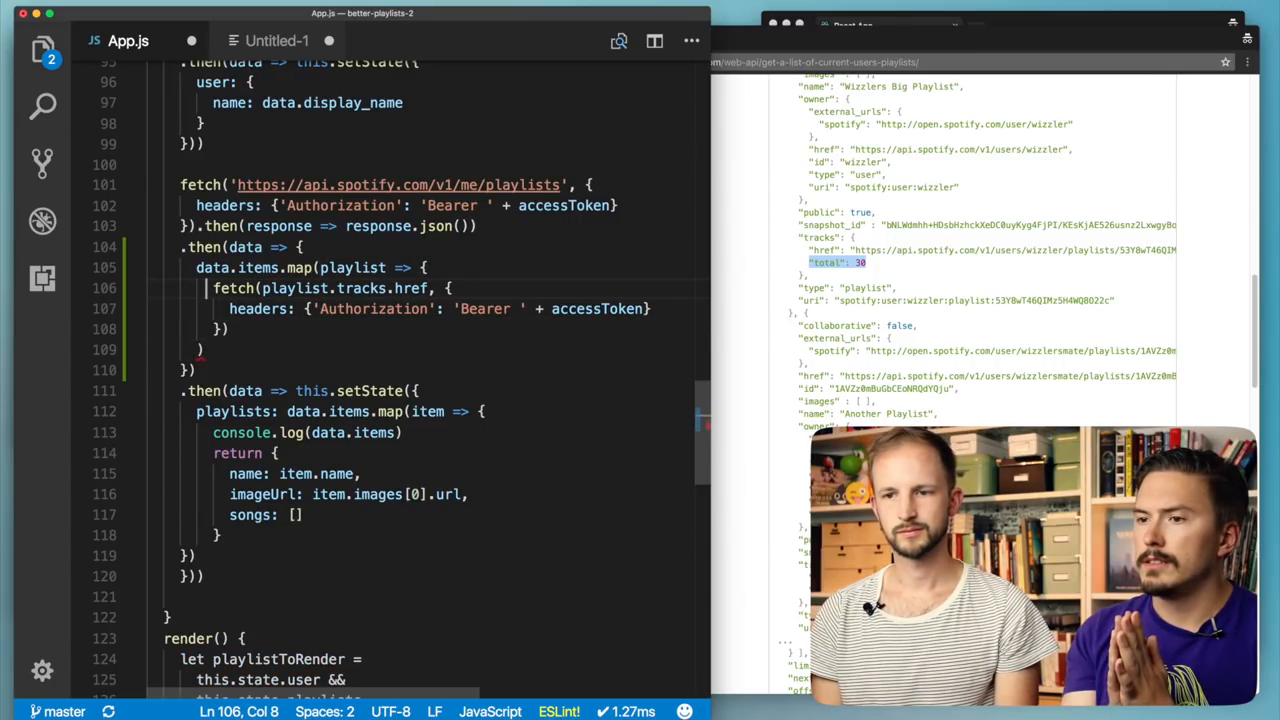
{"action": "key", "text": "Backspace"}
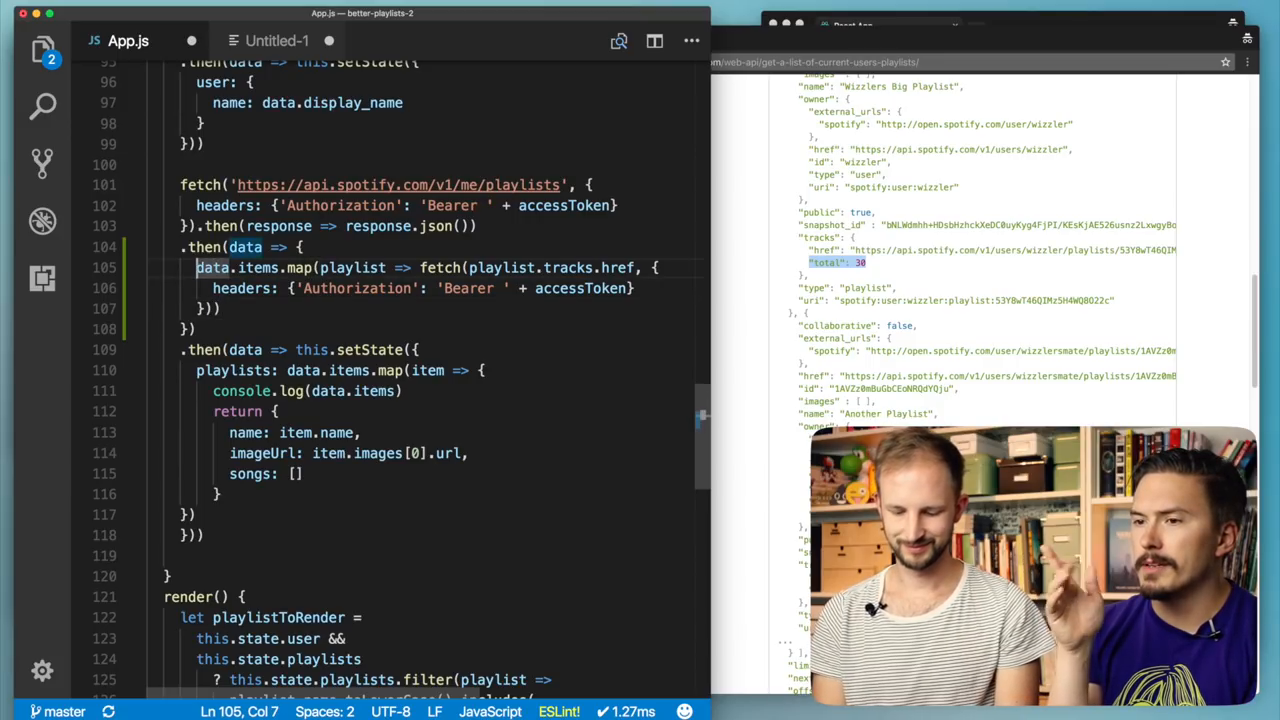
- Store the mapped tracks fetches in a new variable, let fetchesOfTracks = data.items.map(...)
{"action": "type", "text": "let"}
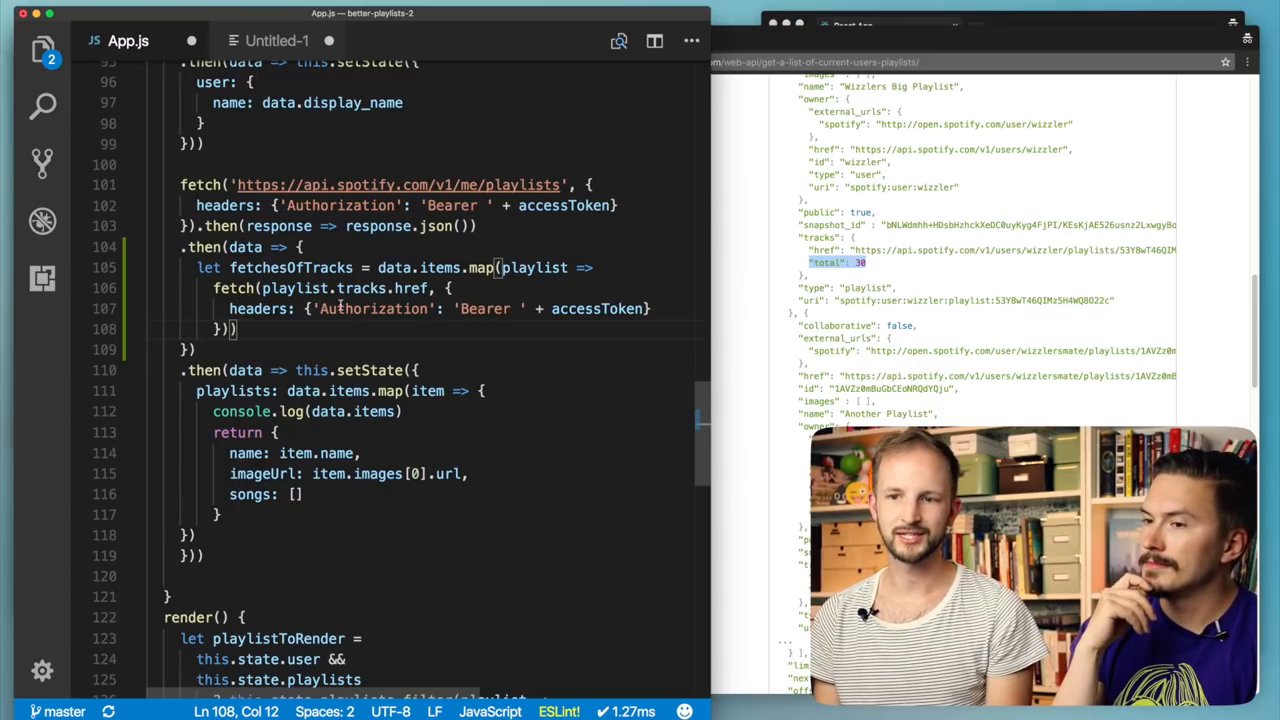
{"action": "left_click_drag", "start_coordinate": [212, 288], "coordinate": [236, 328]}
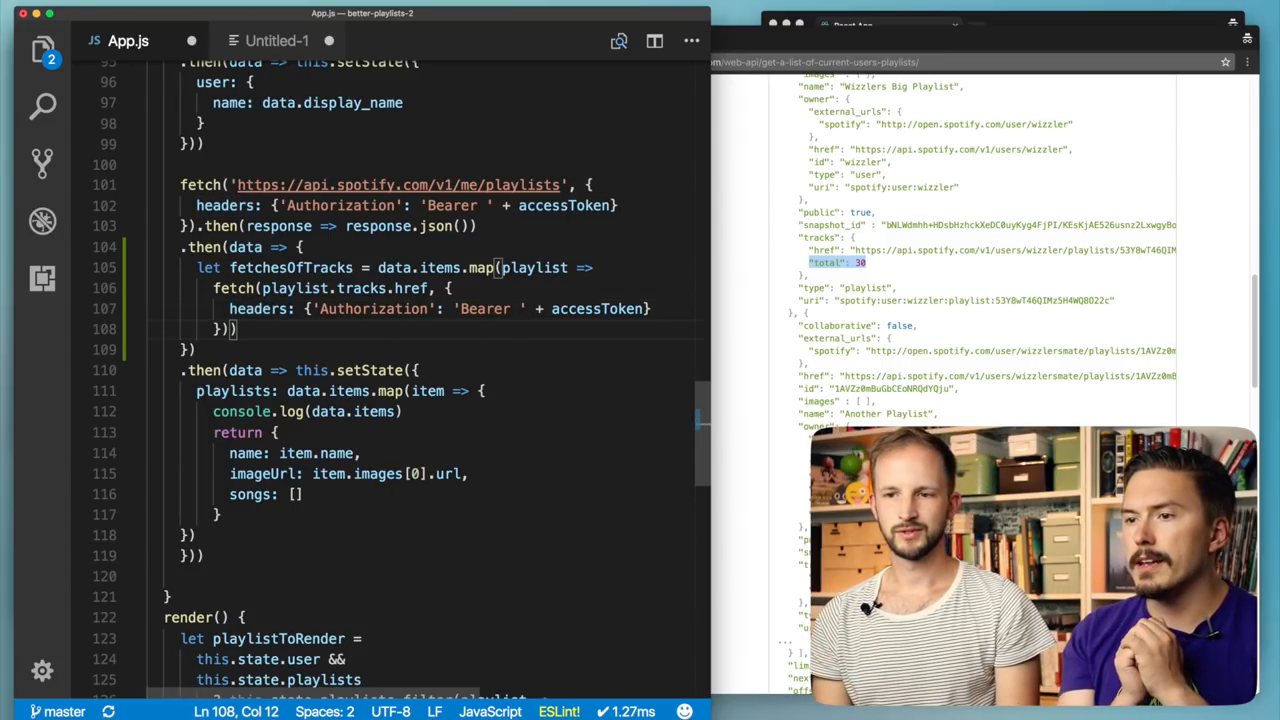
- Chain .then(response => response.json()) onto each playlist's tracks fetch
{"action": "type", "text": ".then"}
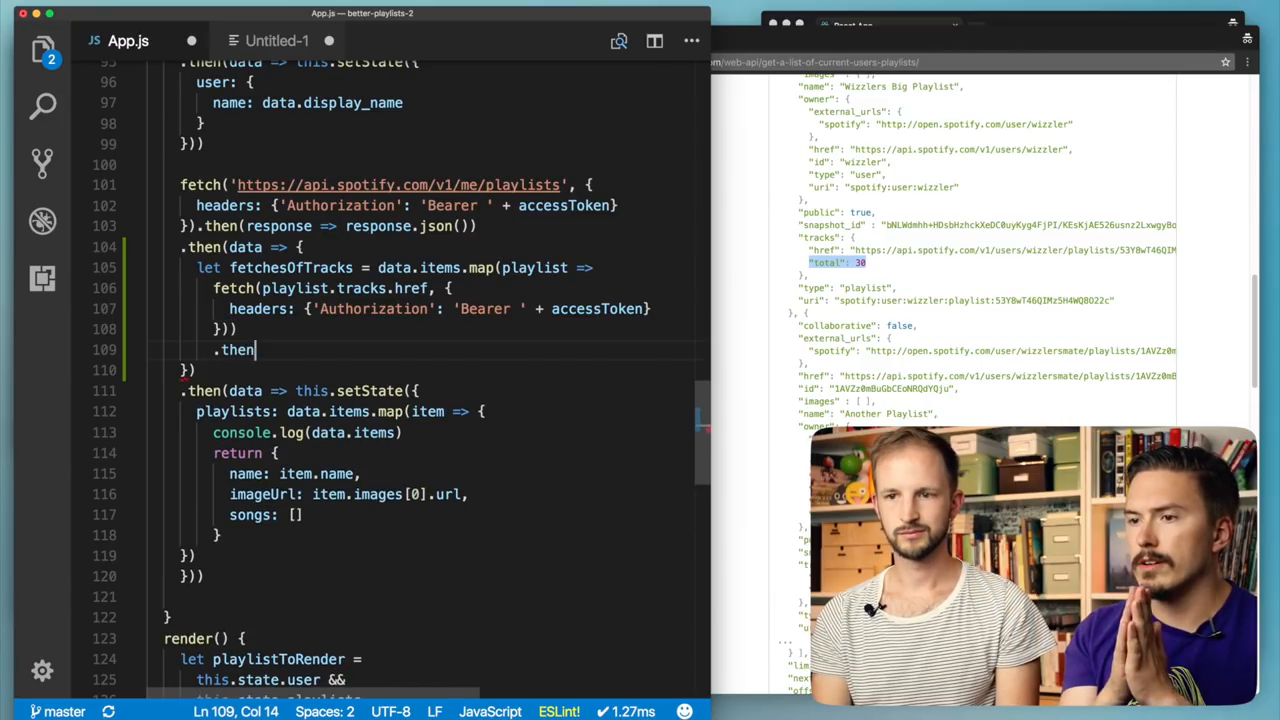
{"action": "type", "text": "()"}
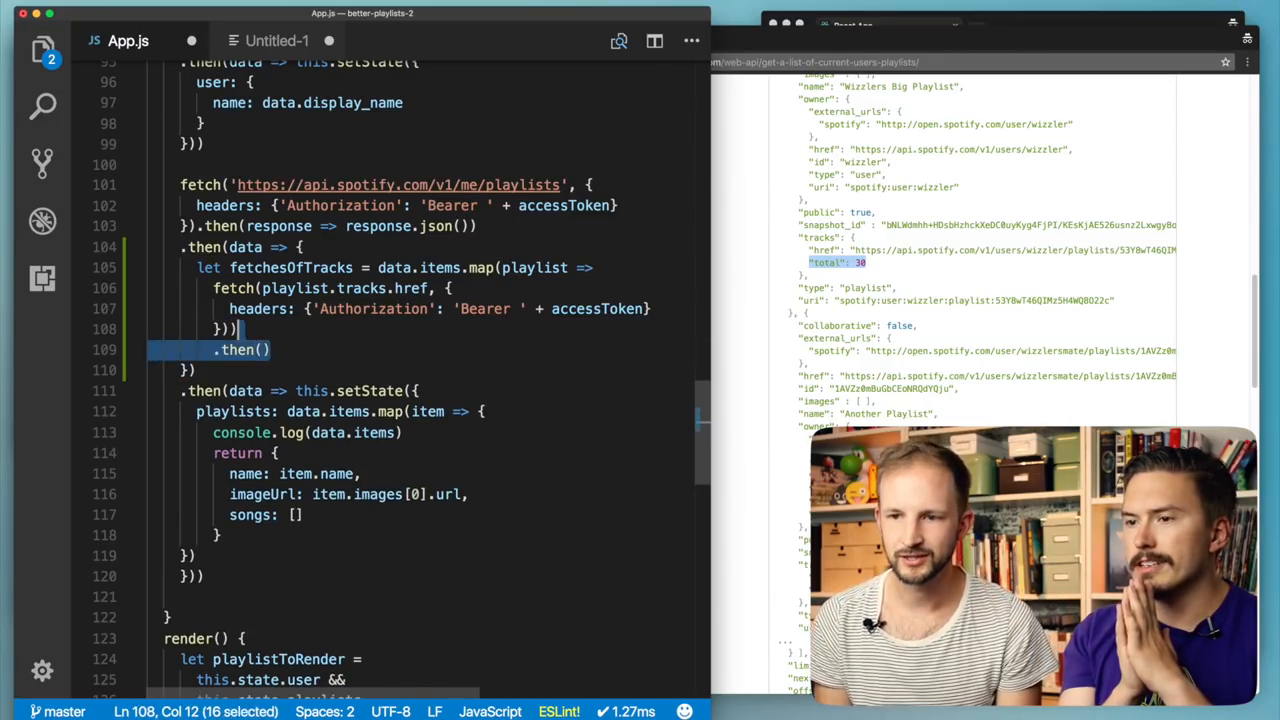
{"action": "key", "text": "Backspace"}
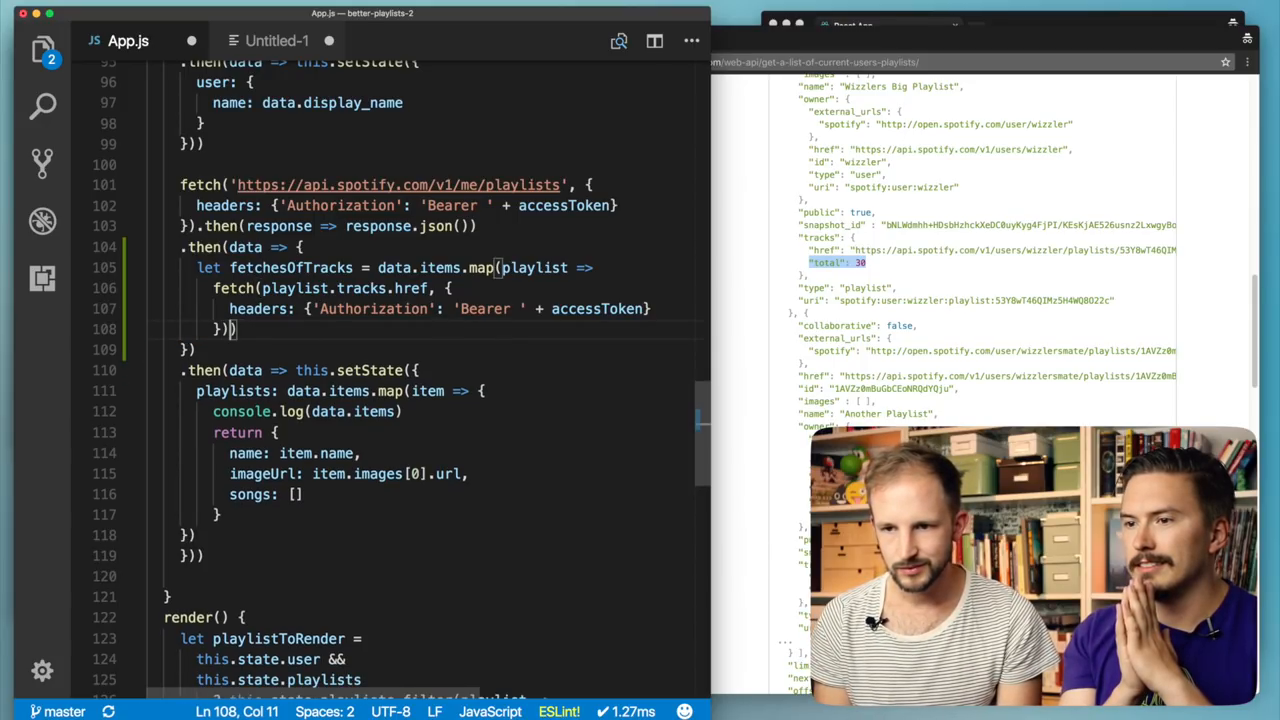
{"action": "type", "text": ".then(response =>"}
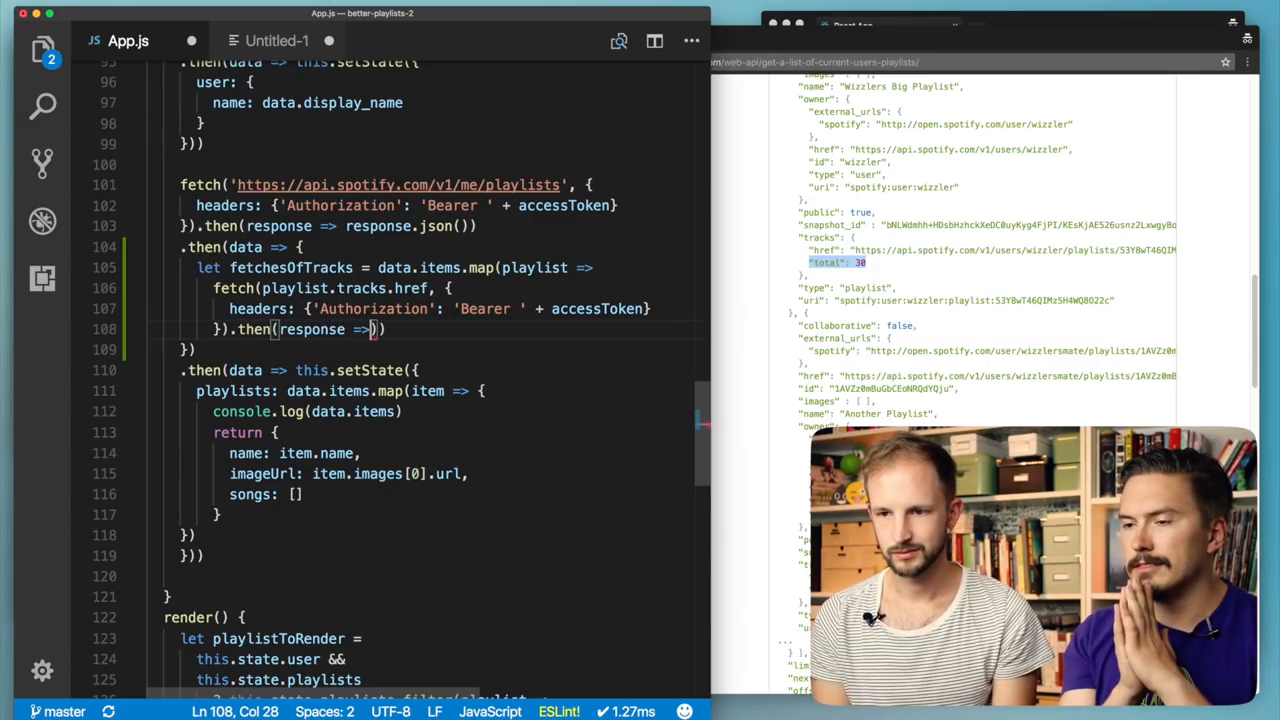
{"action": "type", "text": "response.json("}
{"action": "left_click", "coordinate": [396, 266]}
{"action": "type", "text": " {"}
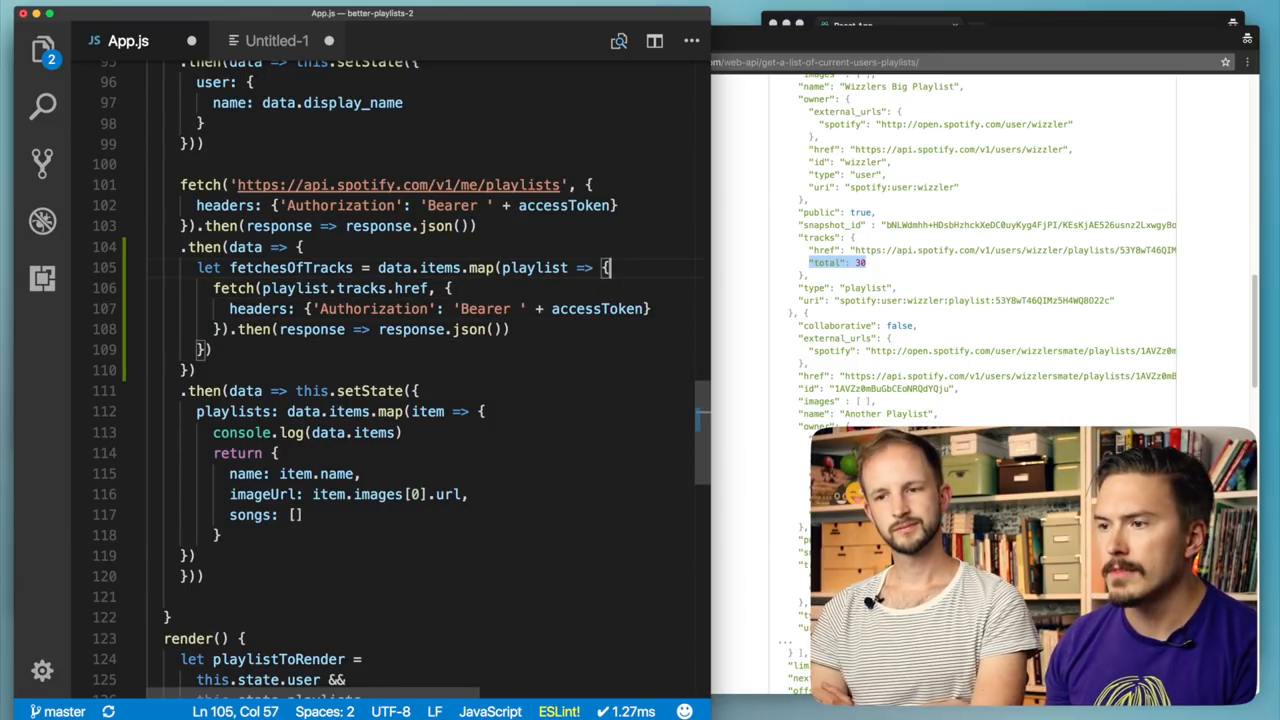
- Assign the fetch to responsePromise and its JSON step to let dataPromise = responsePromise.then(...)
{"action": "type", "text": "let"}
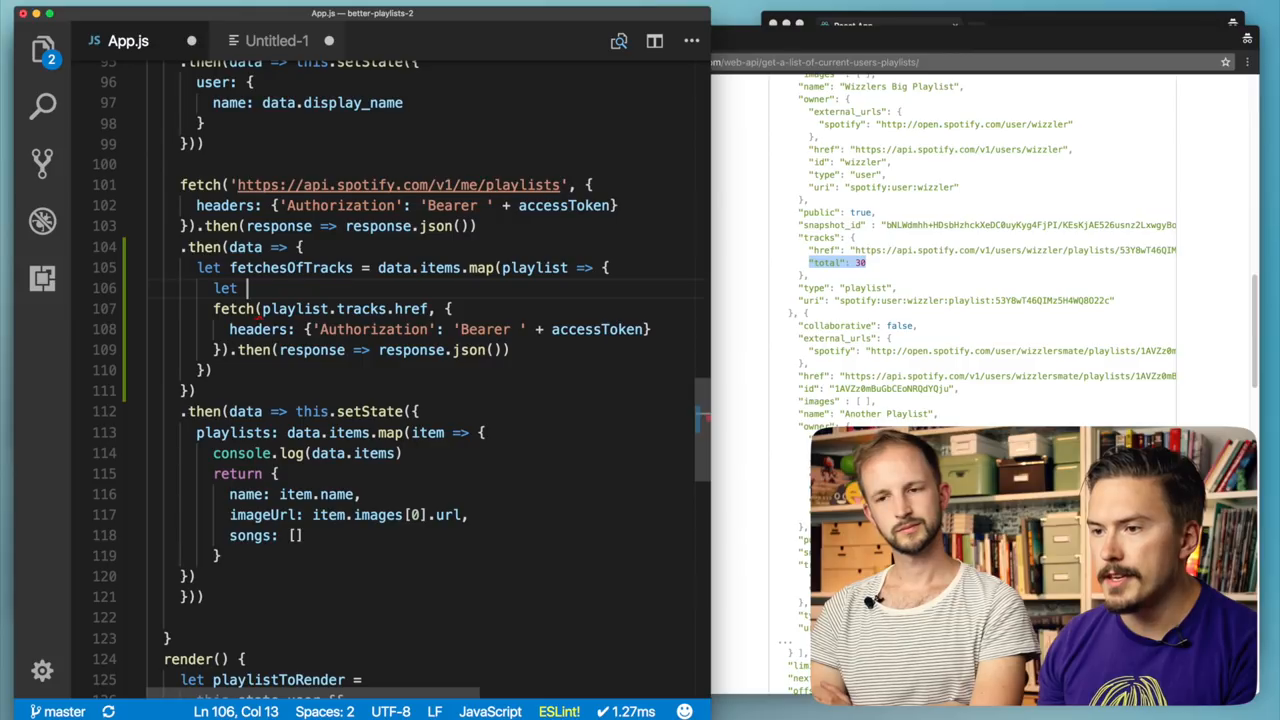
{"action": "type", "text": "responseP"}
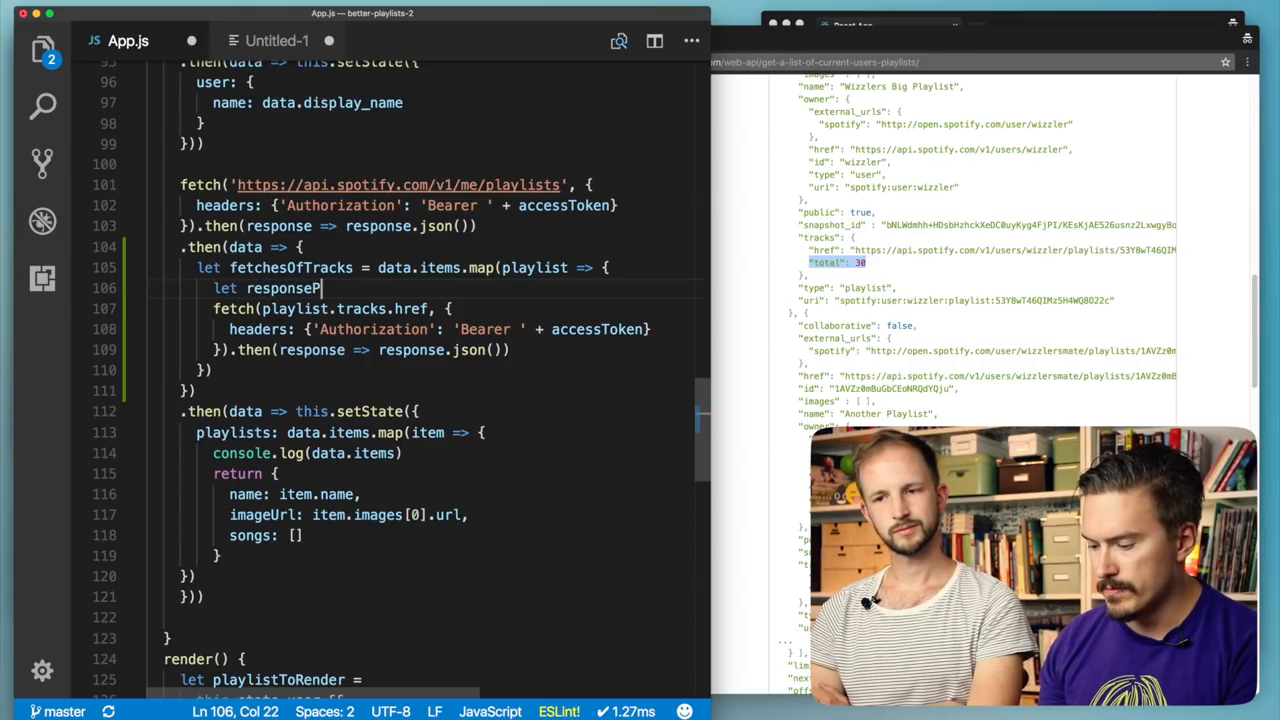
{"action": "type", "text": "romise = fetch(playlist.tracks.href, {"}
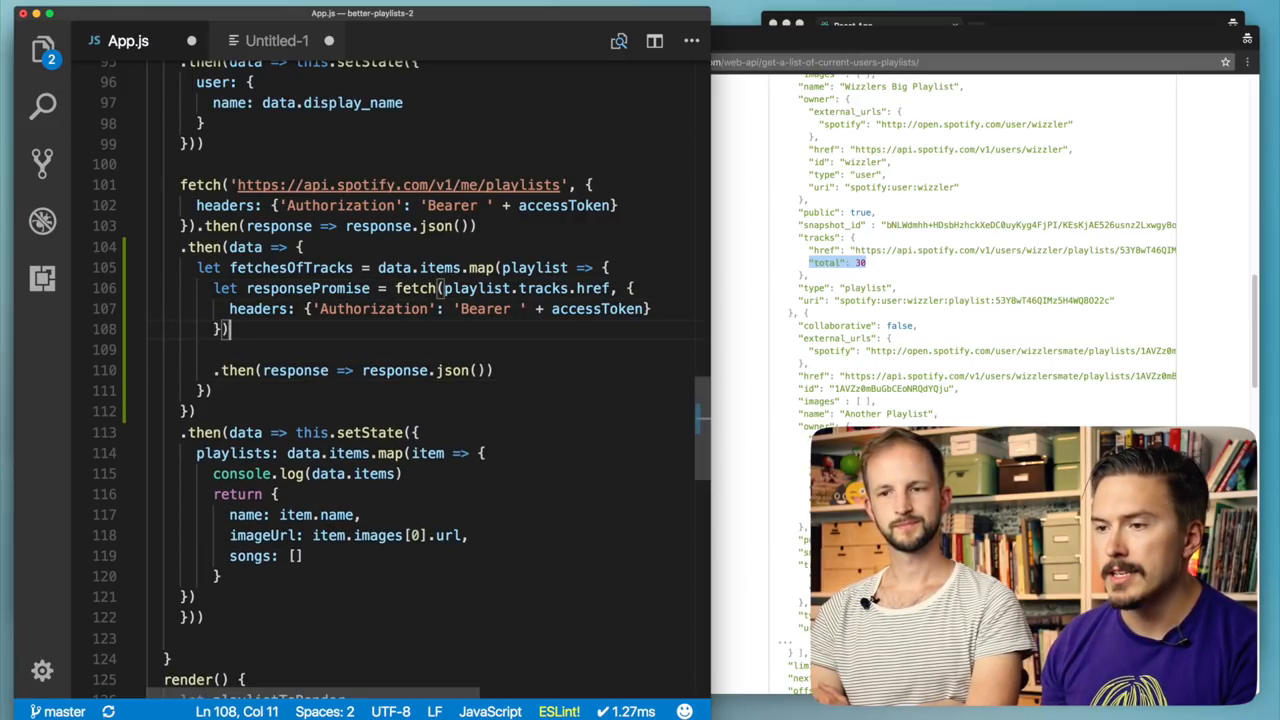
{"action": "type", "text": "le"}
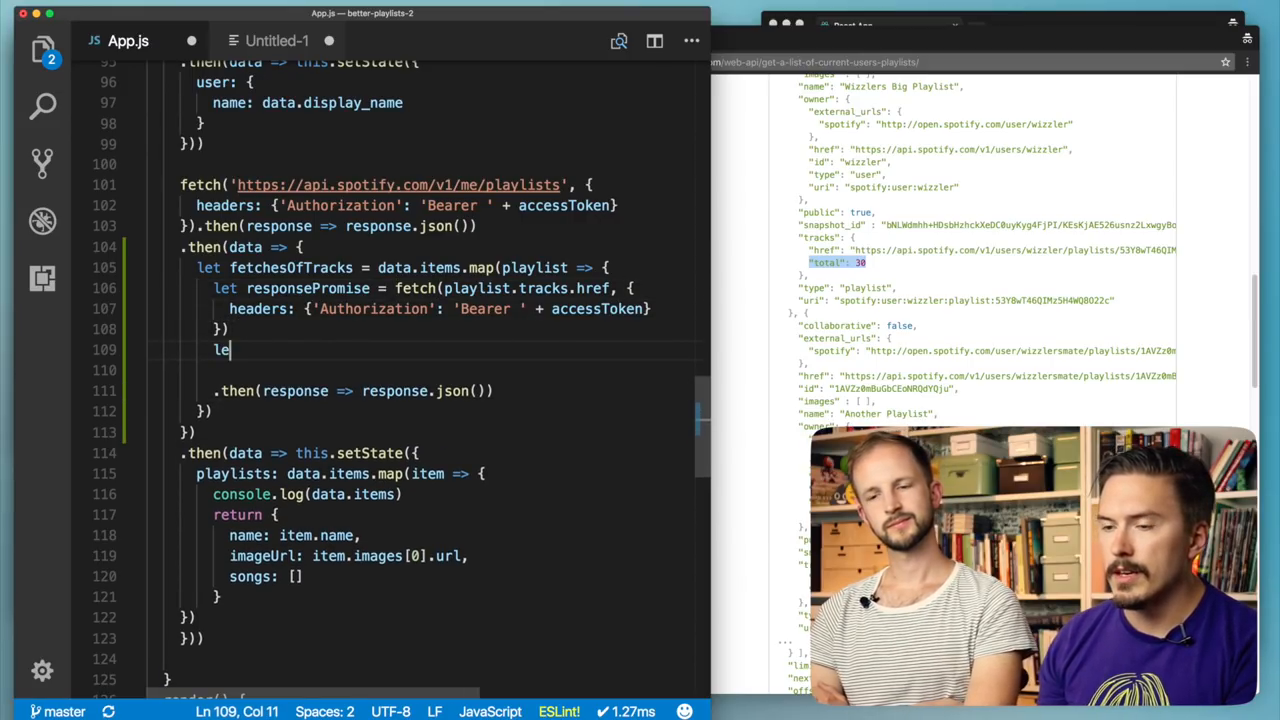
{"action": "type", "text": "t"}
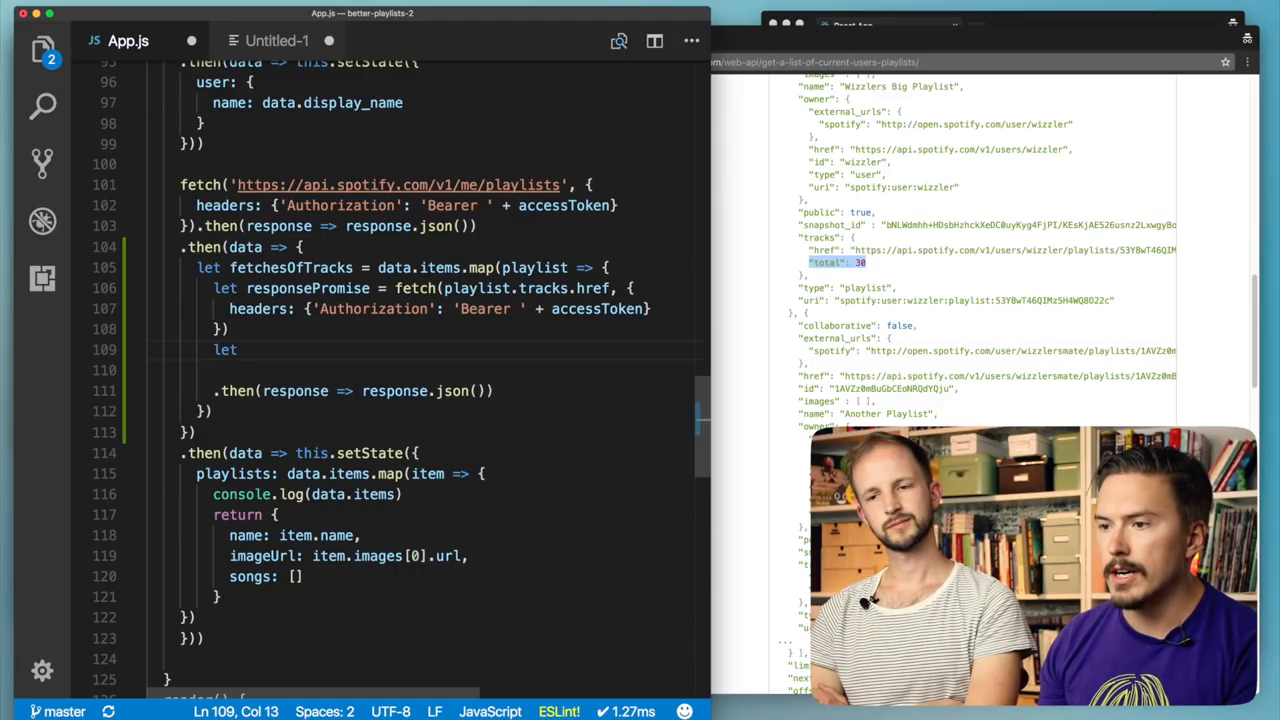
{"action": "type", "text": "dat"}
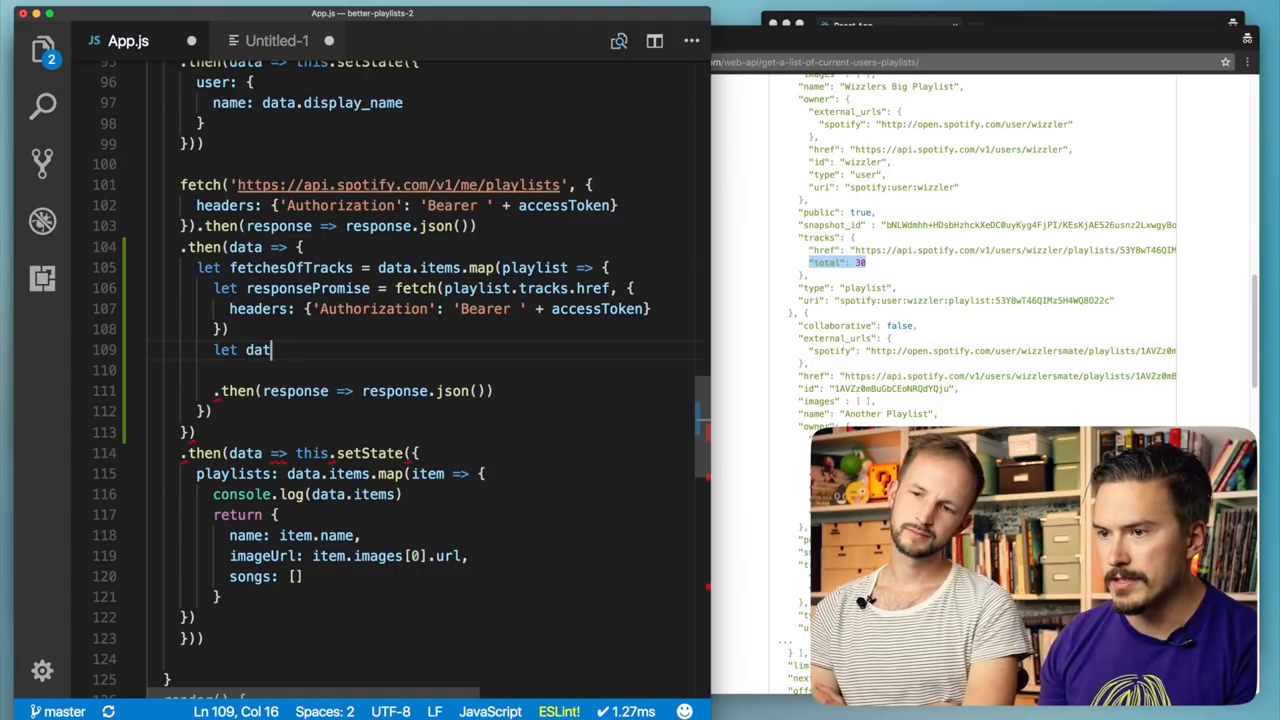
{"action": "type", "text": "aPromise ="}
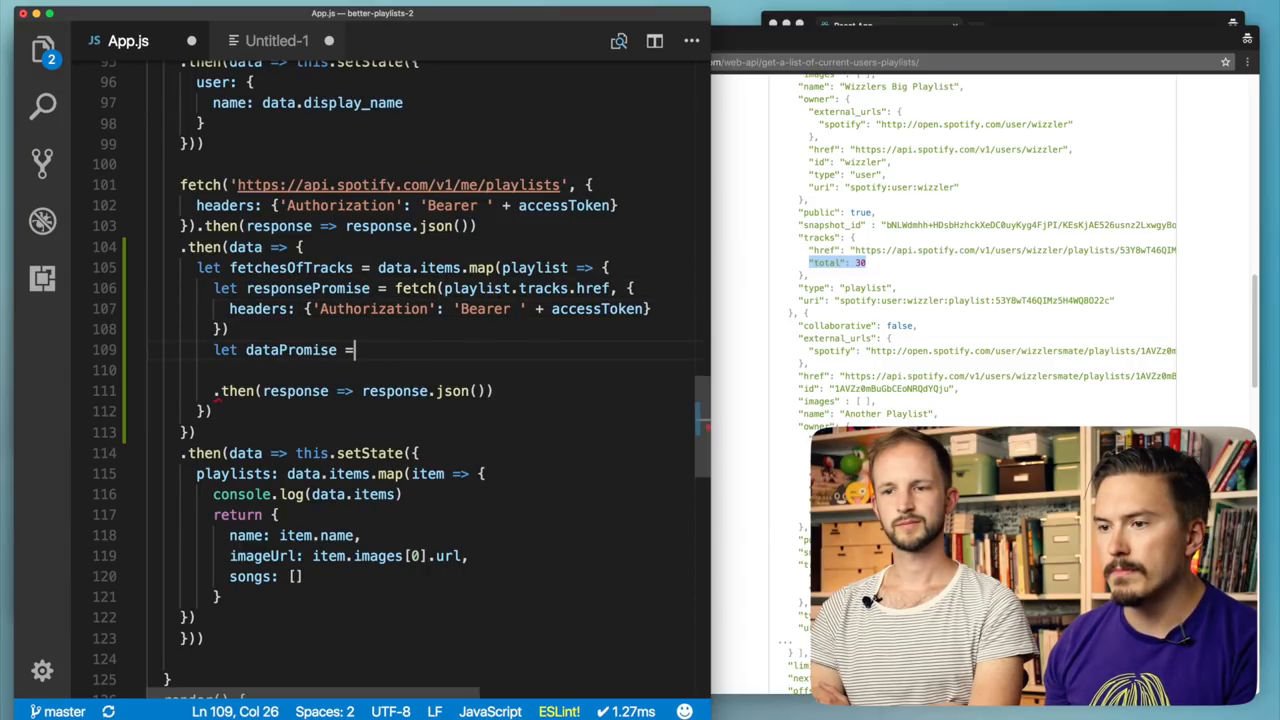
{"action": "type", "text": "responsePromise."}
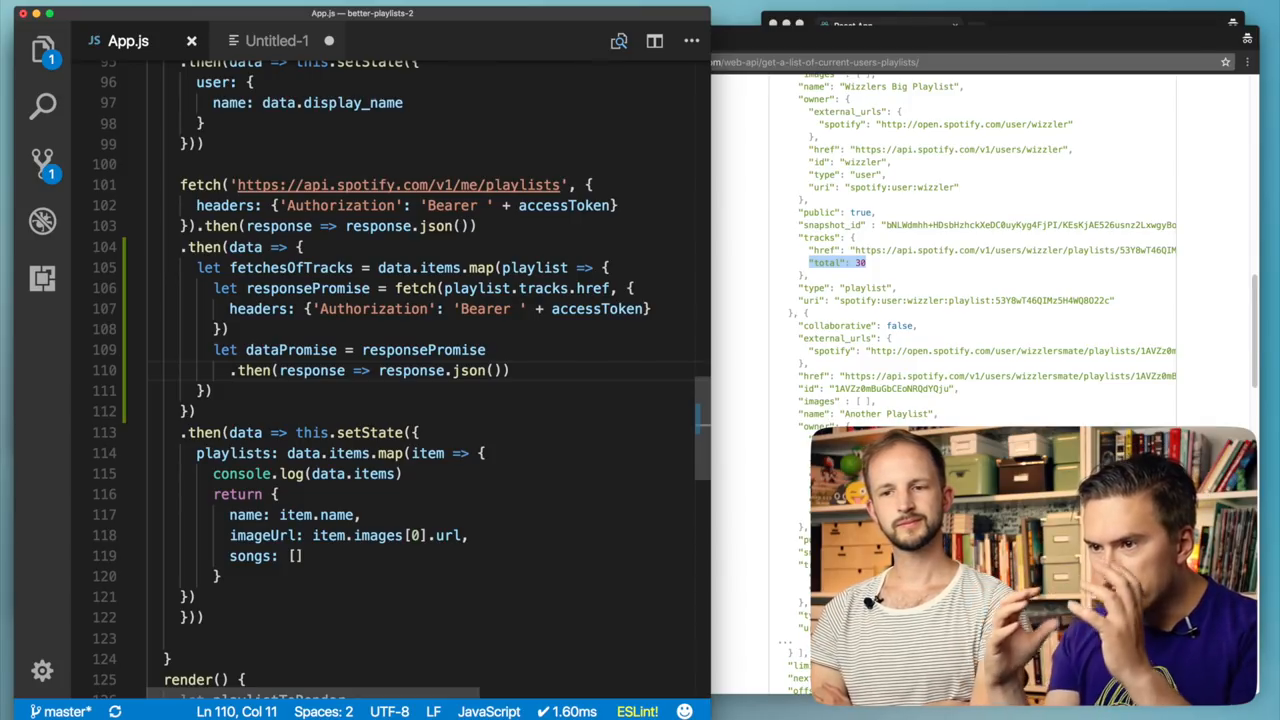
- Return dataPromise from the map callback
{"action": "type", "text": "ret"}
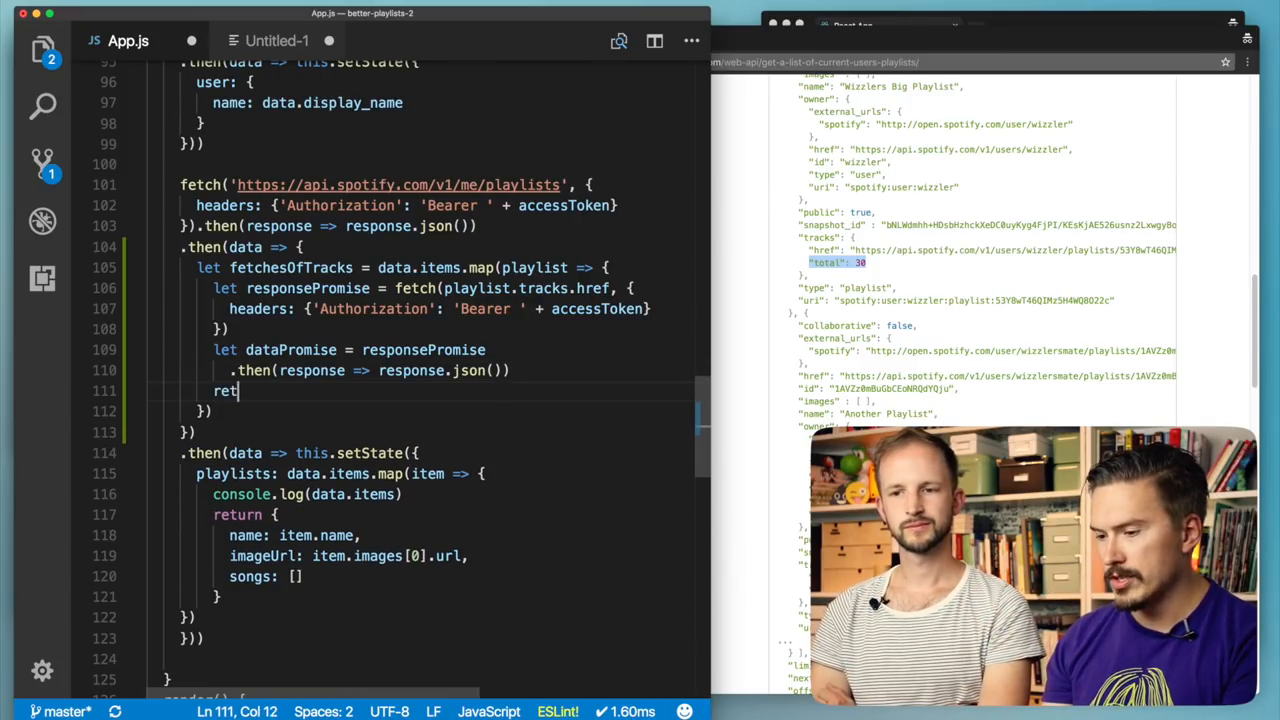
{"action": "type", "text": "urn dataPr"}
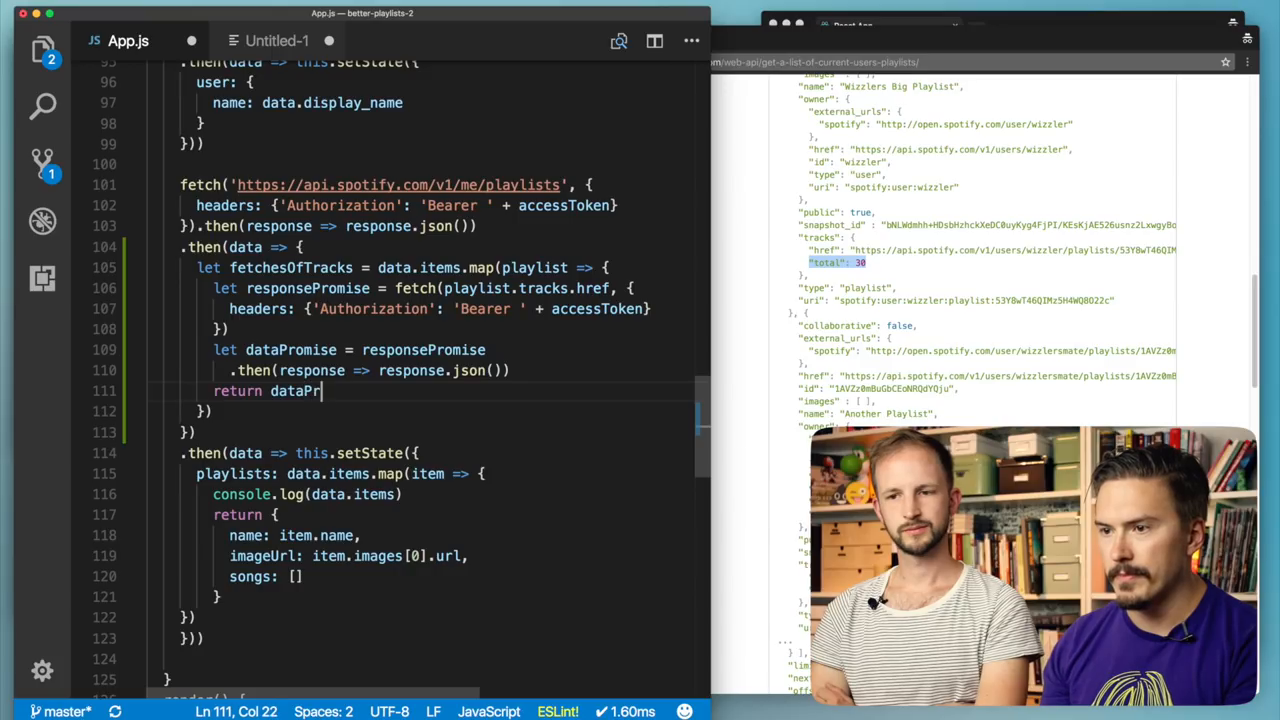
{"action": "type", "text": "omi"}
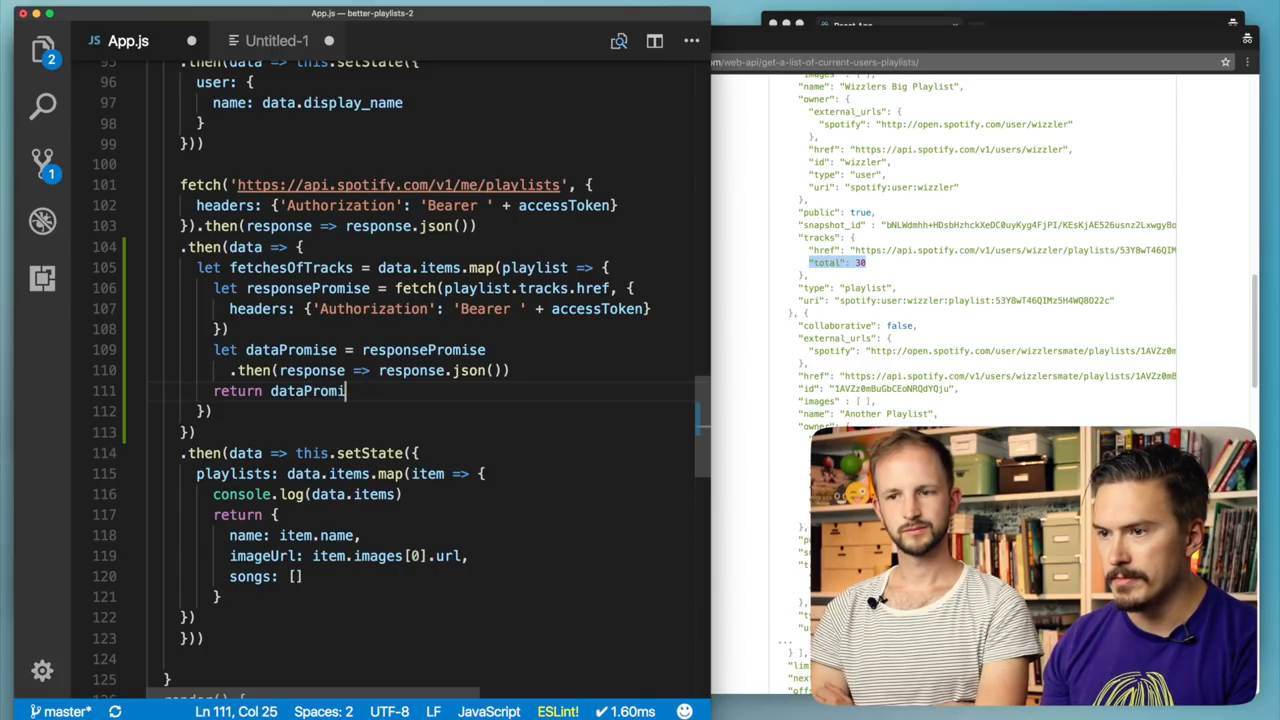
{"action": "type", "text": "se"}
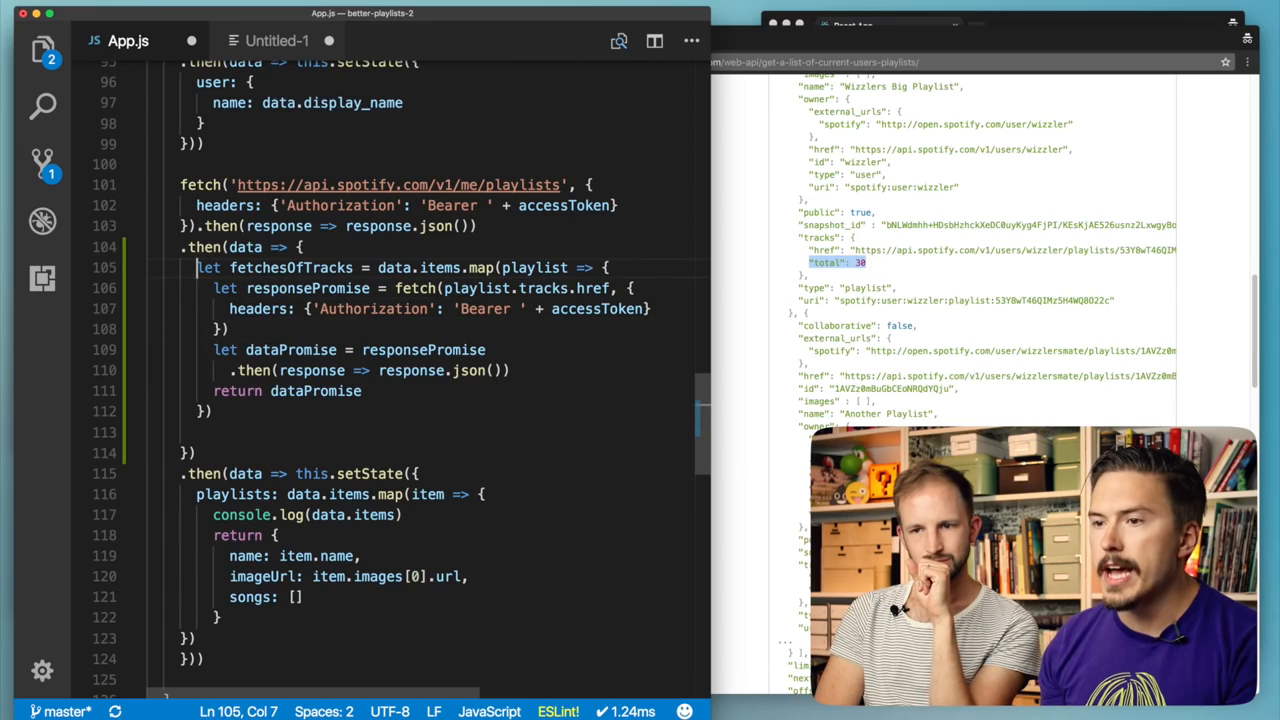
- Rename fetchesOfTracks to trackDataPromises and begin a Promise statement below the map
{"action": "double_click", "coordinate": [290, 268]}
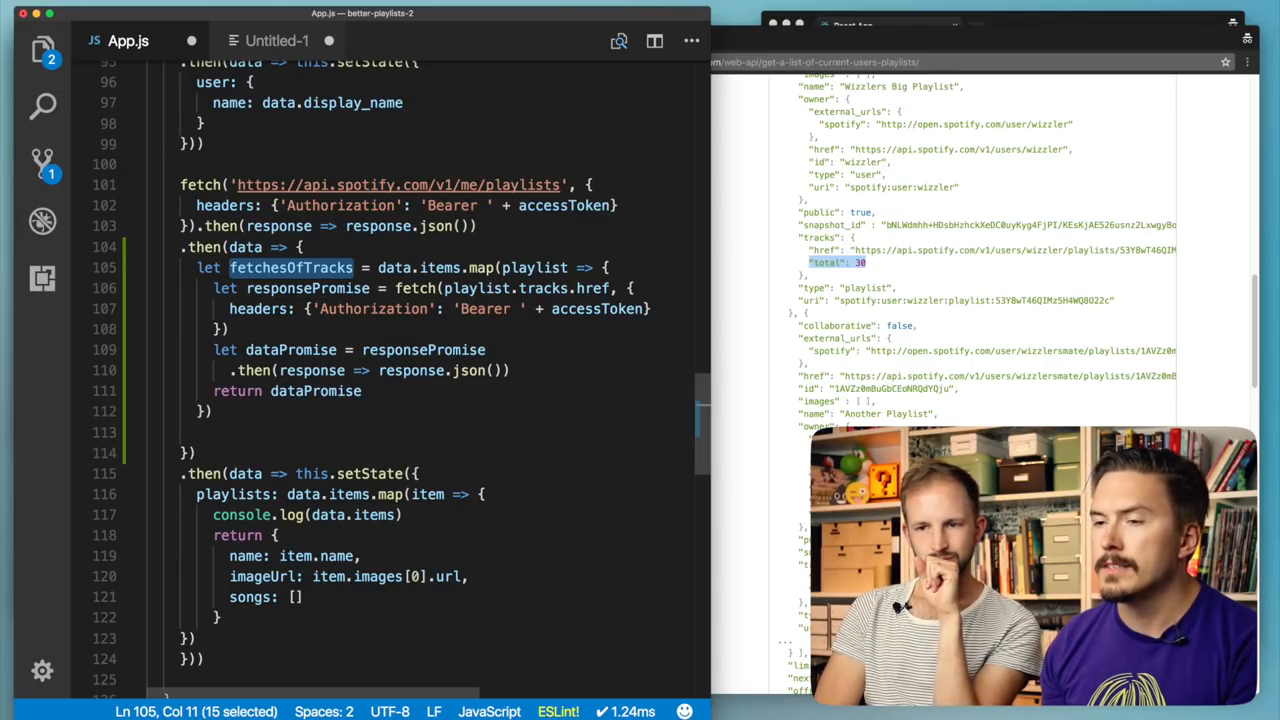
{"action": "type", "text": "track"}
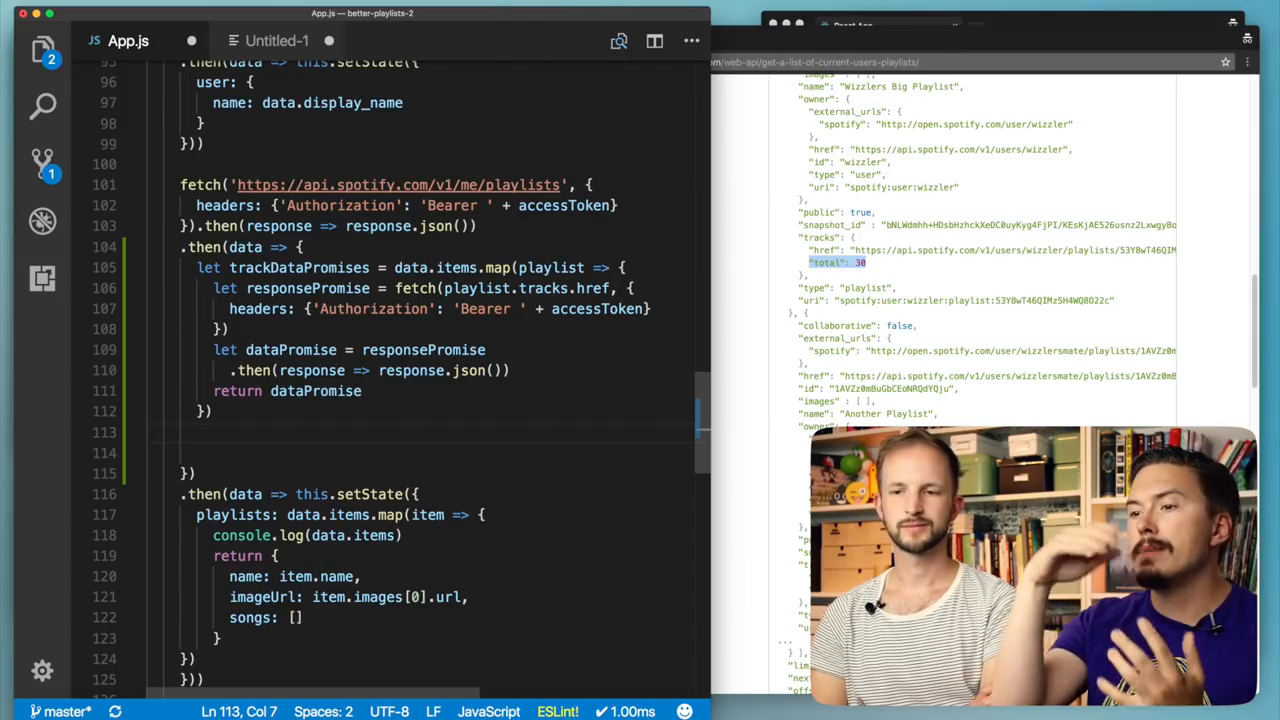
{"action": "type", "text": "Prami"}
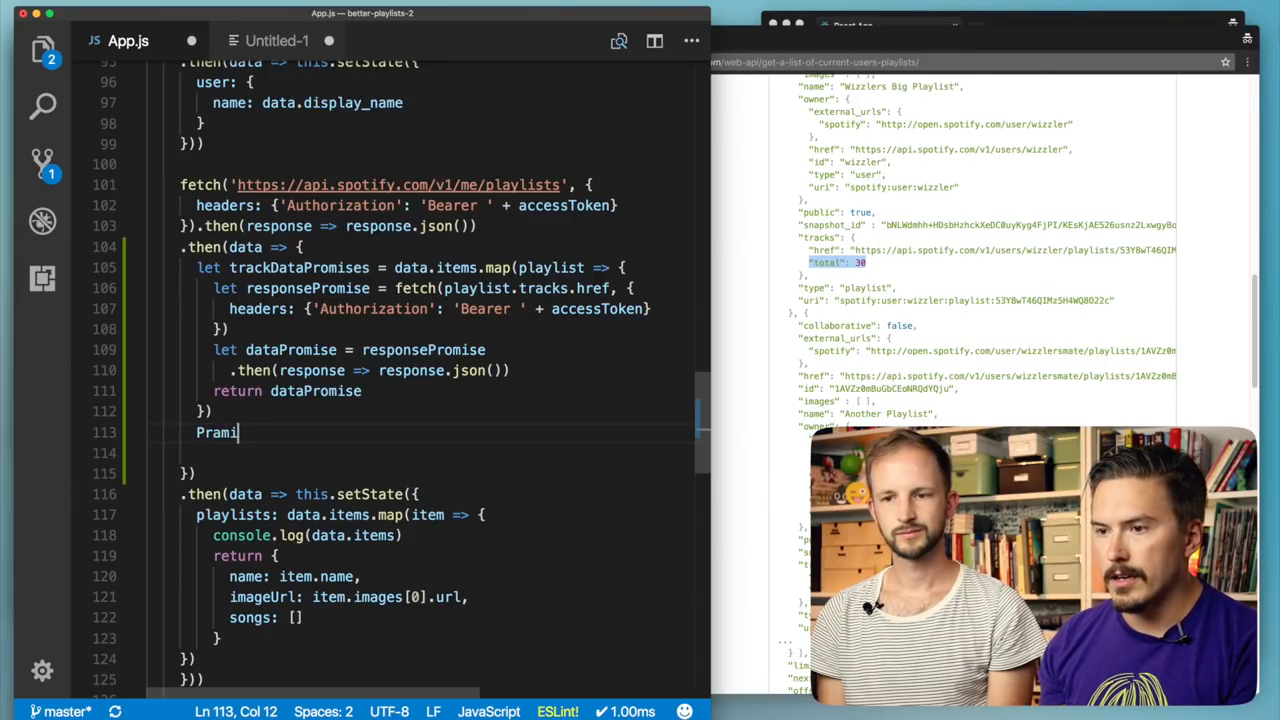
- Add Promise.all(trackDataPromises).then(trackDatas => { }) on one line below the map block
{"action": "type", "text": "Promos"}
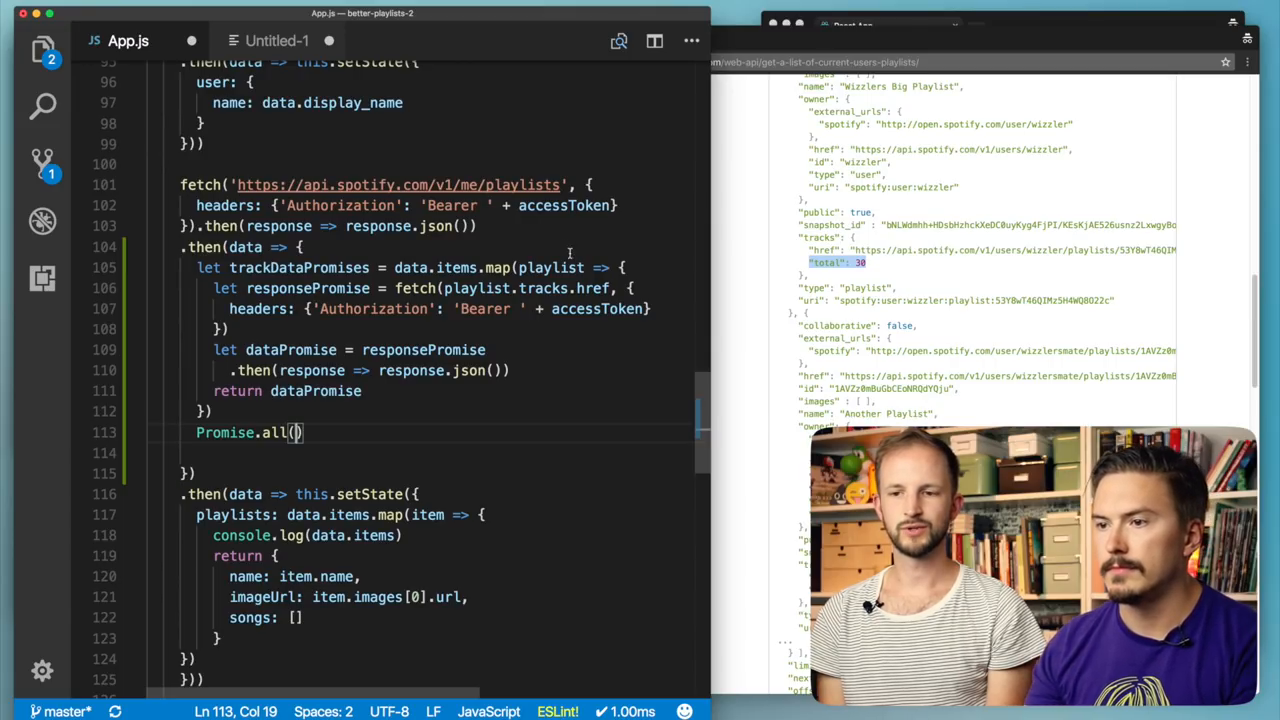
{"action": "type", "text": "trackDataPromises"}
{"action": "left_click", "coordinate": [440, 454]}
{"action": "type", "text": ".then/()"}
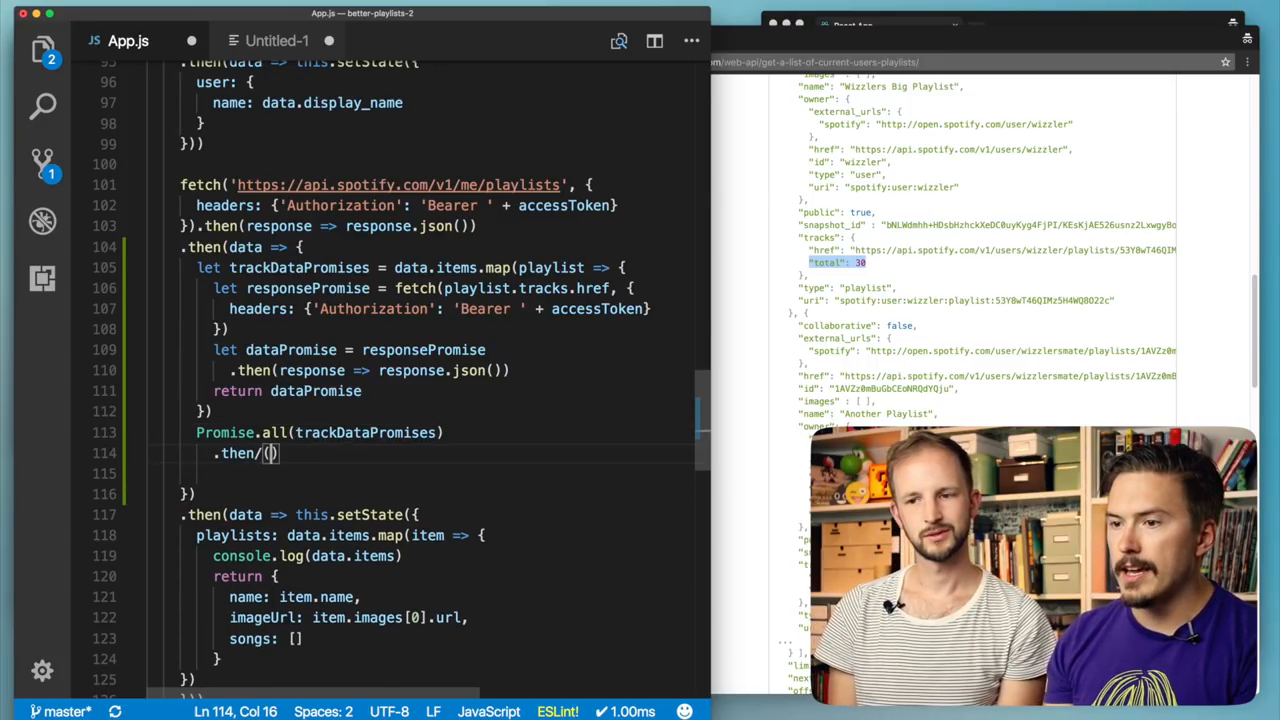
{"action": "key", "text": "Backspace"}
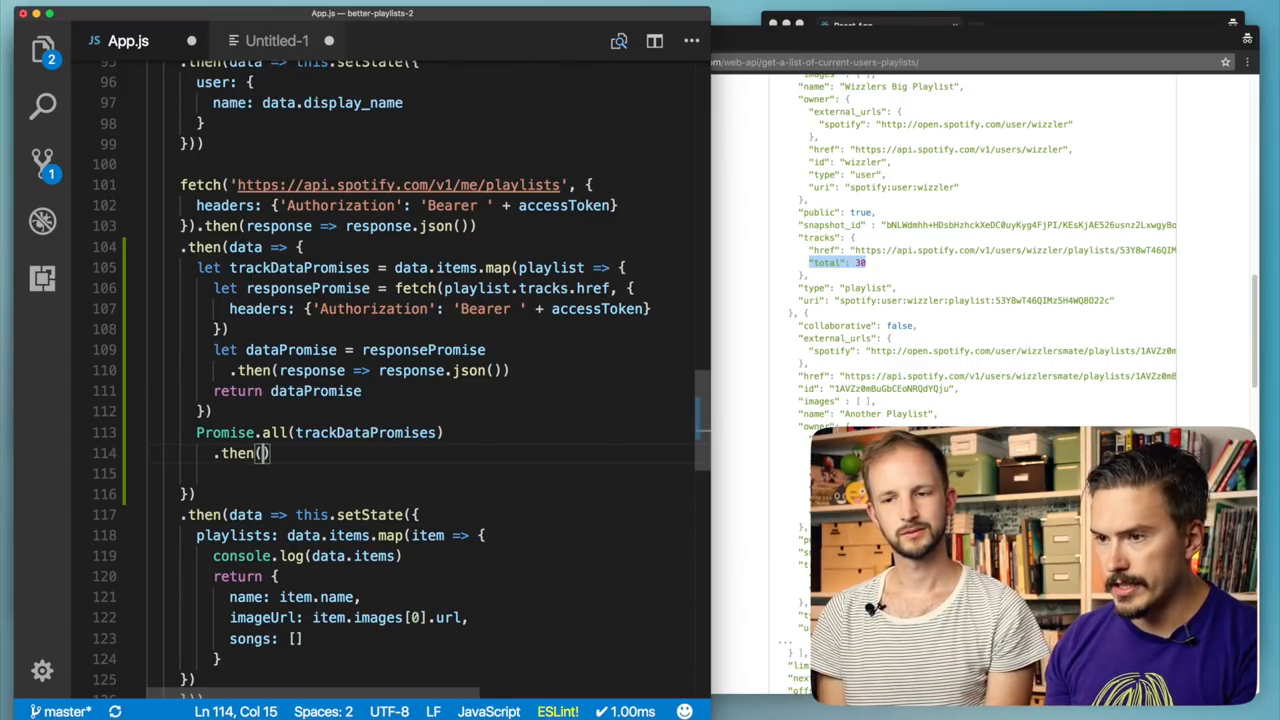
{"action": "type", "text": "trackDatas => {"}
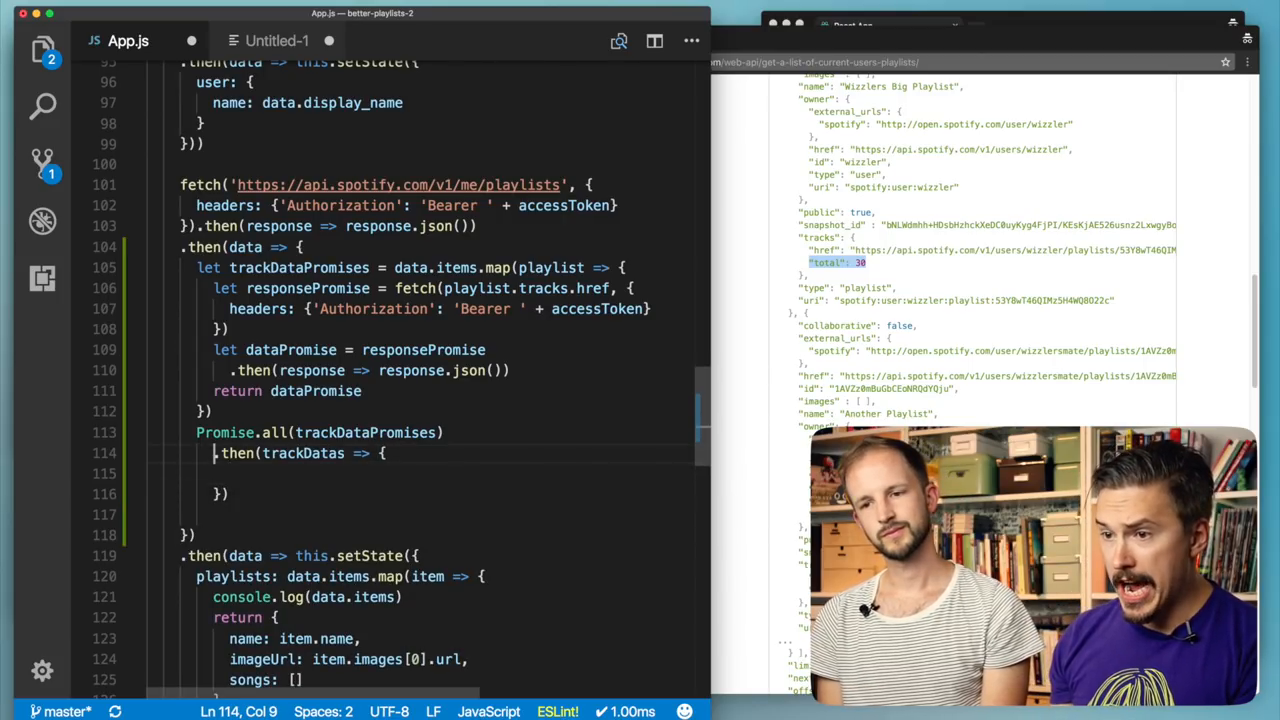
{"action": "key", "text": "Backspace"}
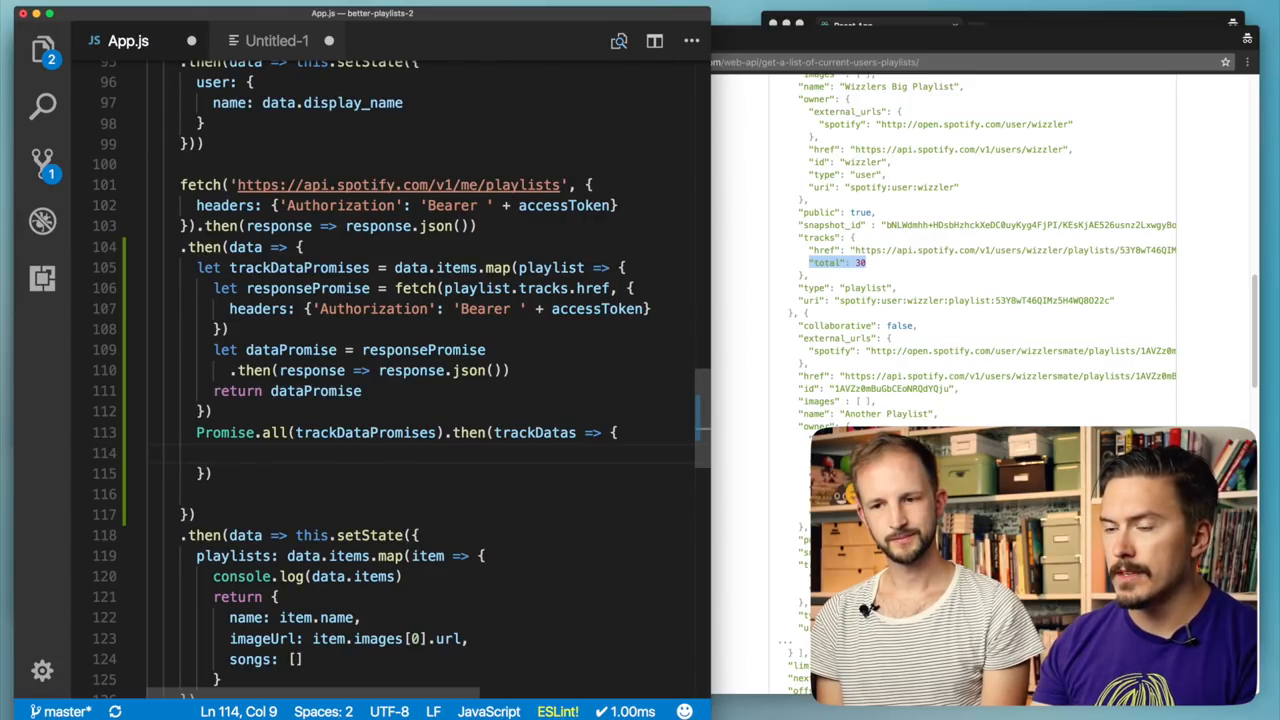
{"action": "double_click", "coordinate": [244, 248]}
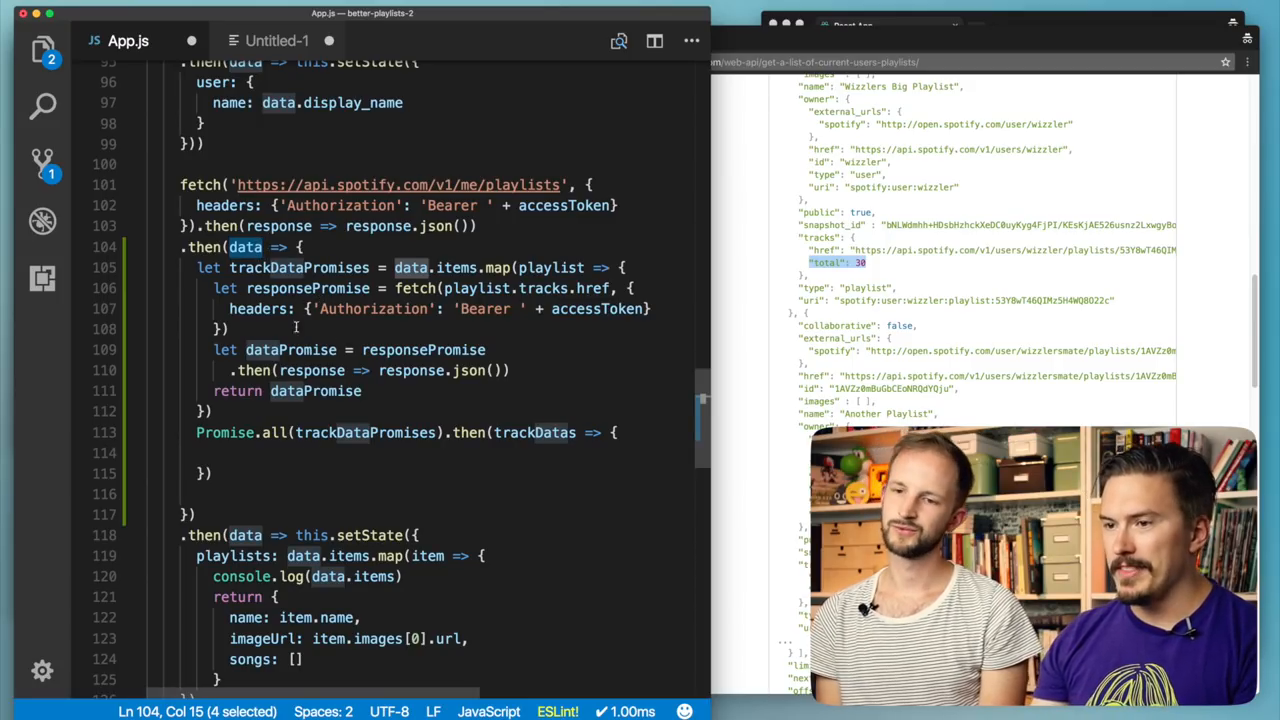
- Rename the data parameter to playlistData so the handler maps playlistData.items
{"action": "double_click", "coordinate": [244, 248]}
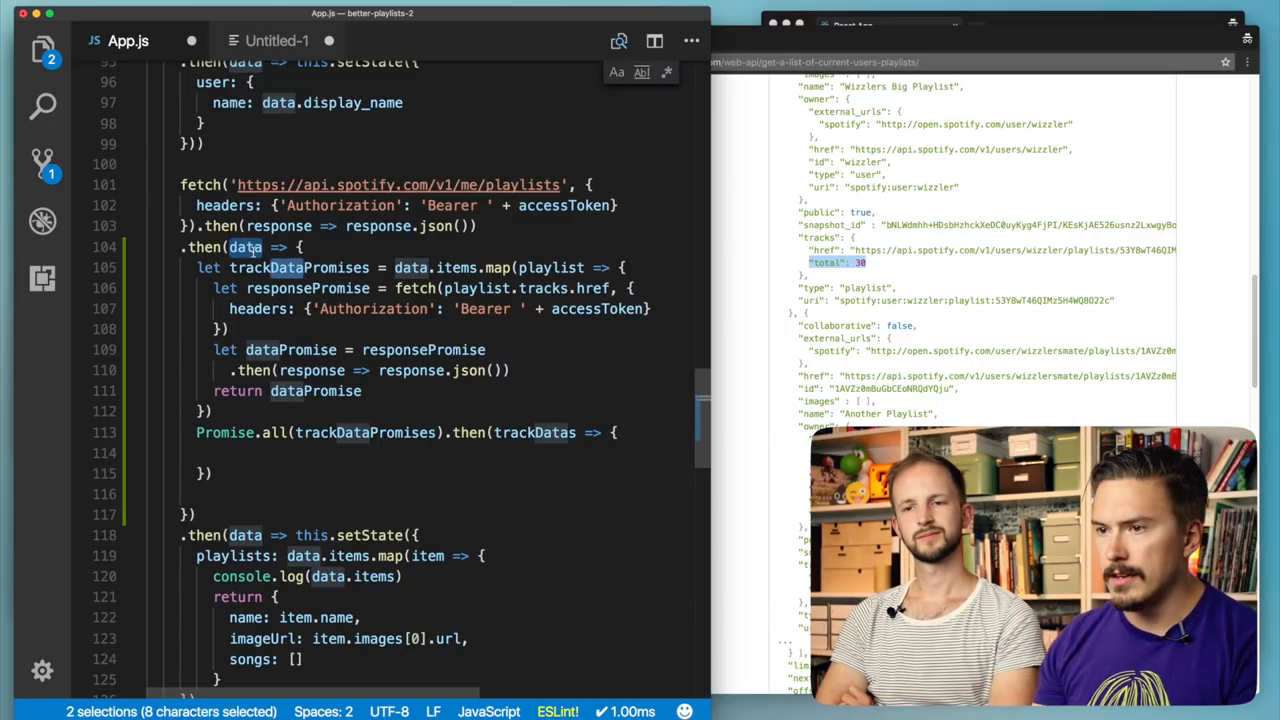
{"action": "type", "text": "p"}
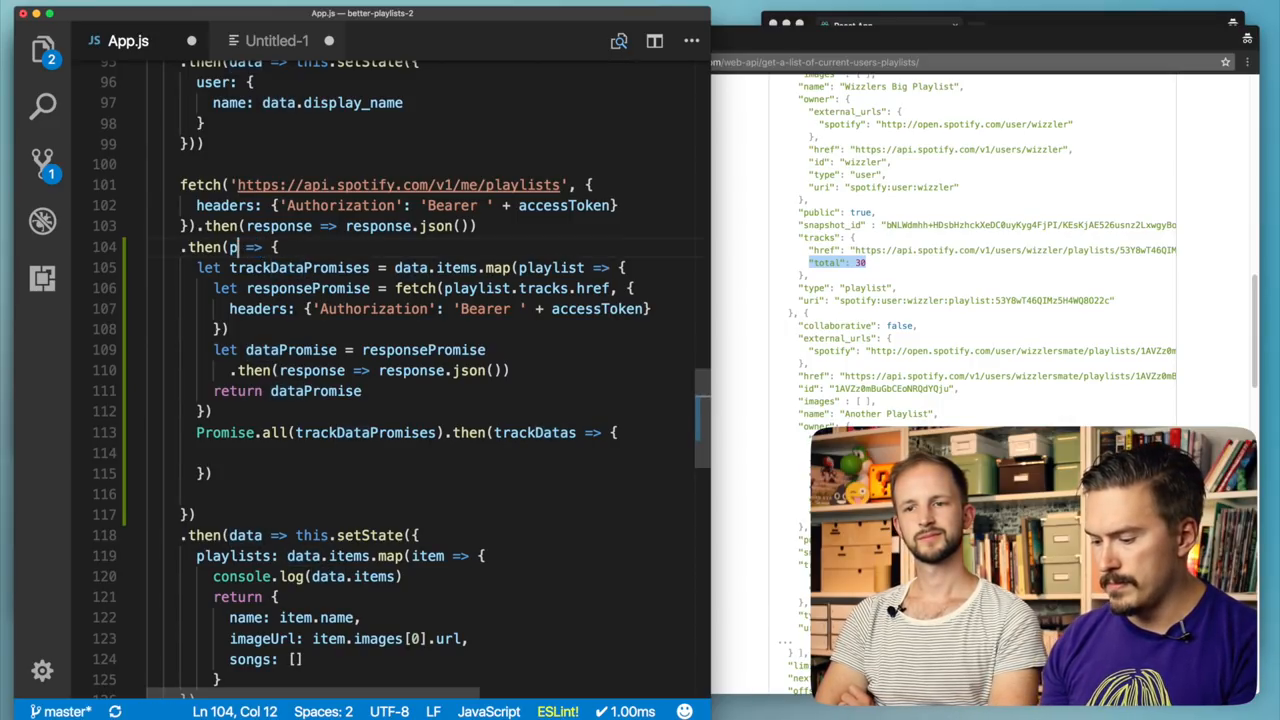
{"action": "type", "text": "laylistData"}
{"action": "left_click", "coordinate": [412, 268]}
{"action": "type", "text": "playlistD"}
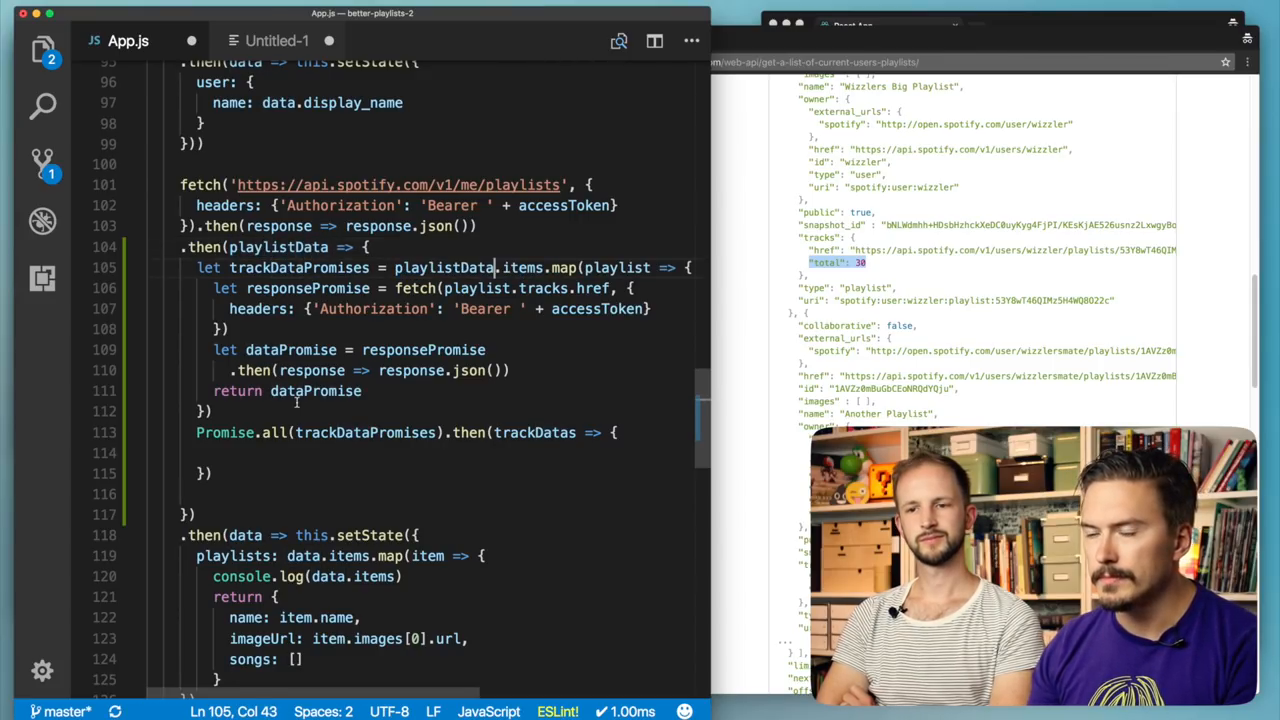
{"action": "double_click", "coordinate": [292, 350]}
{"action": "type", "text": "trackD"}
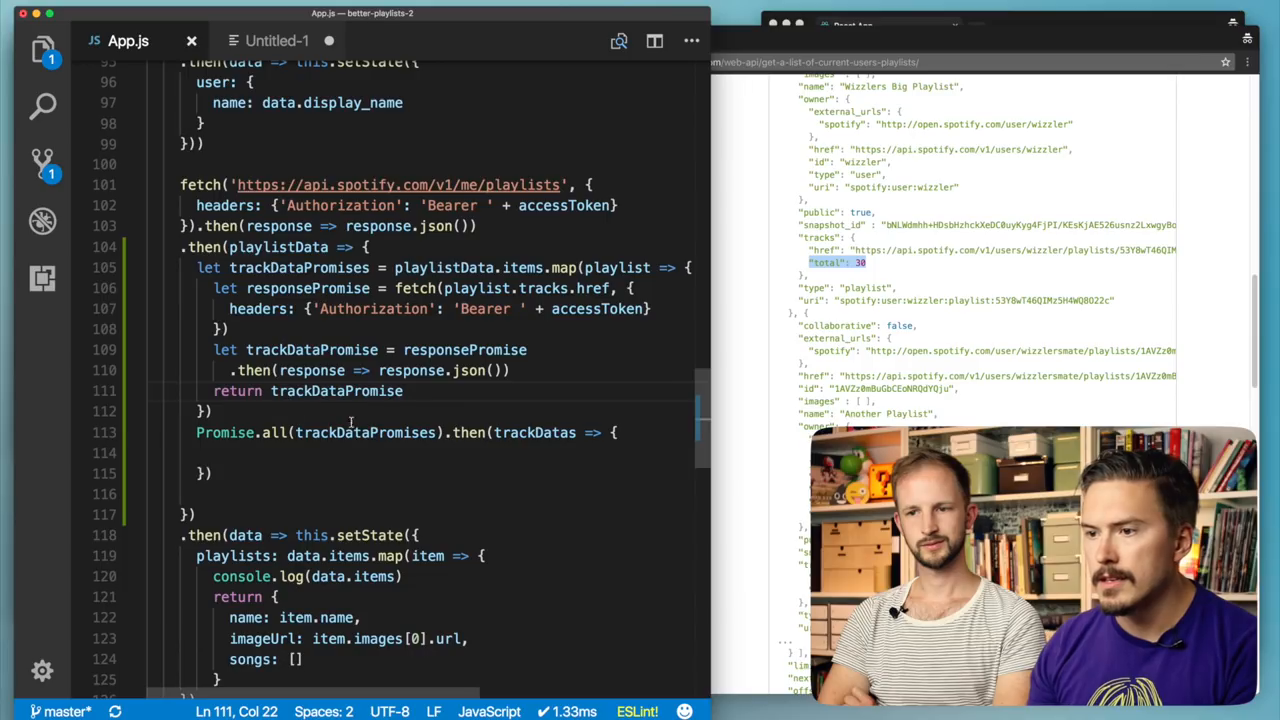
- Rename the mapped callback's return to trackDataPromise and position inside the trackDatas handler body
{"action": "double_click", "coordinate": [364, 432]}
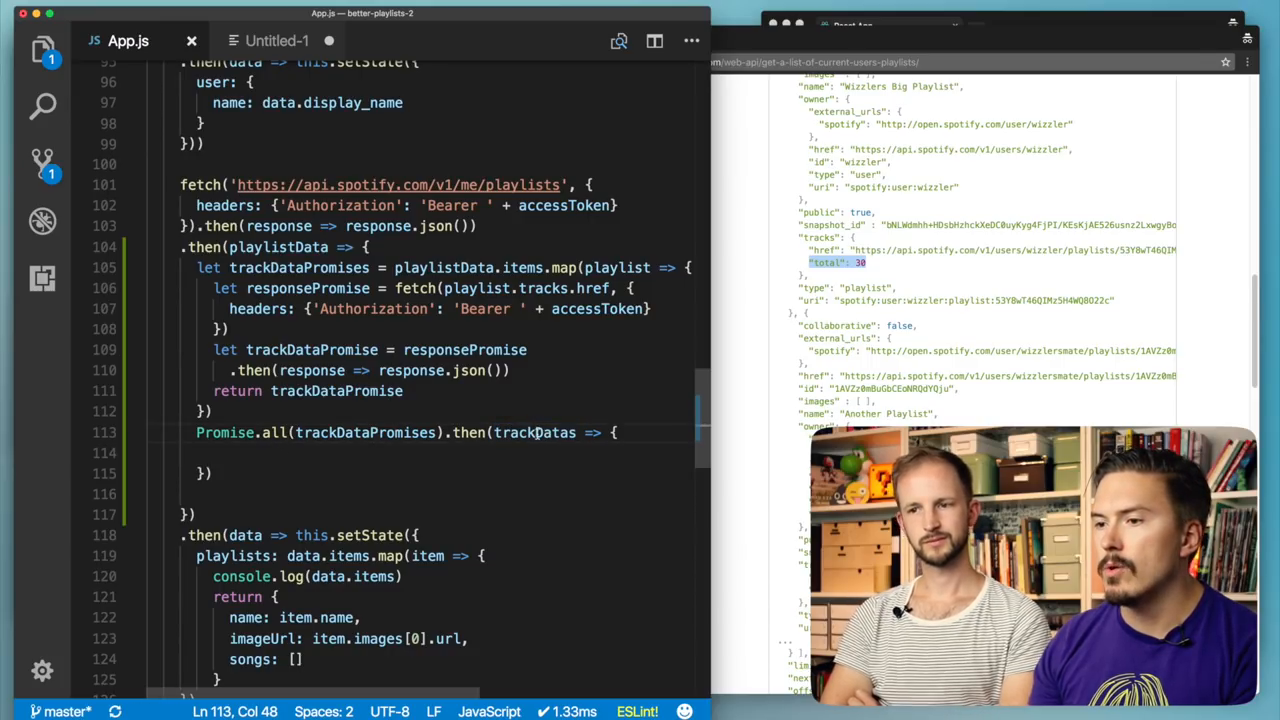
{"action": "double_click", "coordinate": [534, 432]}
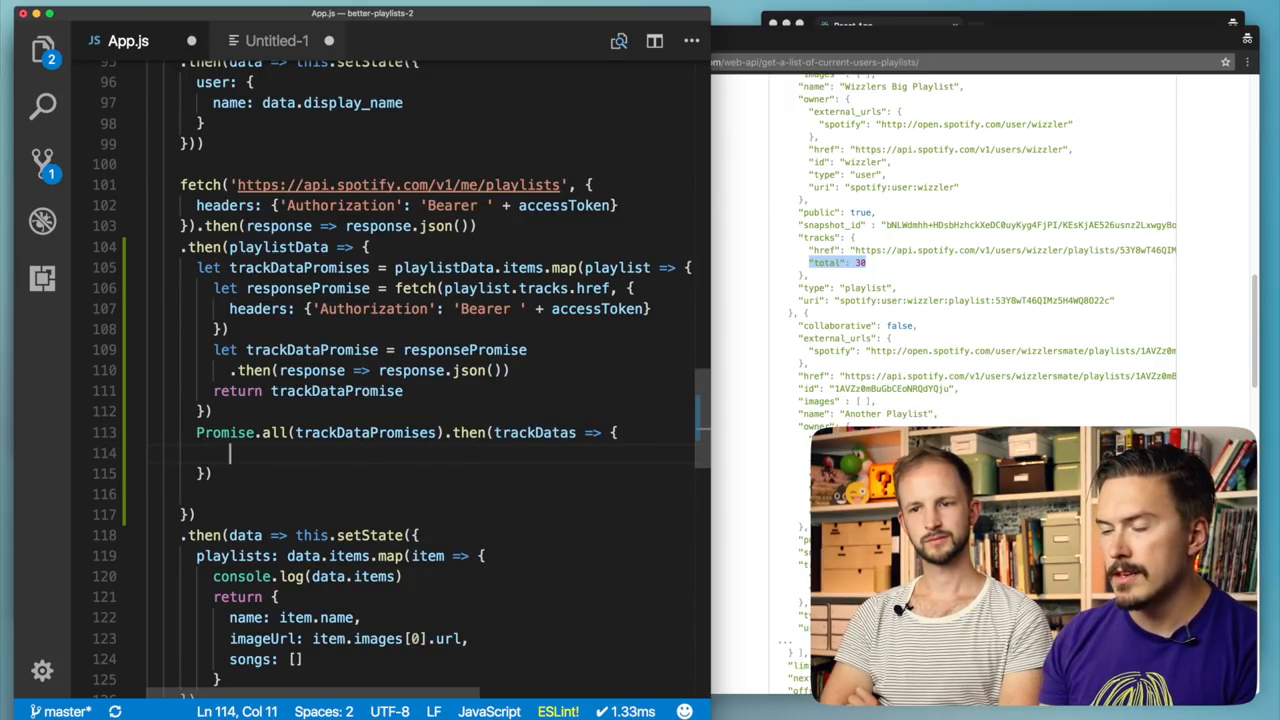
{"action": "double_click", "coordinate": [534, 432]}
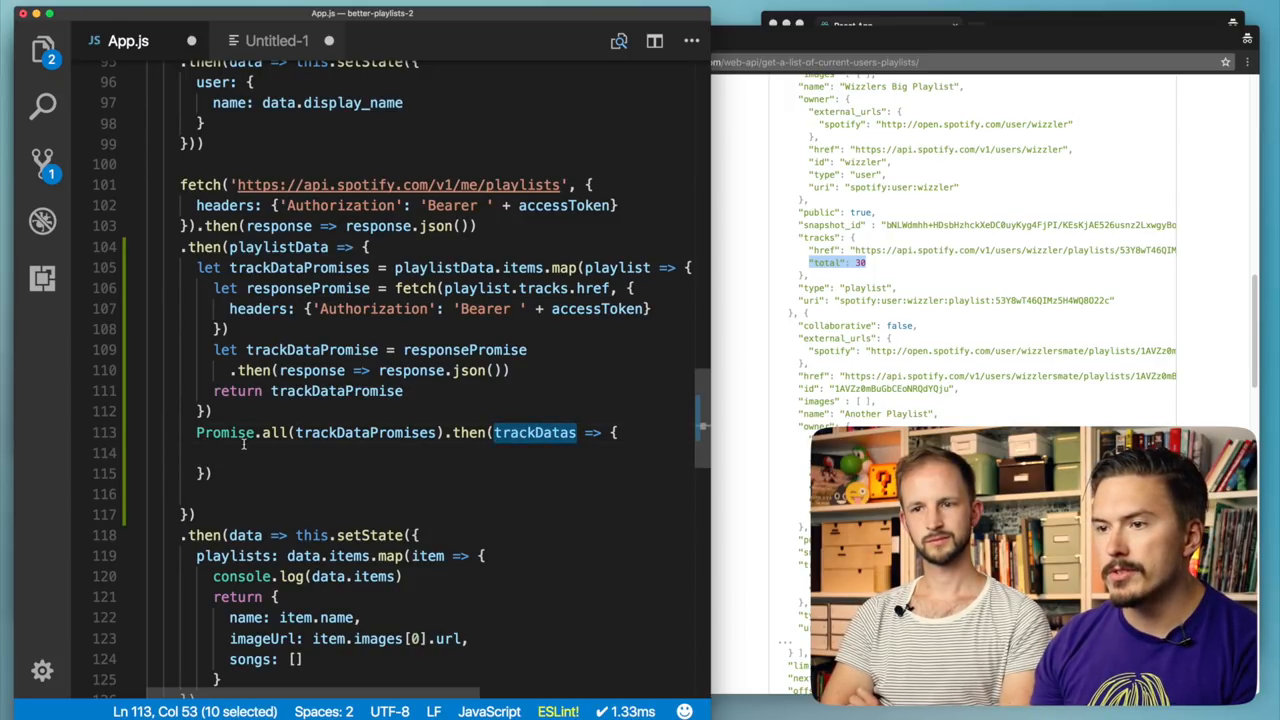
{"action": "left_click", "coordinate": [278, 452]}
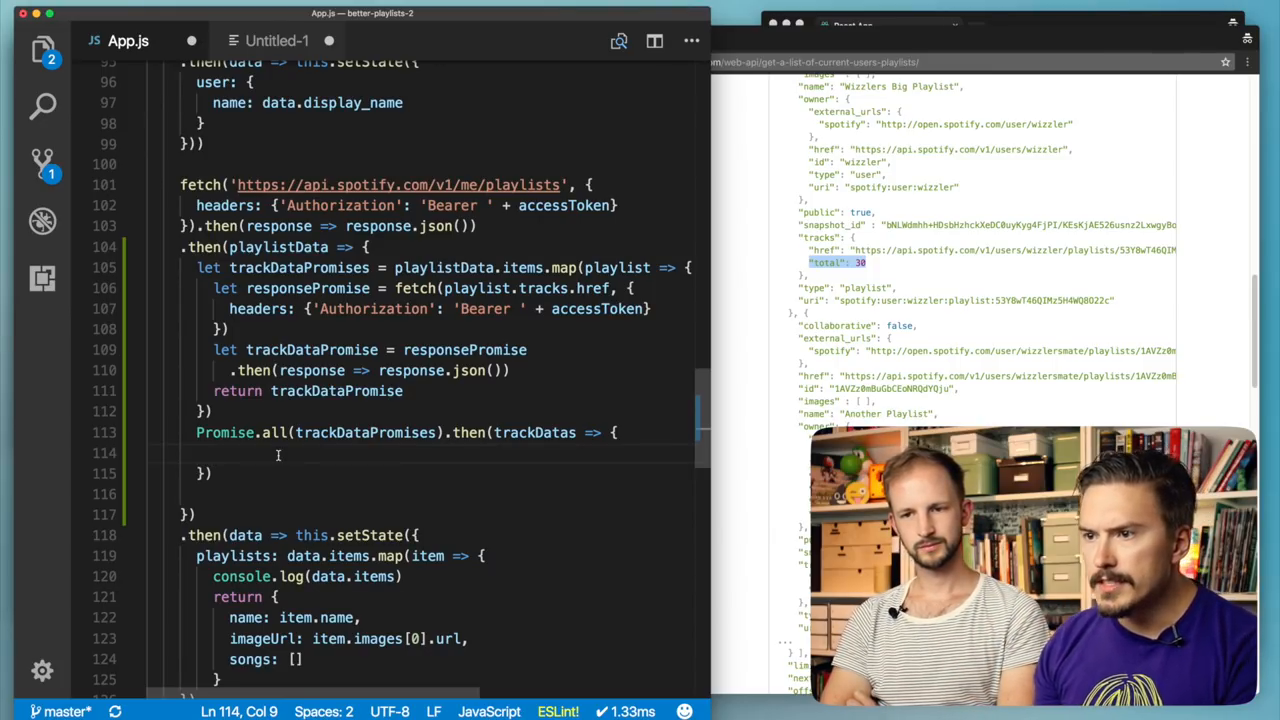
{"action": "type", "text": "p"}
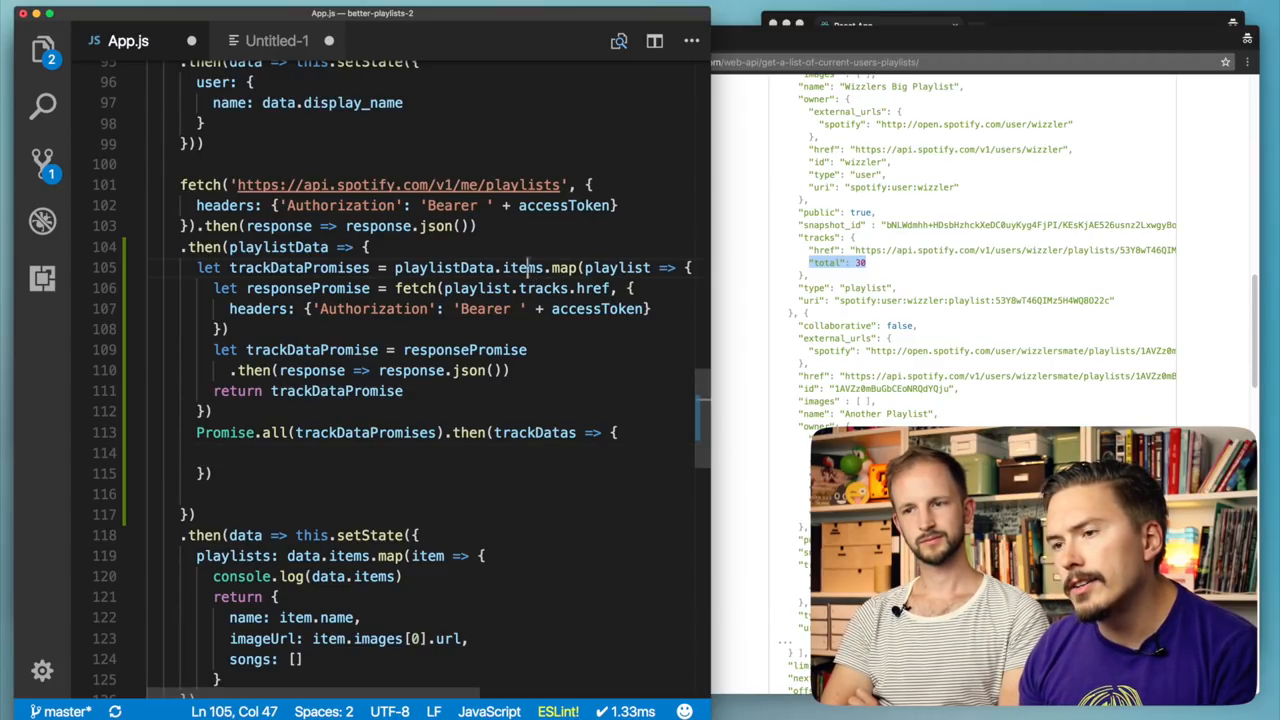
- Store playlistData.items in a let playlists variable and map over playlists instead
{"action": "double_click", "coordinate": [524, 268]}
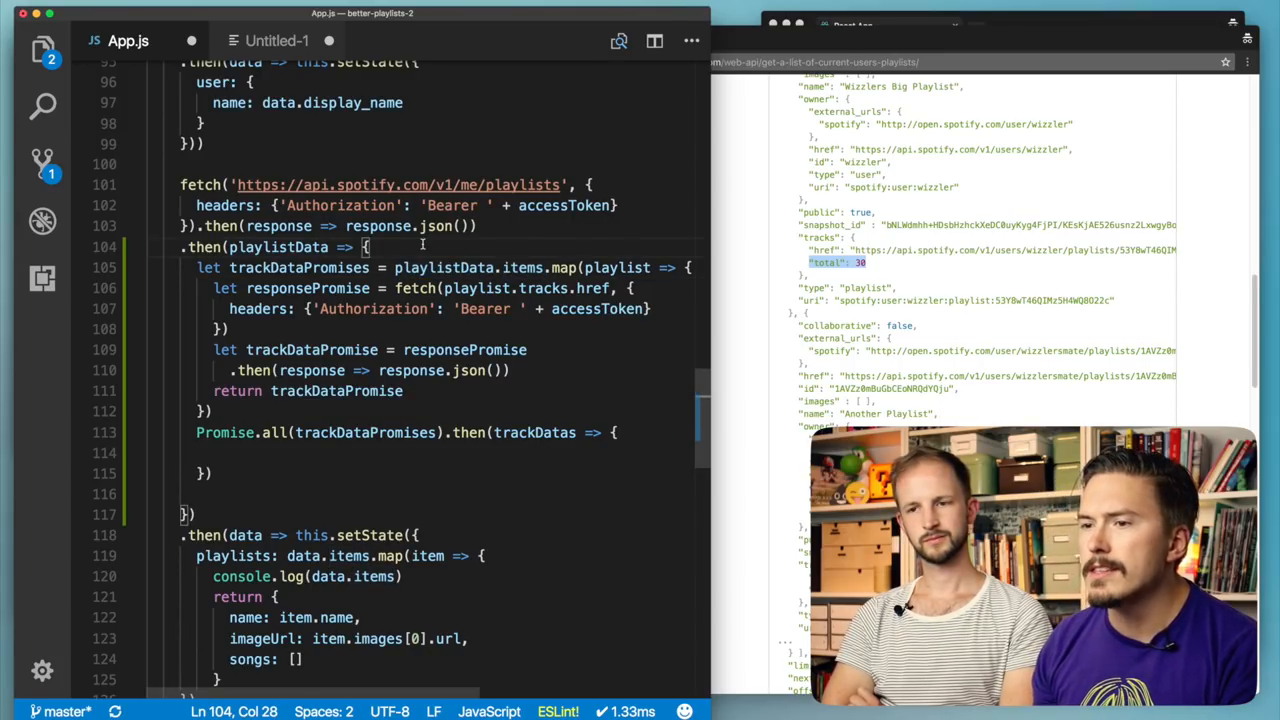
{"action": "type", "text": "let playlists ="}
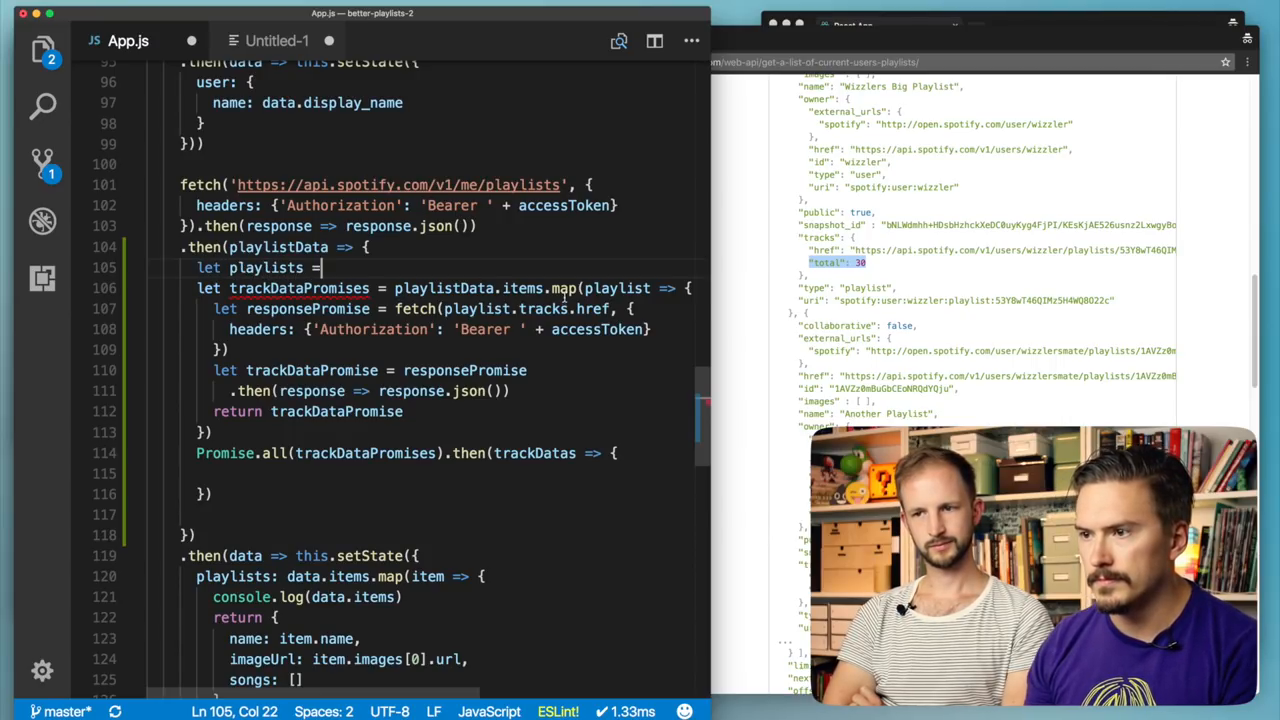
{"action": "type", "text": "playlistData.items"}
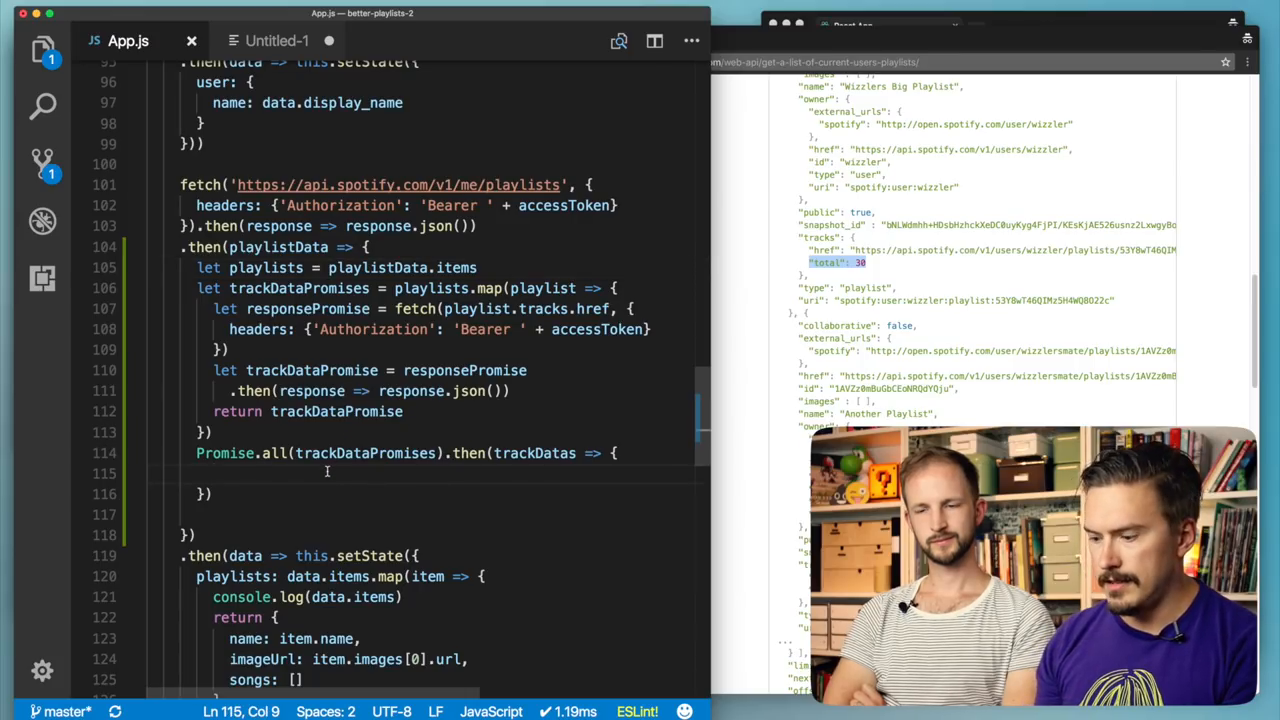
- Start trackDatas.forEach((trackData => { }) inside the Promise.all callback
{"action": "type", "text": "tracks"}
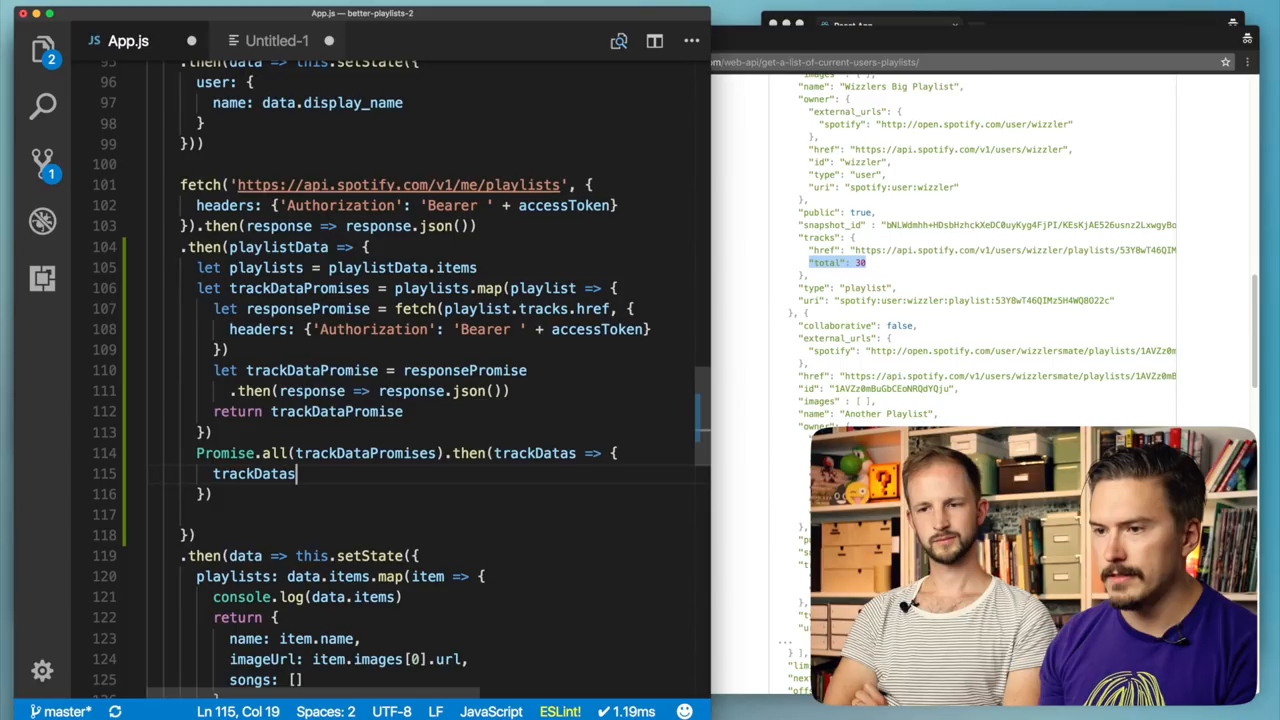
{"action": "type", "text": ".for"}
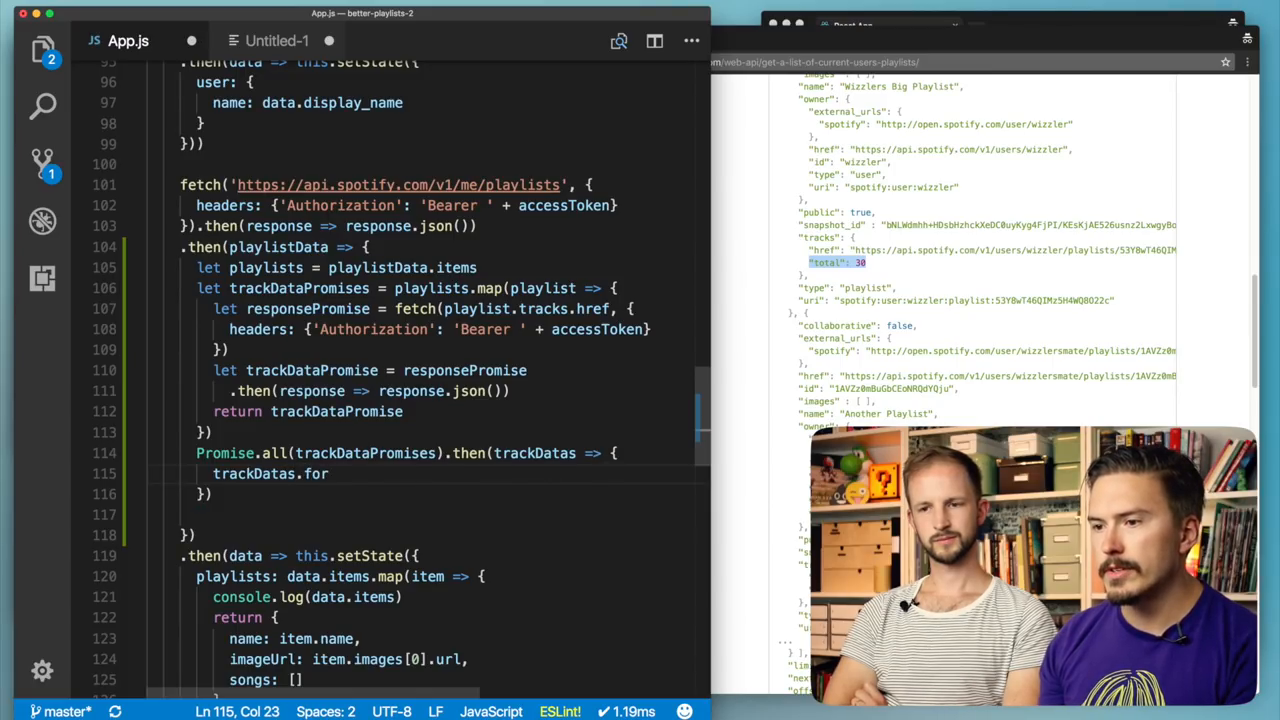
{"action": "type", "text": "Each"}
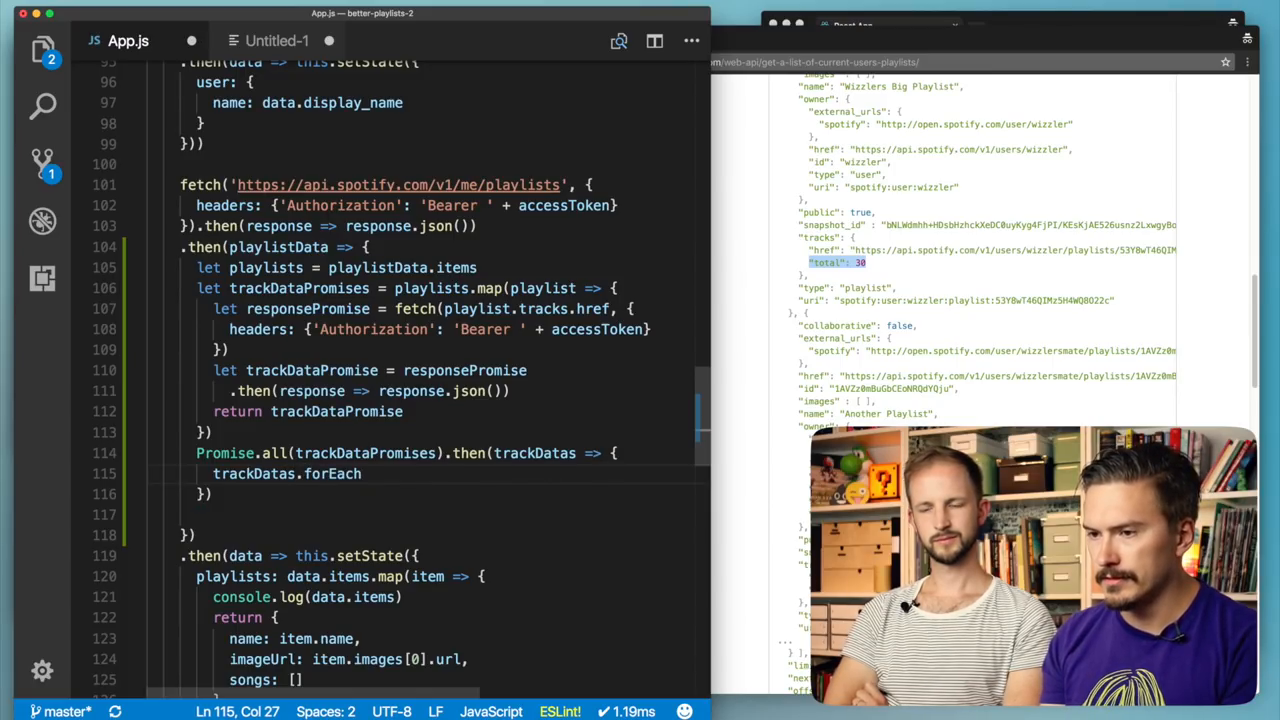
{"action": "type", "text": "(trackData => {"}
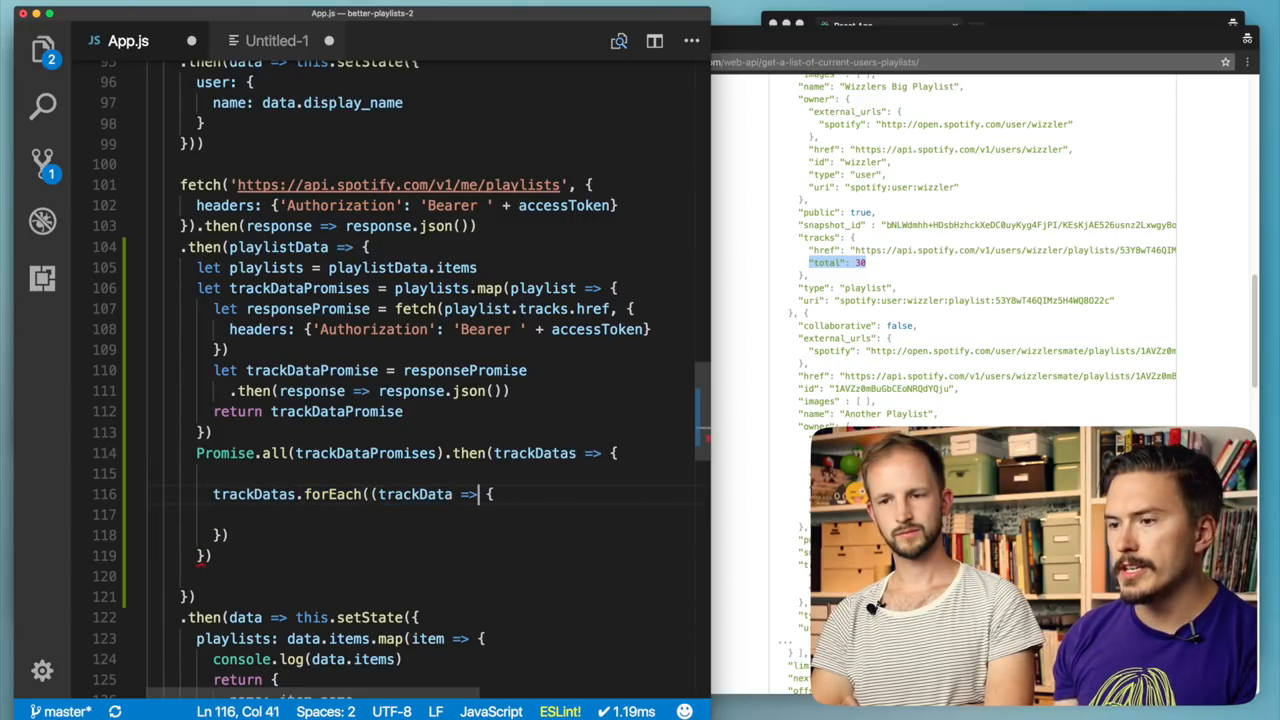
- Add an index i to forEach and assign playlists[i].trackDatas = trackData inside the loop
{"action": "double_click", "coordinate": [414, 494]}
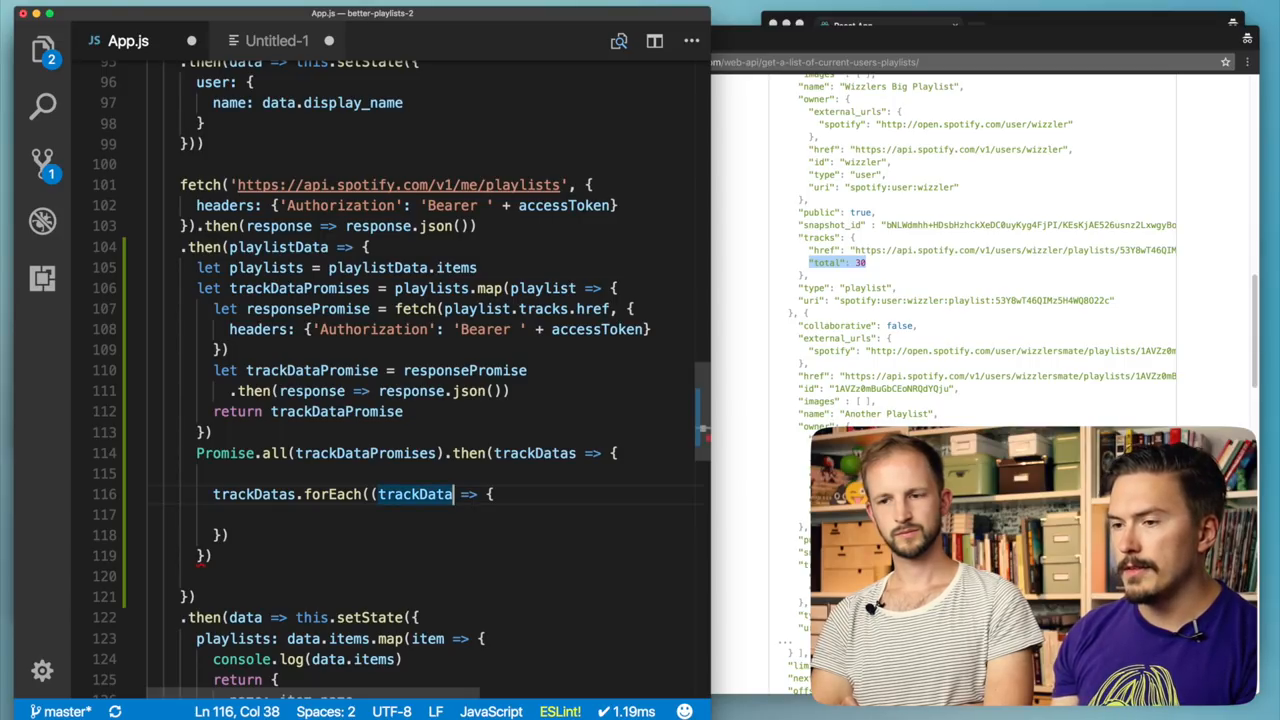
{"action": "type", "text": ", )"}
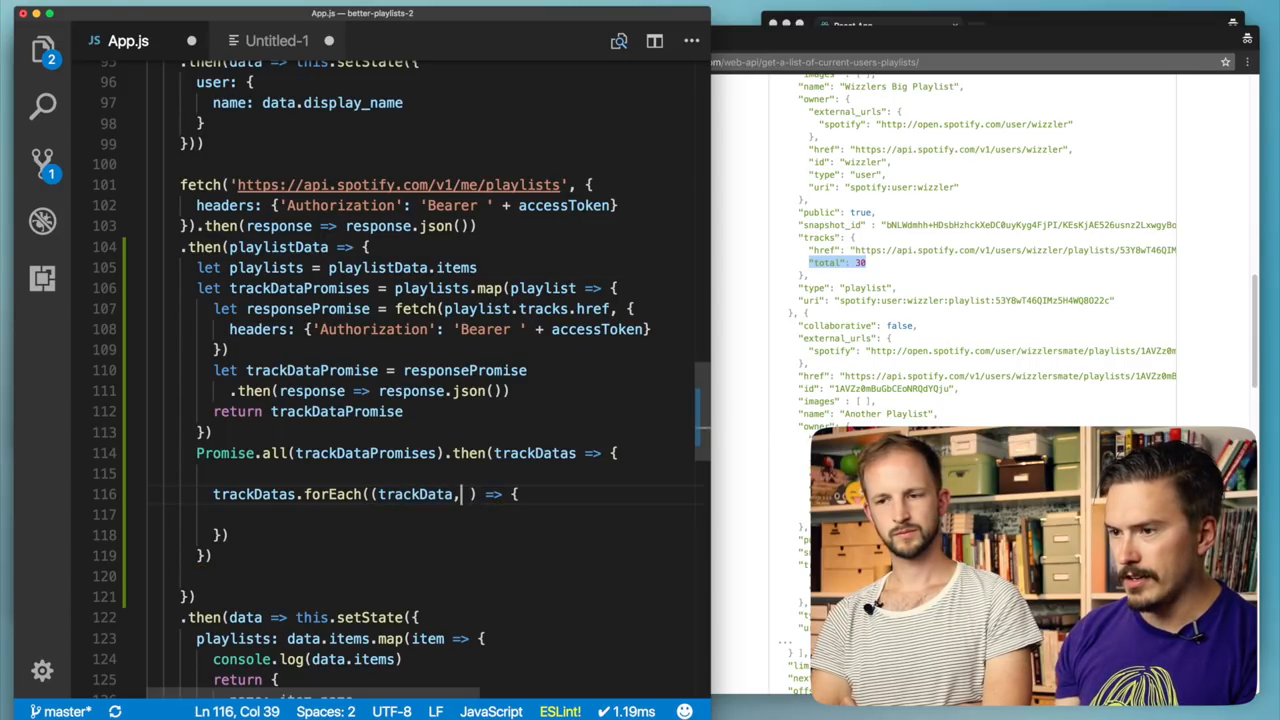
{"action": "type", "text": "i"}
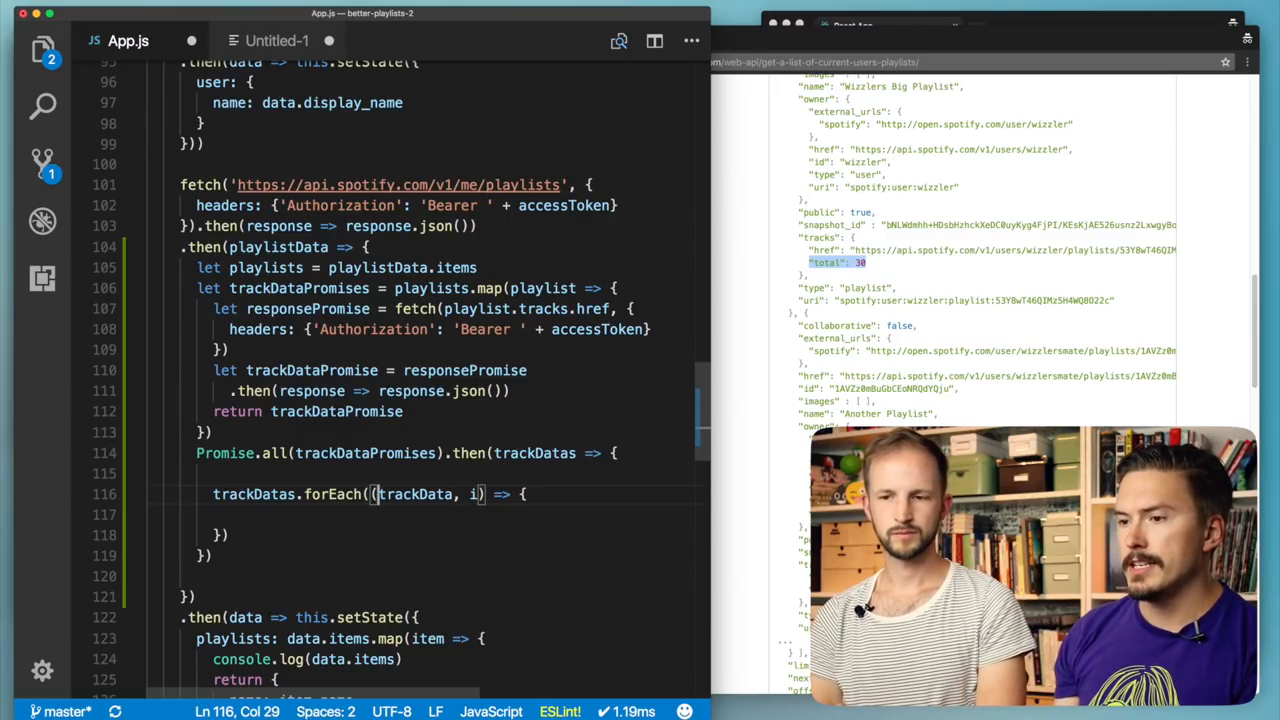
{"action": "double_click", "coordinate": [416, 494]}
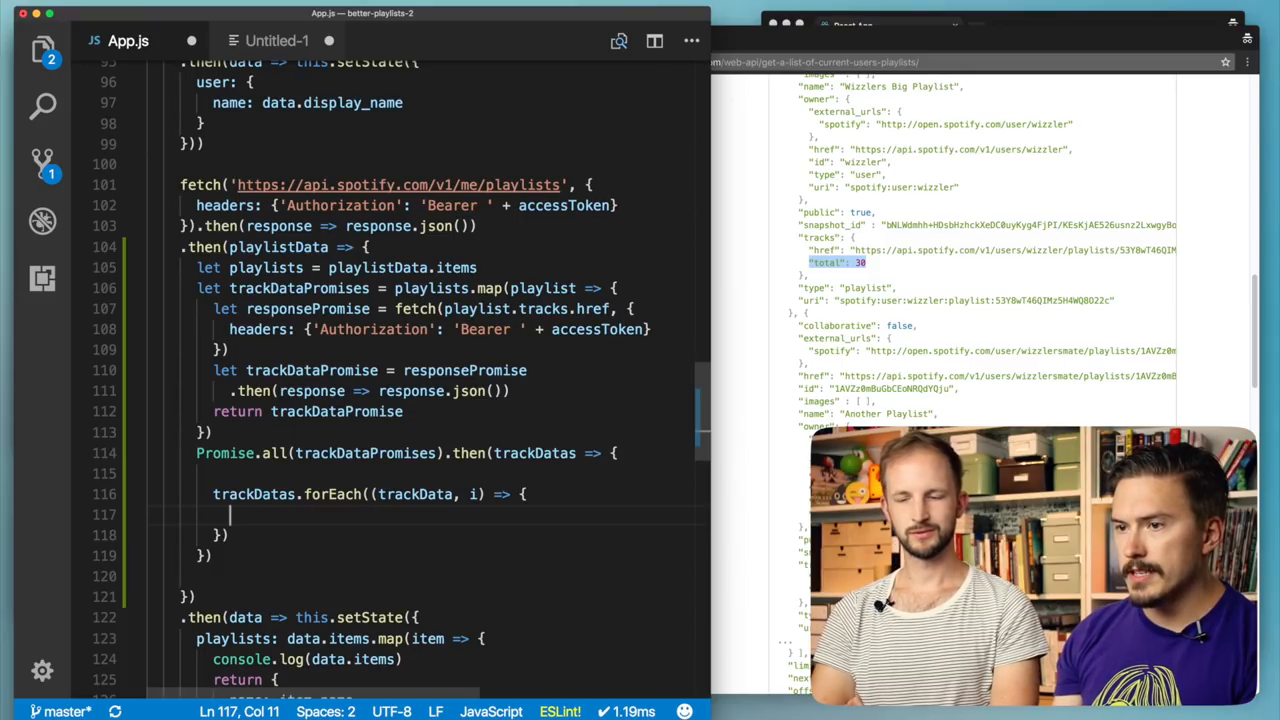
{"action": "type", "text": "pla"}
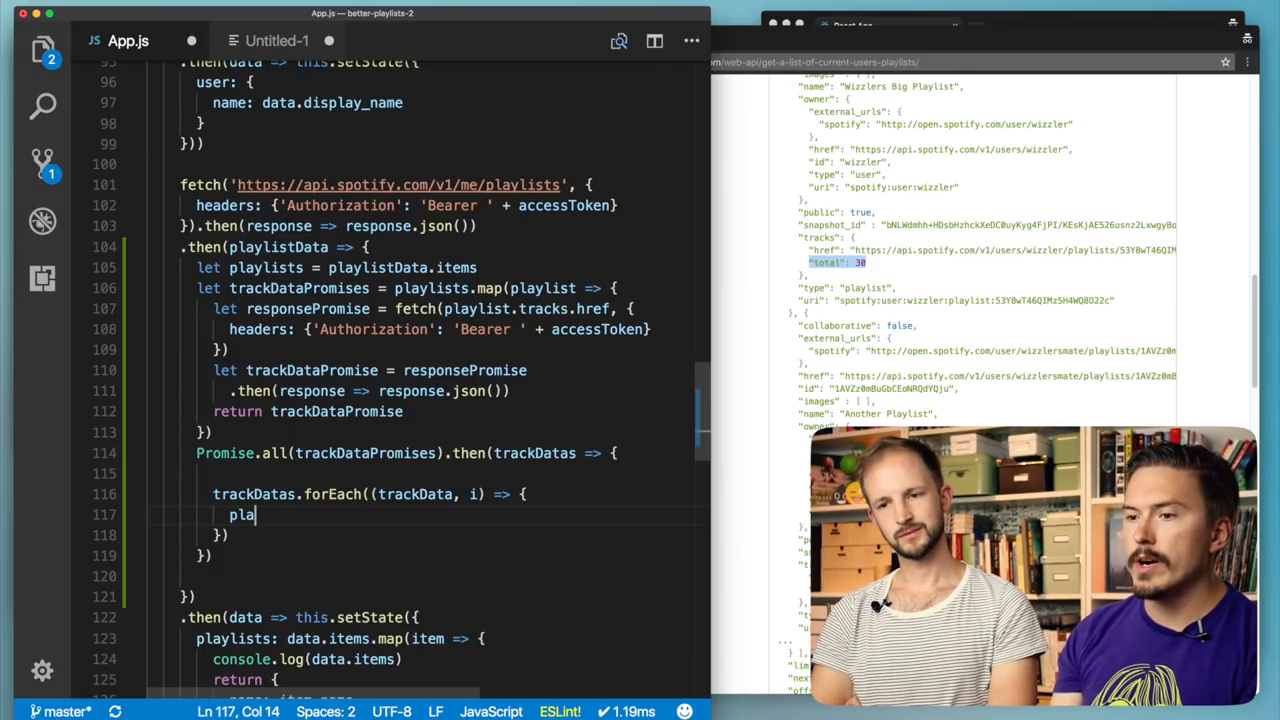
{"action": "type", "text": "ylis"}
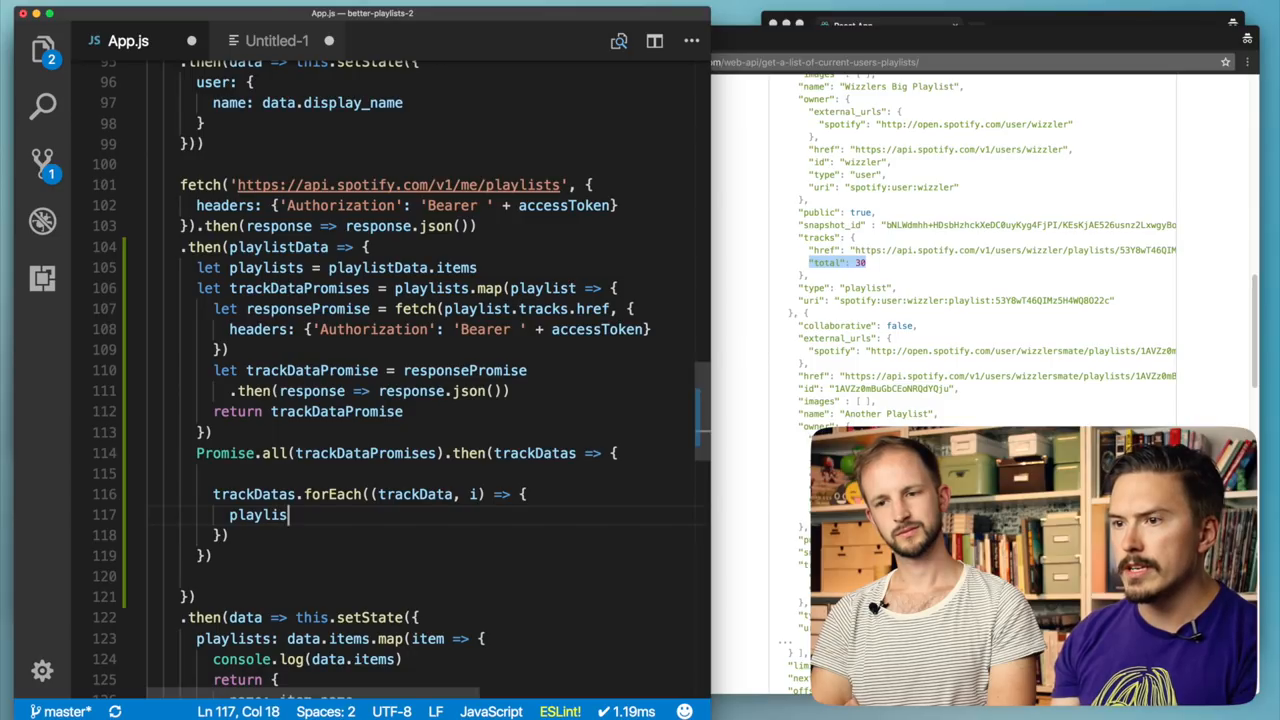
{"action": "type", "text": "[i]"}
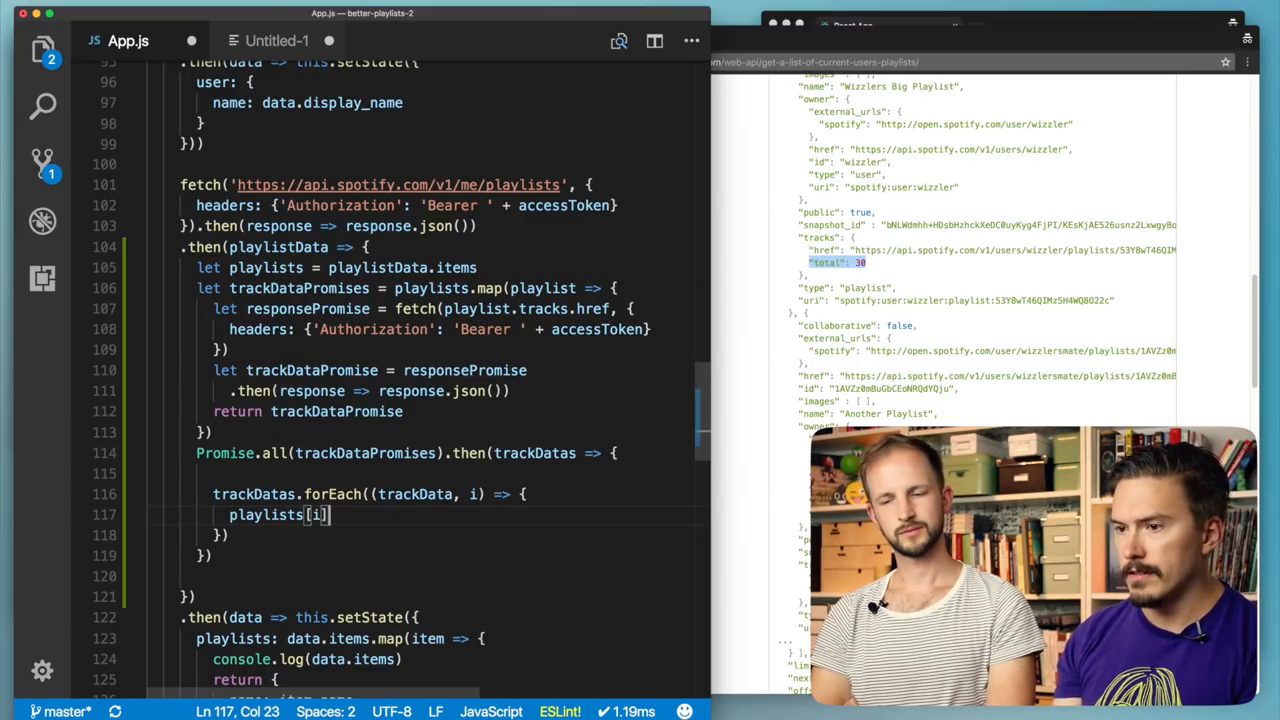
{"action": "type", "text": "="}
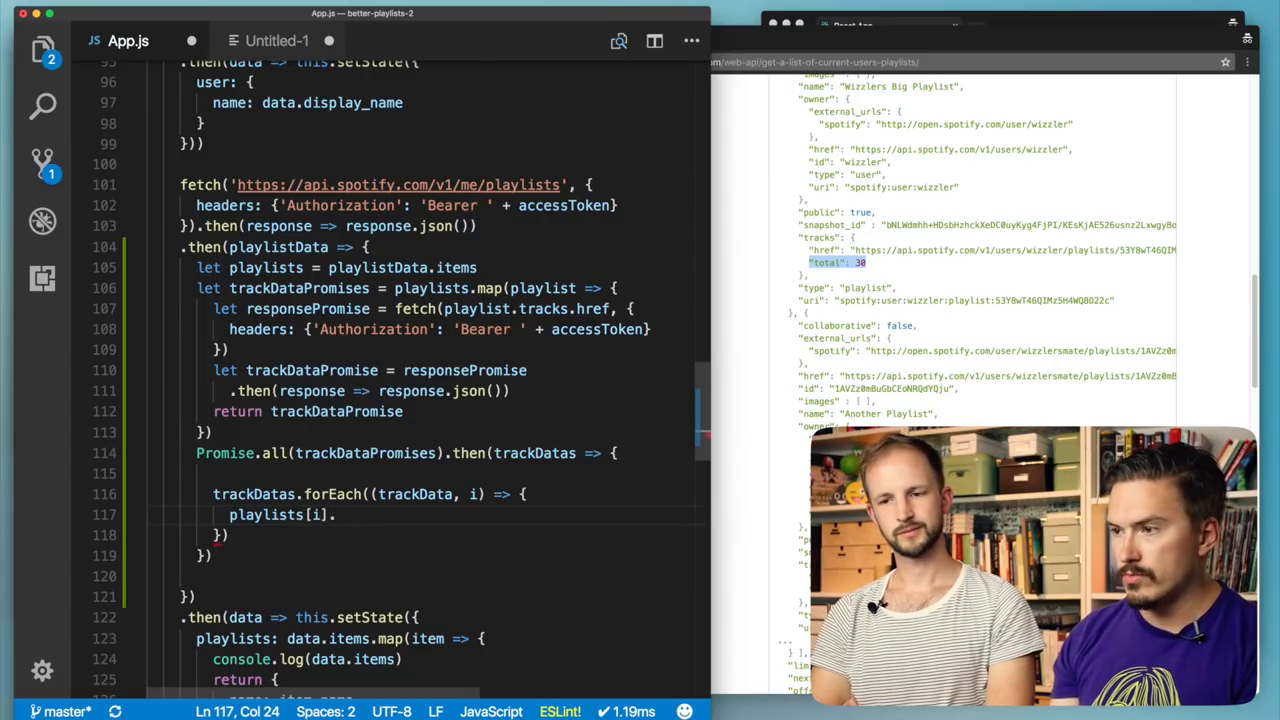
{"action": "type", "text": "songs"}
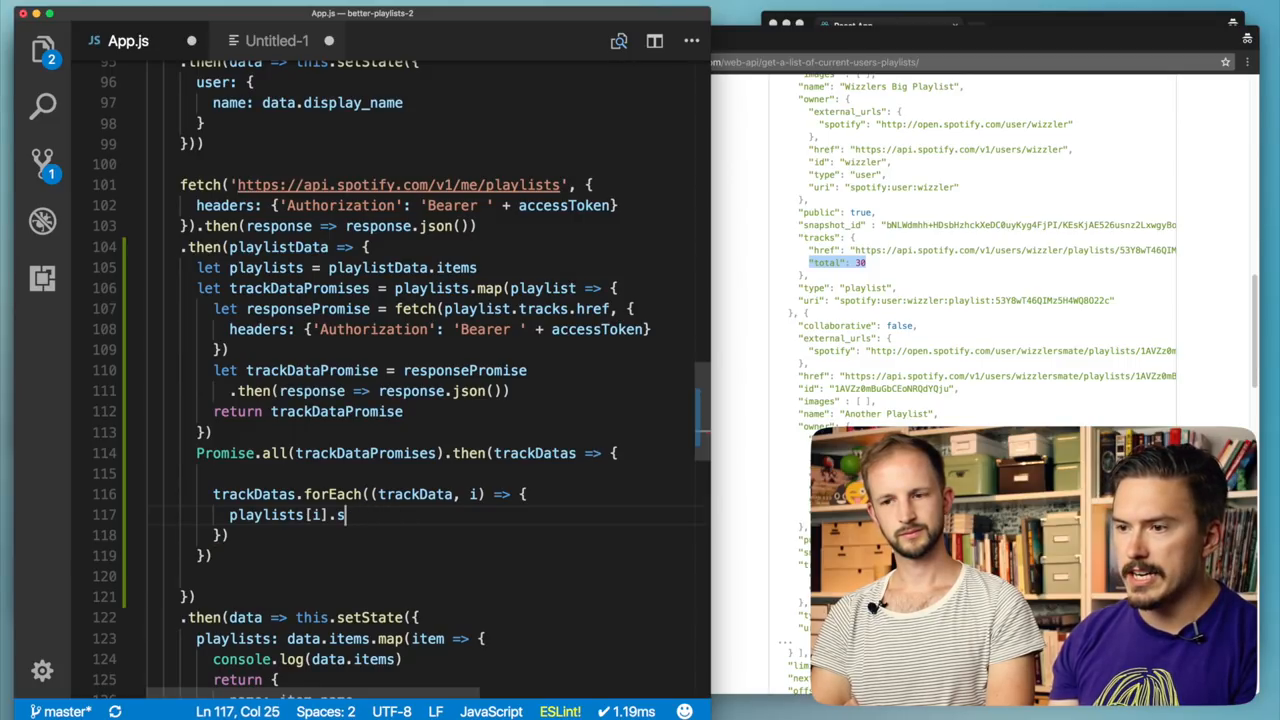
{"action": "type", "text": "rack"}
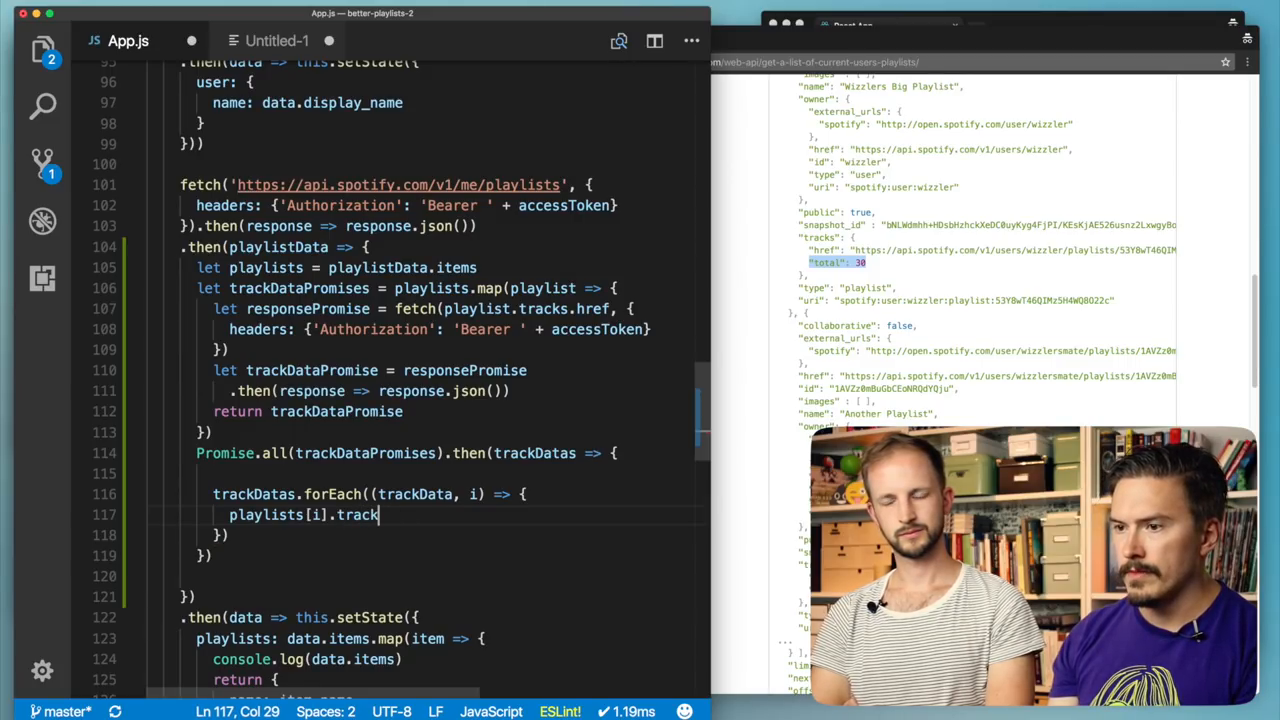
{"action": "type", "text": "Datas ="}
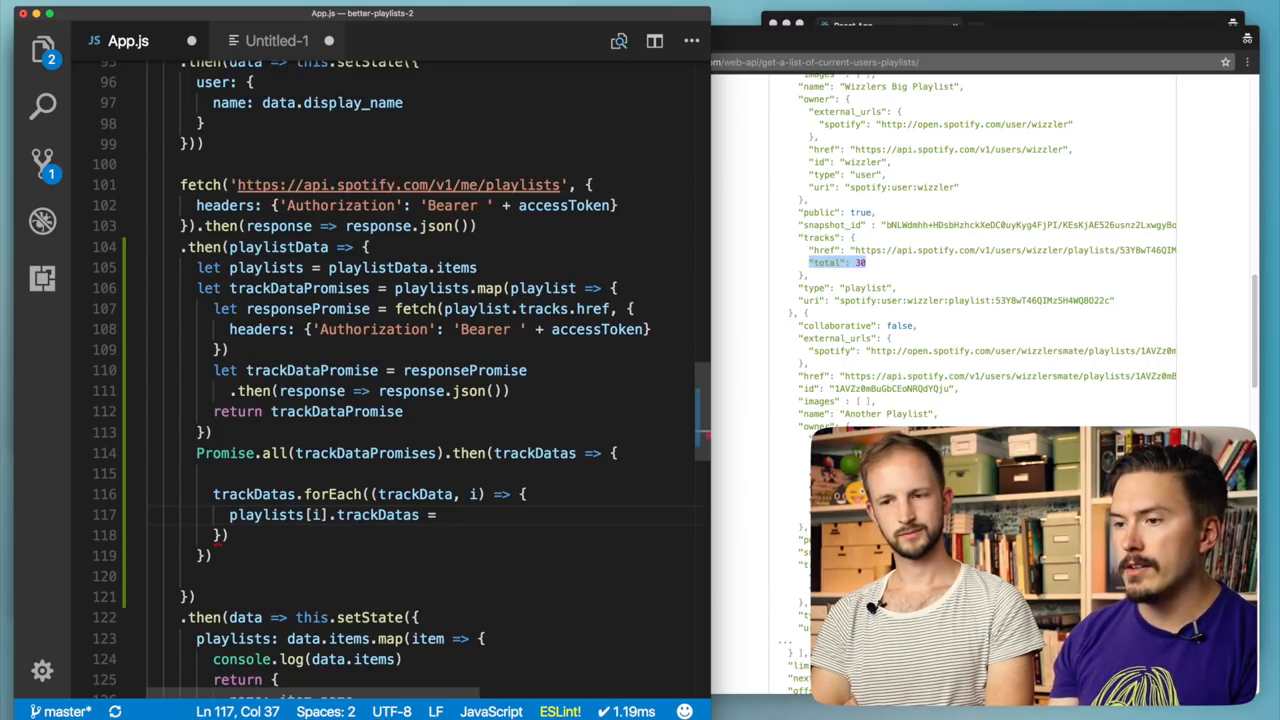
{"action": "type", "text": "trackD"}
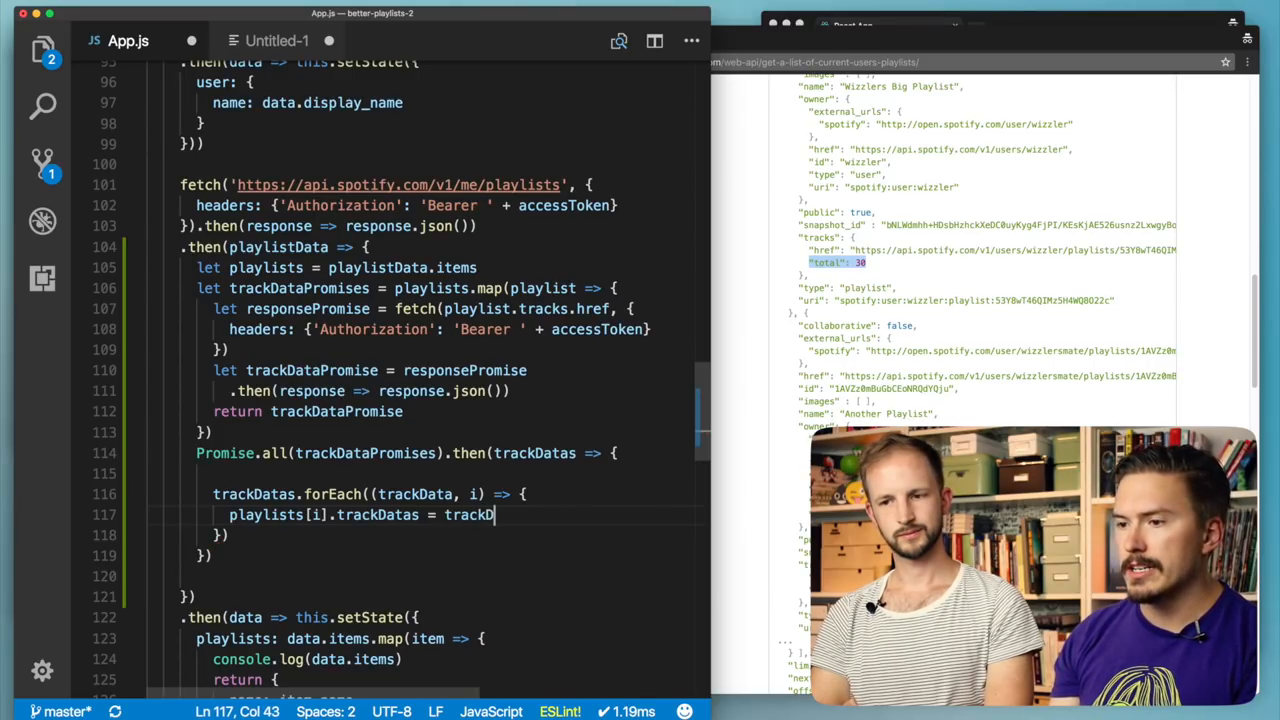
{"action": "type", "text": "ata"}
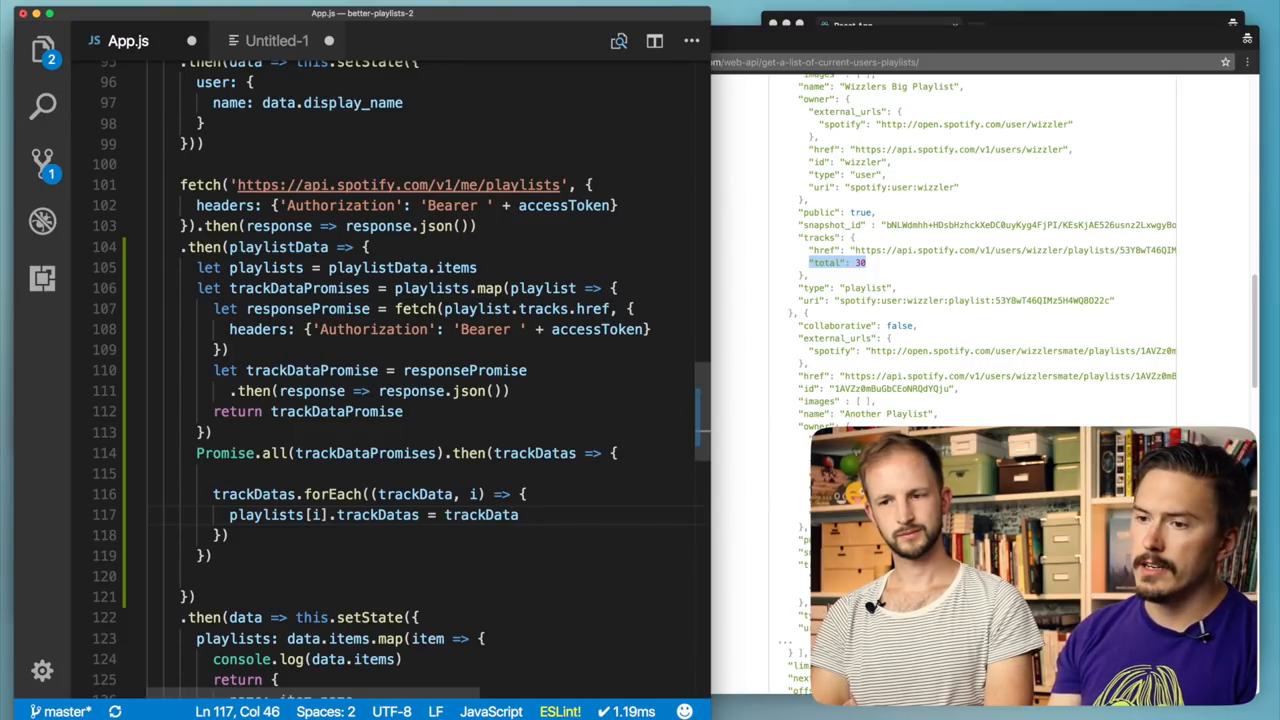
{"action": "type", "text": "[]"}
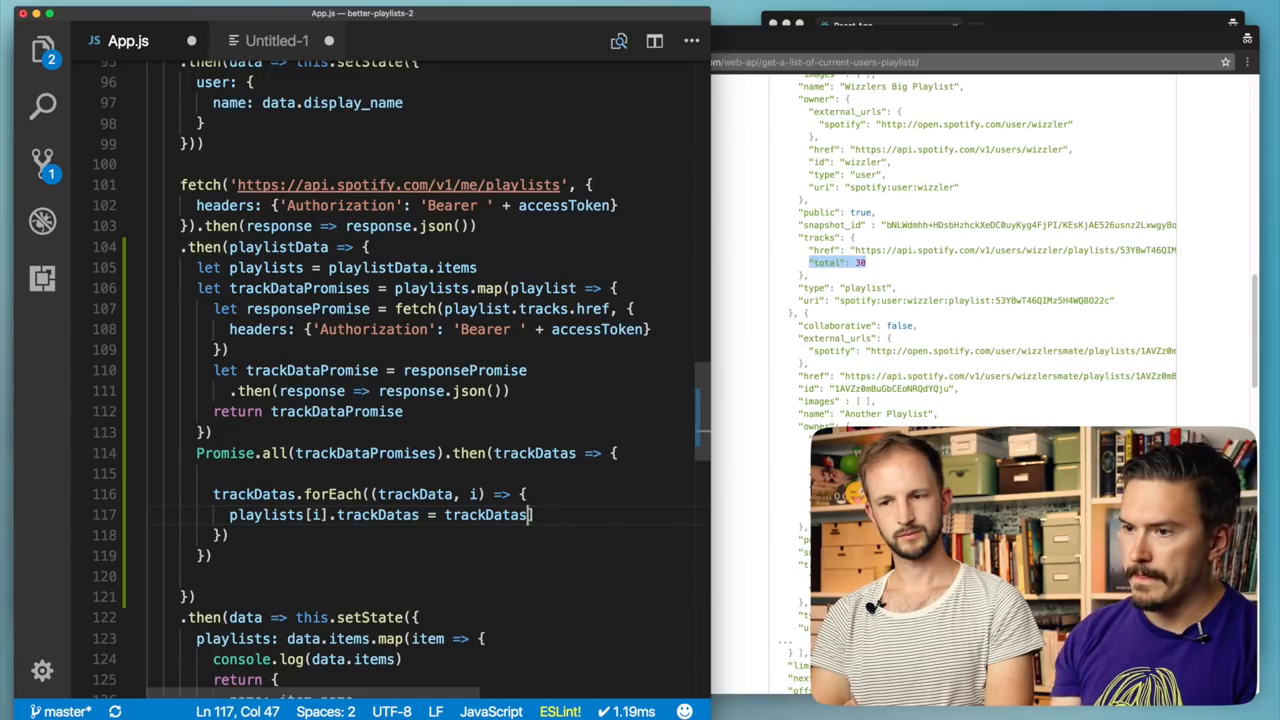
{"action": "key", "text": "Backspace"}
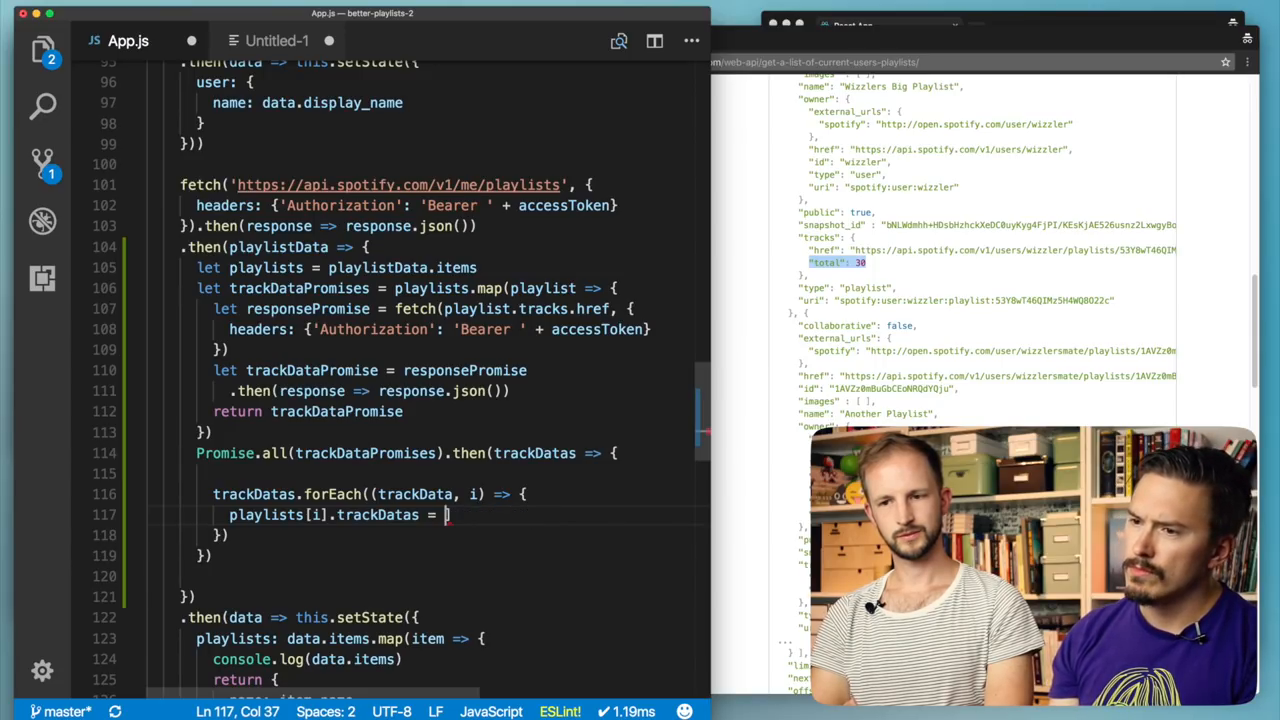
{"action": "type", "text": "d"}
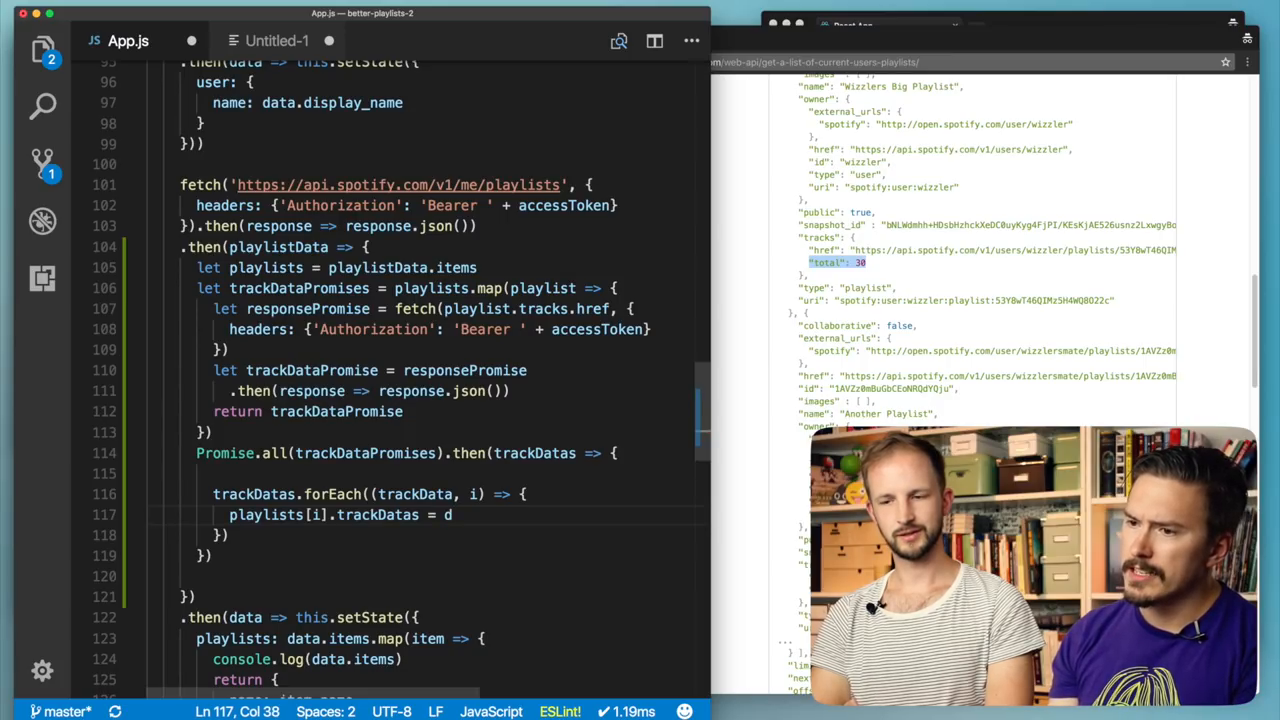
{"action": "type", "text": "rackData"}
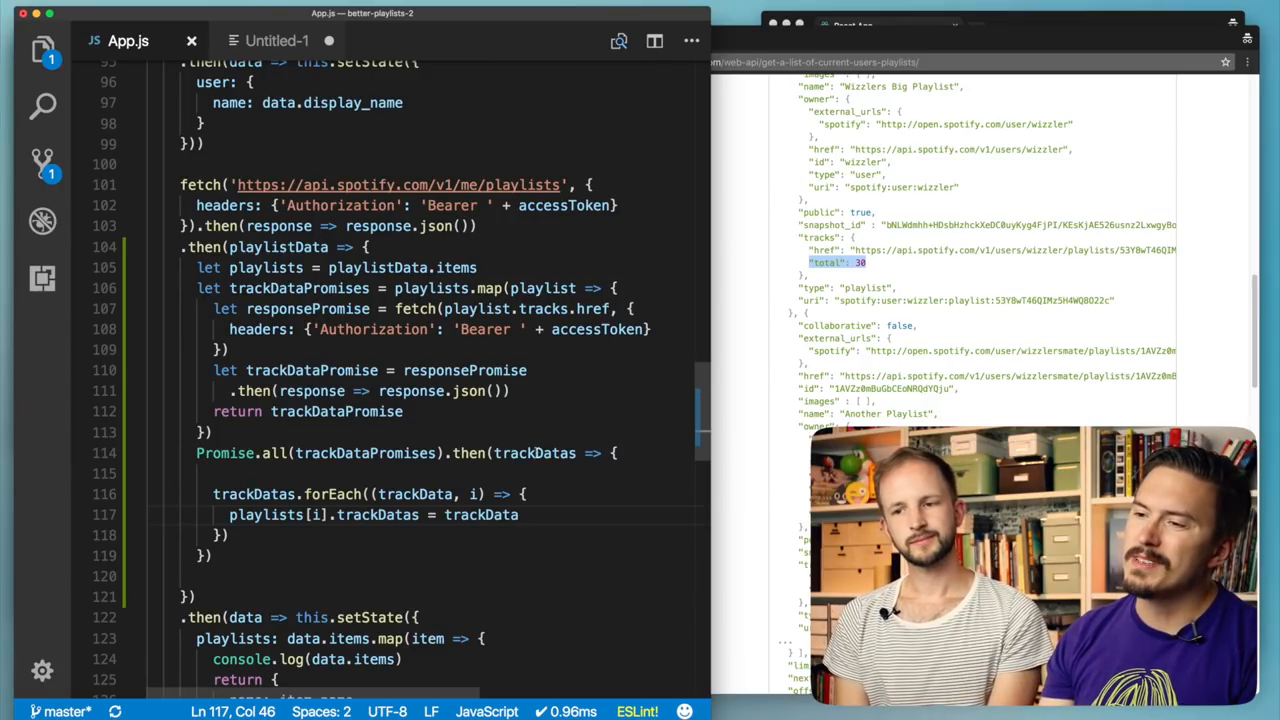
- Make the Promise.all handler return playlists after the forEach
{"action": "double_click", "coordinate": [534, 452]}
{"action": "type", "text": "ret"}
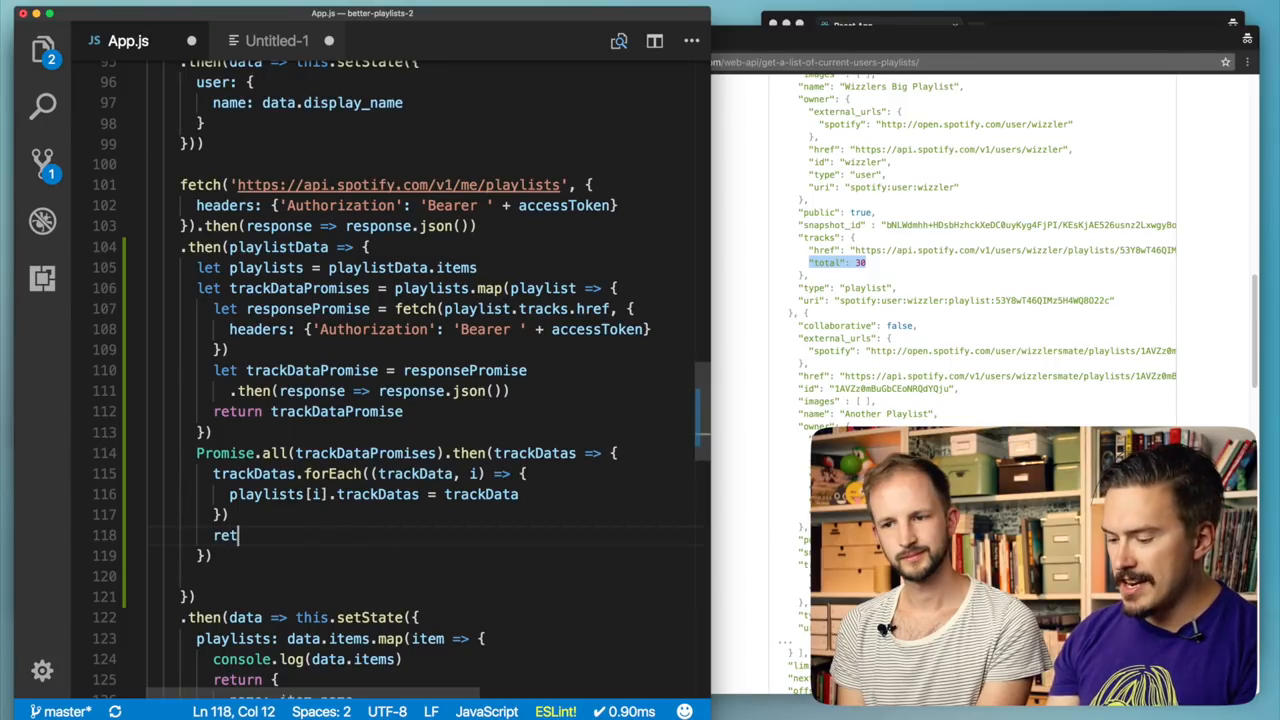
{"action": "type", "text": "urn tra"}
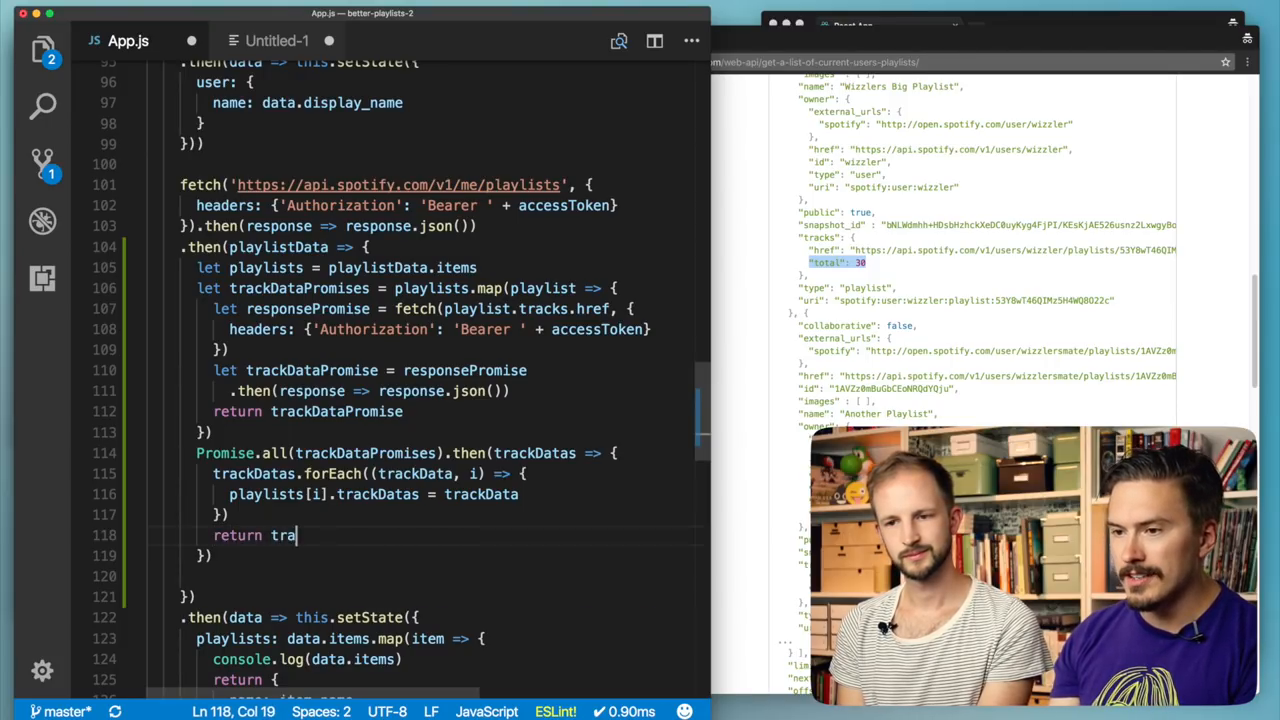
{"action": "type", "text": "ckDats"}
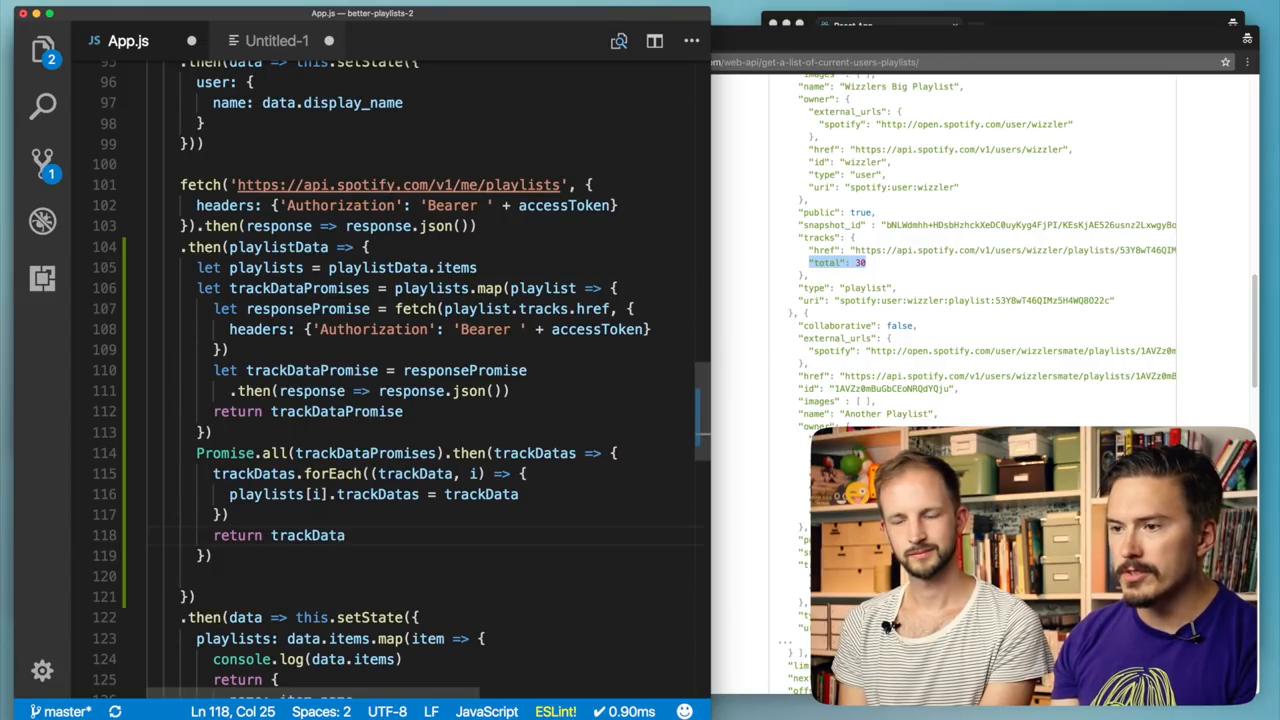
{"action": "key", "text": "BackSpace"}
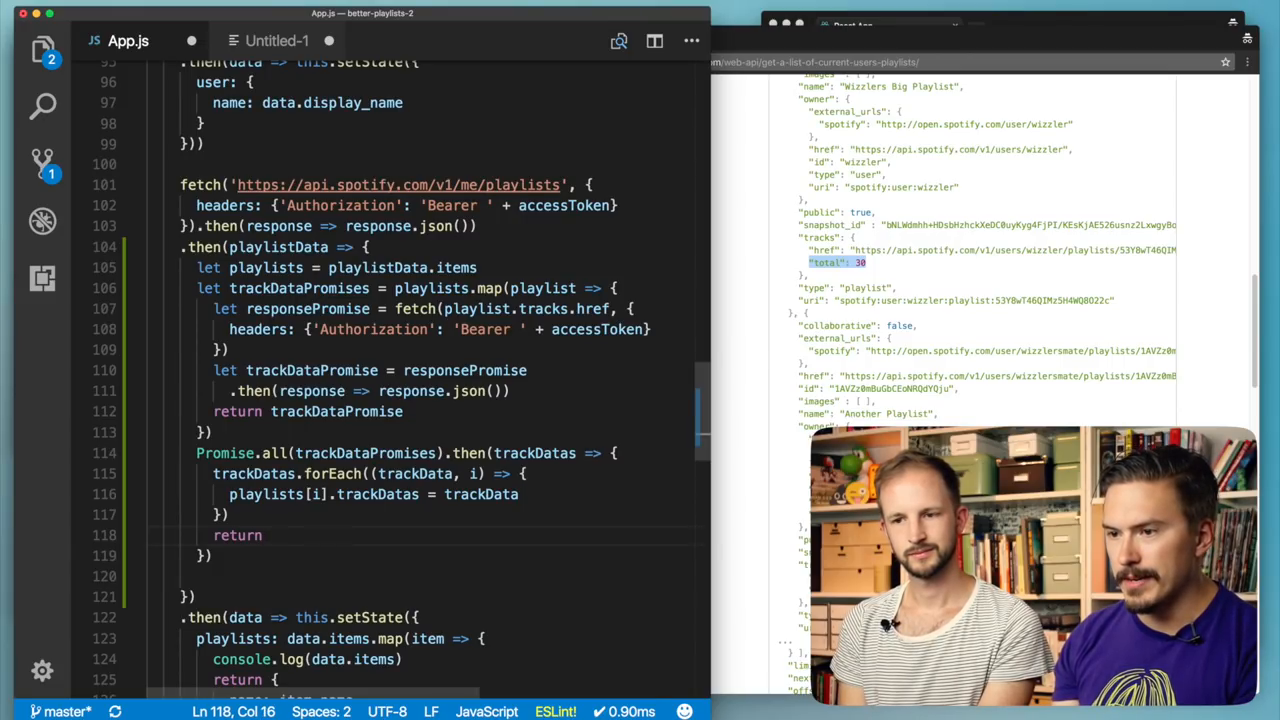
{"action": "type", "text": "playlists"}
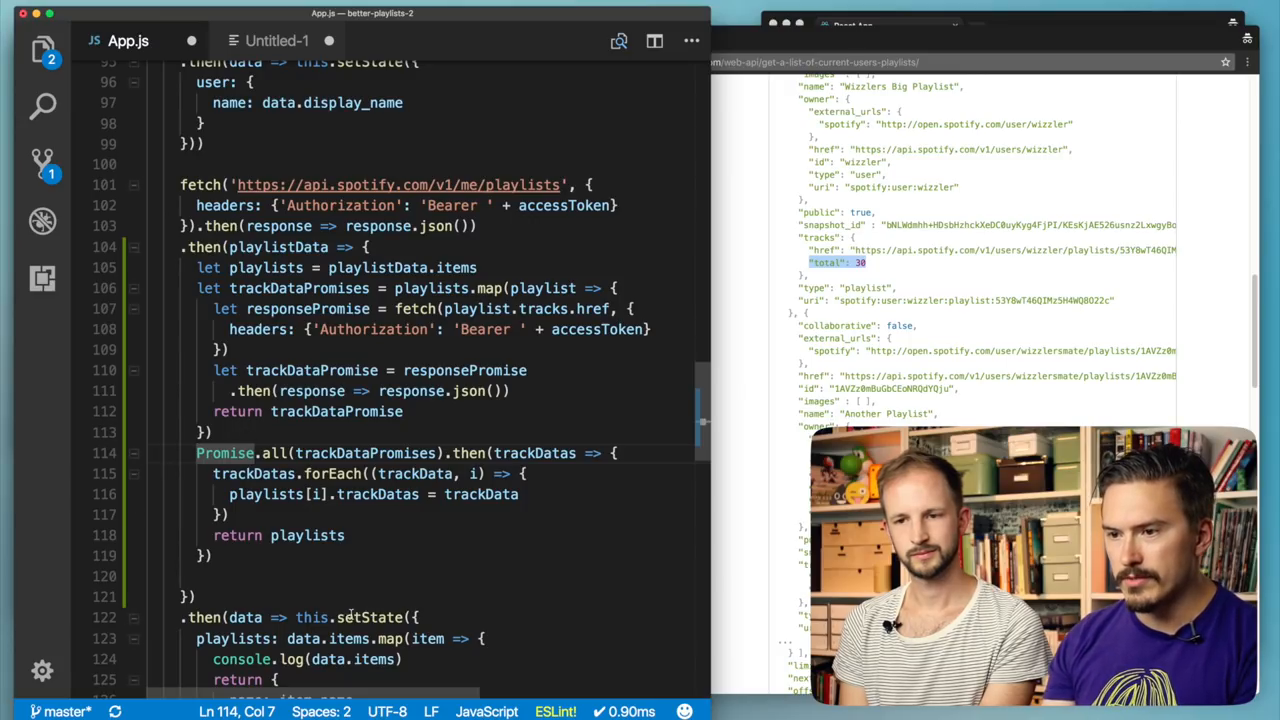
- Rewrite the line as let allTracksDataPromises = Promise.all(trackDataPromises)
{"action": "left_click_drag", "start_coordinate": [196, 452], "coordinate": [204, 472]}
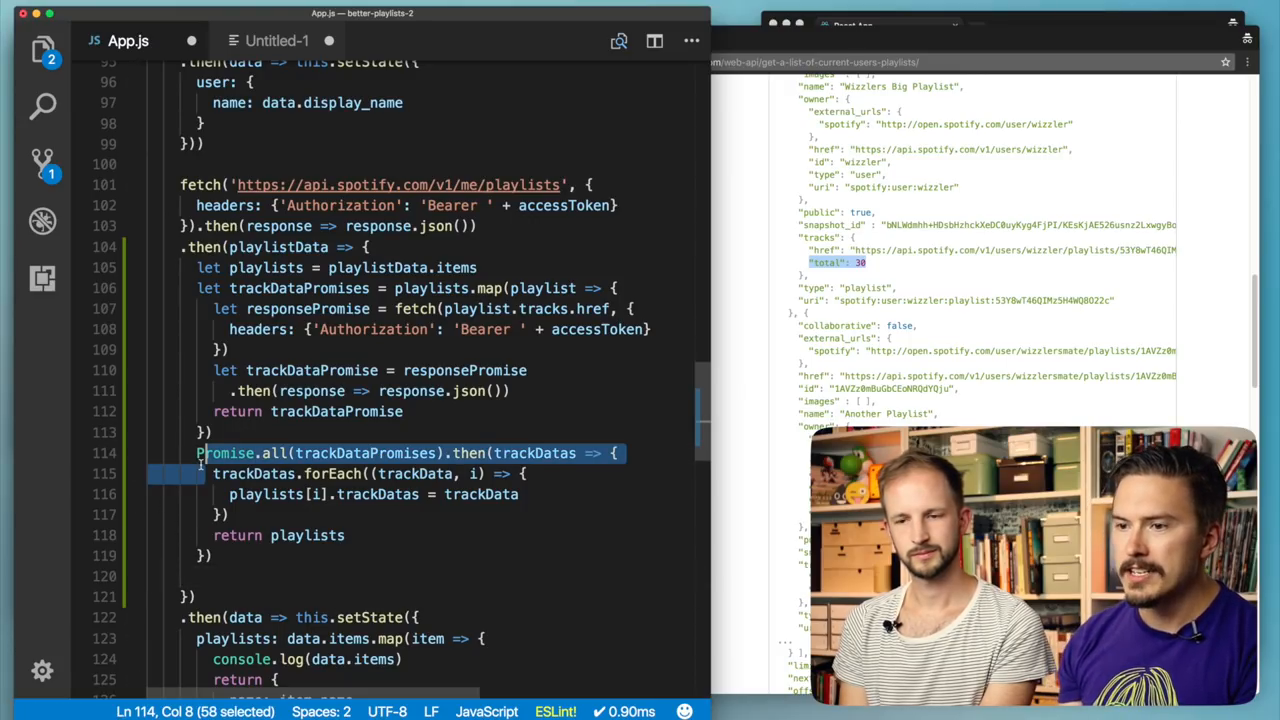
{"action": "type", "text": "return"}
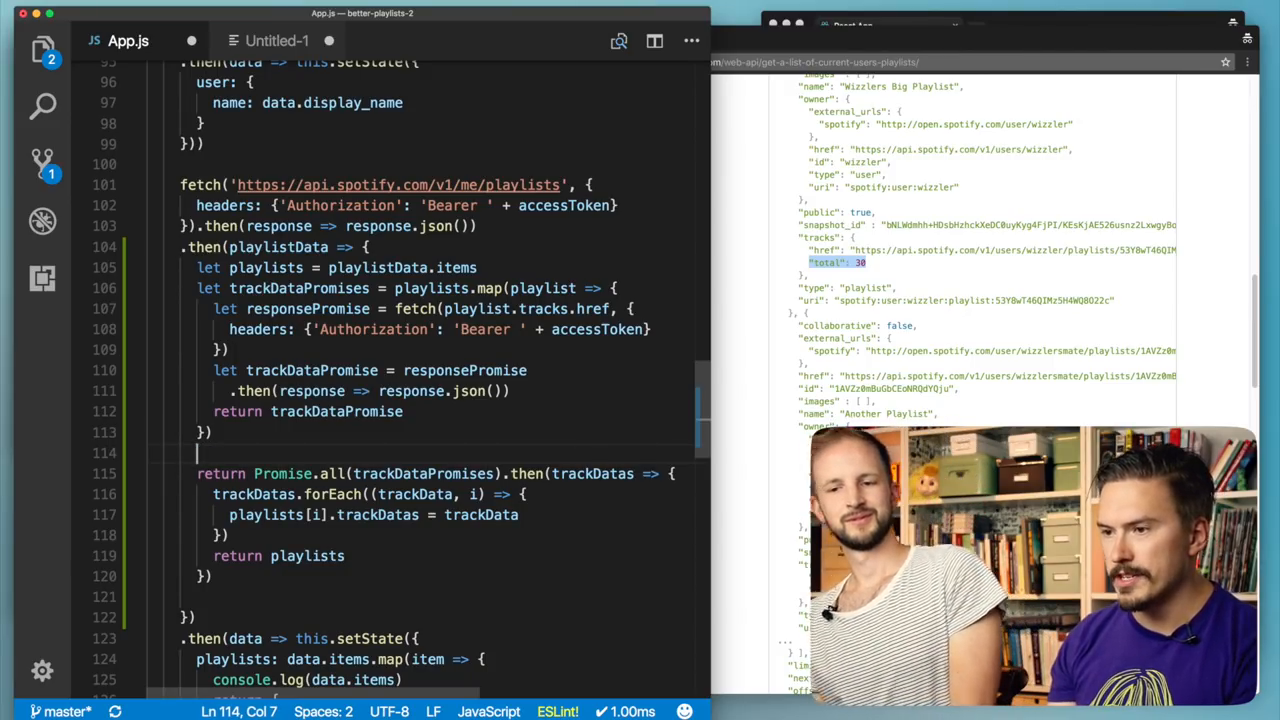
{"action": "type", "text": "let"}
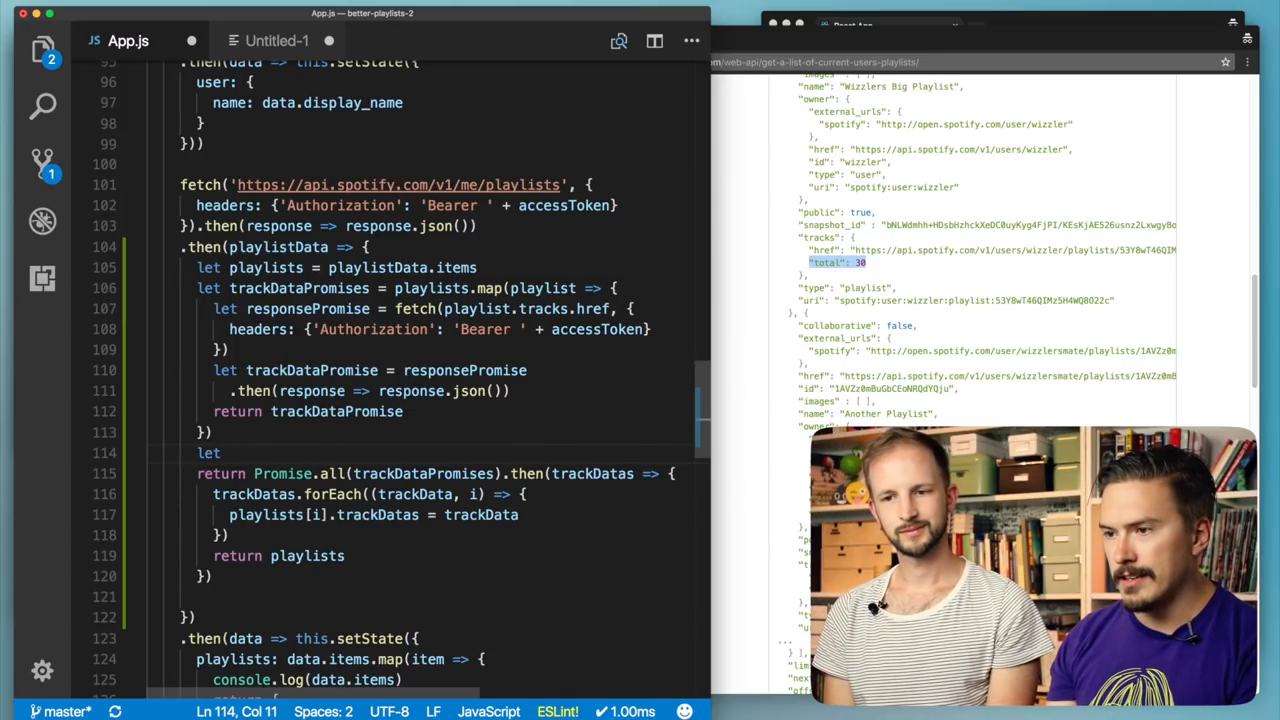
{"action": "type", "text": "allTrack"}
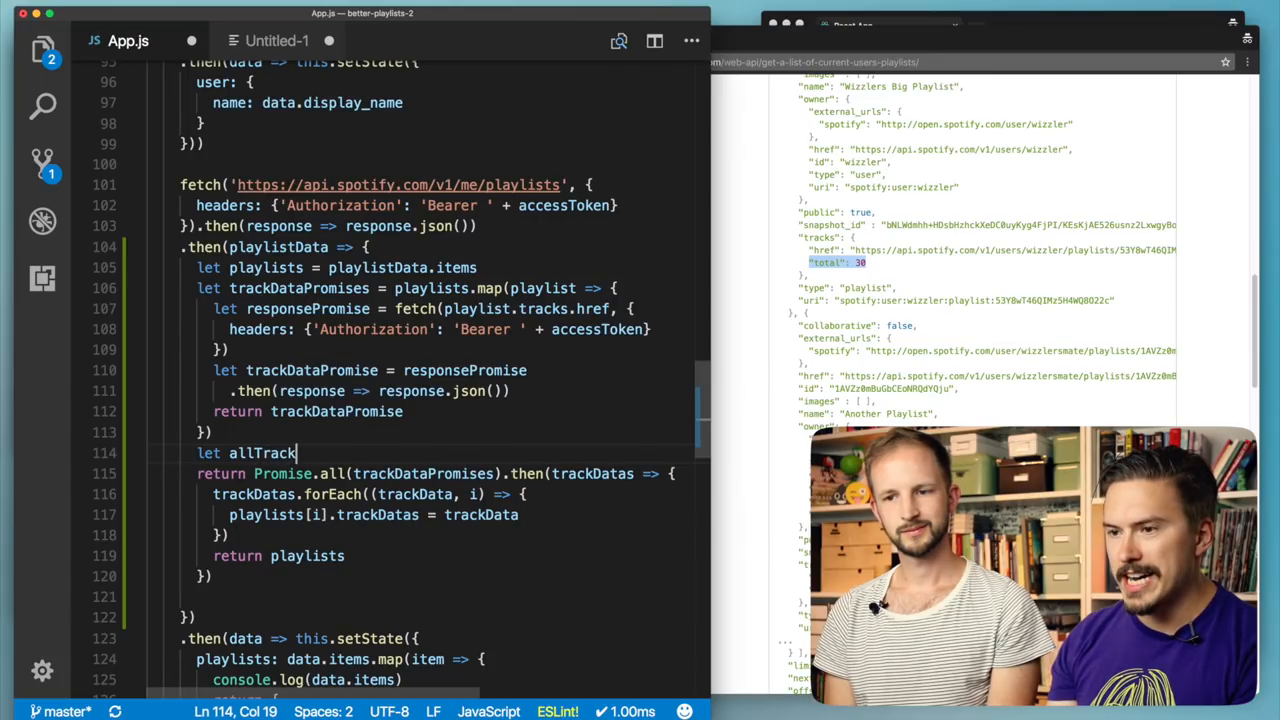
{"action": "type", "text": "Datas"}
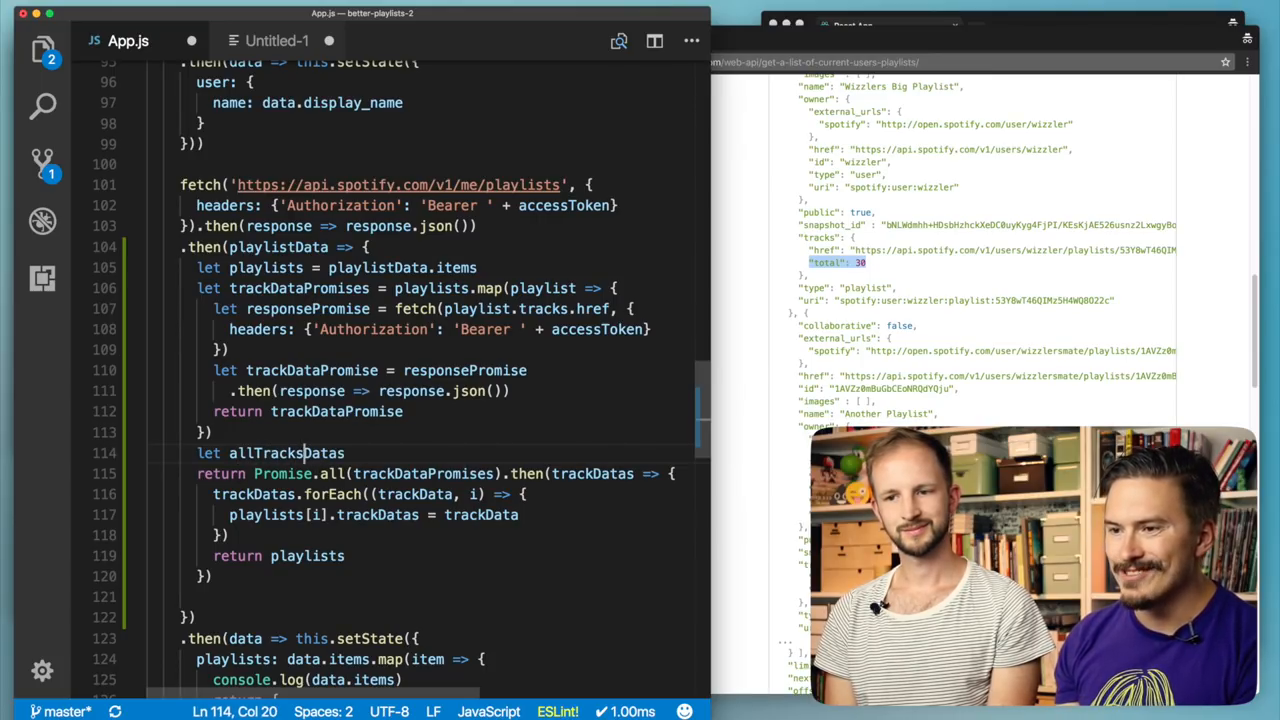
{"action": "type", "text": "por"}
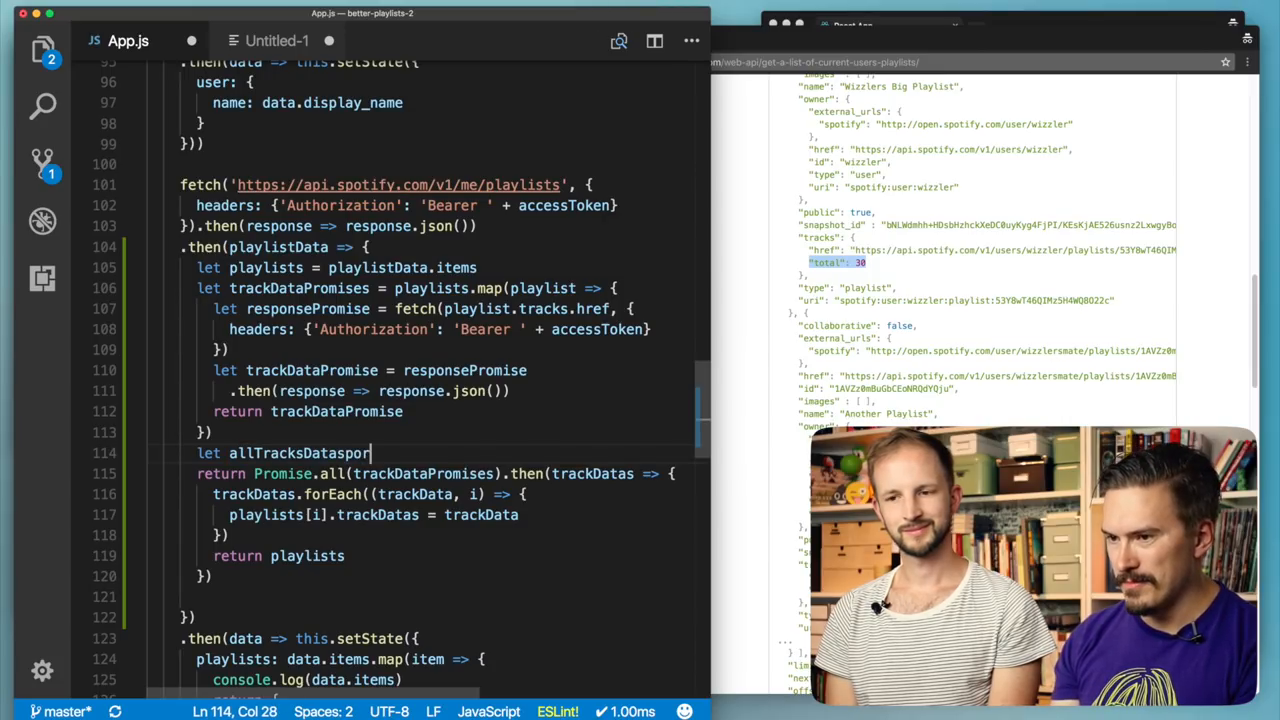
{"action": "key", "text": "Backspace"}
{"action": "type", "text": "Promises ="}
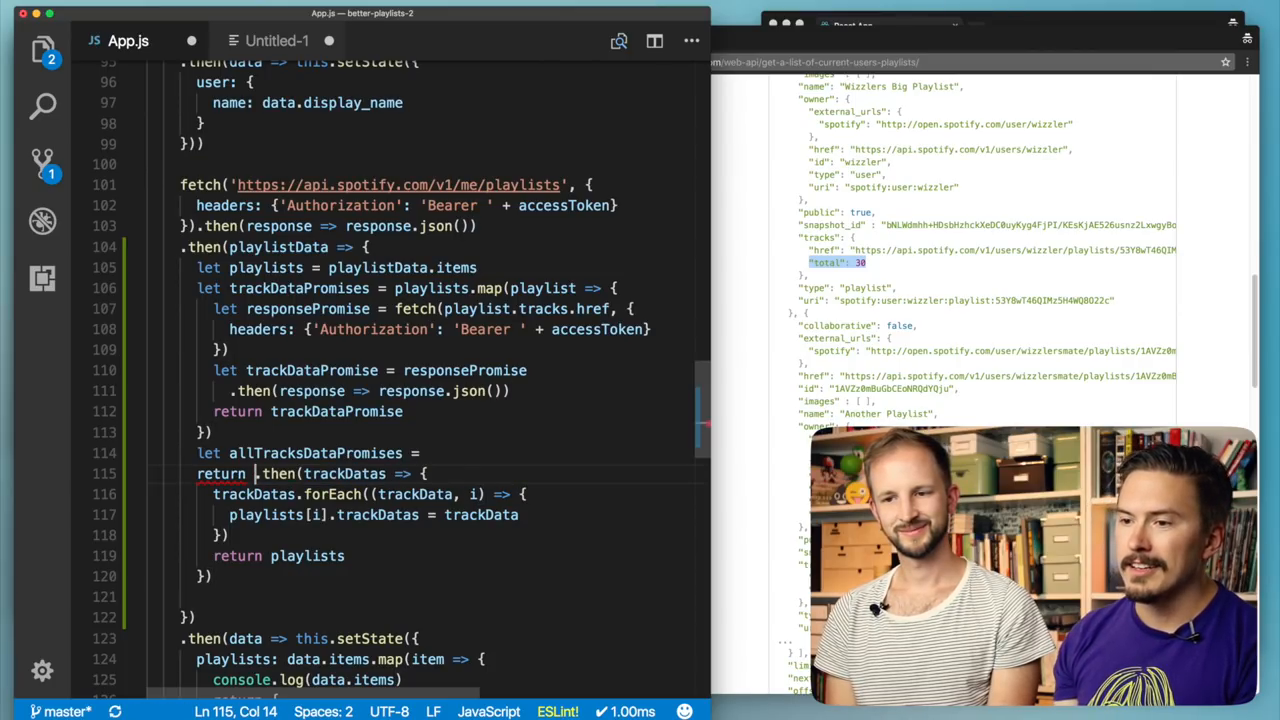
{"action": "type", "text": "Promise.all(trackDataPromises)"}
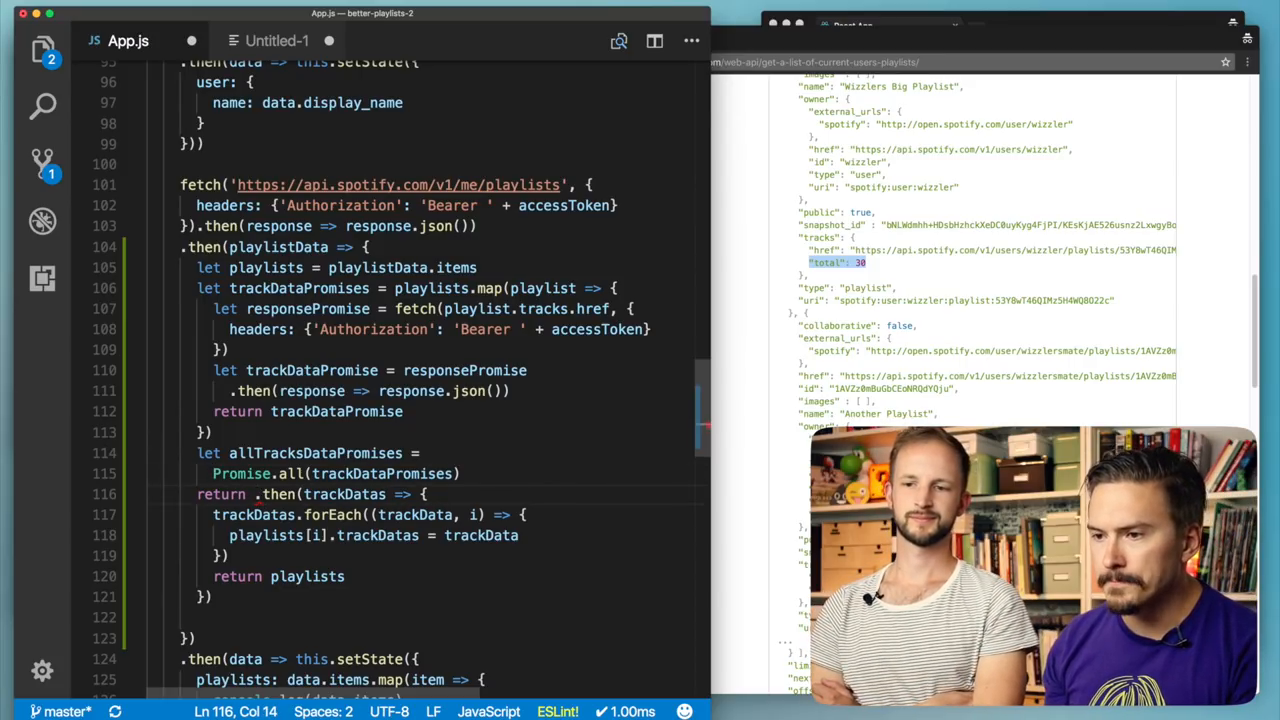
- Assign allTracksDataPromises.then(...) to a new let playlistsPromise variable
{"action": "left_click", "coordinate": [228, 452]}
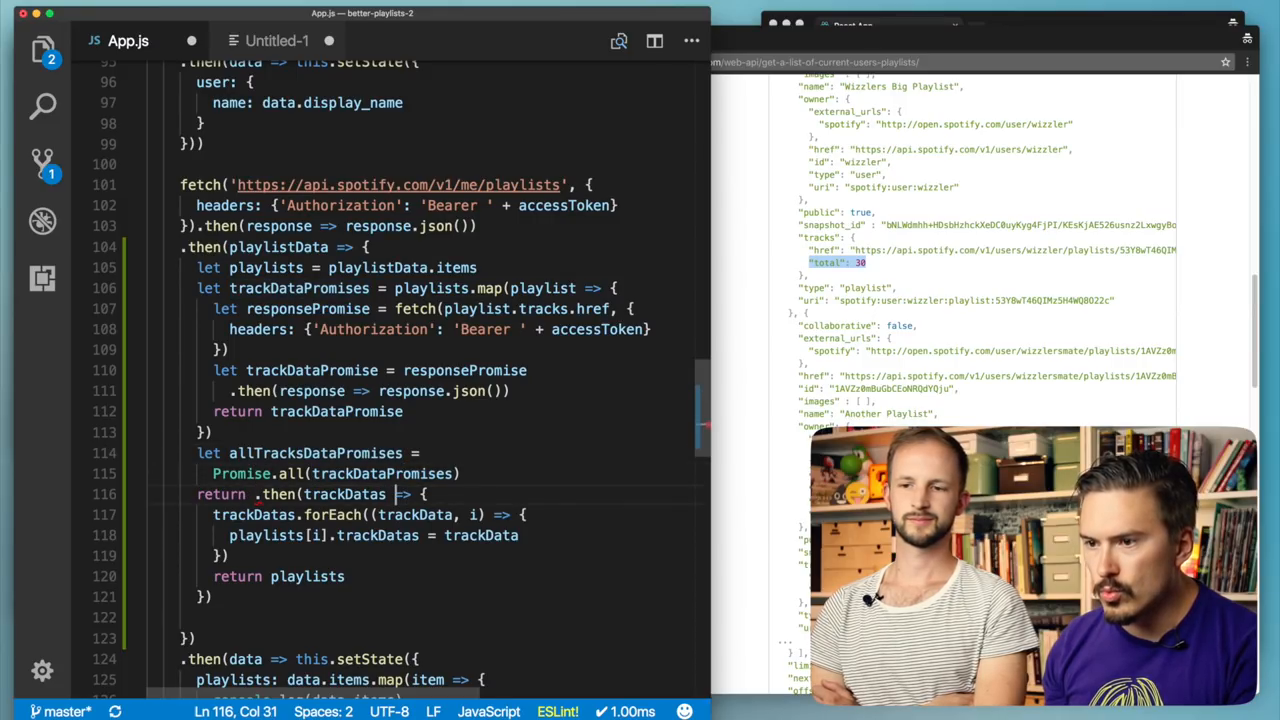
{"action": "type", "text": "allTracksDataPromises"}
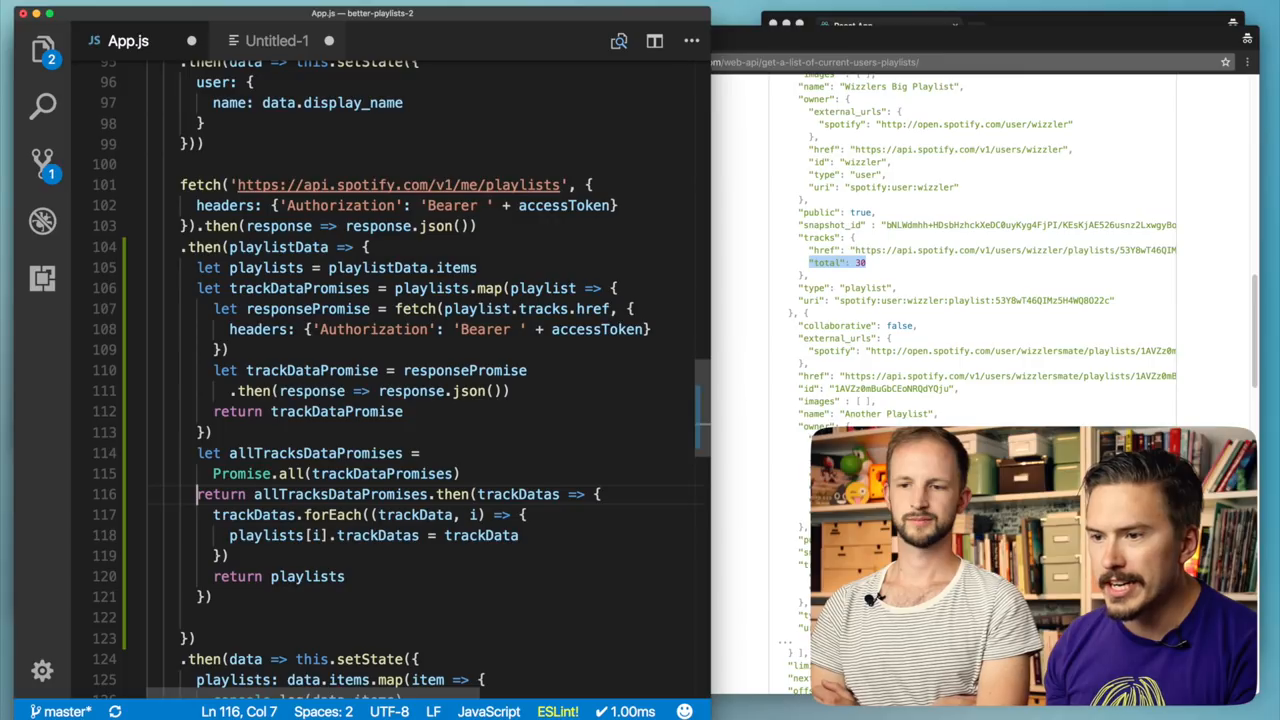
{"action": "double_click", "coordinate": [220, 494]}
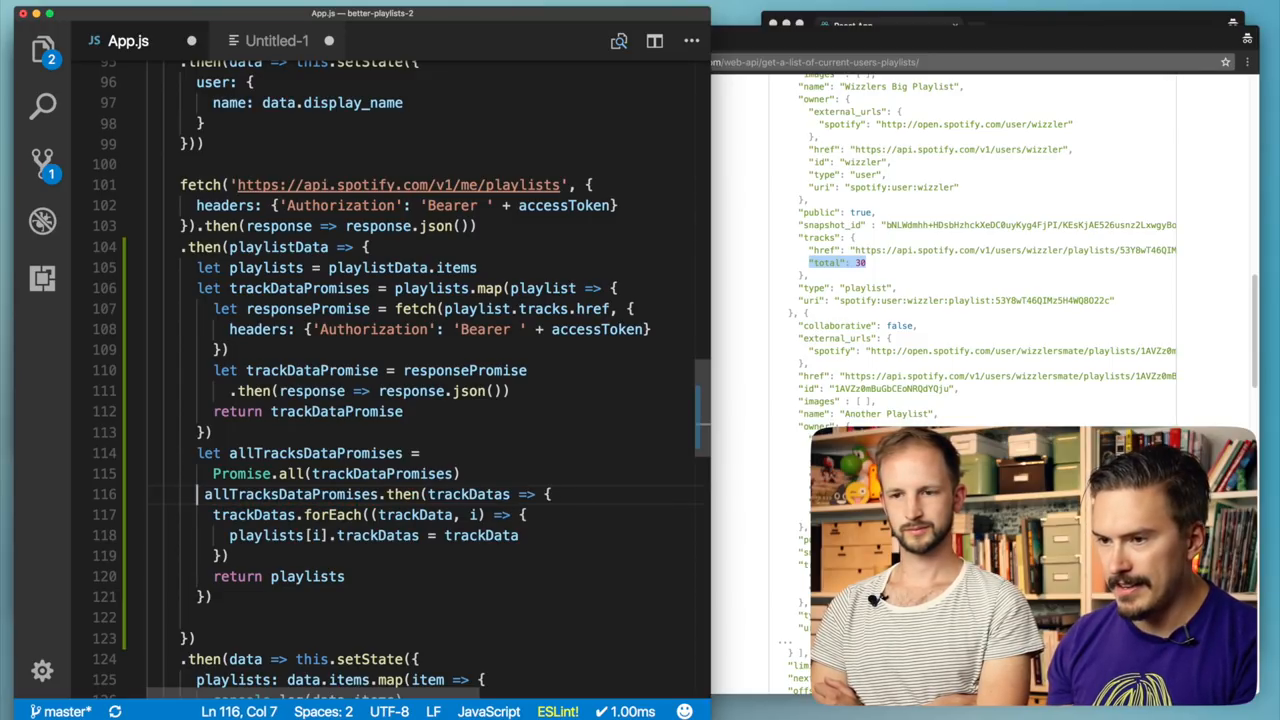
{"action": "type", "text": "plyl"}
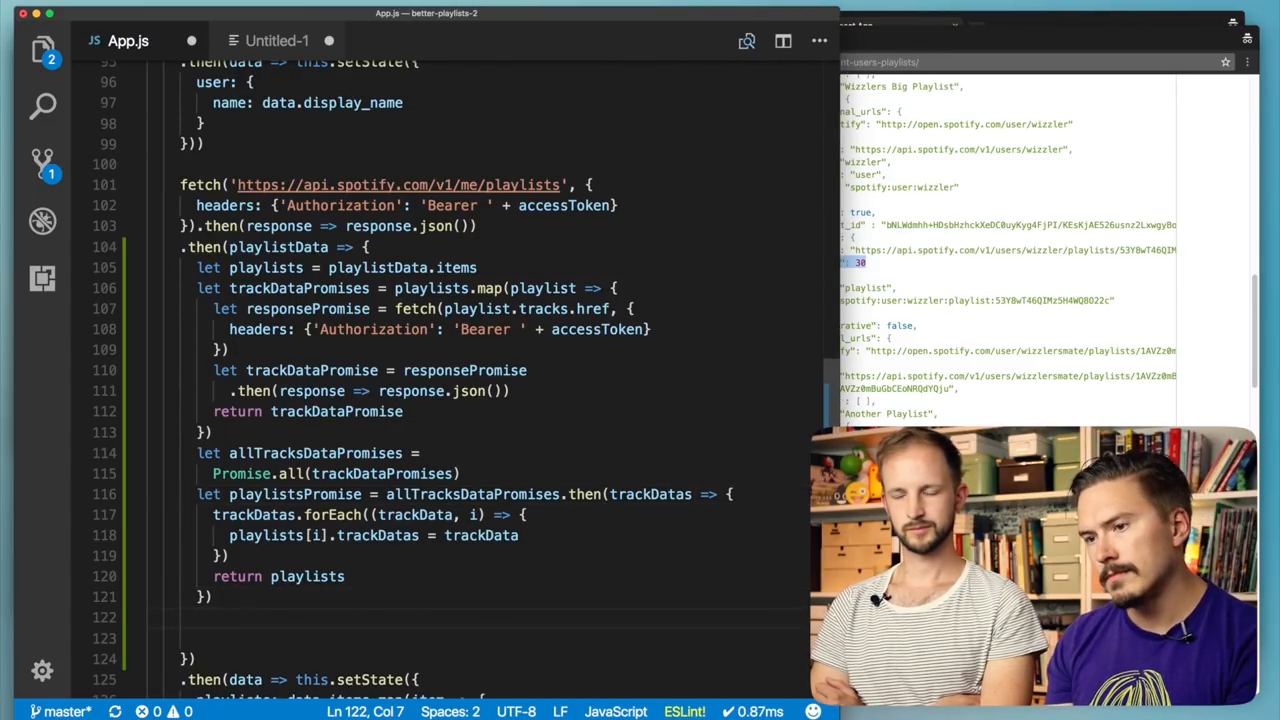
- Add return playlistsPromise at the end of the playlistData callback
{"action": "type", "text": "return"}
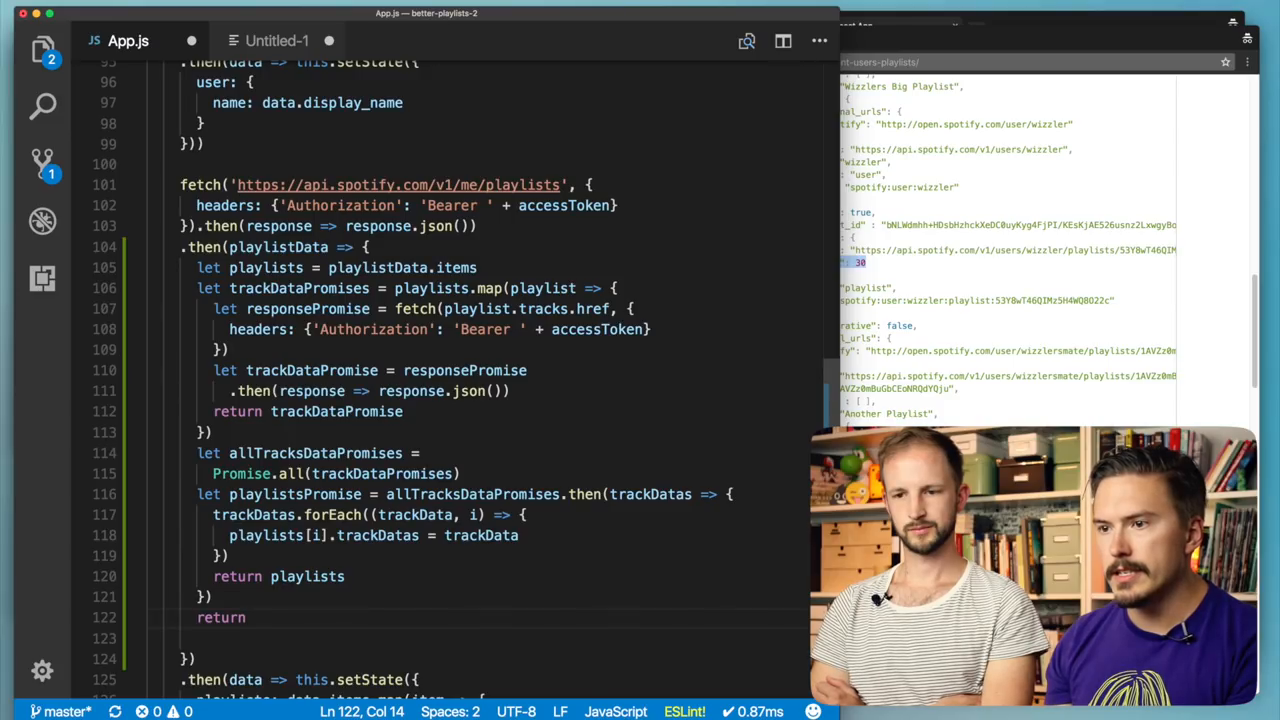
{"action": "type", "text": "al"}
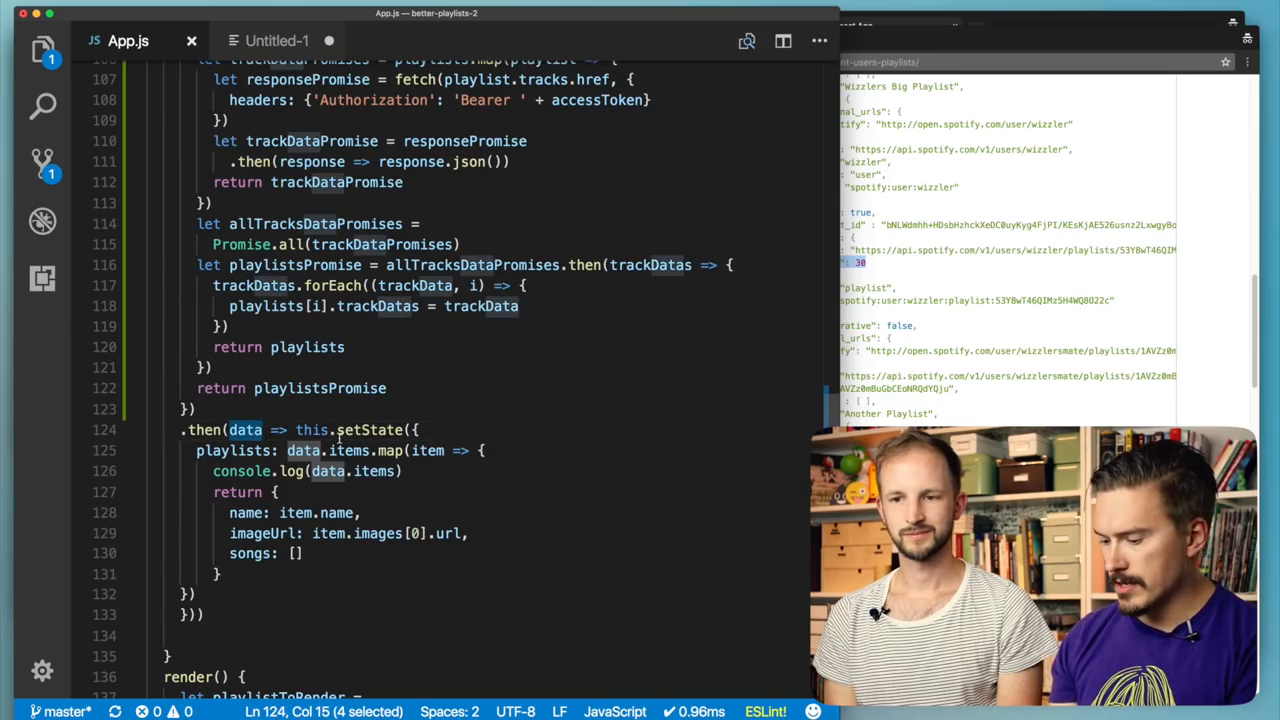
- Rename the setState handler's data parameter to playlists and map over playlists
{"action": "type", "text": "playlists"}
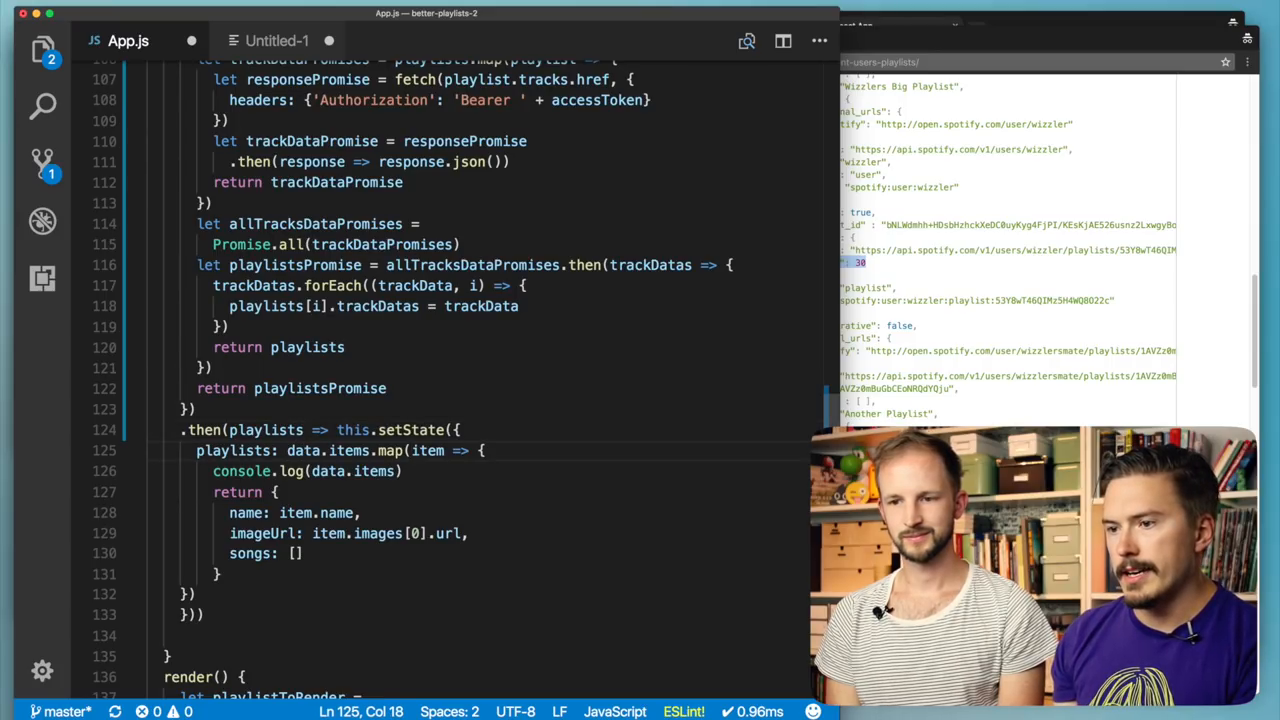
{"action": "double_click", "coordinate": [328, 450]}
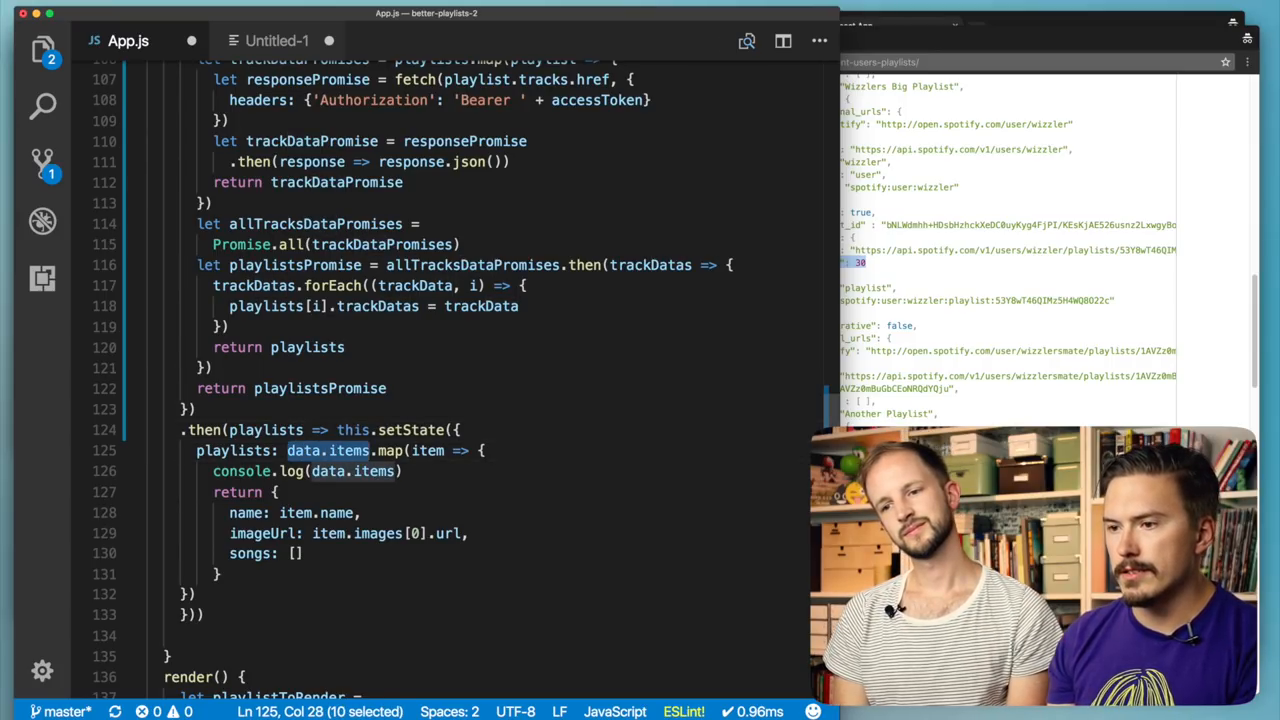
{"action": "type", "text": "pal"}
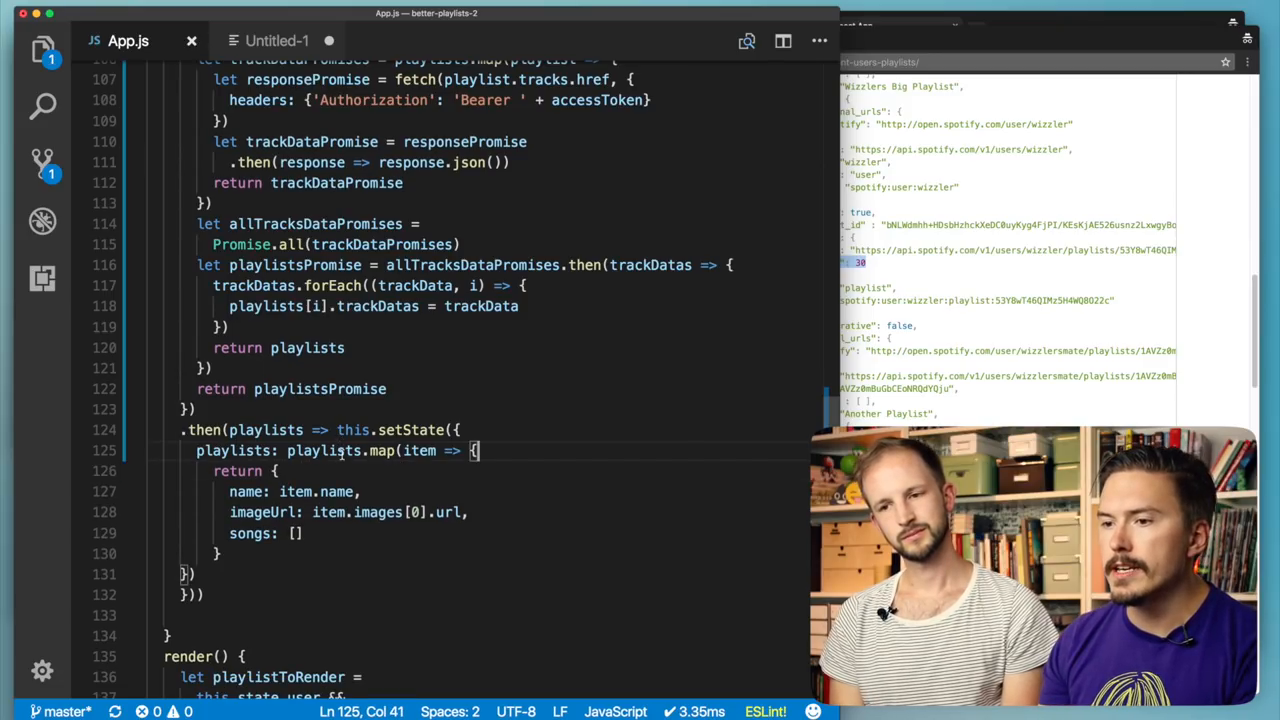
{"action": "double_click", "coordinate": [420, 450]}
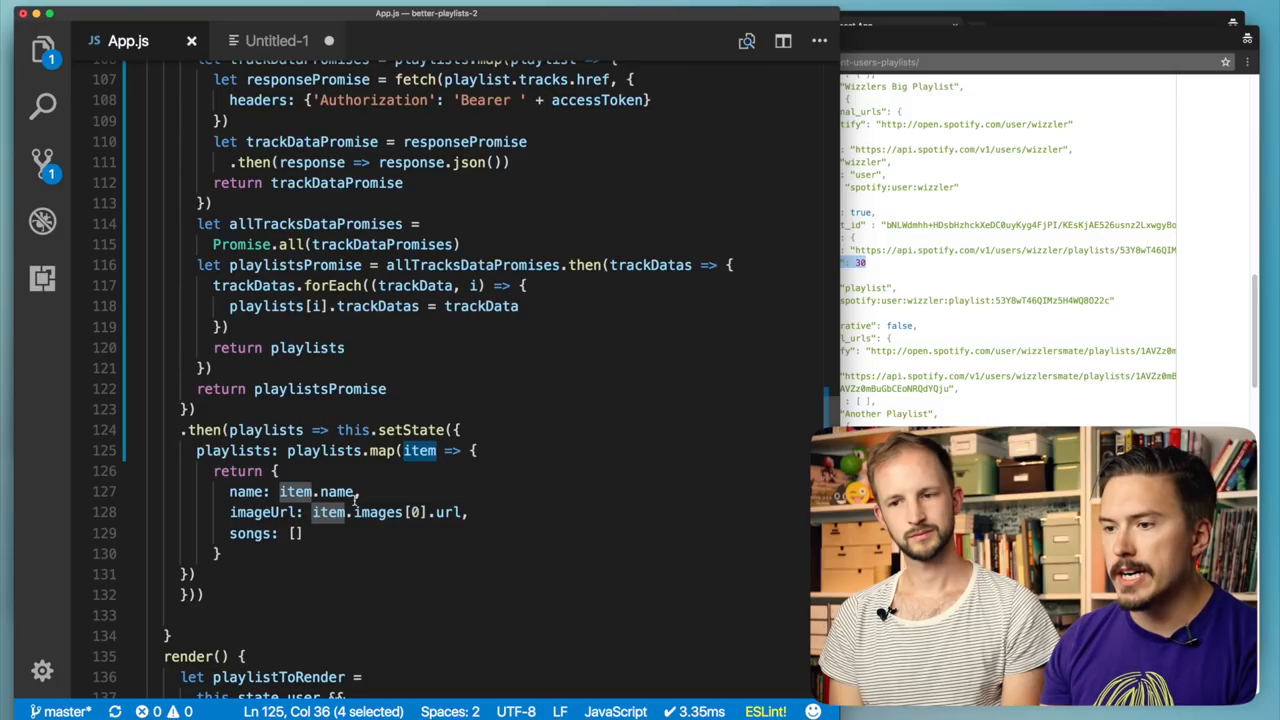
- Change the console.log in the map to log item.trackDatas
{"action": "double_click", "coordinate": [376, 306]}
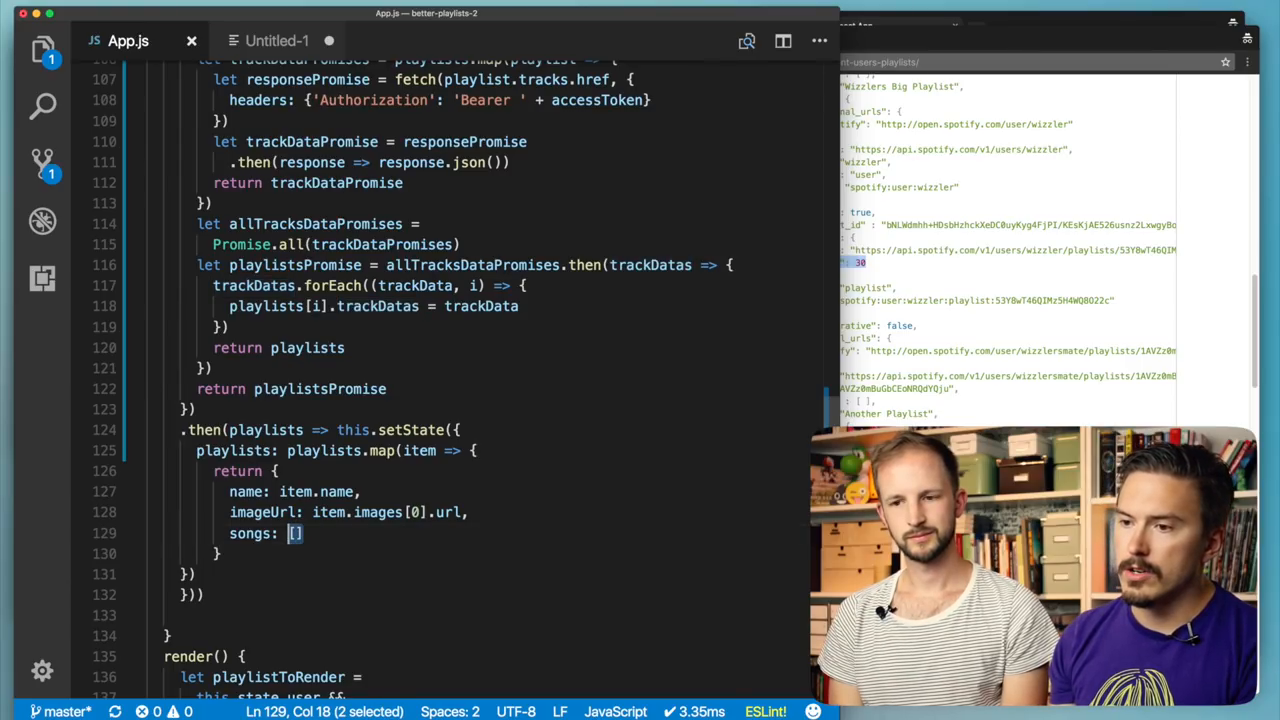
{"action": "type", "text": "t"}
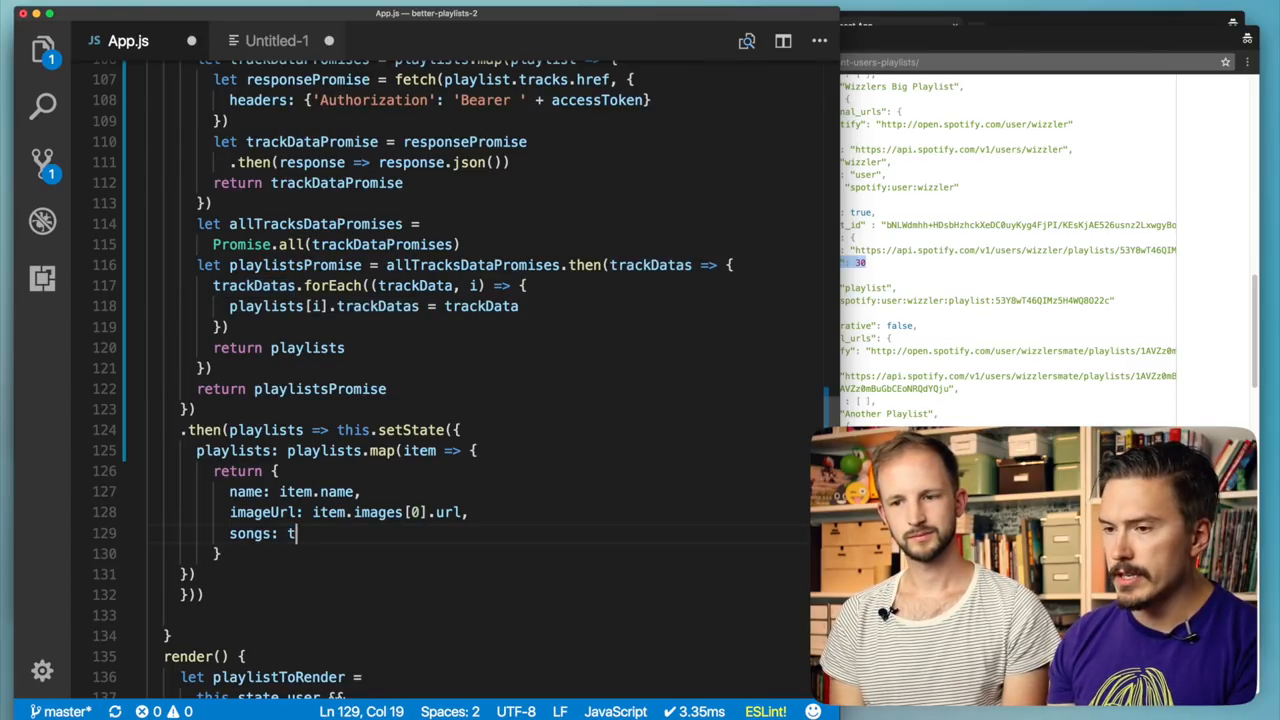
{"action": "type", "text": "rackDI"}
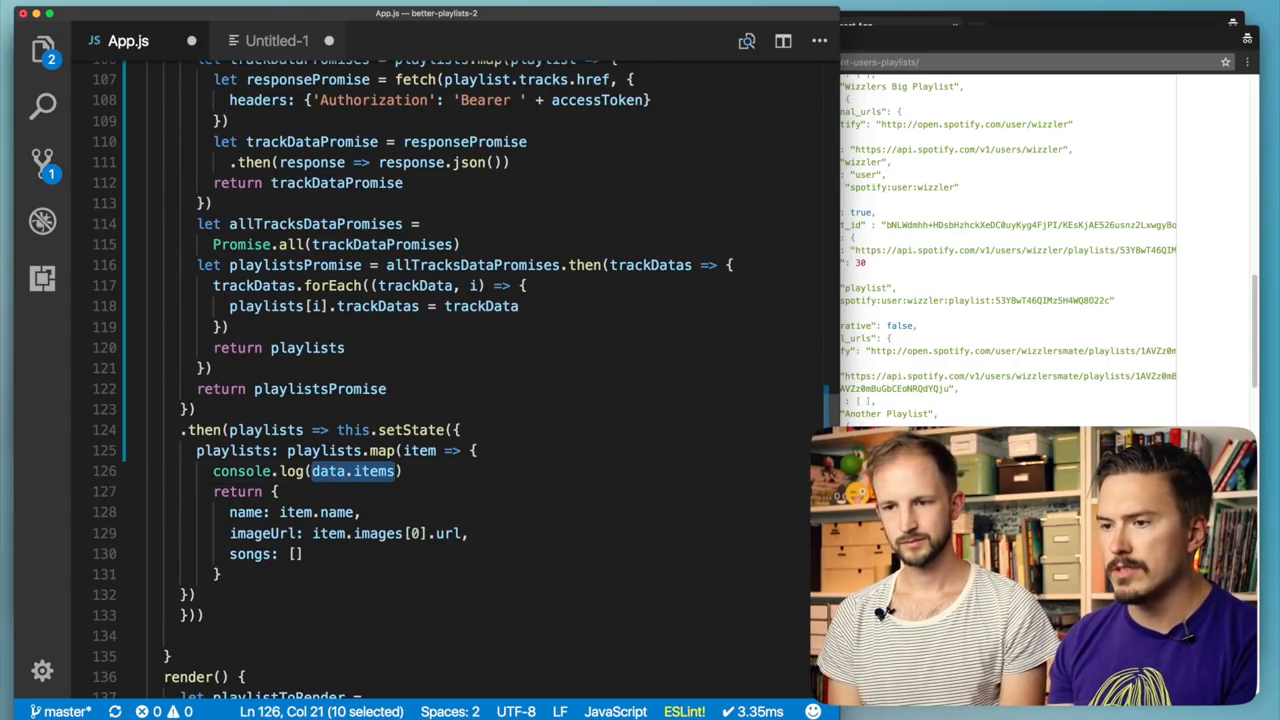
{"action": "type", "text": "item."}
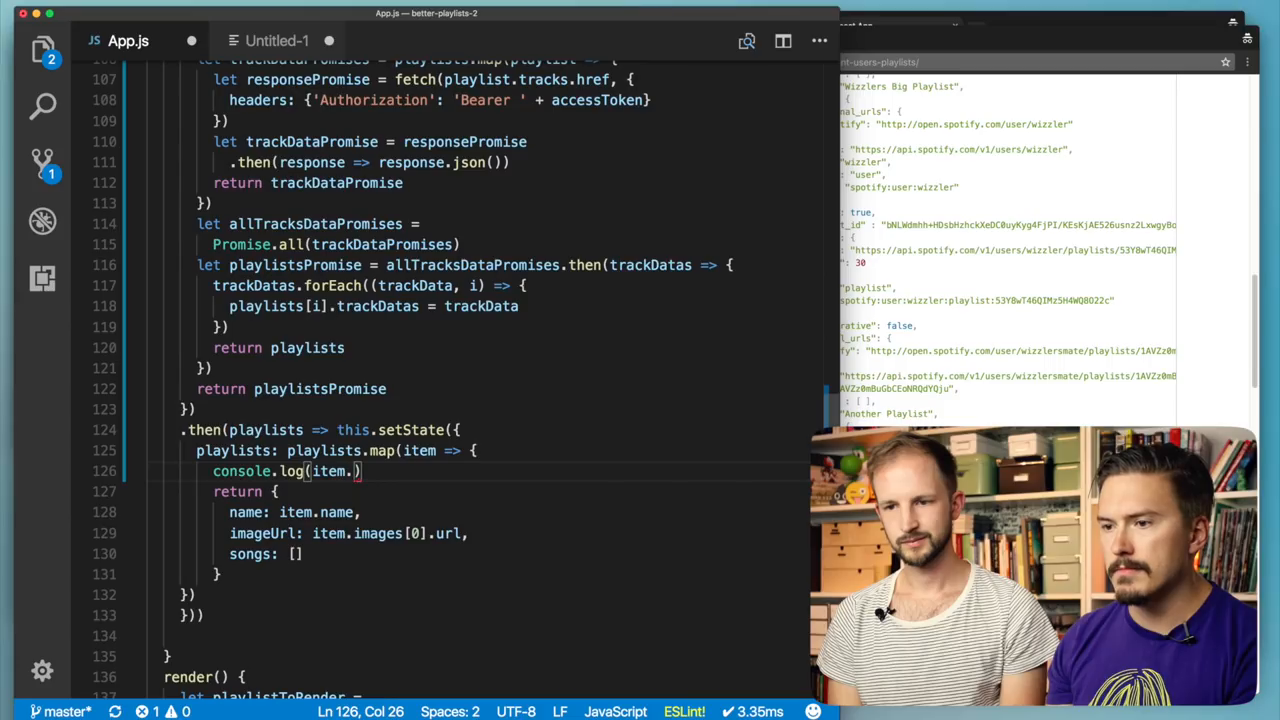
{"action": "key", "text": "Backspace"}
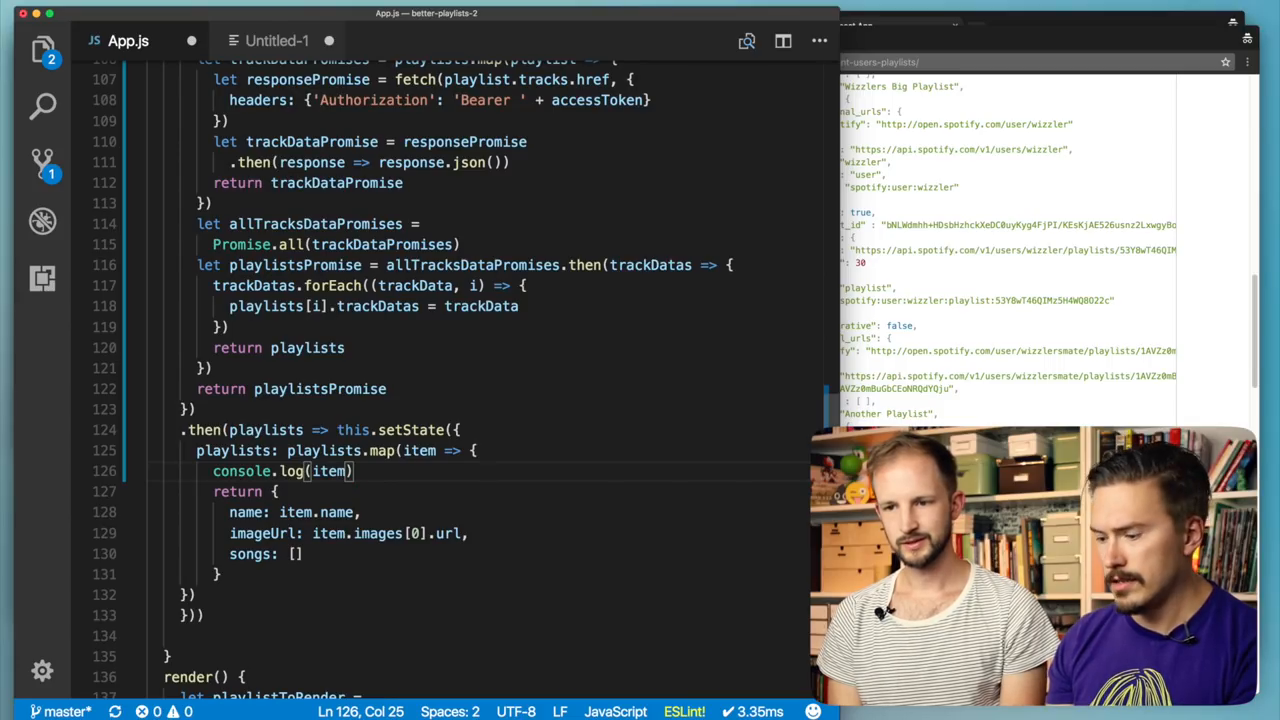
{"action": "type", "text": ".trackDatas"}
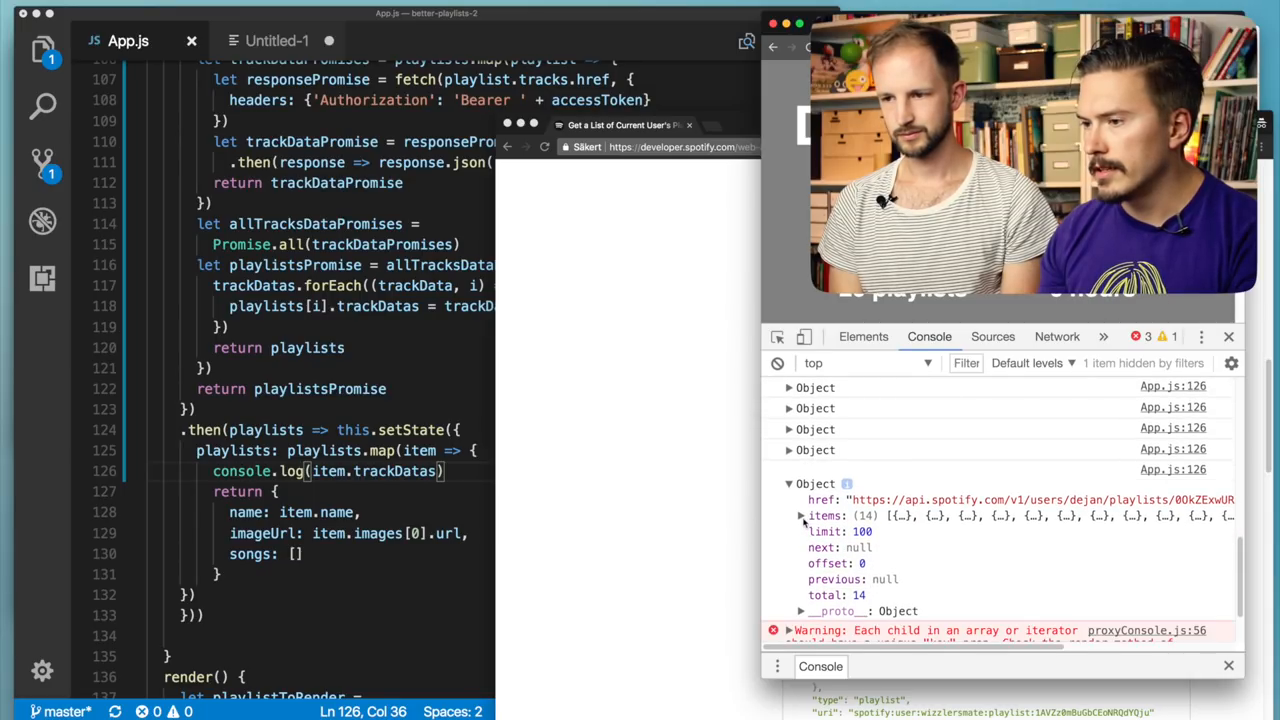
- Expand a logged playlist's items array, one entry and its track to see album, artists and duration
{"action": "left_click", "coordinate": [804, 516]}
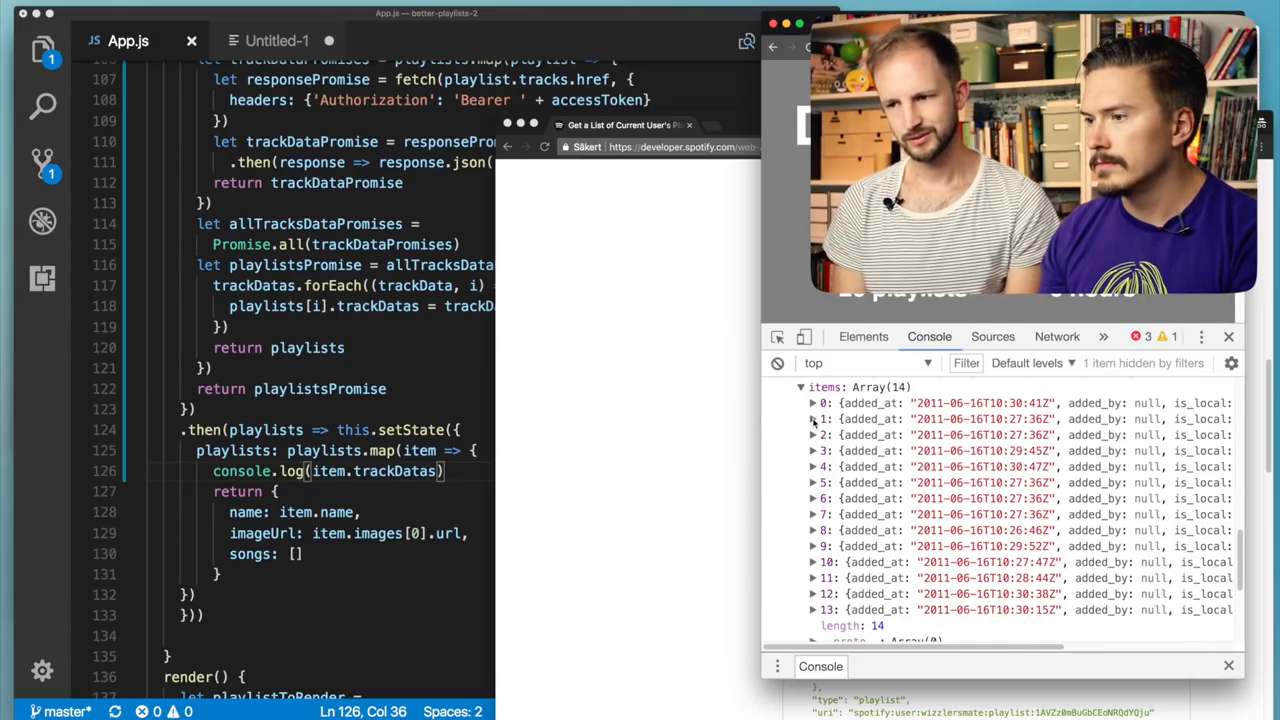
{"action": "left_click", "coordinate": [812, 420]}
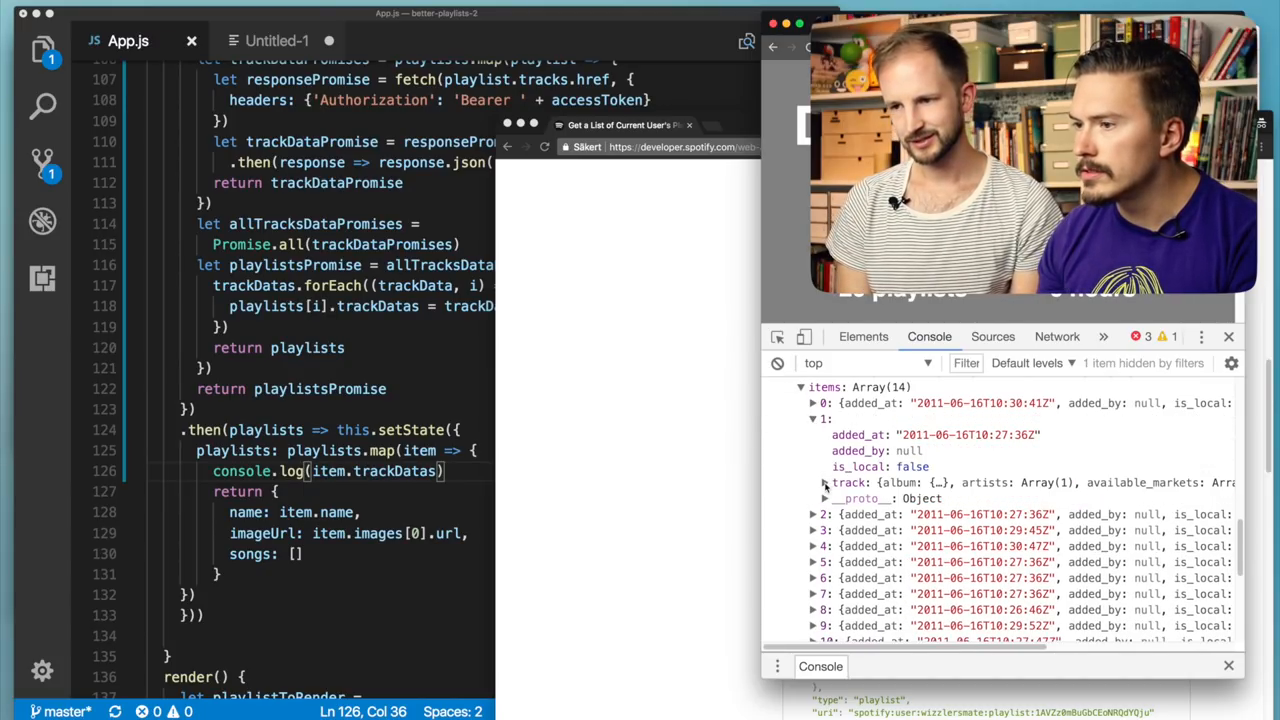
{"action": "left_click", "coordinate": [824, 482]}
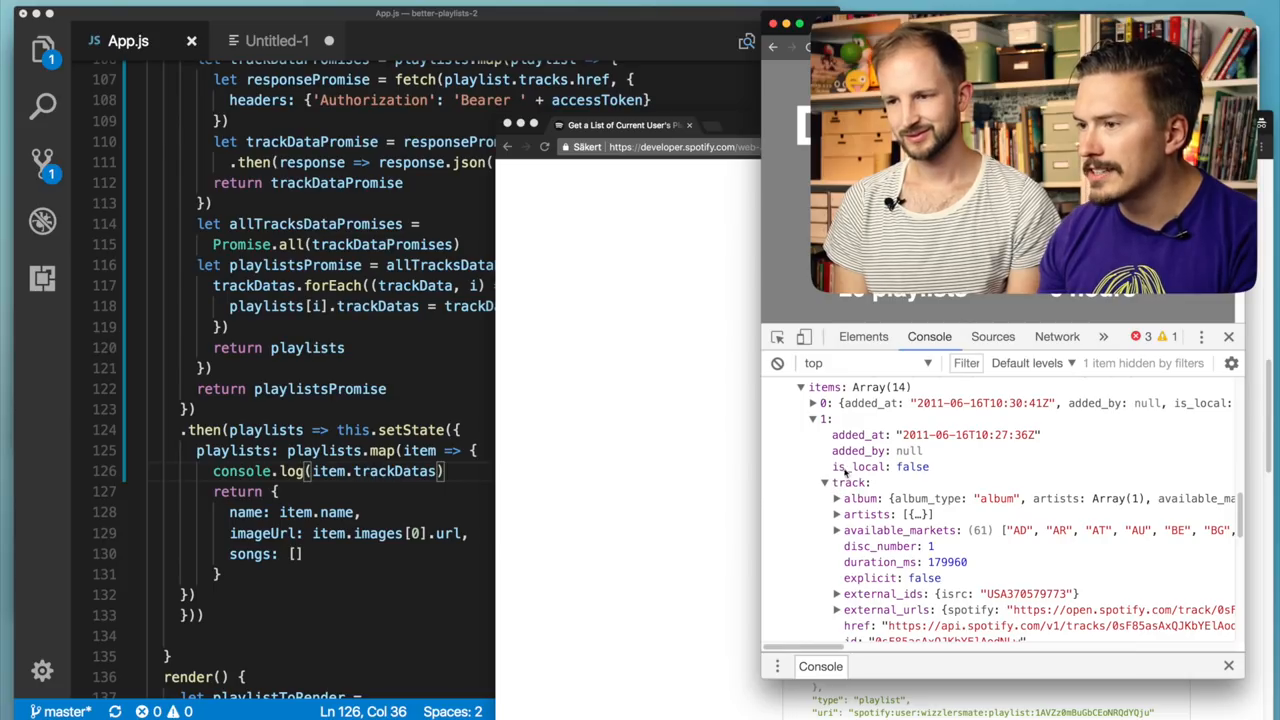
{"action": "scroll", "scroll_direction": "down", "scroll_amount": 3}
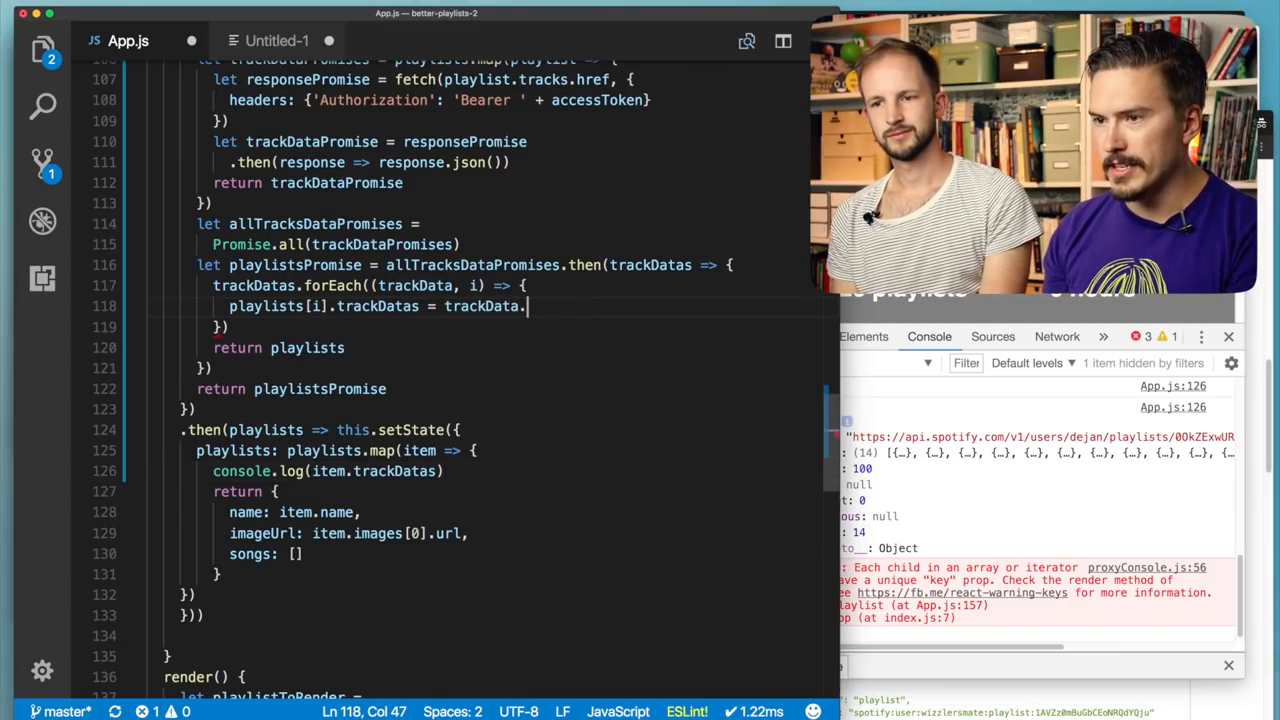
- Complete trackData.items.map(item => item.track) so trackDatas holds track objects, checking the console output
{"action": "type", "text": "items"}
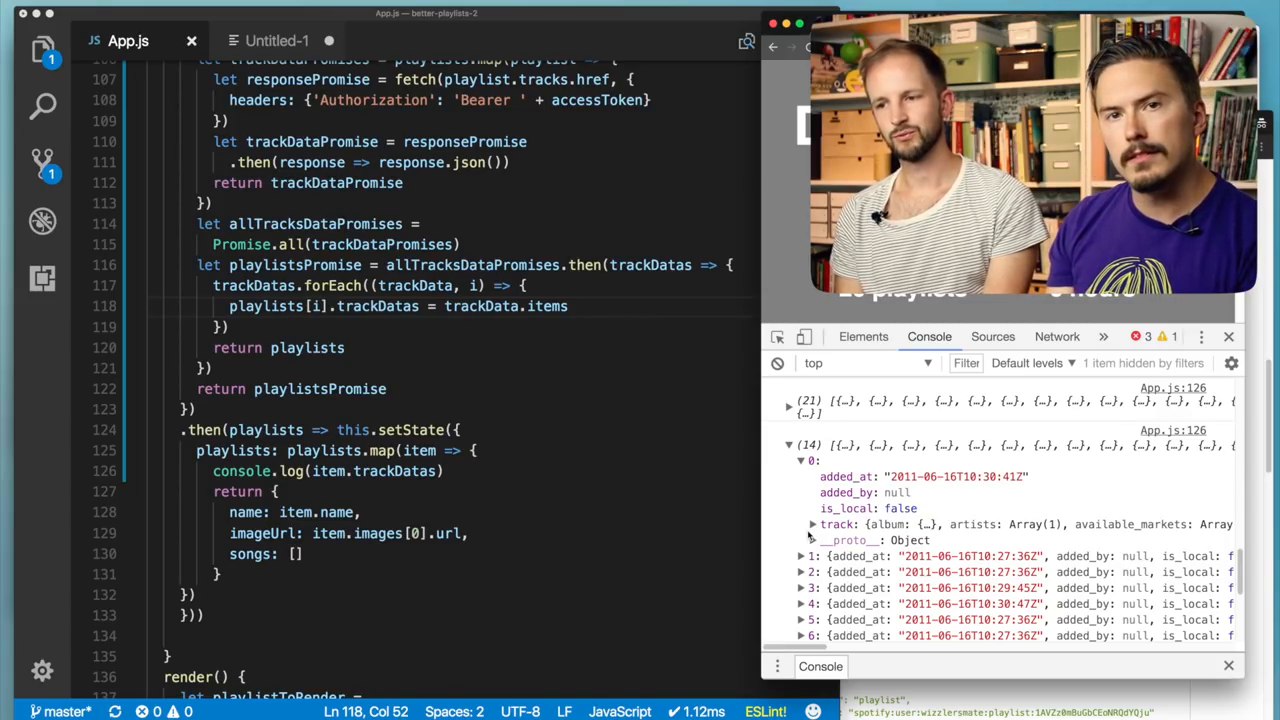
{"action": "left_click", "coordinate": [812, 524]}
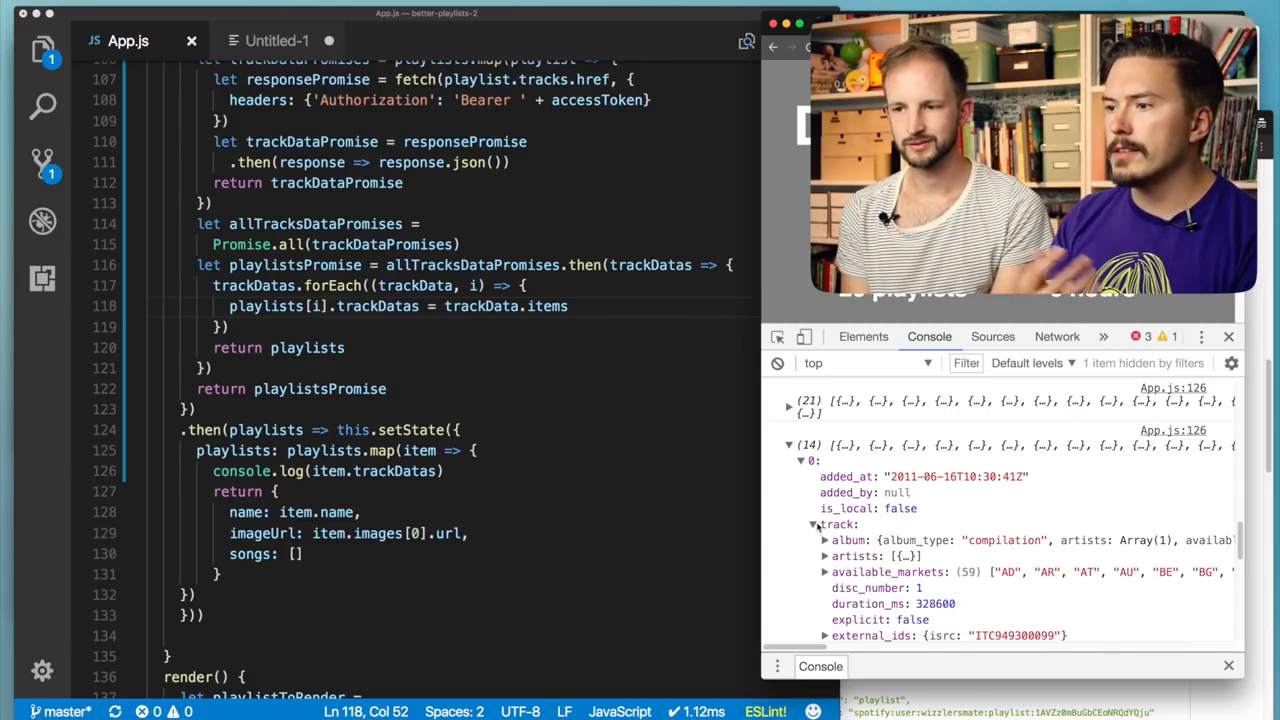
{"action": "scroll", "scroll_direction": "down", "scroll_amount": 3}
{"action": "type", "text": ".map("}
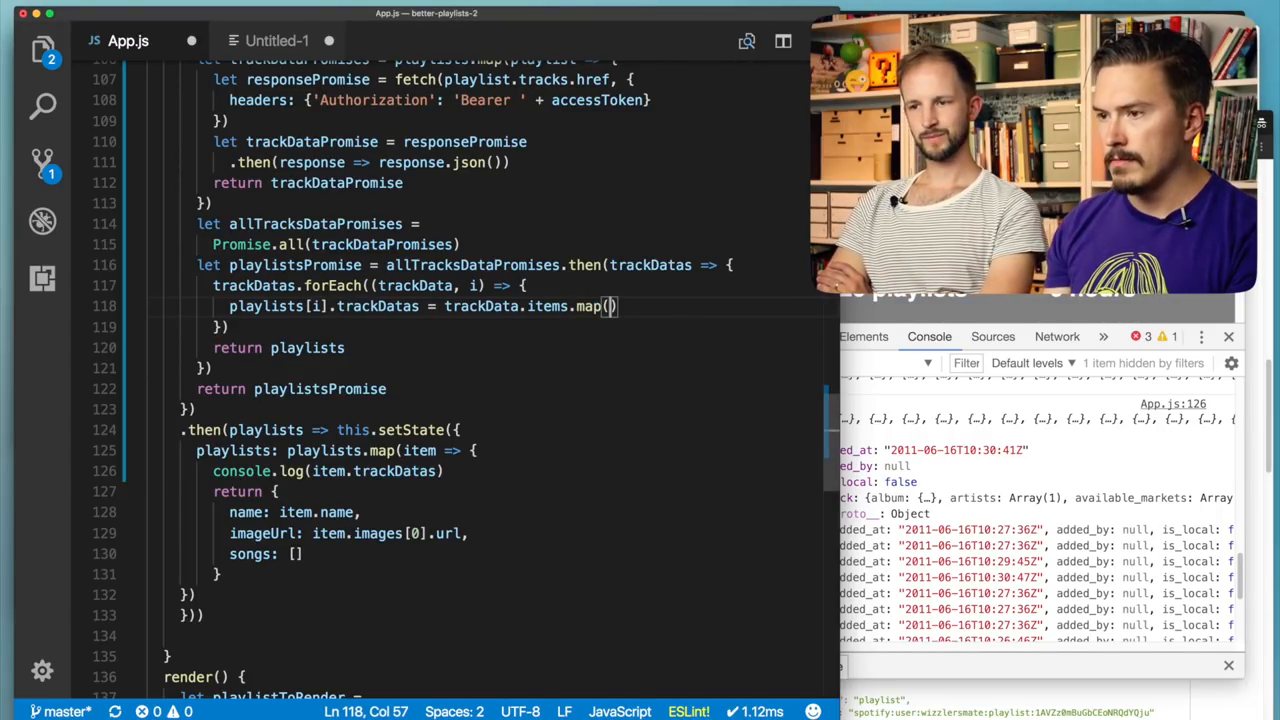
{"action": "type", "text": "item => item."}
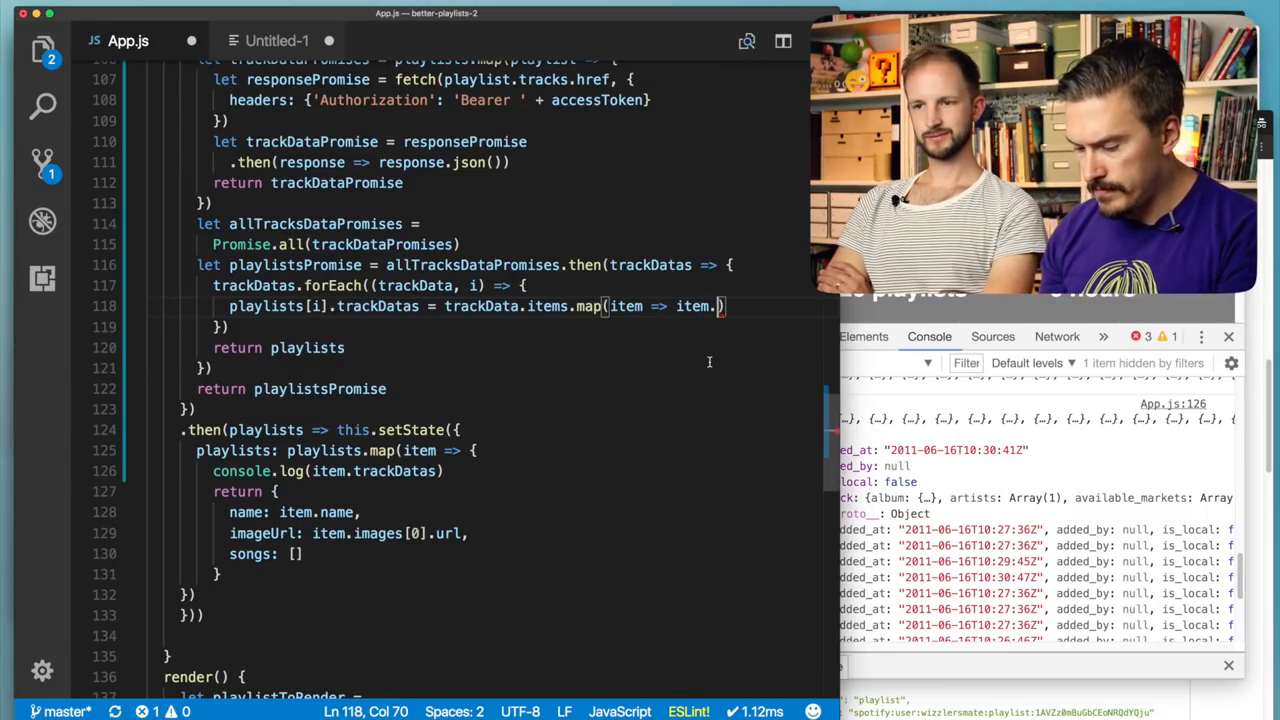
{"action": "type", "text": "track"}
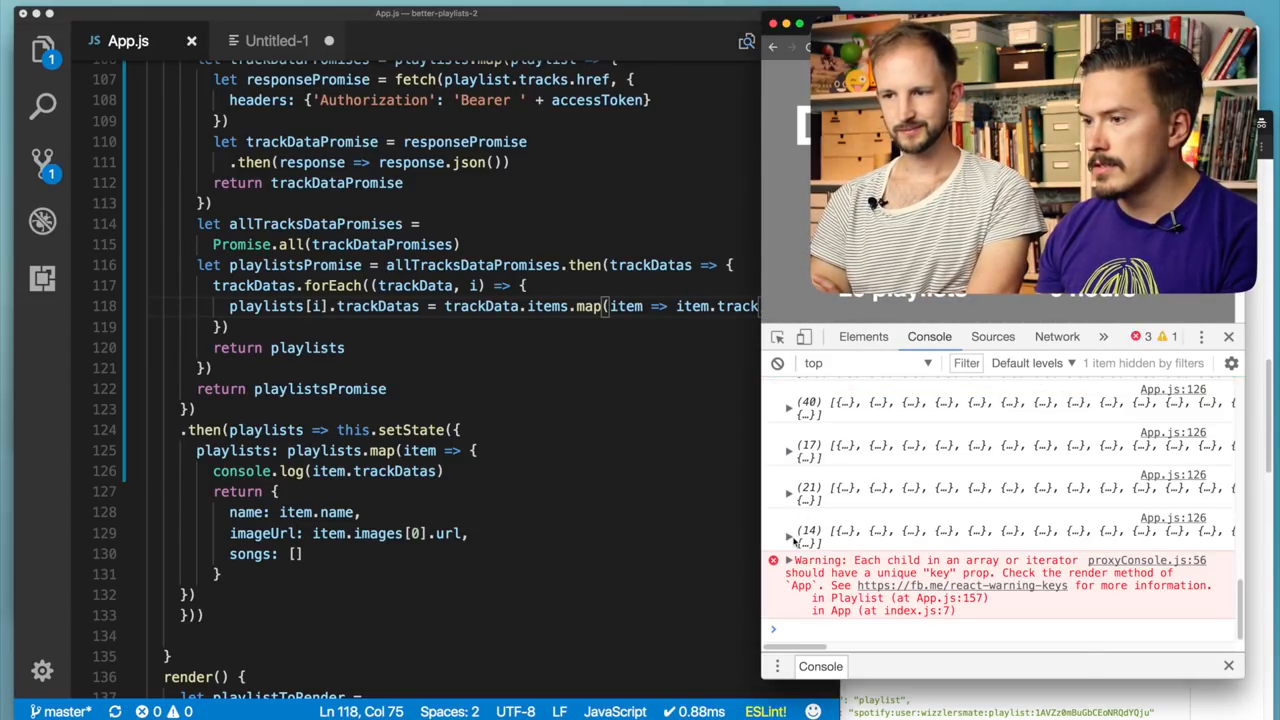
{"action": "left_click", "coordinate": [788, 536]}
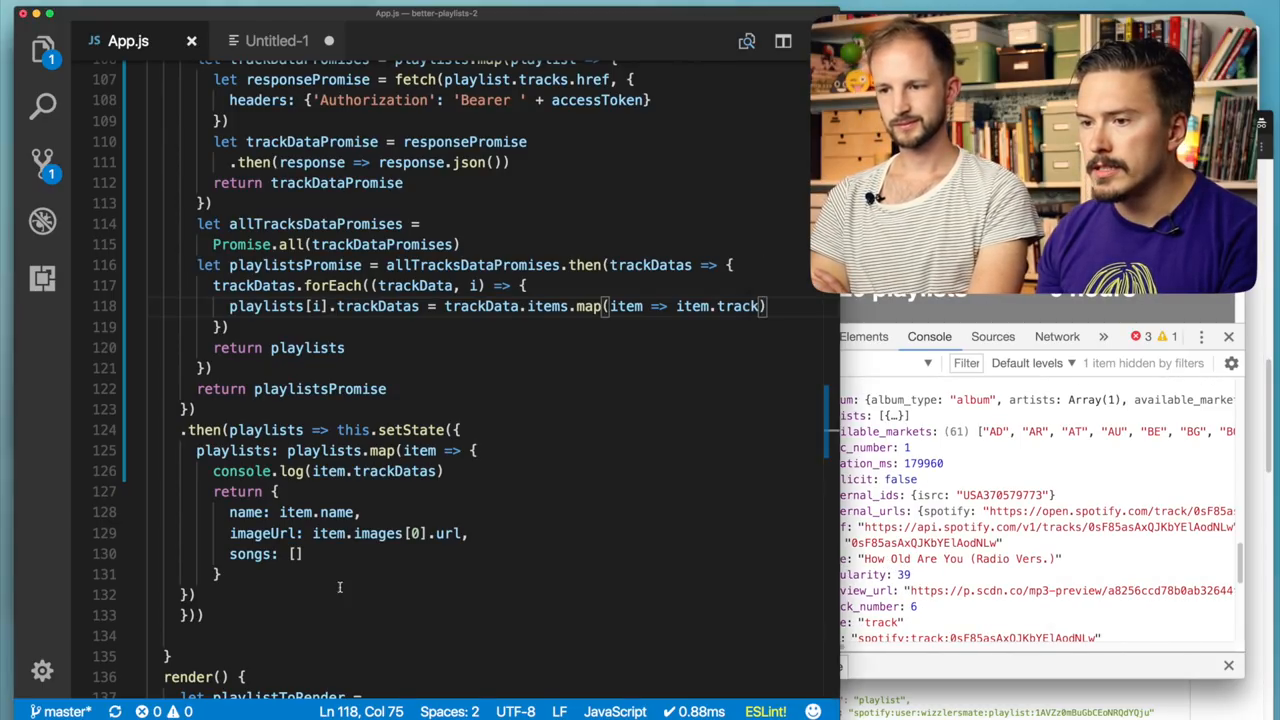
- Replace songs: [] with item.trackDatas.map(trackData => ({ name: trackData.name }))
{"action": "left_click", "coordinate": [292, 552]}
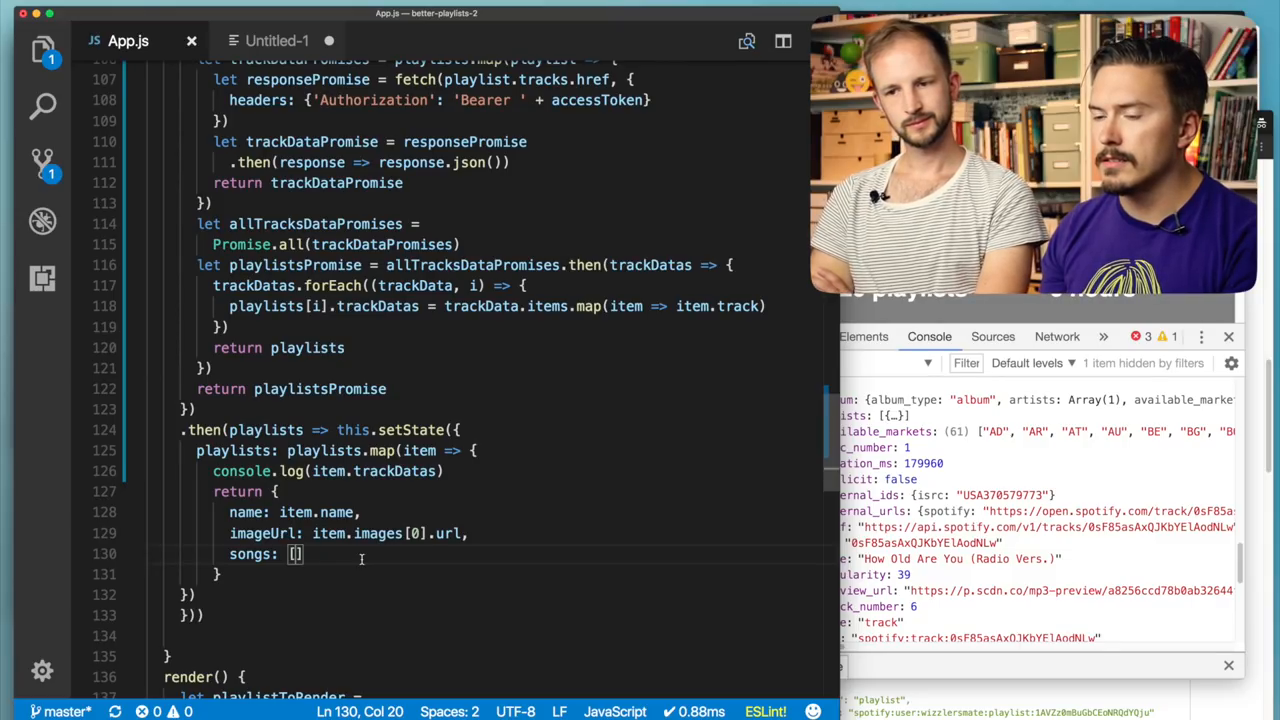
{"action": "key", "text": "Backspace"}
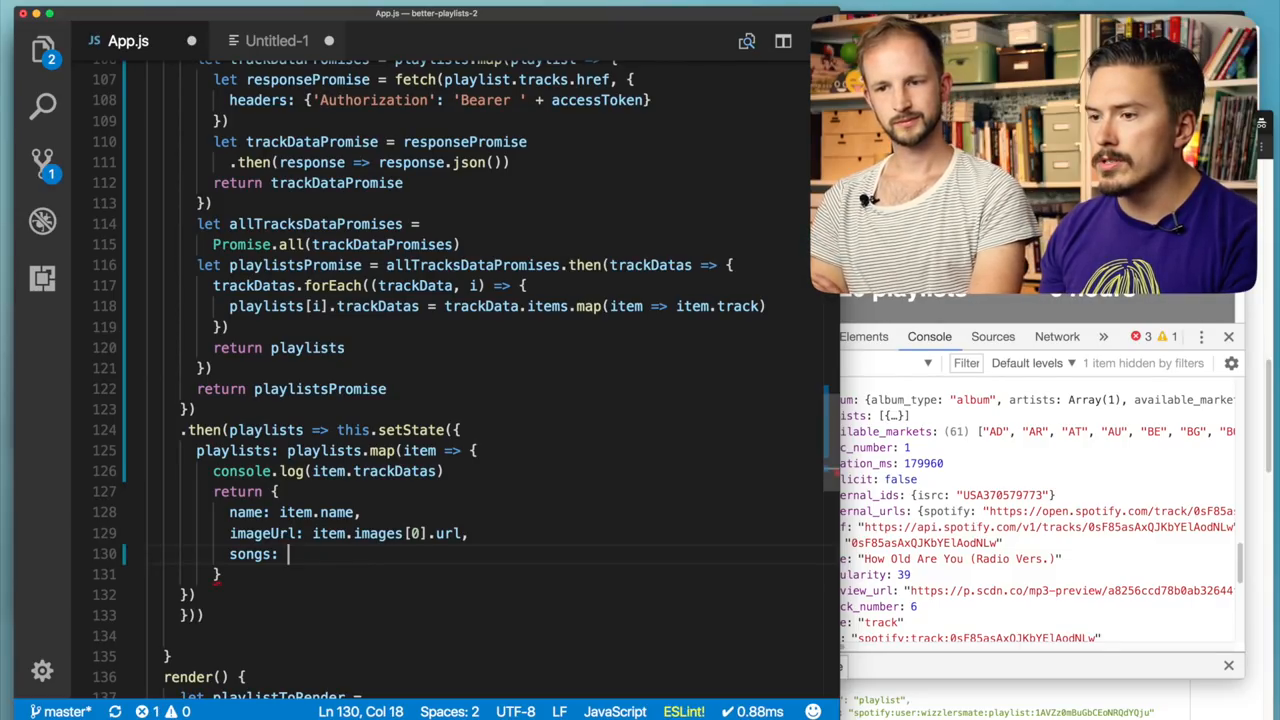
{"action": "type", "text": "item.trackDatas.map("}
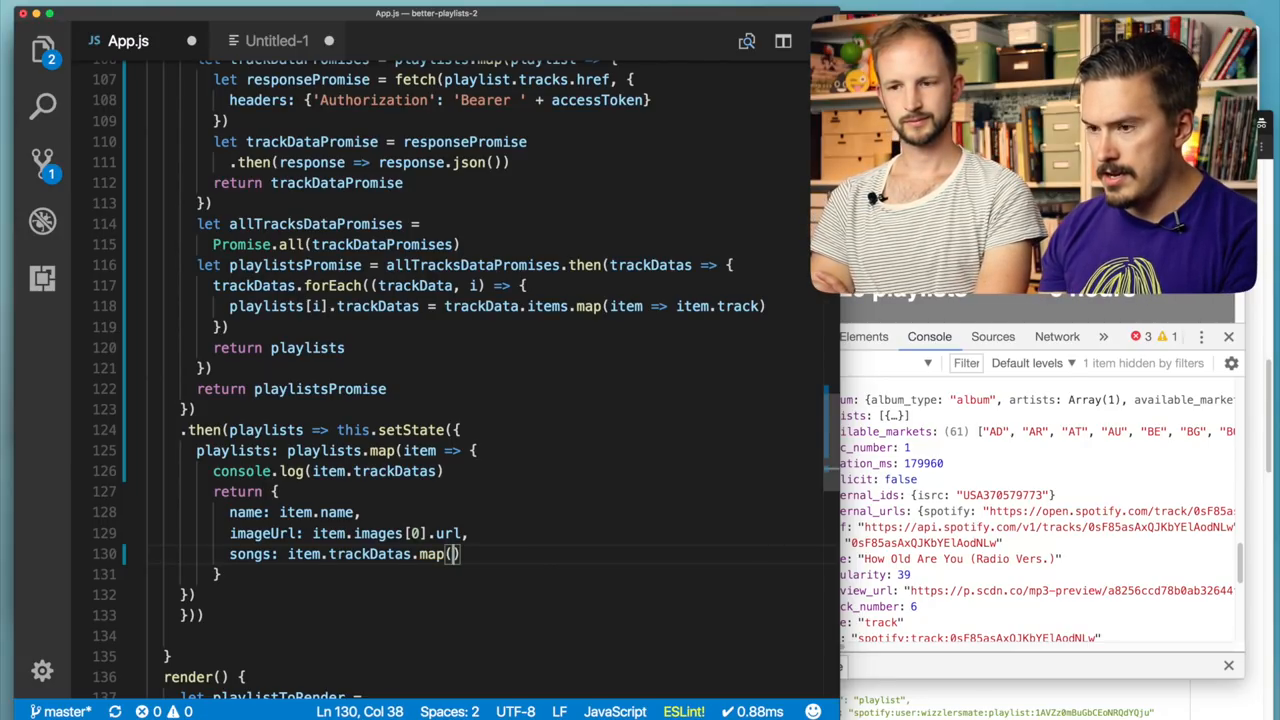
{"action": "type", "text": "trackData =>"}
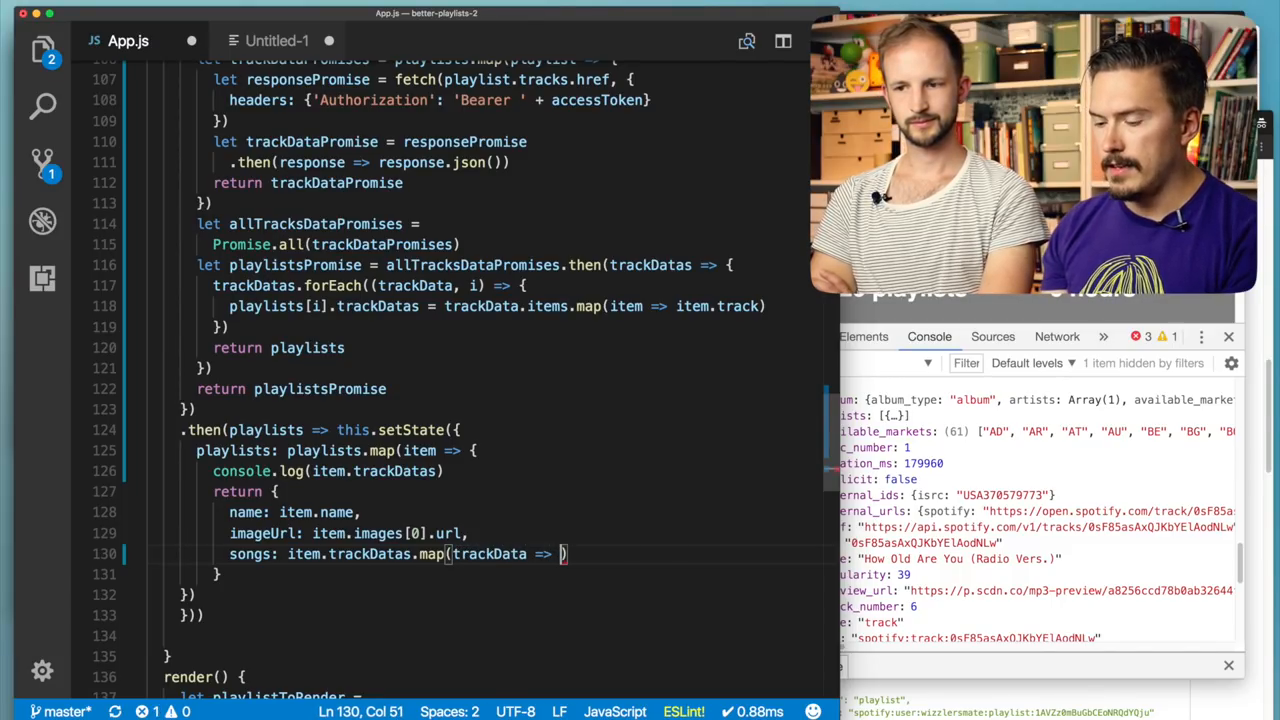
{"action": "type", "text": "("}
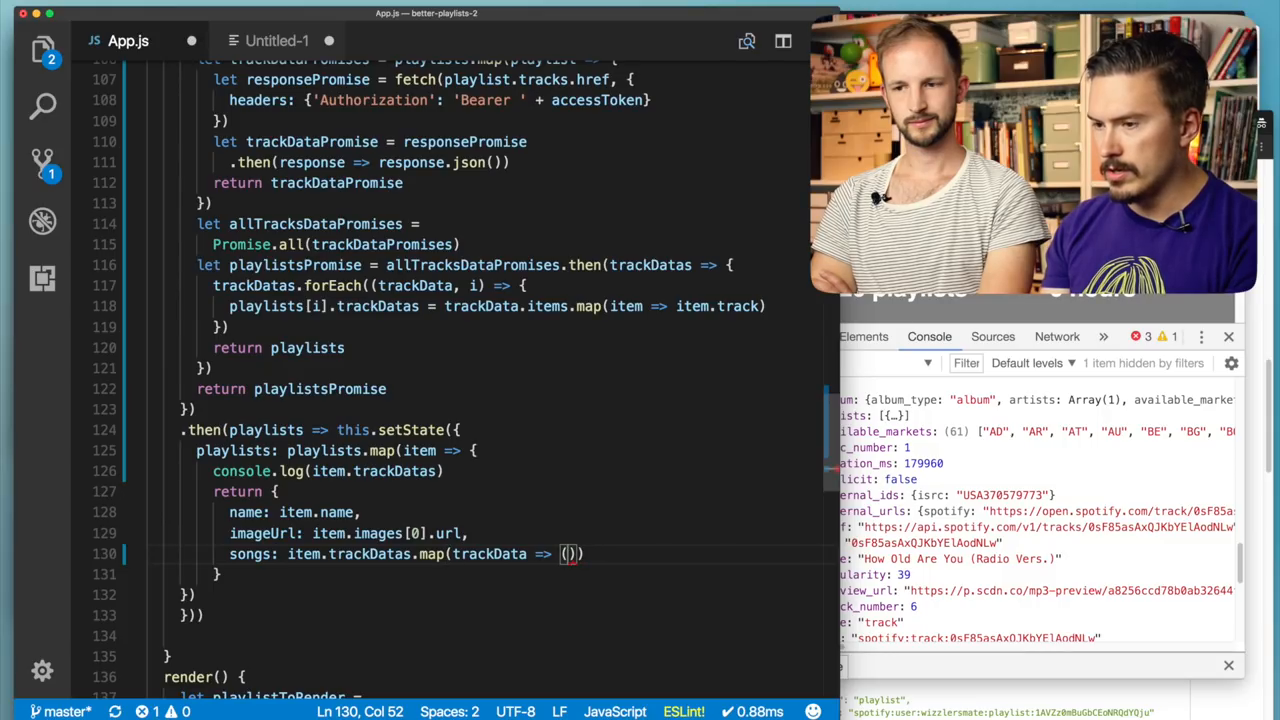
{"action": "type", "text": "{"}
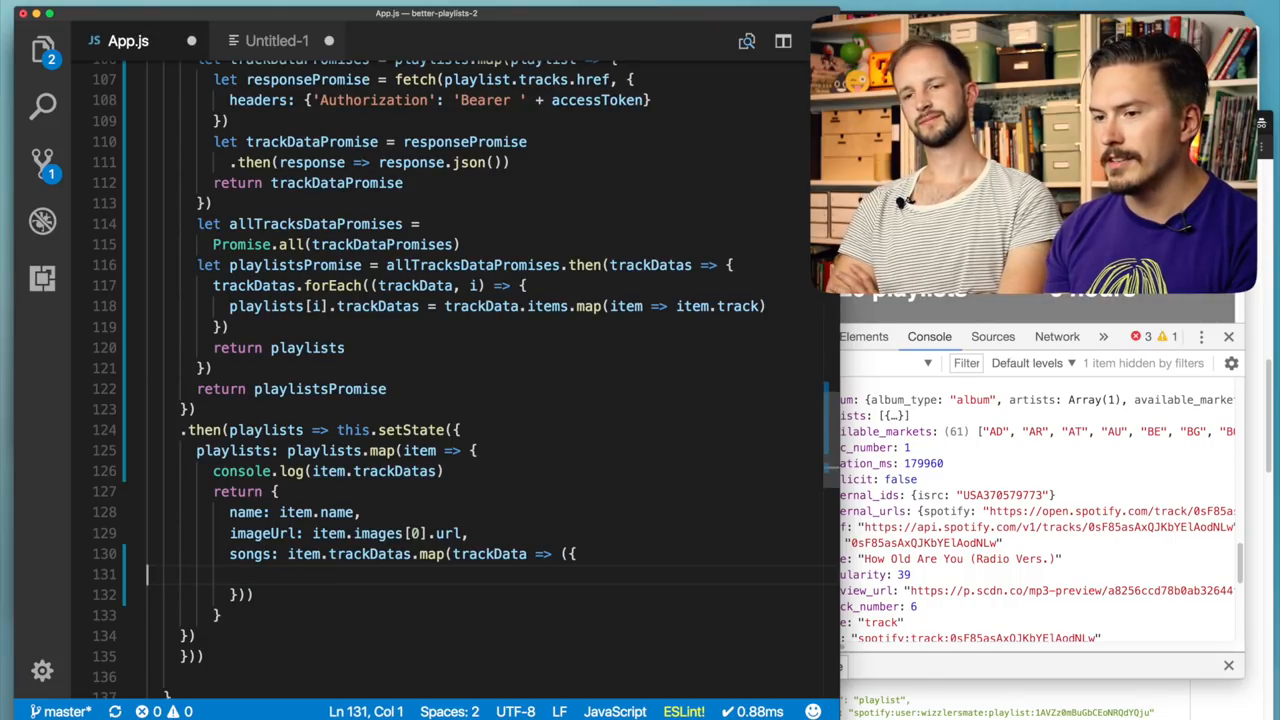
{"action": "type", "text": "name:"}
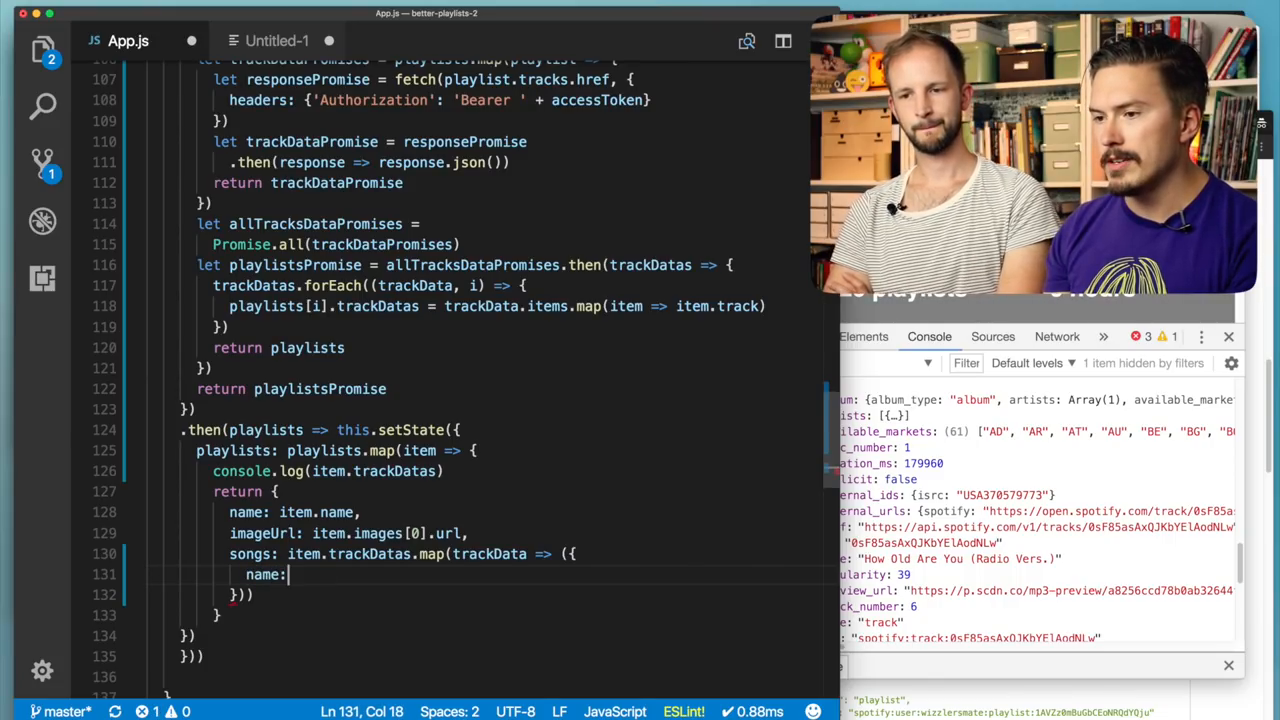
{"action": "type", "text": "trackData"}
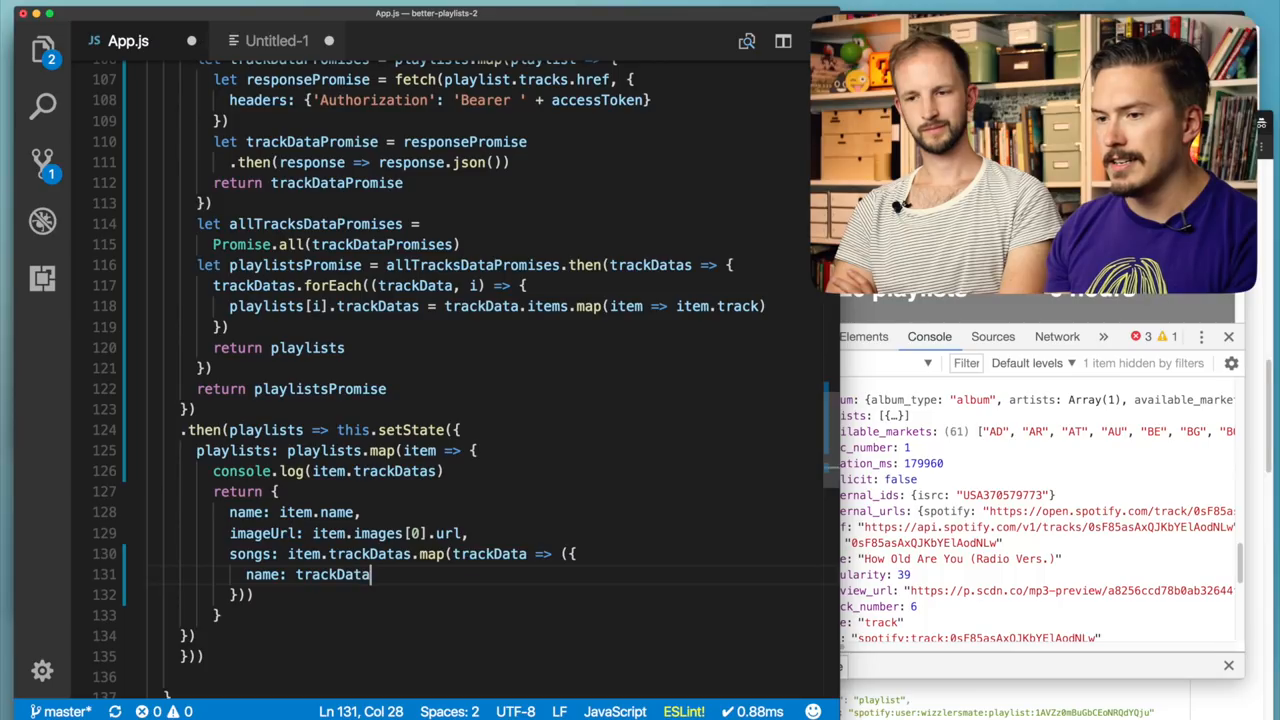
{"action": "type", "text": ".name"}
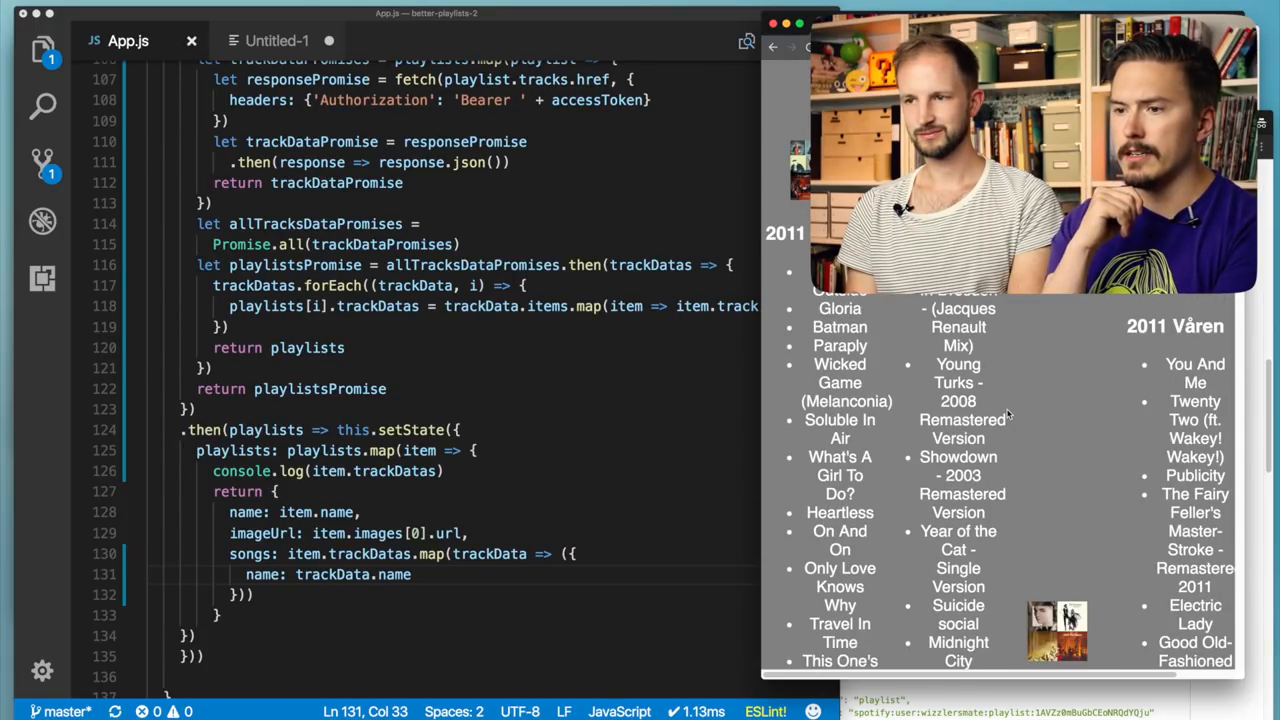
- Insert .slice(0,3) on item.trackDatas before .map so each playlist keeps three songs, then verify in Chrome
{"action": "scroll", "scroll_direction": "down", "scroll_amount": 3}
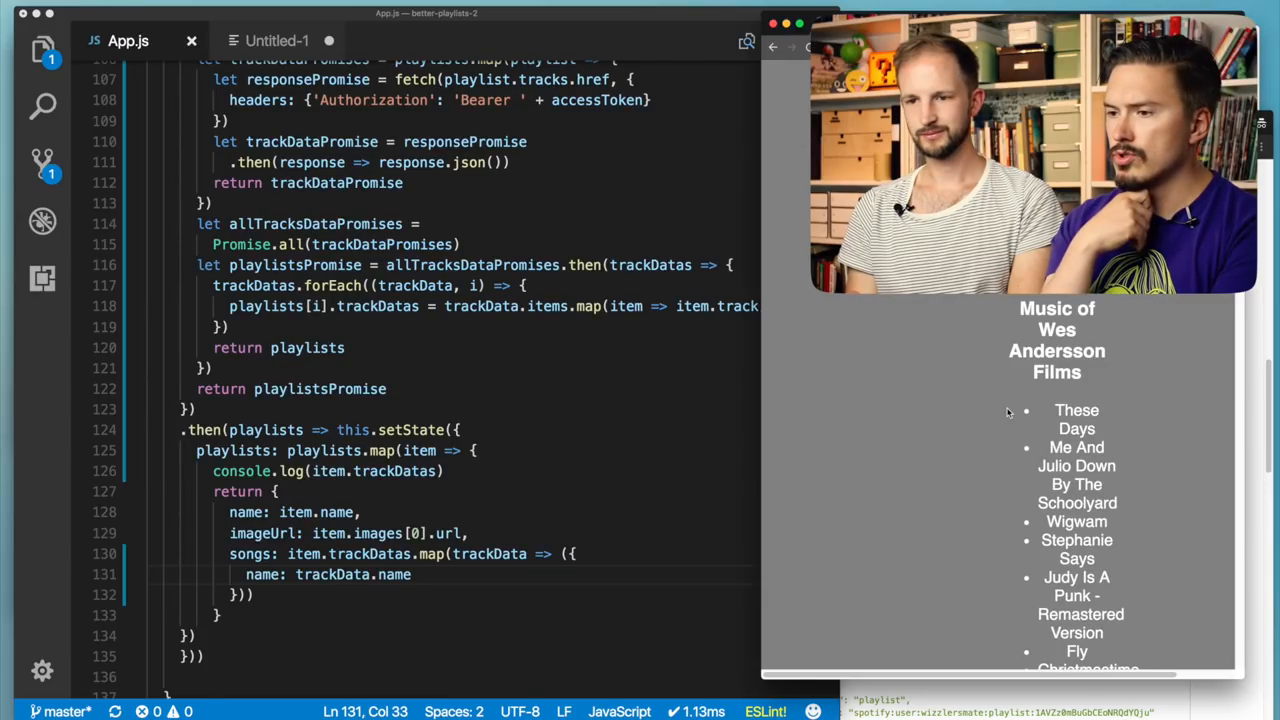
{"action": "left_click_drag", "start_coordinate": [1056, 410], "coordinate": [1120, 504]}
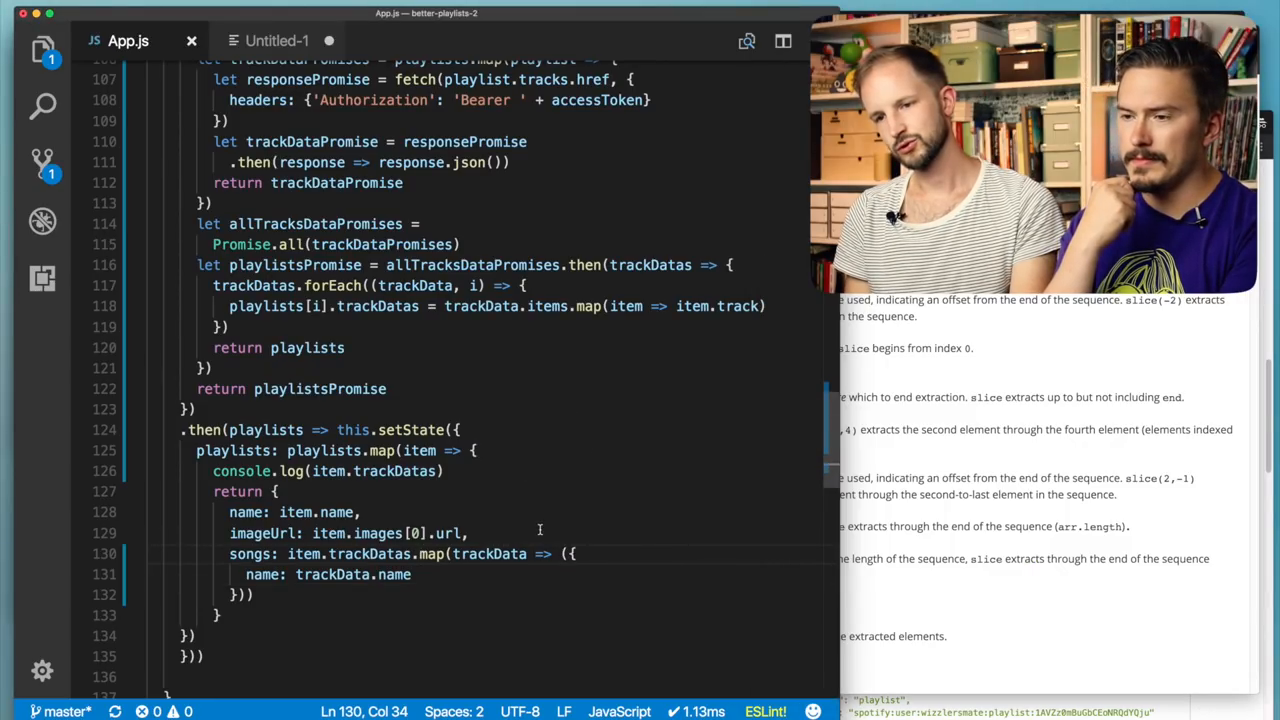
{"action": "mouse_move", "coordinate": [536, 548]}
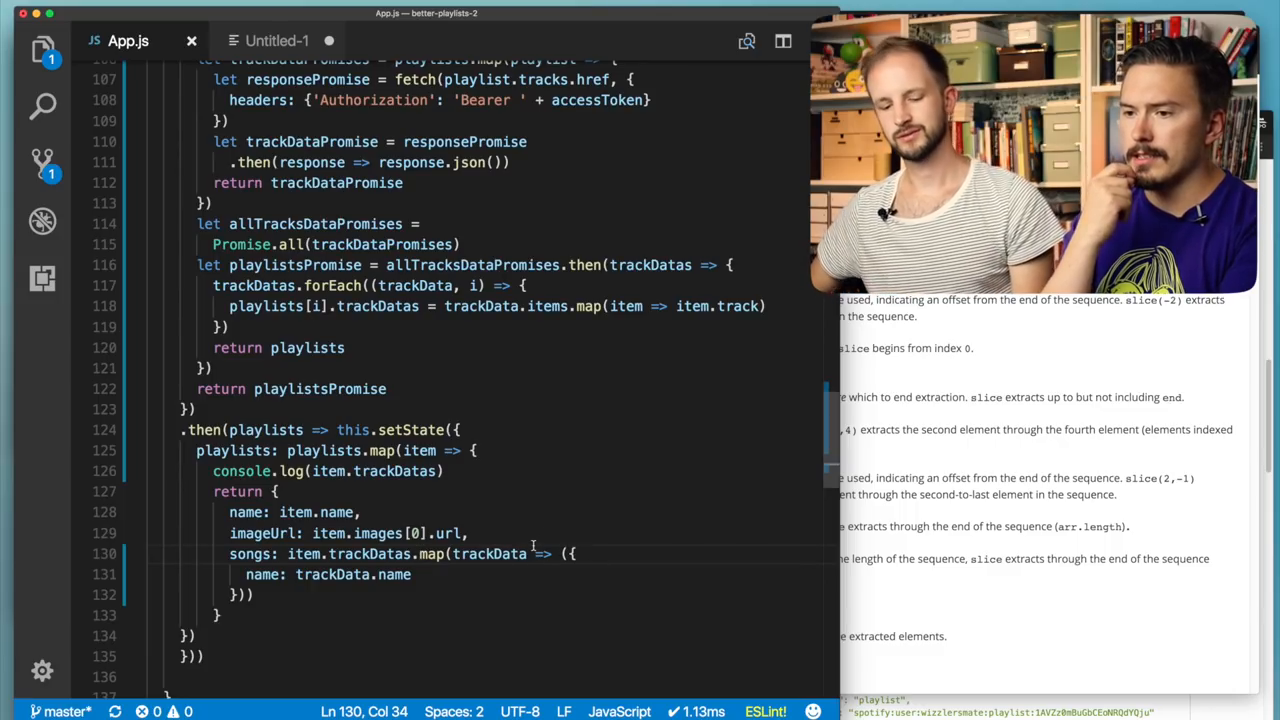
{"action": "type", "text": "slice("}
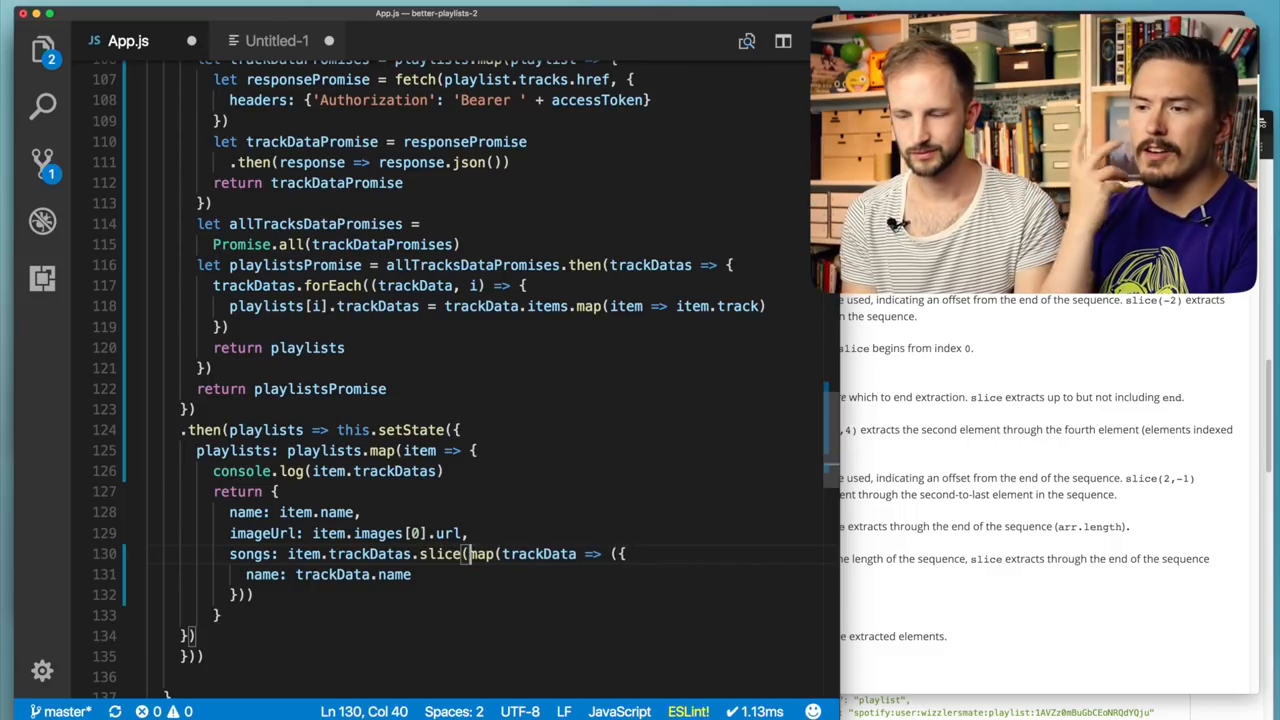
{"action": "type", "text": "0,2)."}
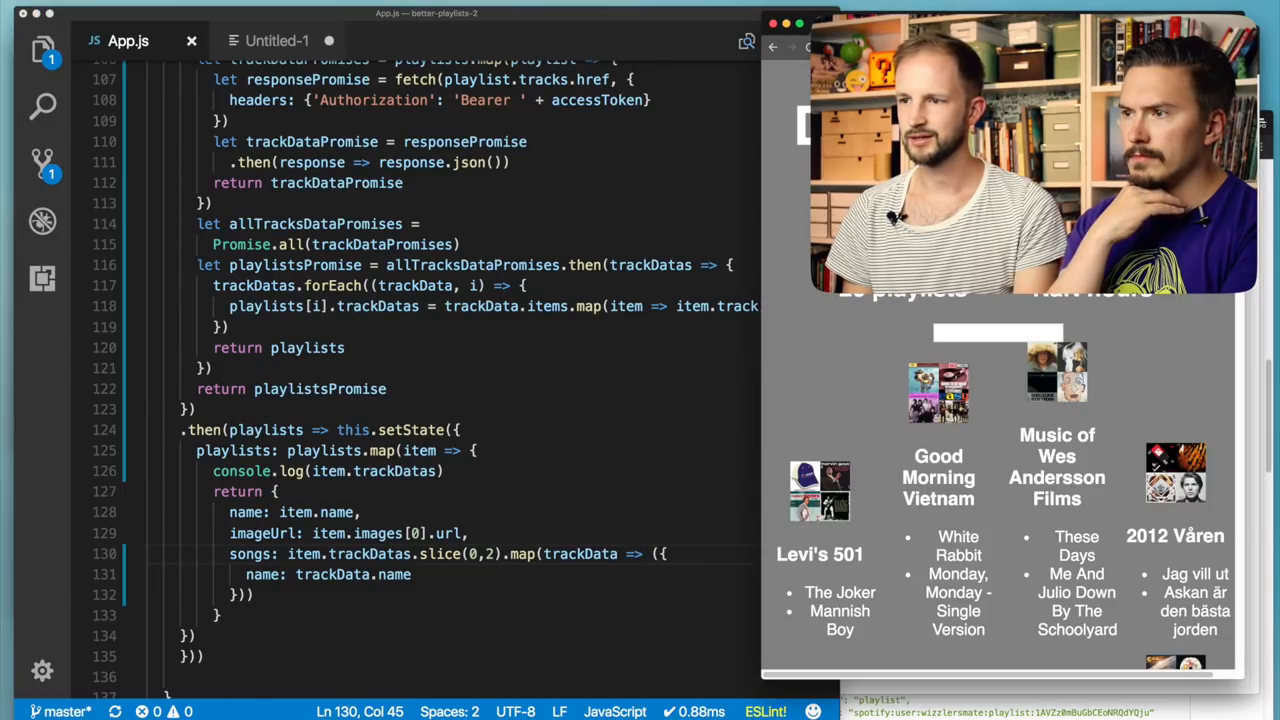
{"action": "scroll", "scroll_direction": "down", "scroll_amount": 3}
{"action": "type", "text": "3"}
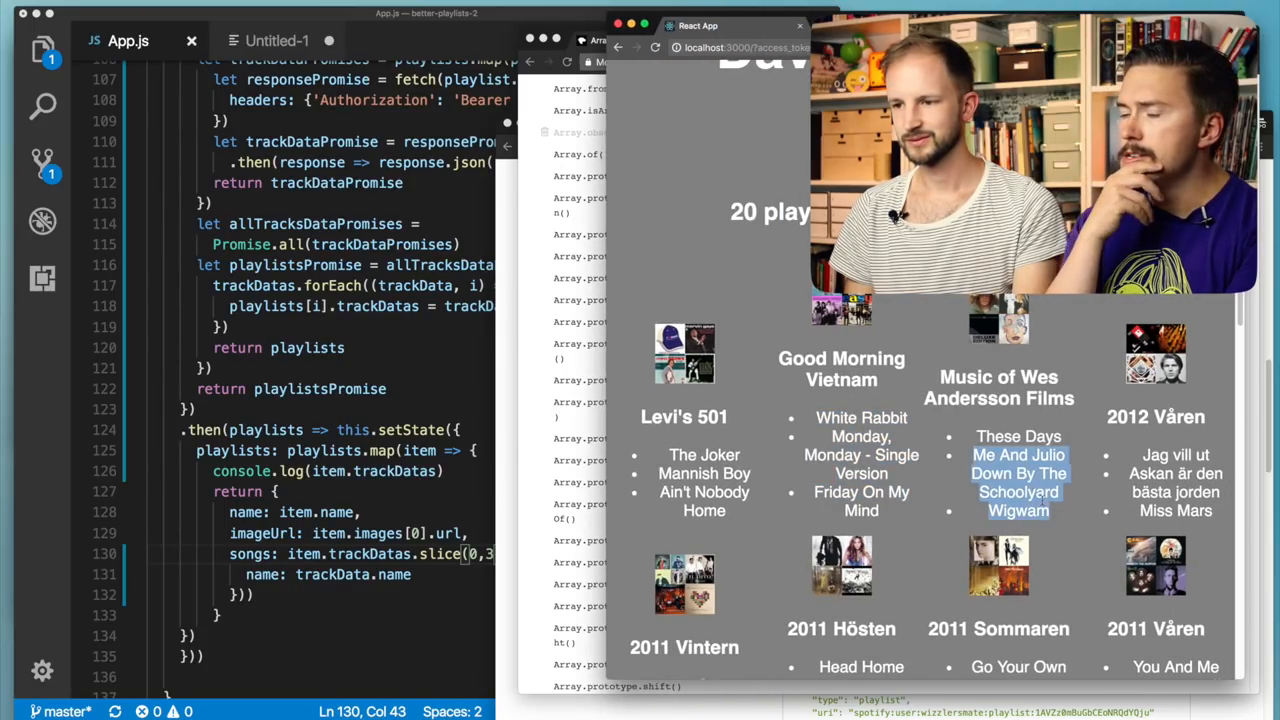
{"action": "scroll", "scroll_direction": "down", "scroll_amount": 3}
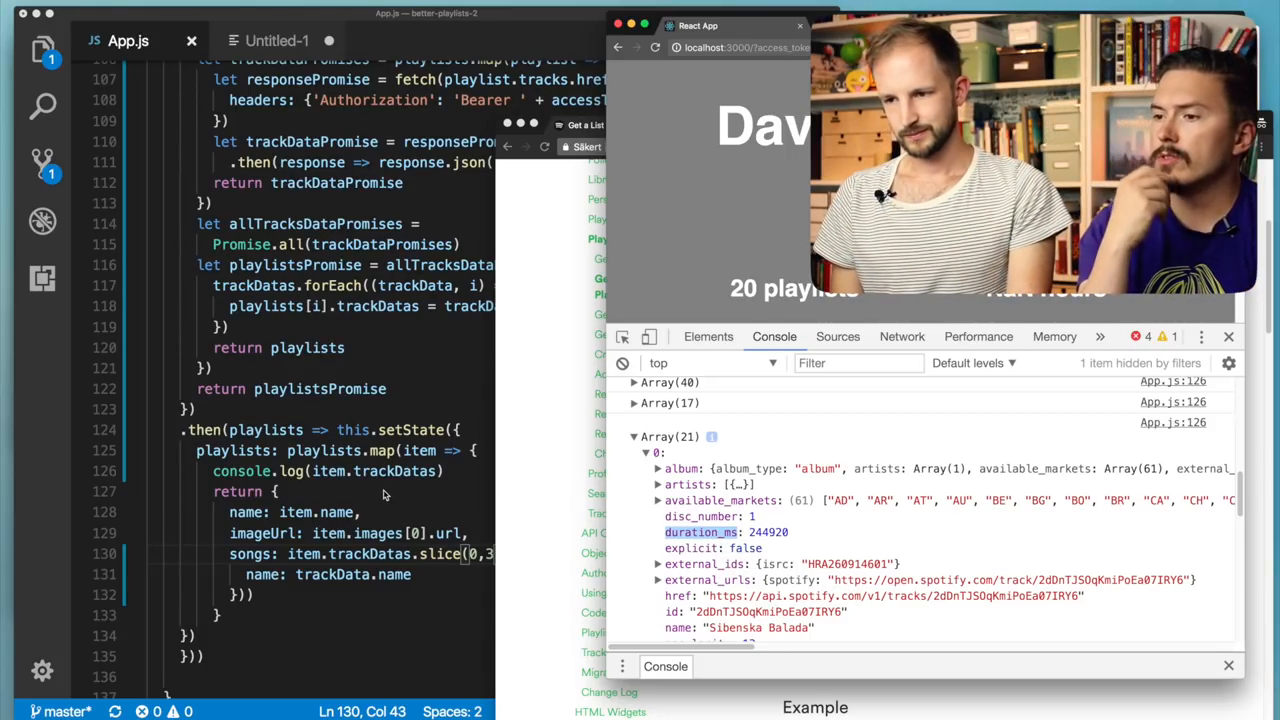
{"action": "type", "text": ".map(trackData => ({"}
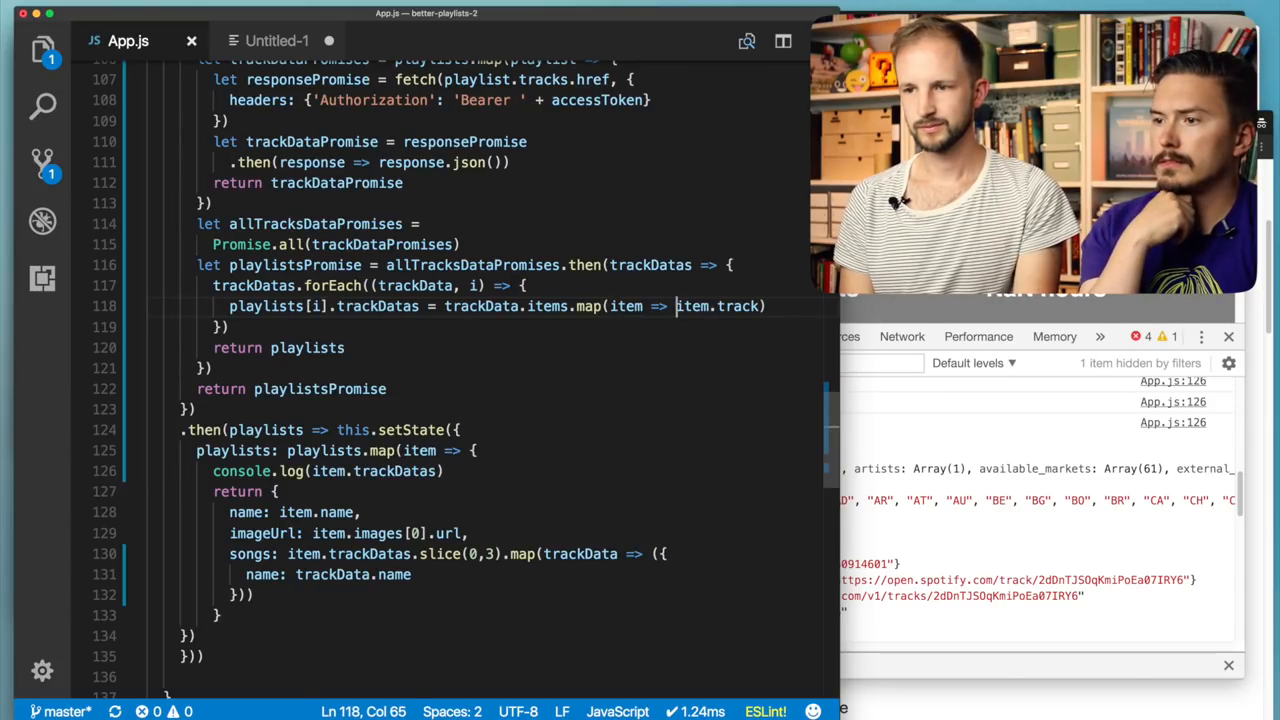
{"action": "double_click", "coordinate": [718, 306]}
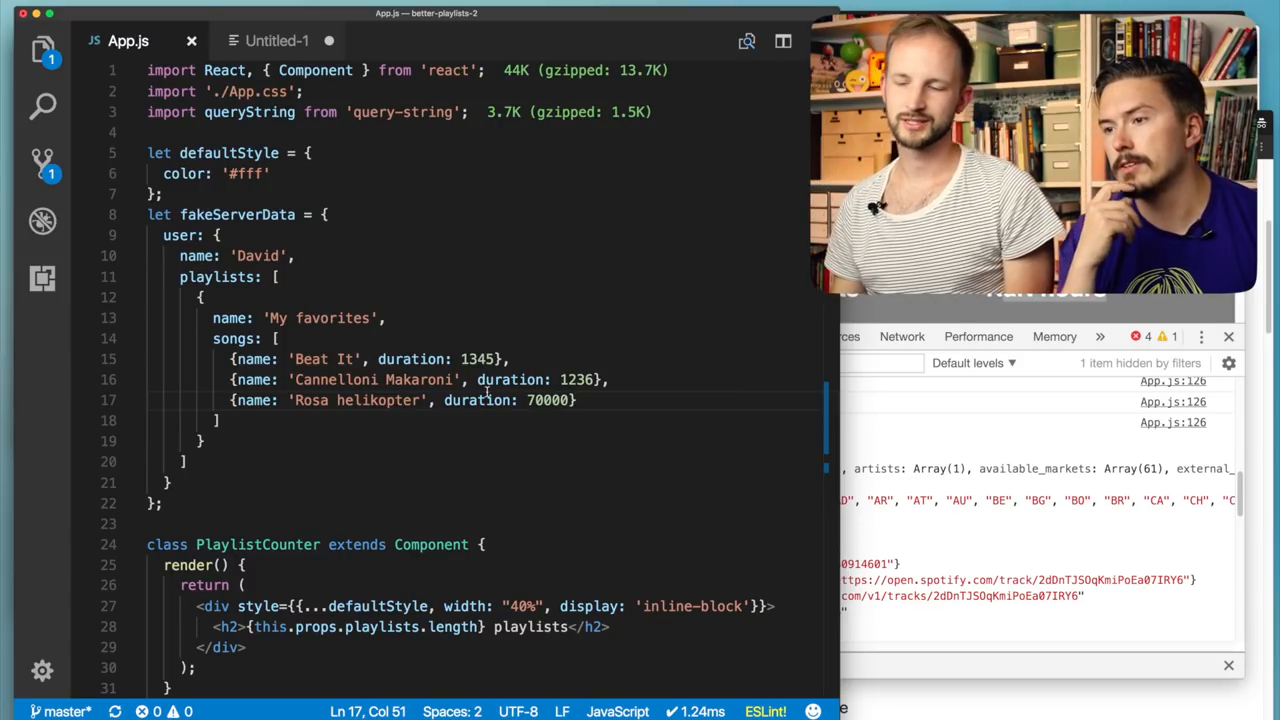
{"action": "scroll", "scroll_direction": "down", "scroll_amount": 3}
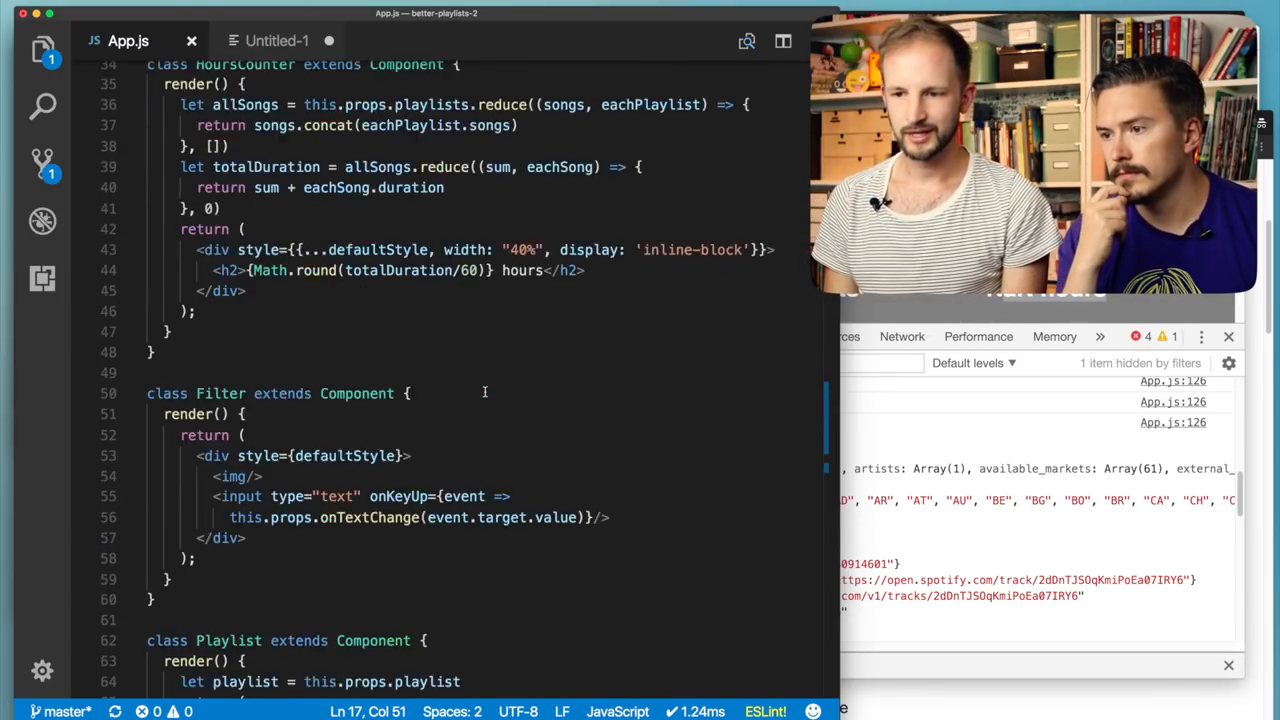
{"action": "scroll", "scroll_direction": "down", "scroll_amount": 3}
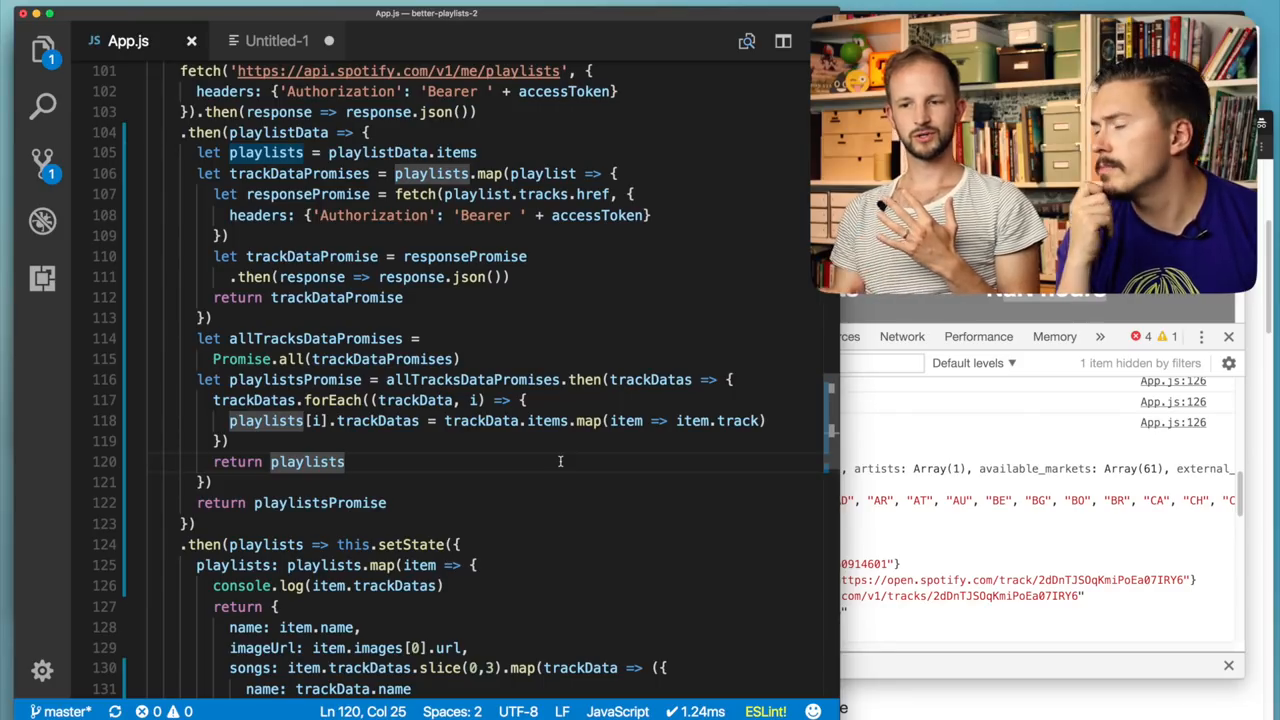
{"action": "scroll", "scroll_direction": "down", "scroll_amount": 3}
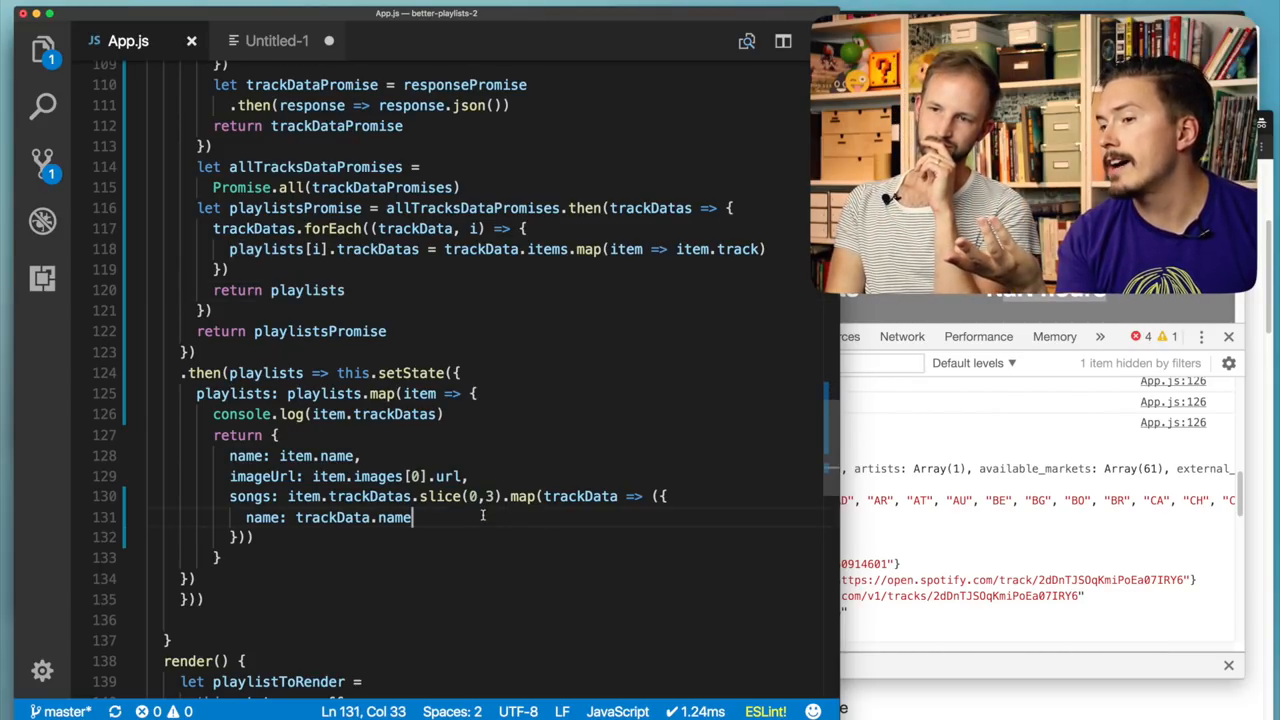
{"action": "mouse_move", "coordinate": [506, 428]}
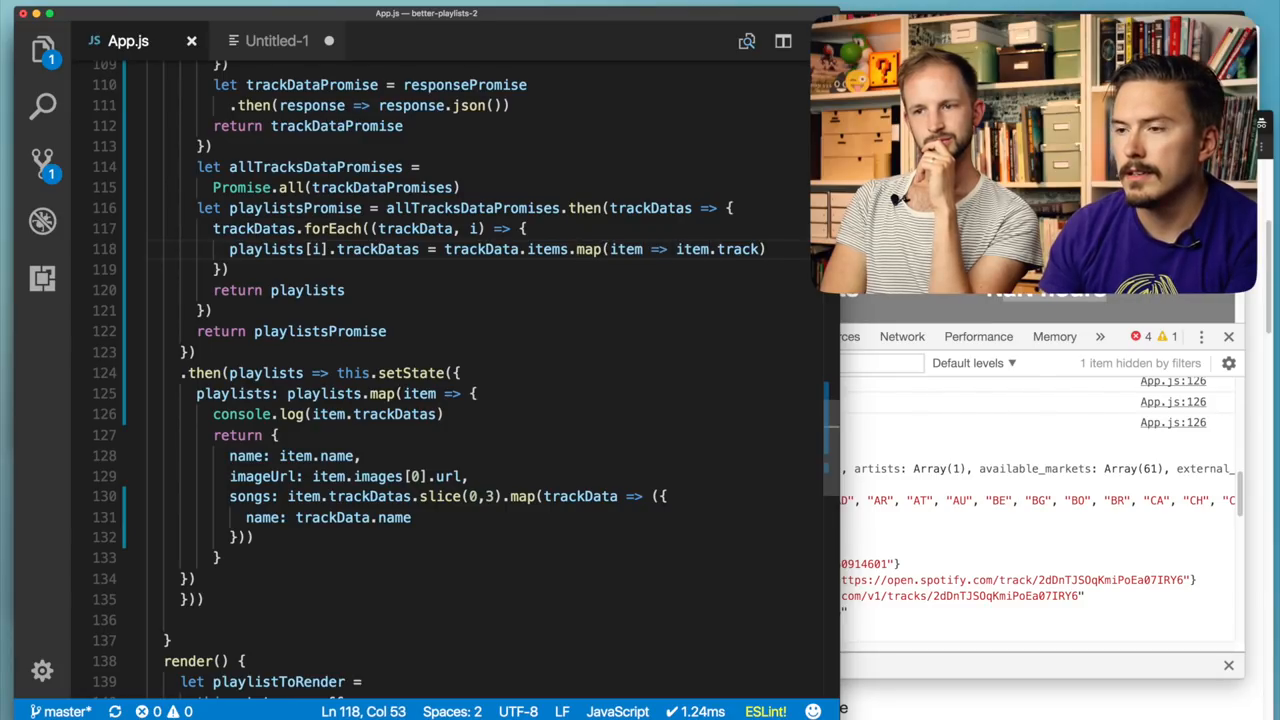
- Chain a second .map(trackData => ({ name: trackData.name })) after the item.track mapping
{"action": "key", "text": "Enter"}
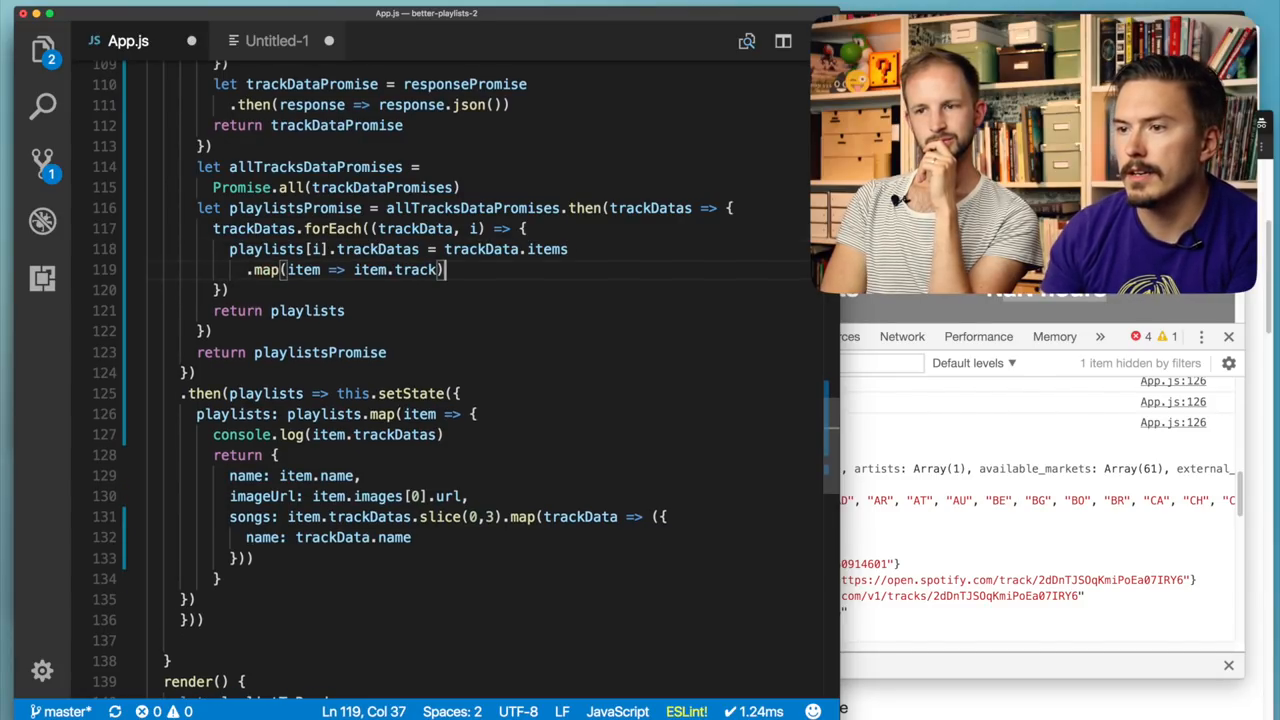
{"action": "type", "text": ".map"}
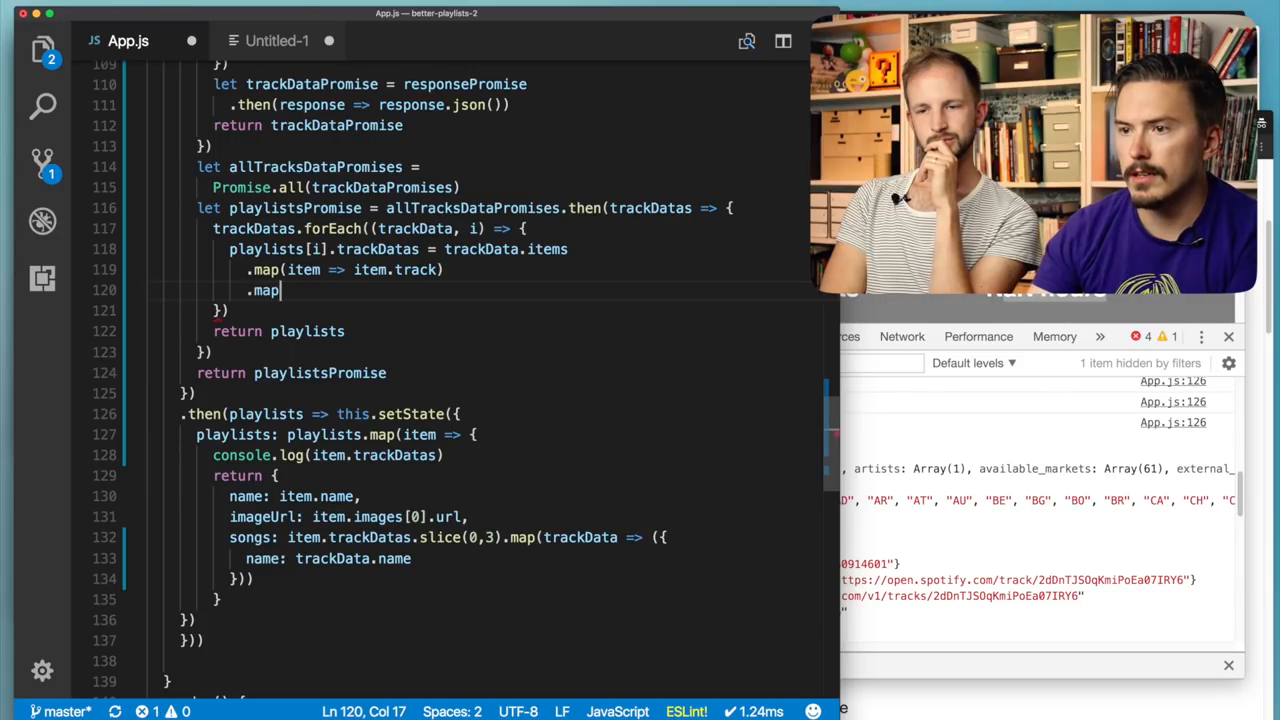
{"action": "type", "text": "()"}
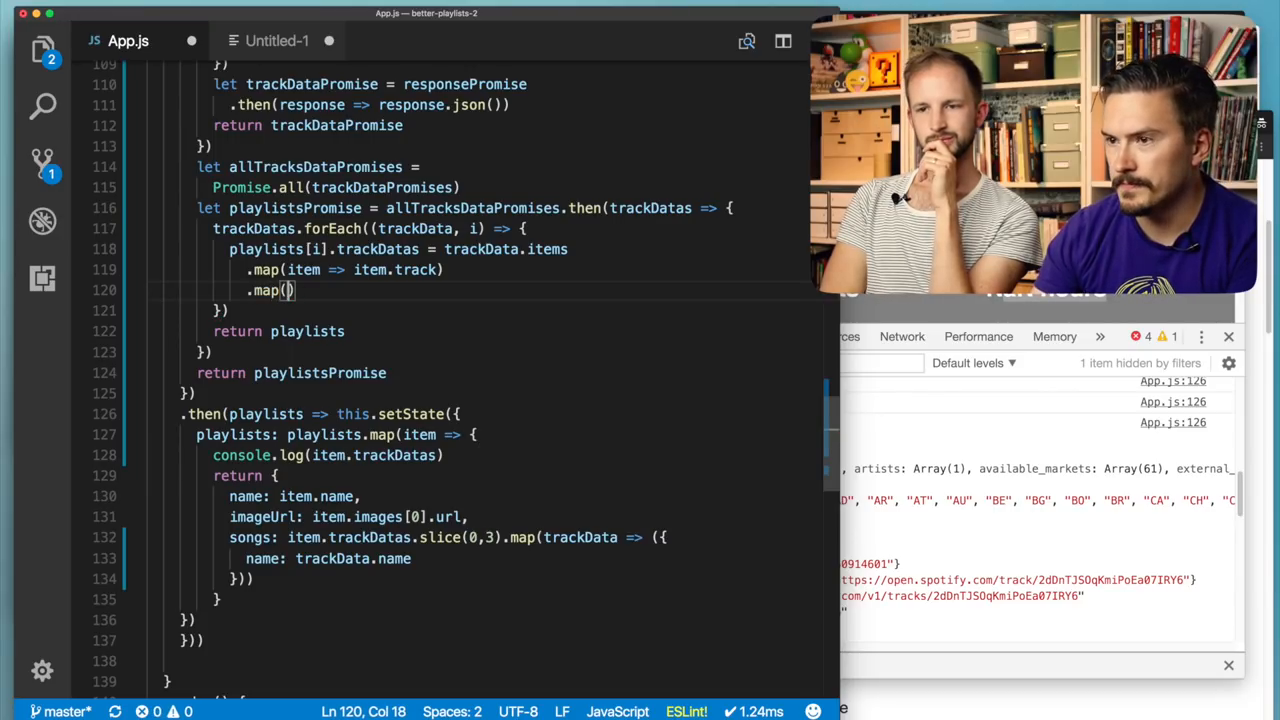
{"action": "type", "text": "track =>"}
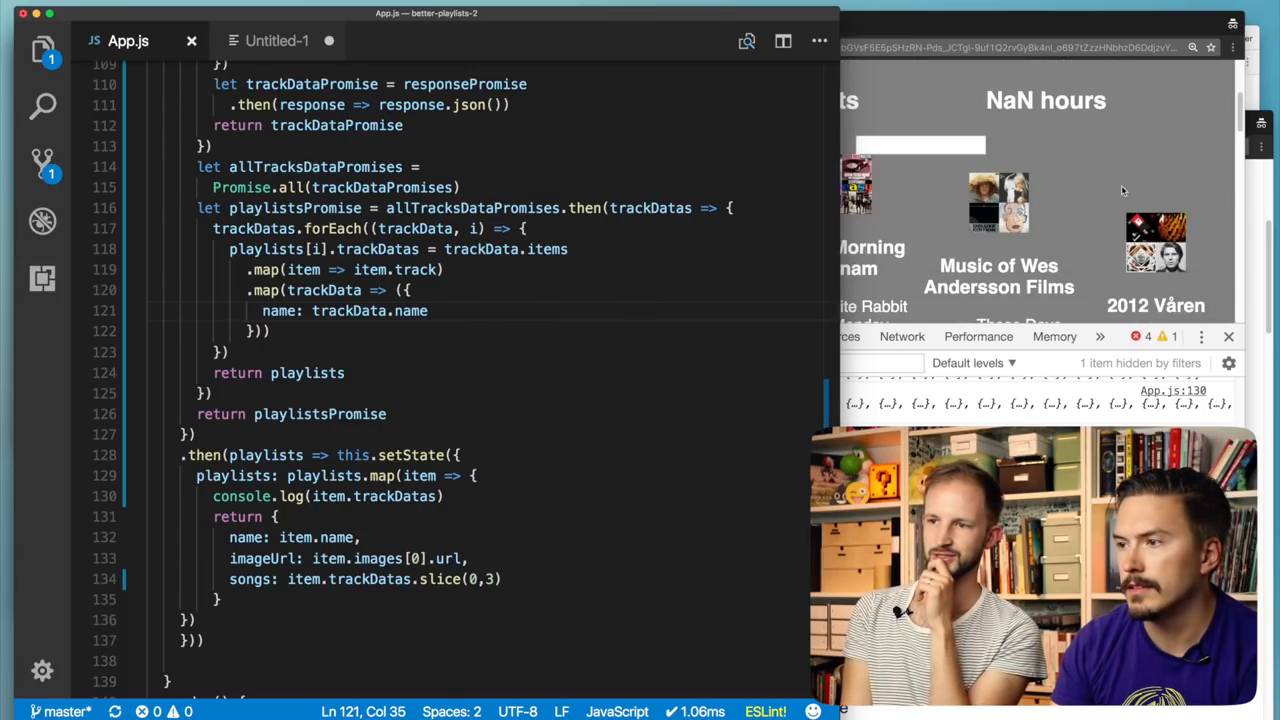
- Begin a duration field after the track name, then erase the half-typed 'dur'
{"action": "scroll", "scroll_direction": "down", "scroll_amount": 3}
{"action": "type", "text": ","}
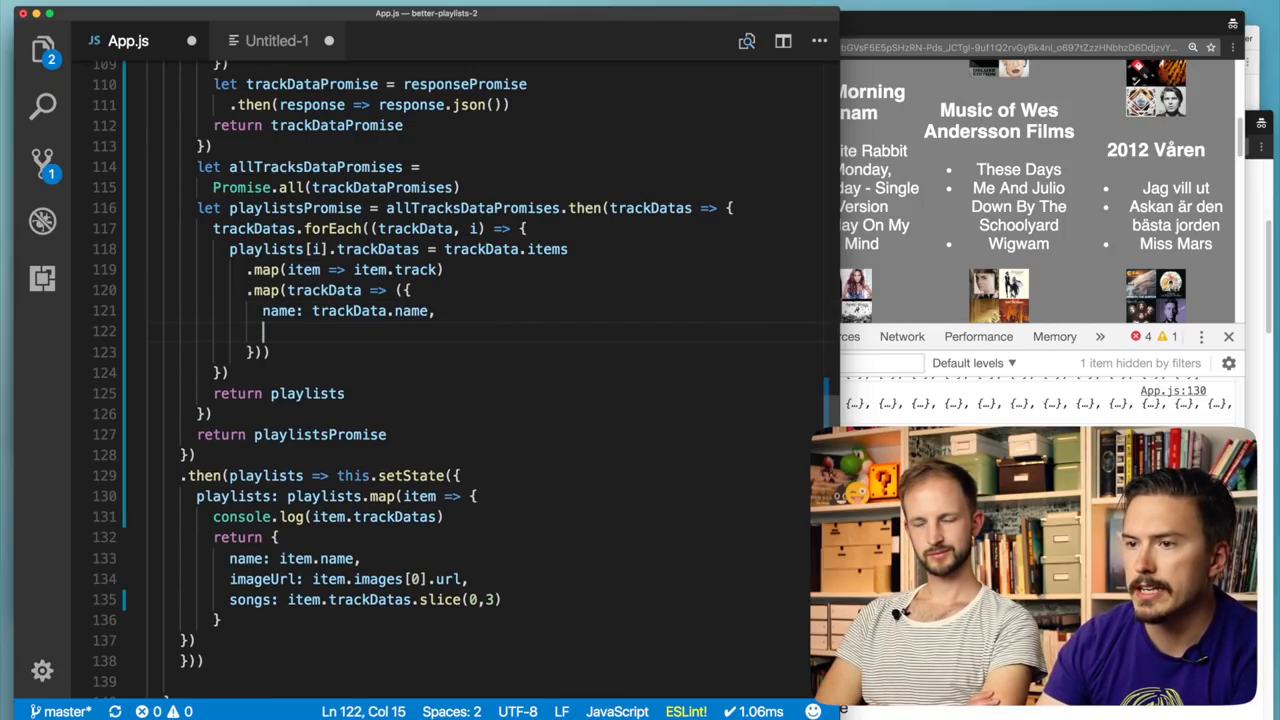
{"action": "type", "text": "dur"}
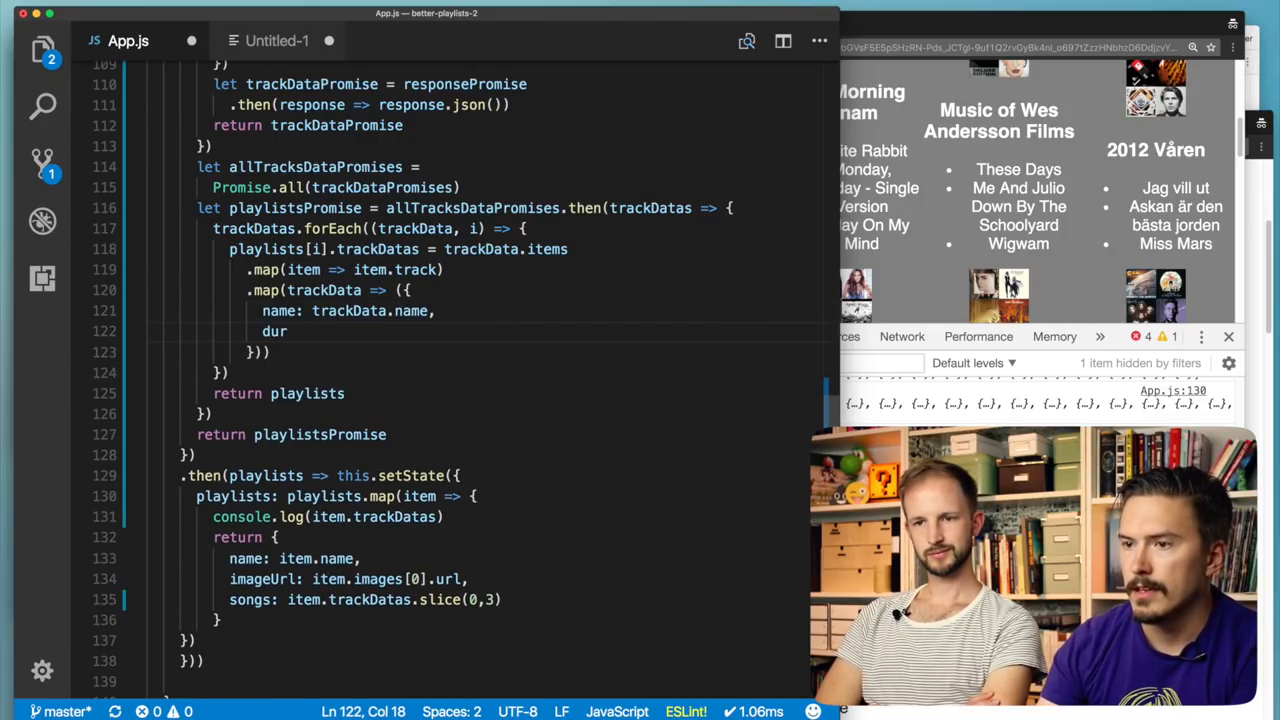
{"action": "key", "text": "Backspace"}
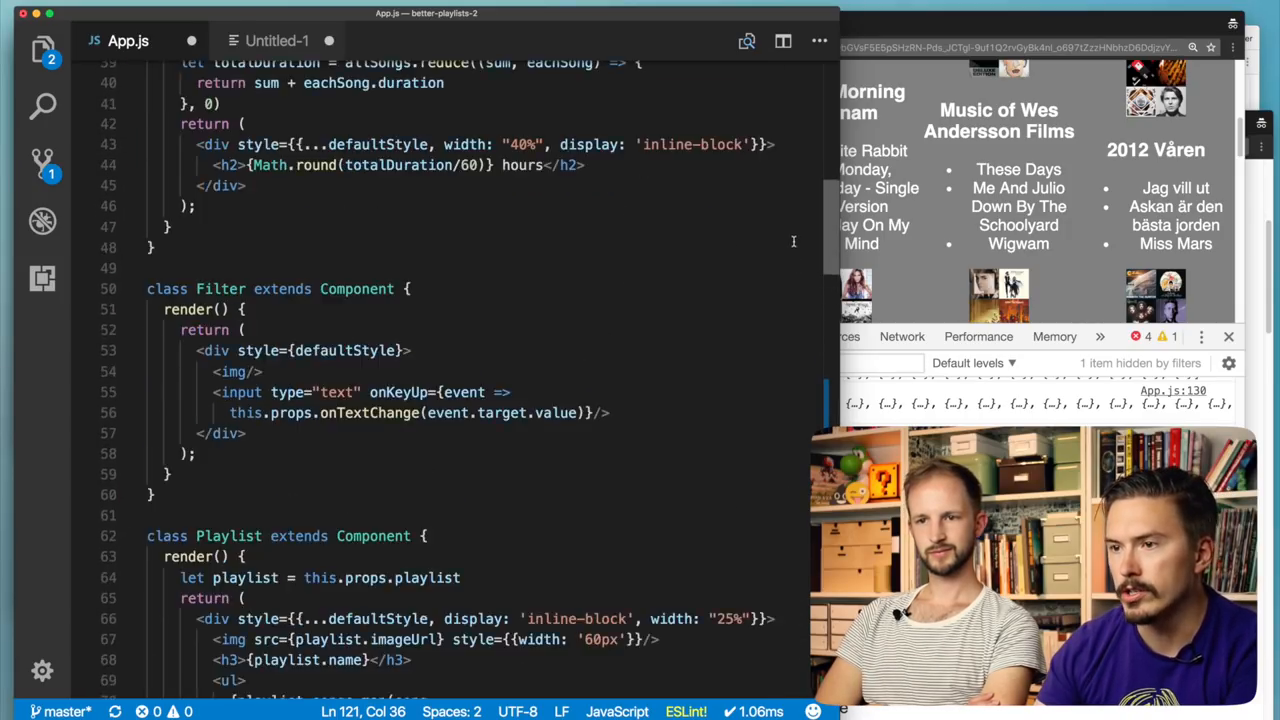
- Review how HoursCounter and fakeServerData use song durations, leaving a blank line after name: trackData.name
{"action": "scroll", "scroll_direction": "up", "scroll_amount": 3}
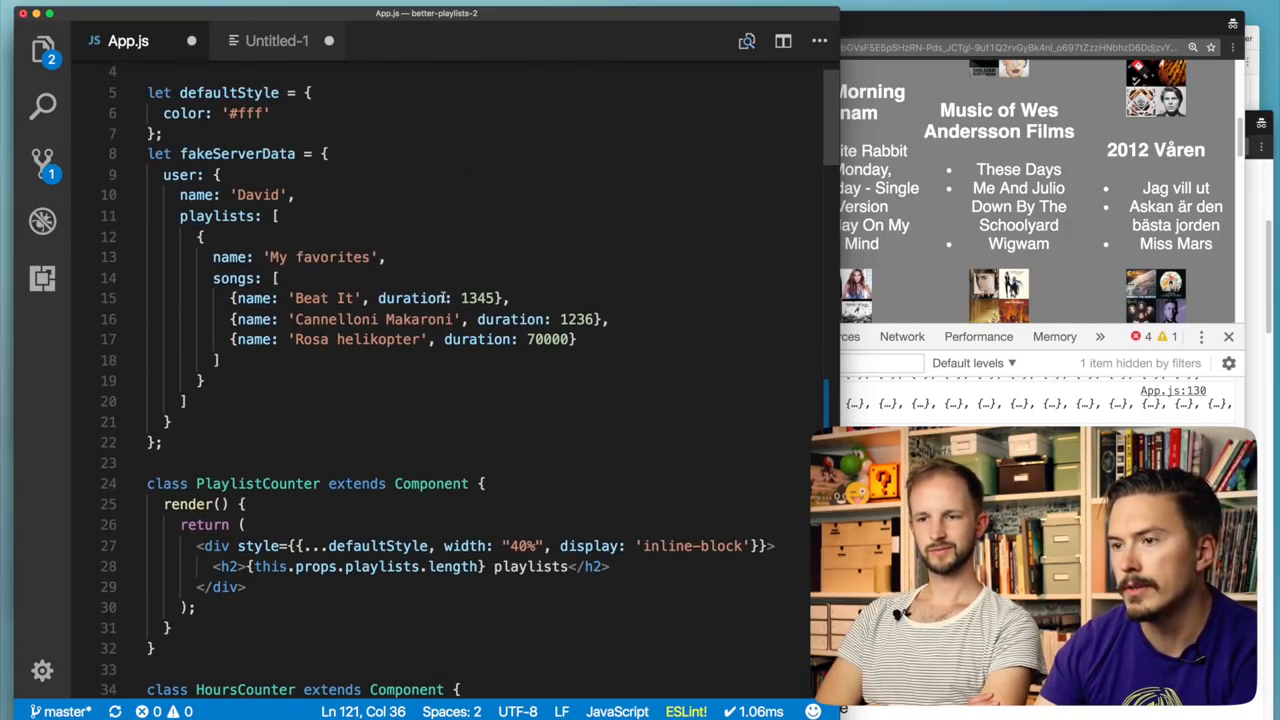
{"action": "left_click_drag", "start_coordinate": [378, 298], "coordinate": [504, 298]}
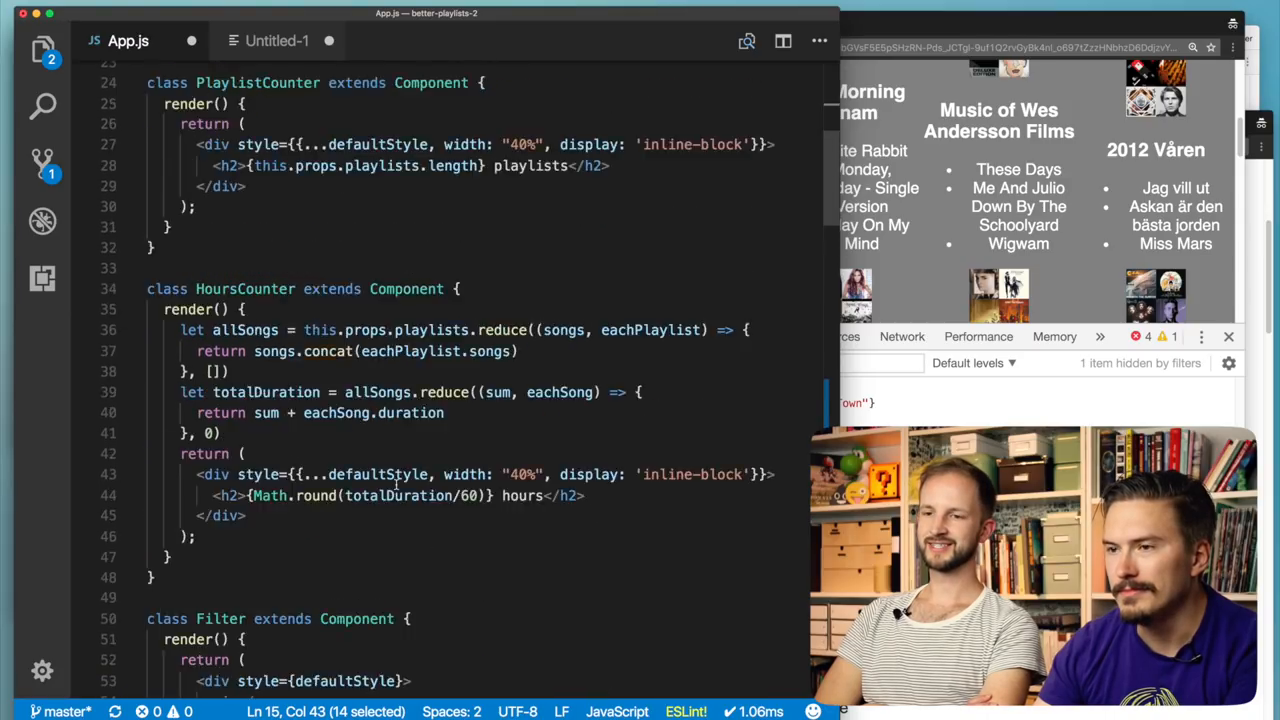
{"action": "scroll", "scroll_direction": "down", "scroll_amount": 3}
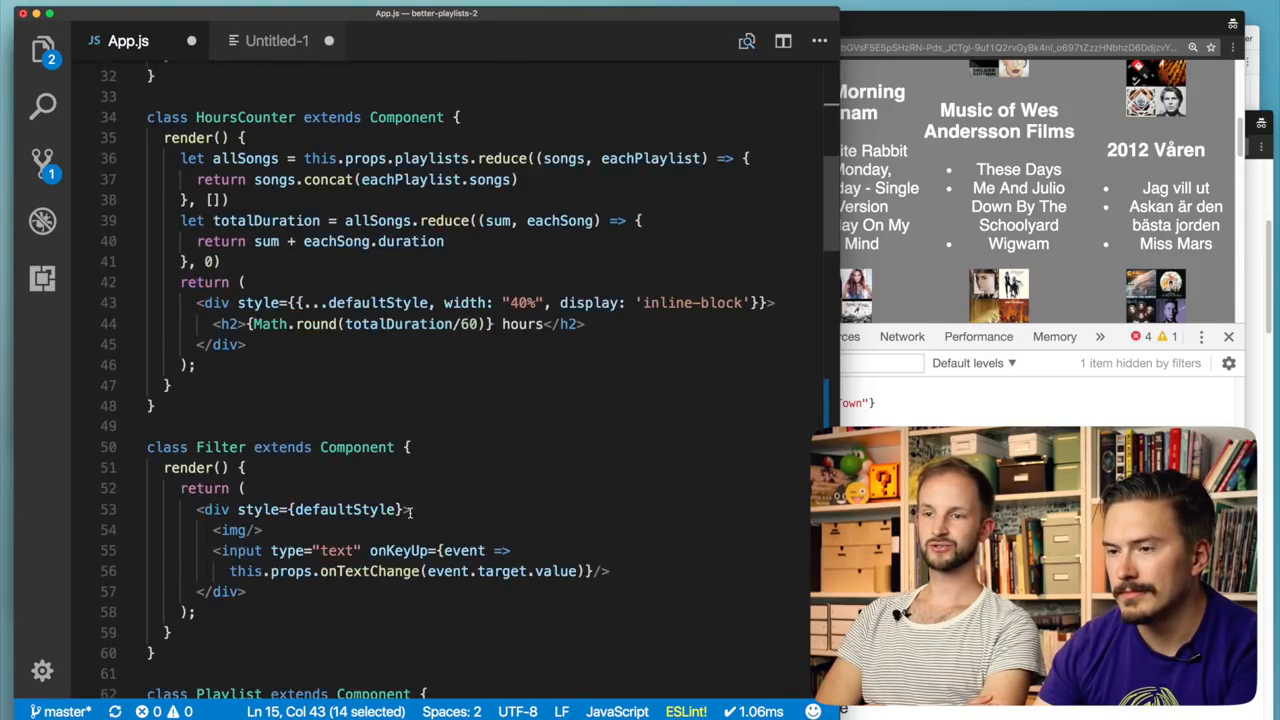
{"action": "scroll", "scroll_direction": "down", "scroll_amount": 3}
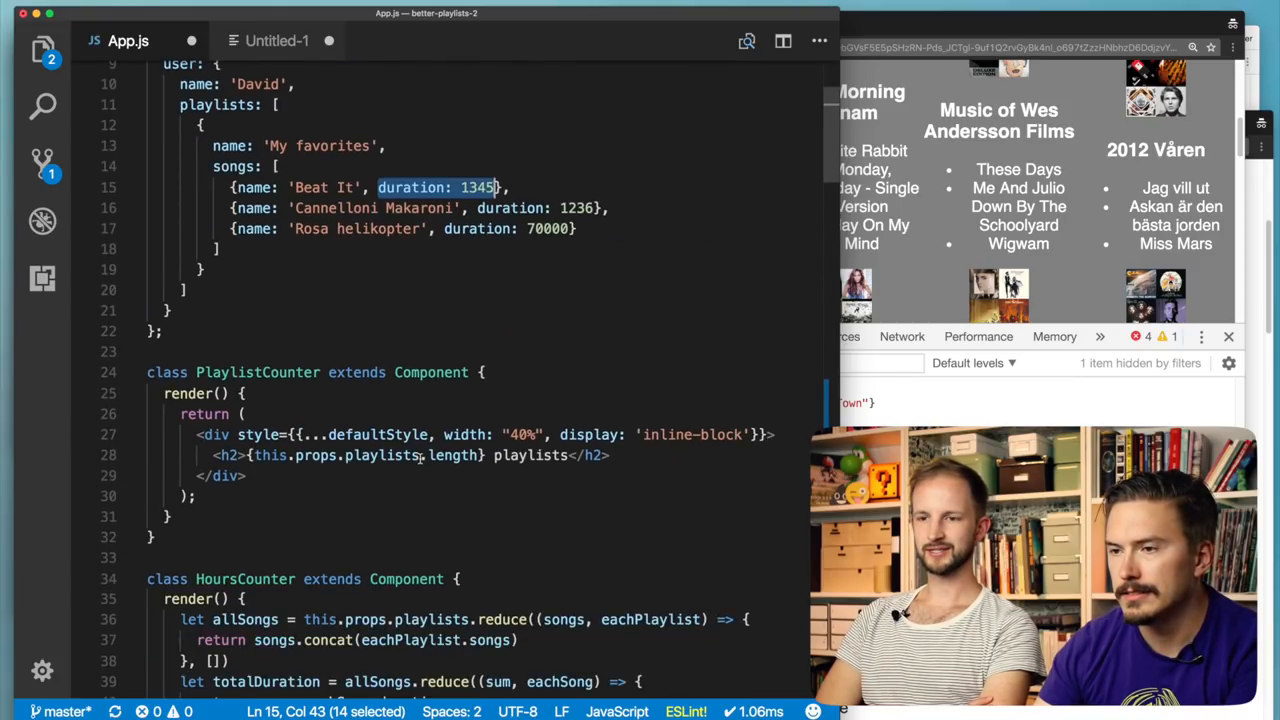
{"action": "scroll", "scroll_direction": "down", "scroll_amount": 3}
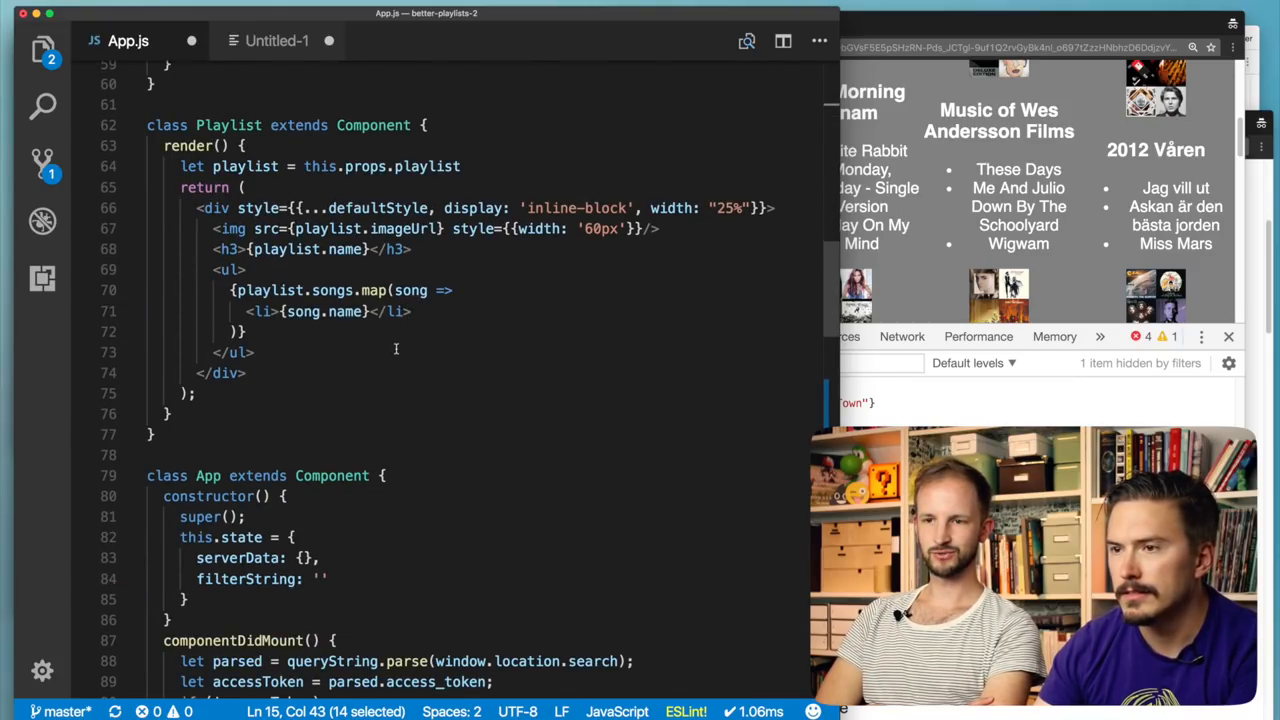
{"action": "scroll", "scroll_direction": "down", "scroll_amount": 3}
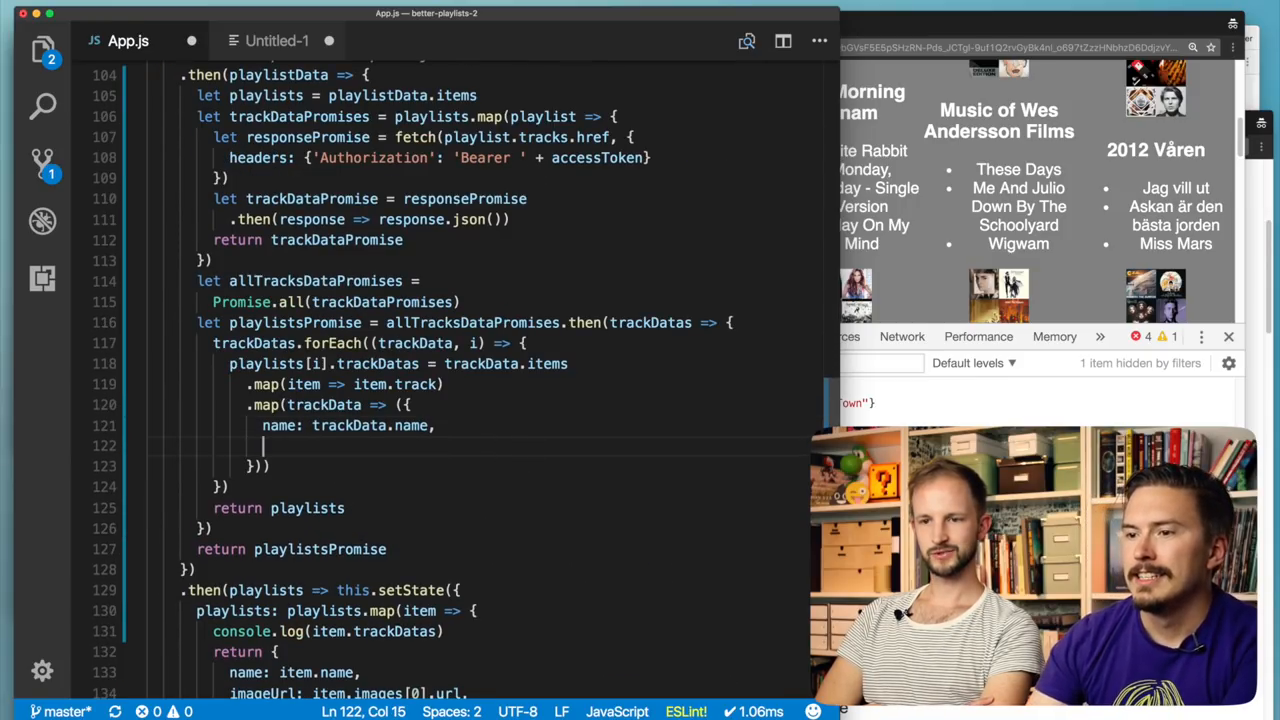
- Add duration: trackData.duration_ms / 1000 to each mapped track object
{"action": "type", "text": "duration:"}
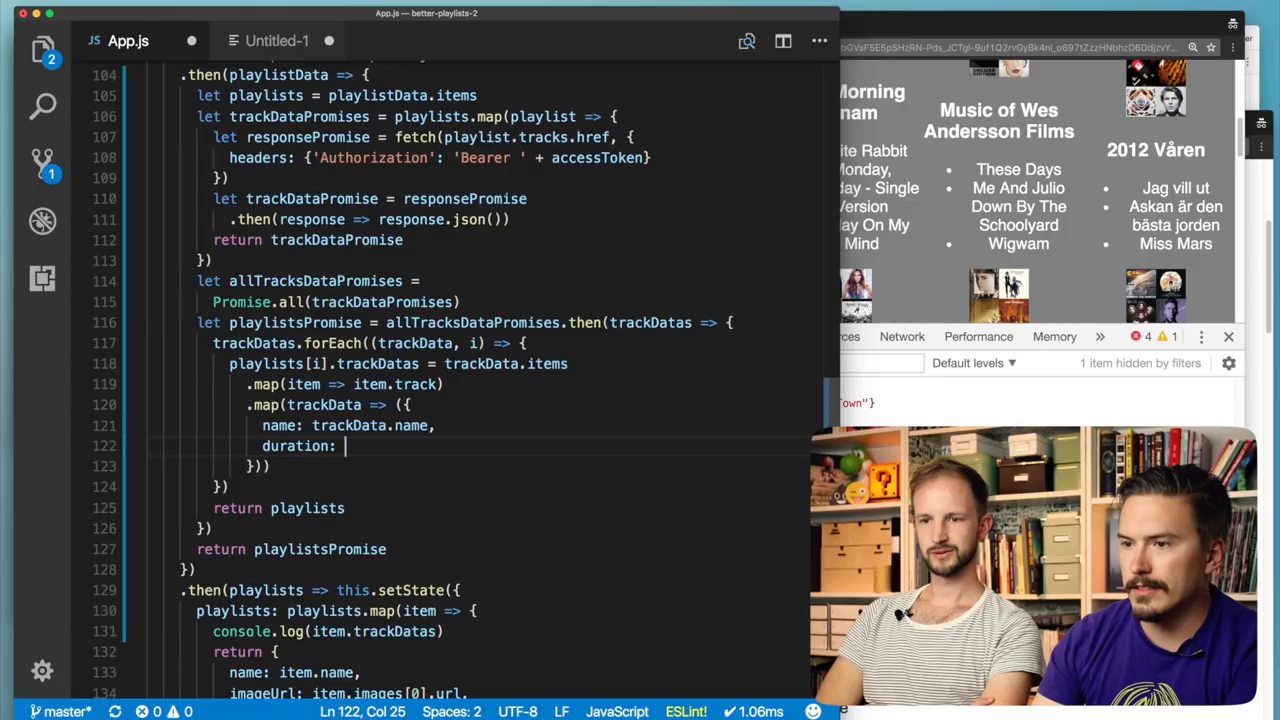
{"action": "type", "text": "trackData.duratio"}
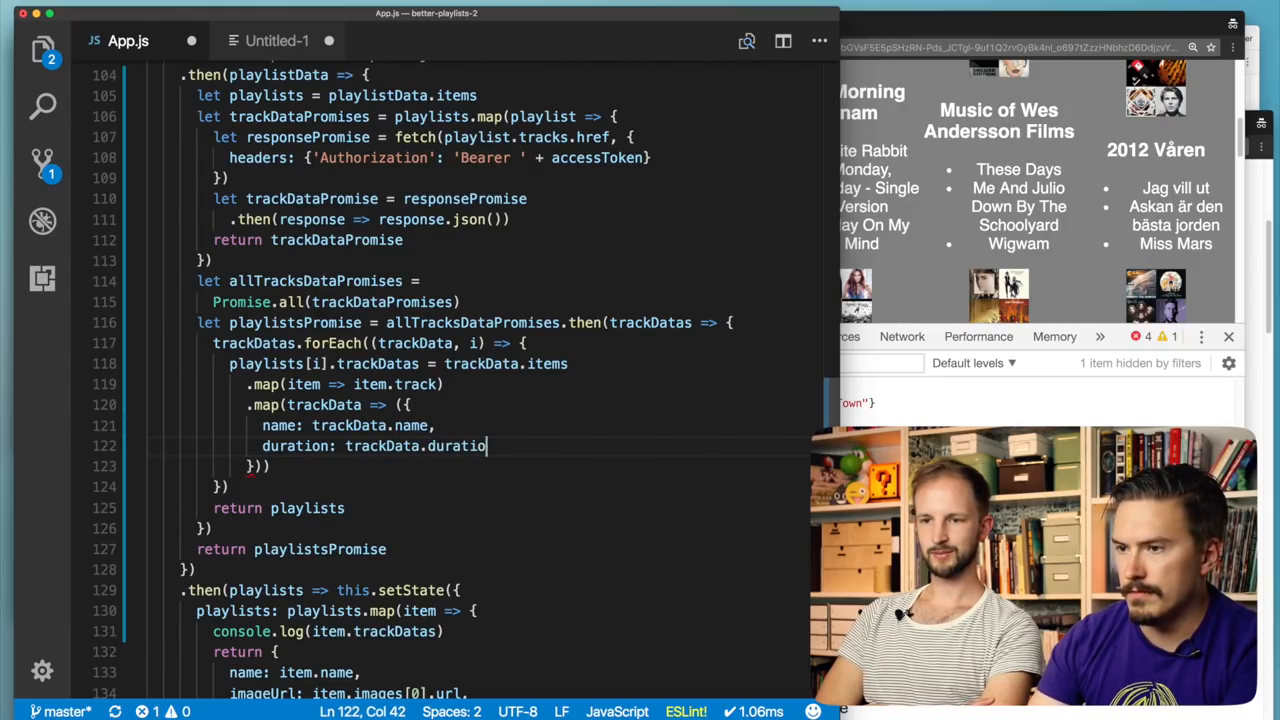
{"action": "type", "text": "_ms"}
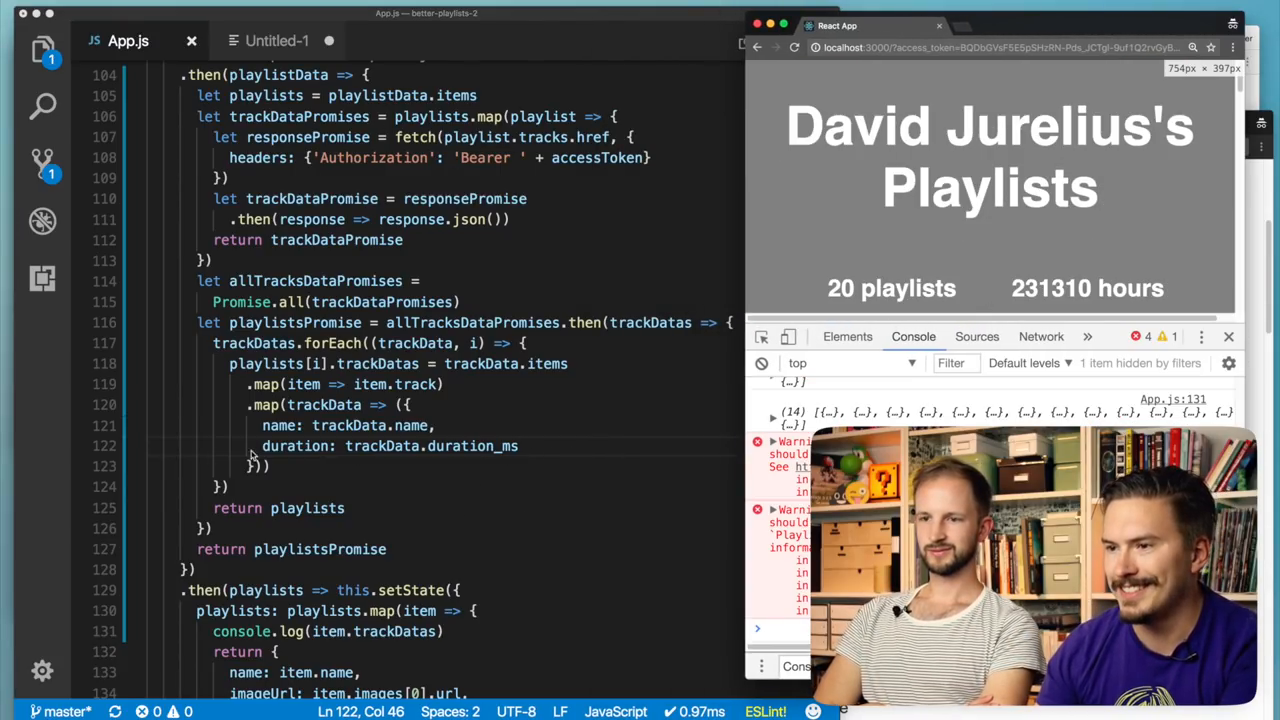
{"action": "type", "text": "/ 1"}
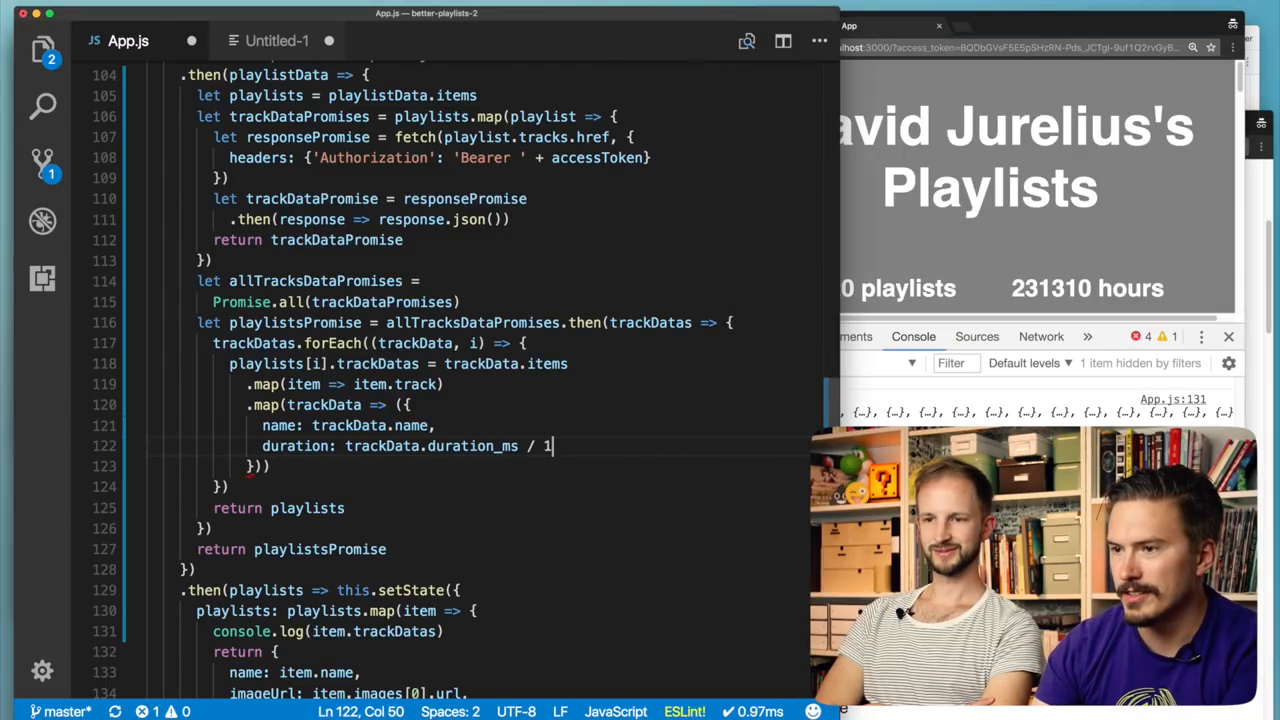
{"action": "type", "text": "000"}
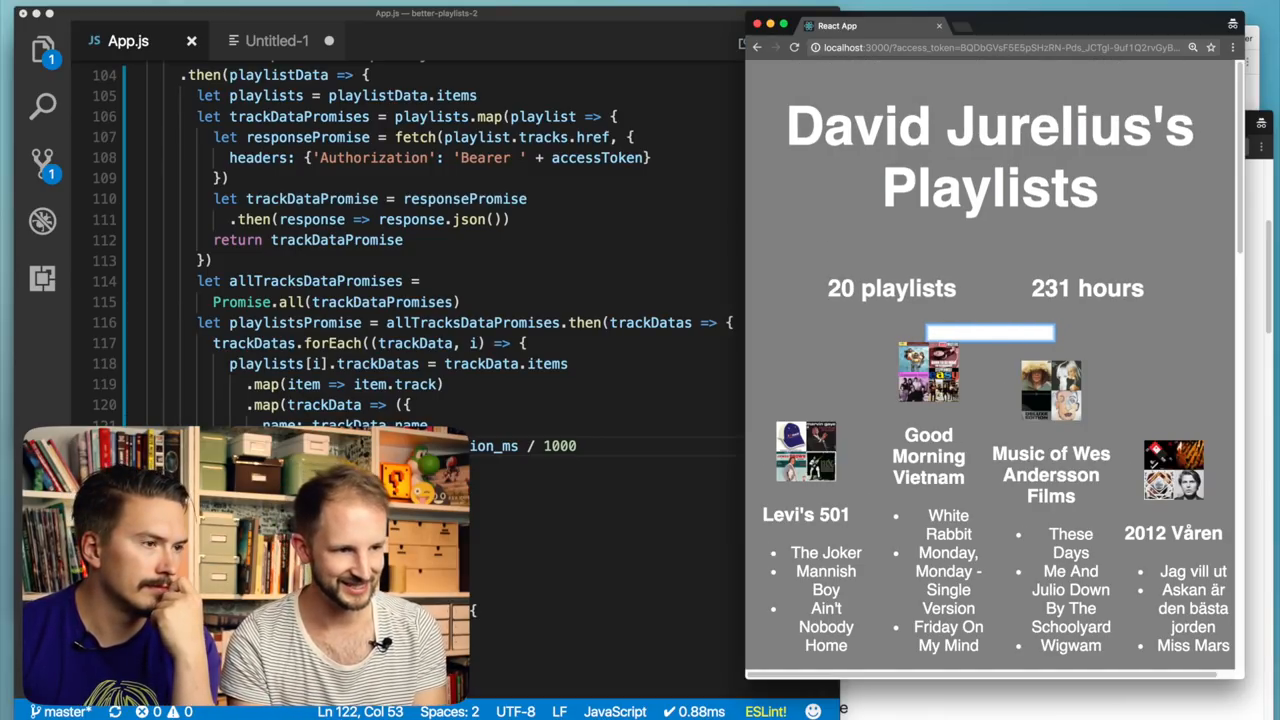
- Confirm the app shows 231 hours and try the filter box with a few search words
{"action": "type", "text": "good"}
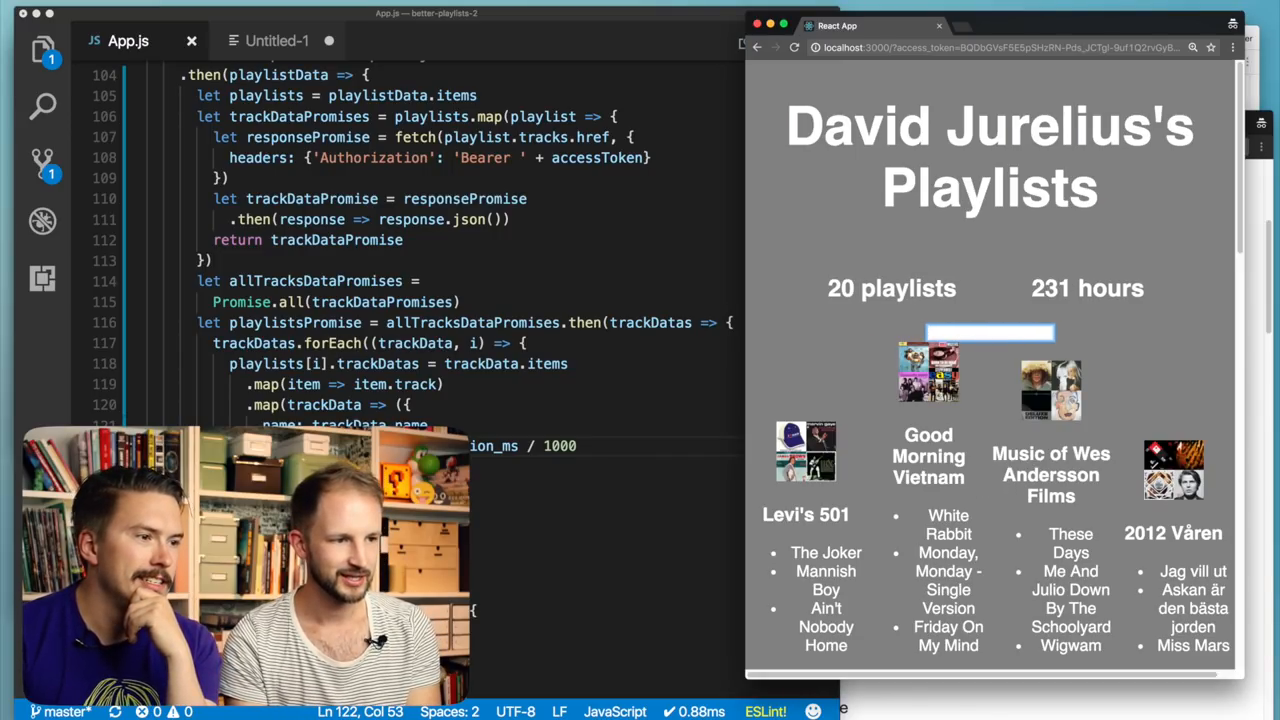
{"action": "type", "text": "wes"}
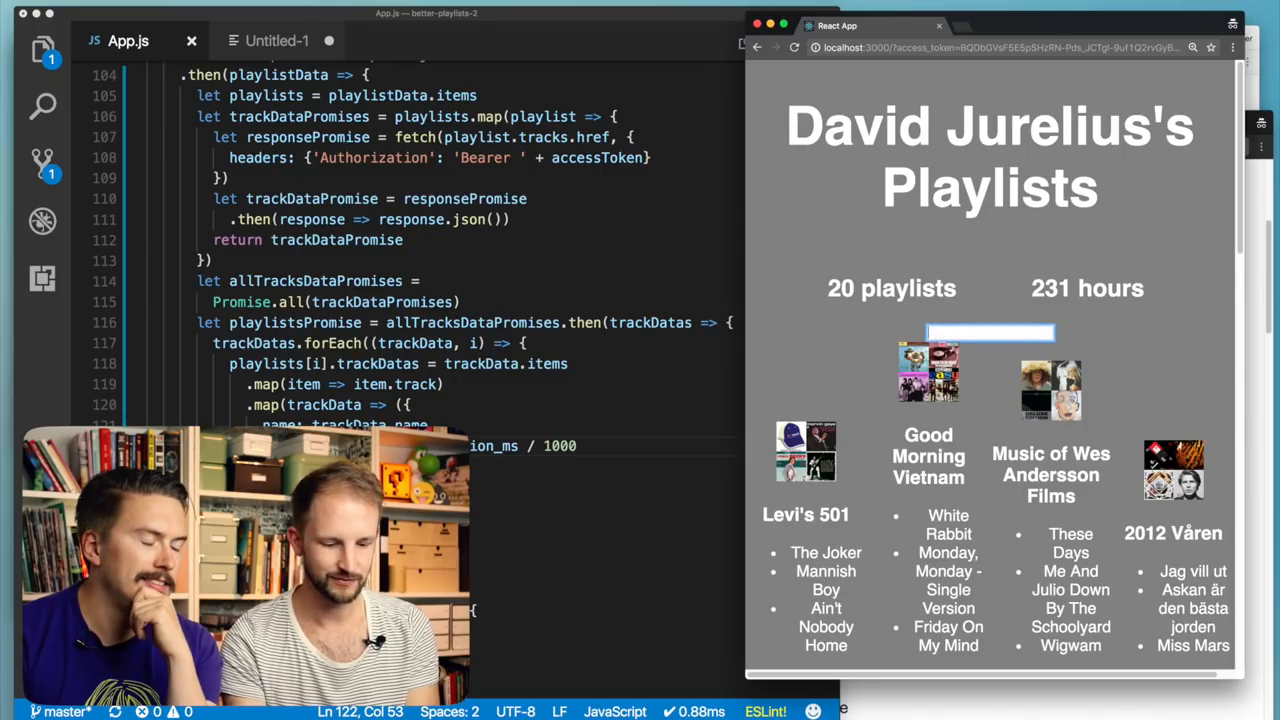
{"action": "type", "text": "20"}
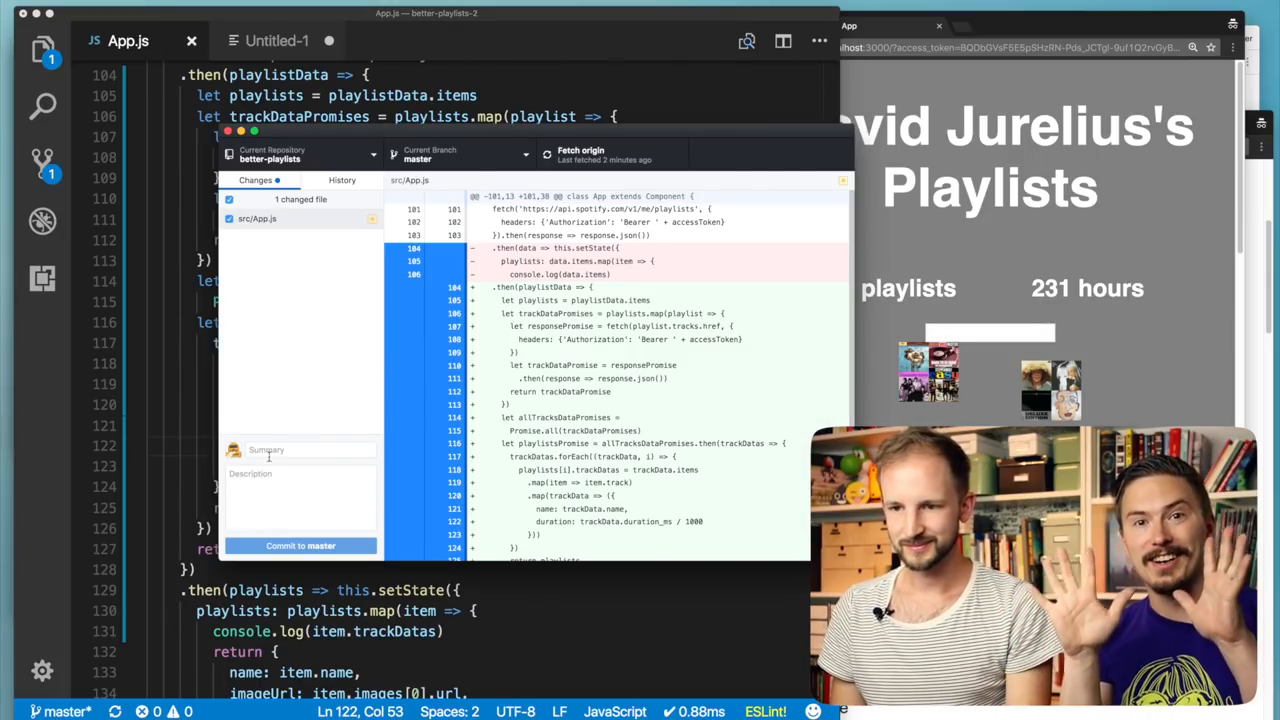
- Commit the App.js change to master with a summary about adding fetched tracks to each playlist
{"action": "left_click", "coordinate": [300, 448]}
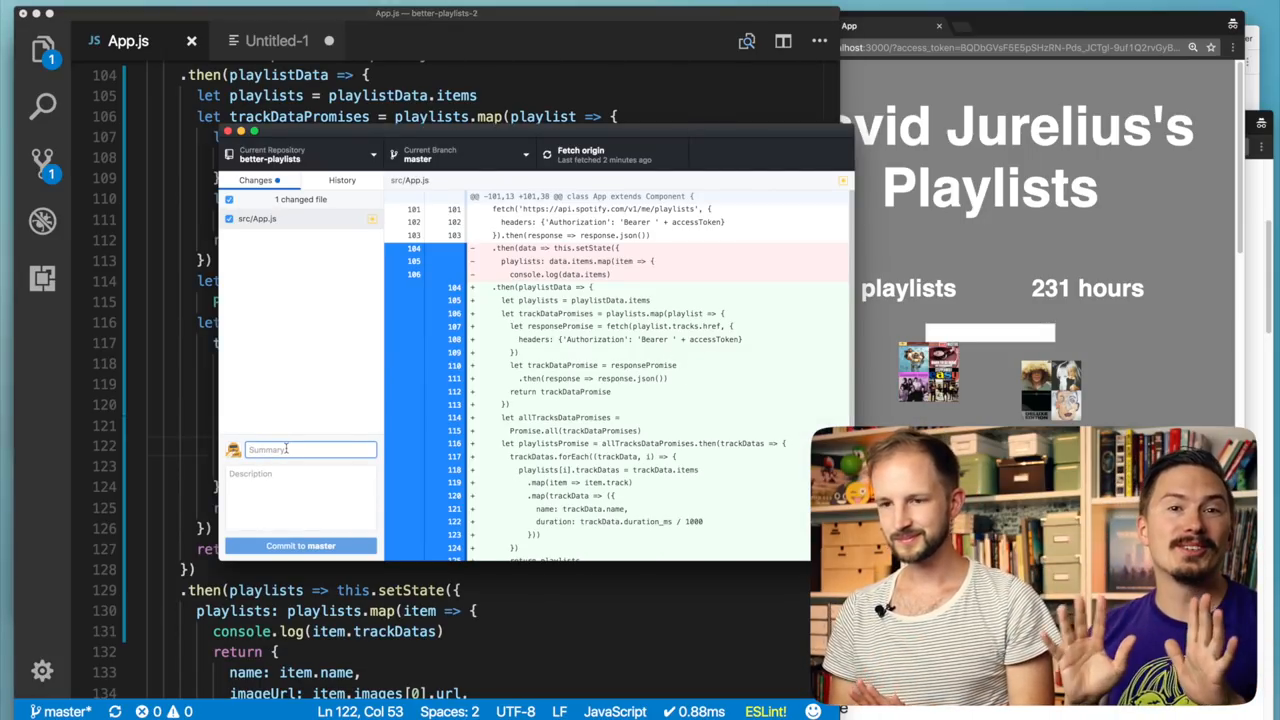
{"action": "type", "text": "Added"}
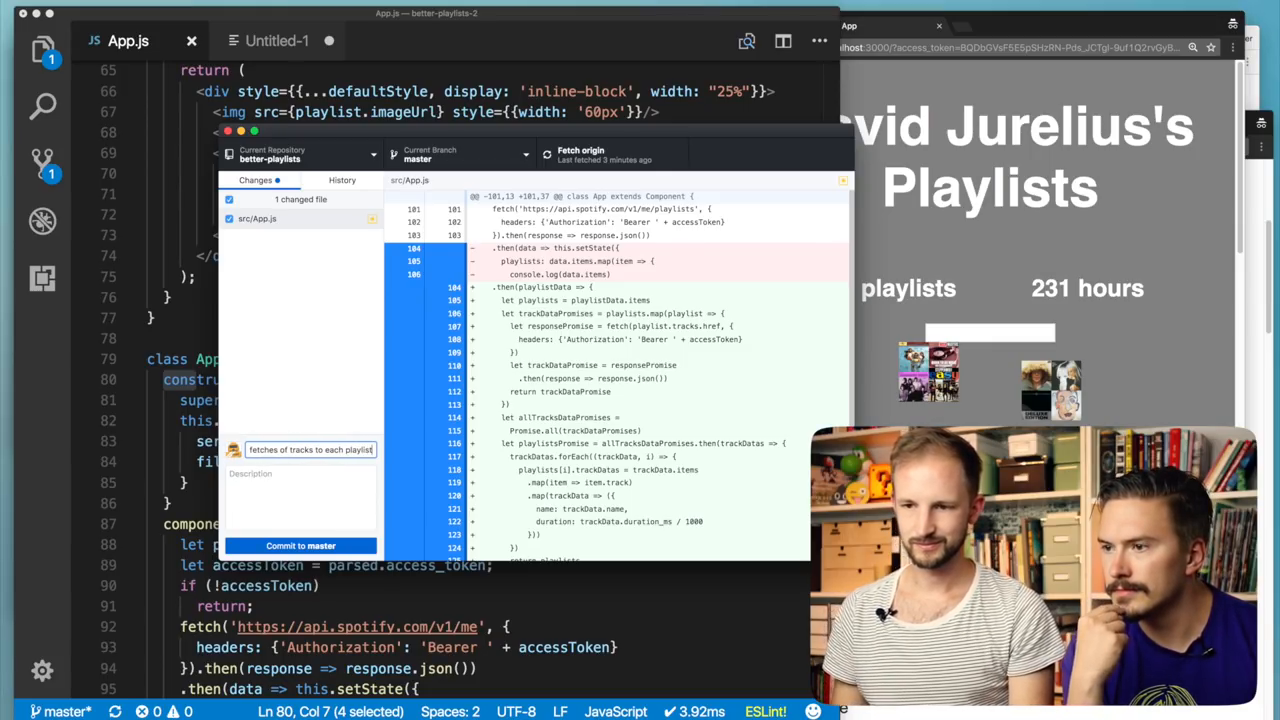
{"action": "left_click", "coordinate": [300, 544]}
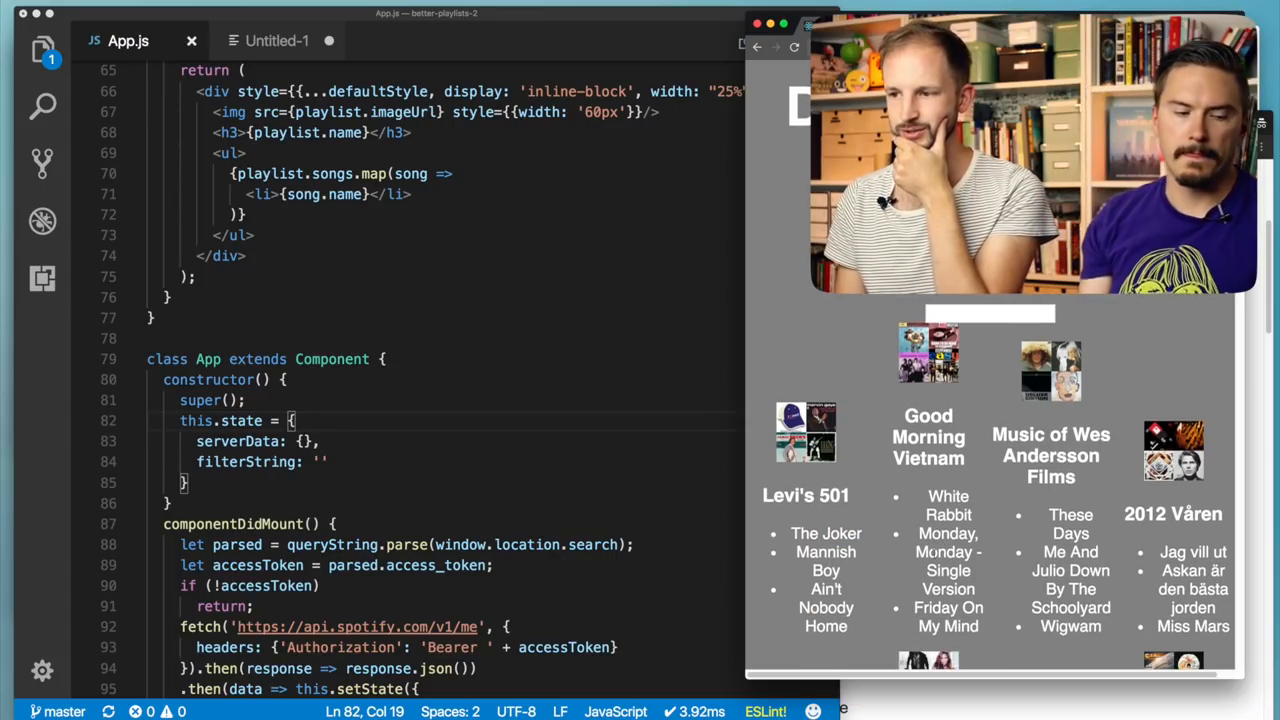
{"action": "scroll", "scroll_direction": "down", "scroll_amount": 3}
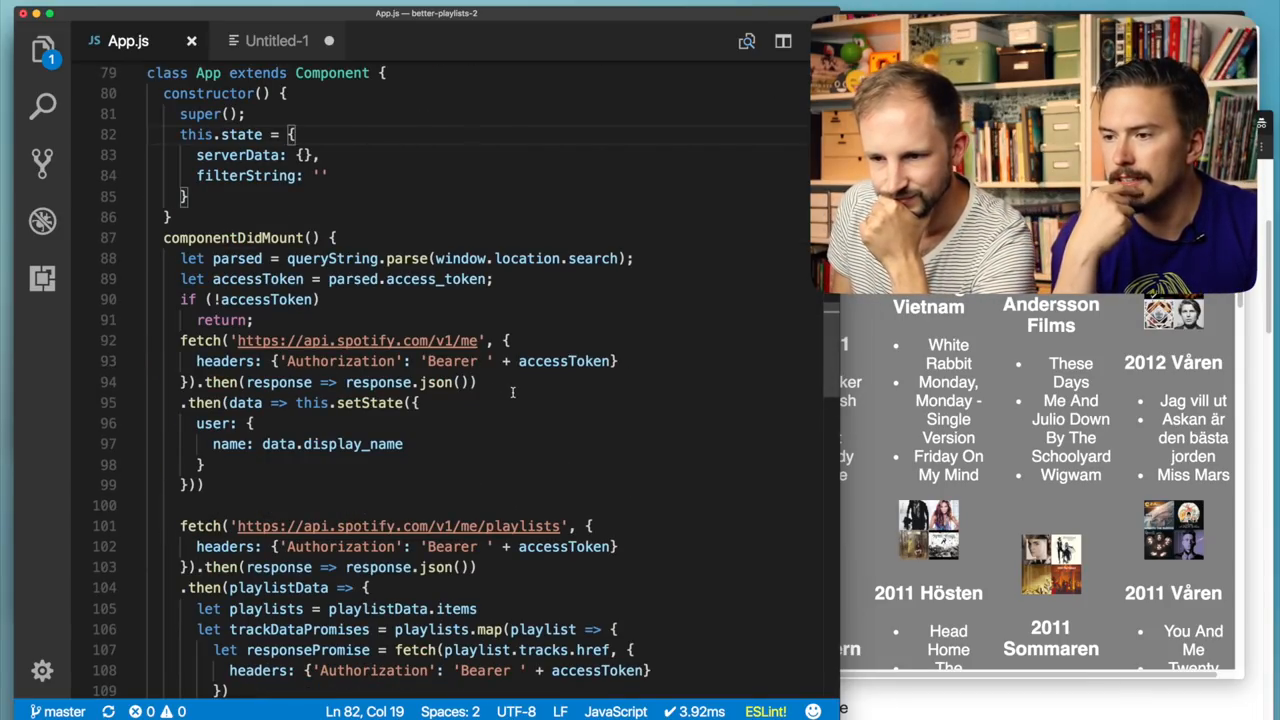
{"action": "scroll", "scroll_direction": "down", "scroll_amount": 3}
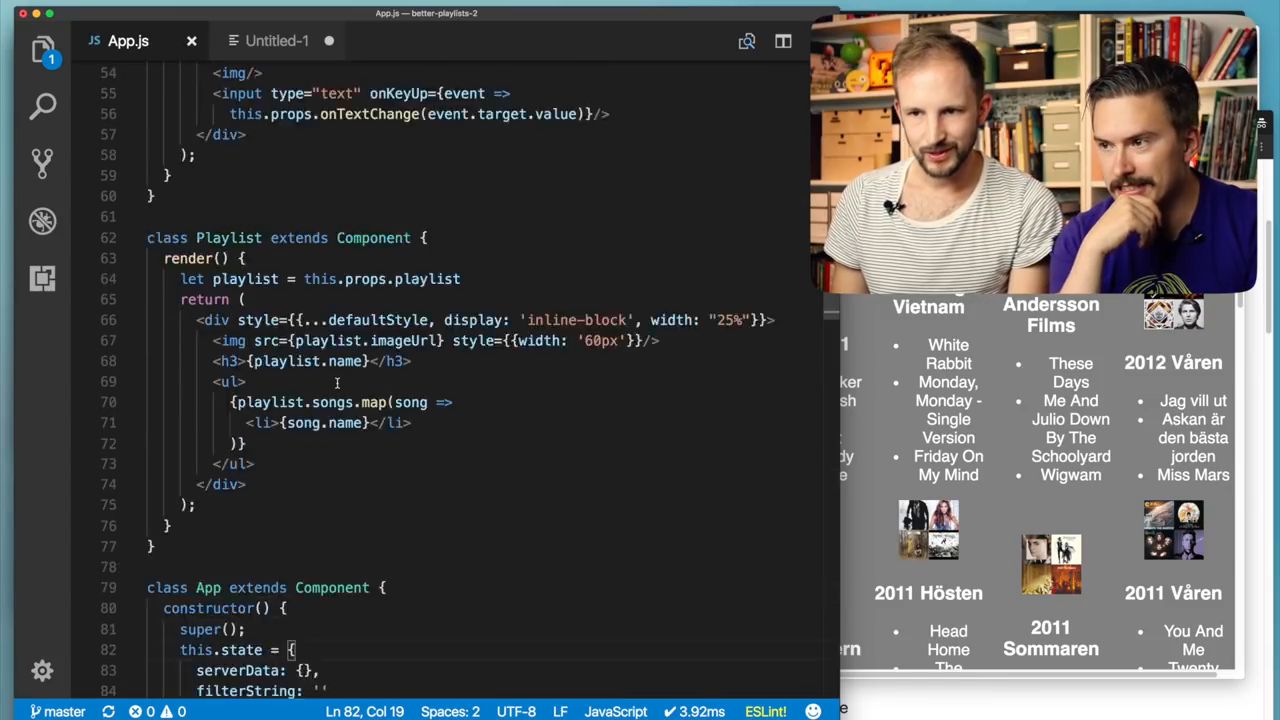
{"action": "scroll", "scroll_direction": "down", "scroll_amount": 3}
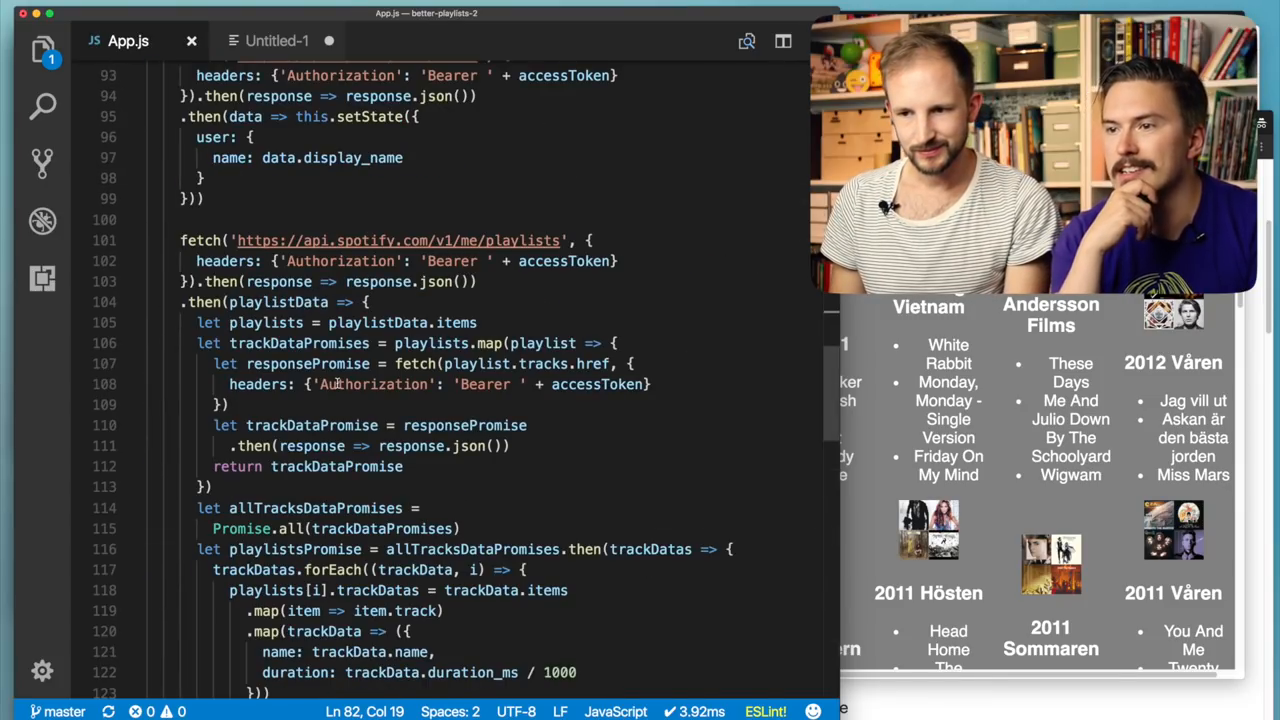
{"action": "scroll", "scroll_direction": "down", "scroll_amount": 3}
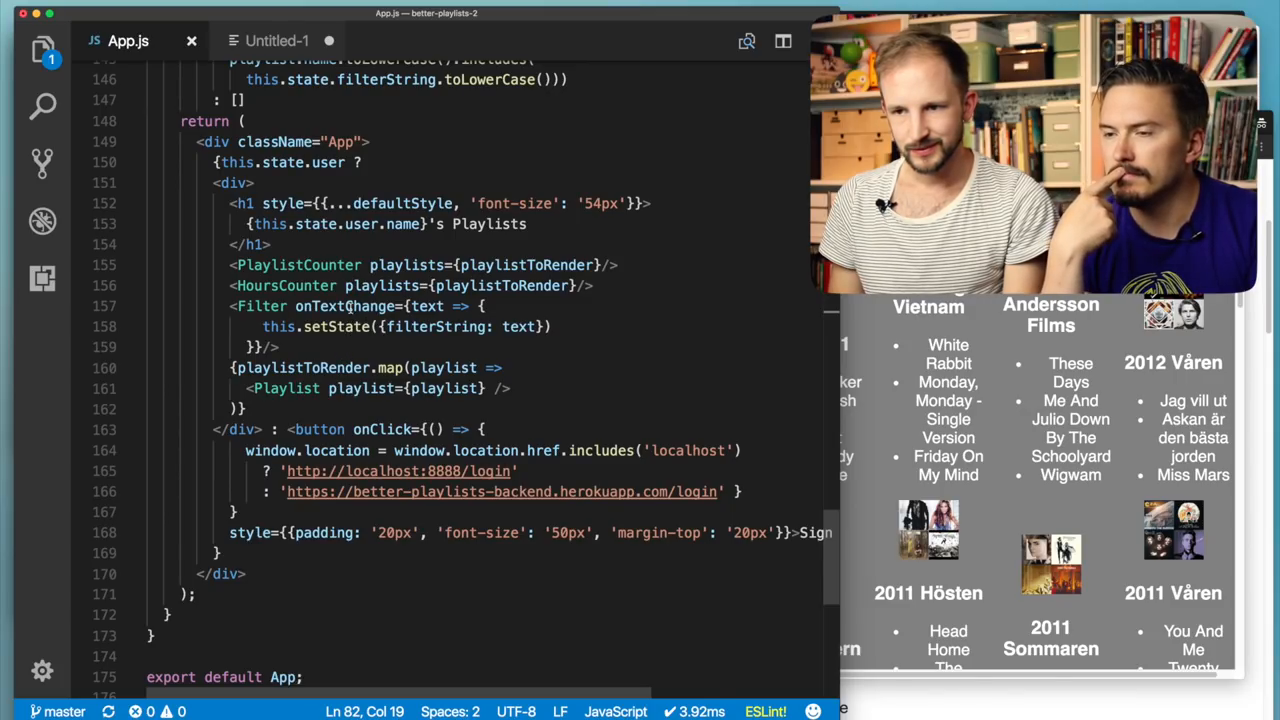
{"action": "double_click", "coordinate": [434, 326]}
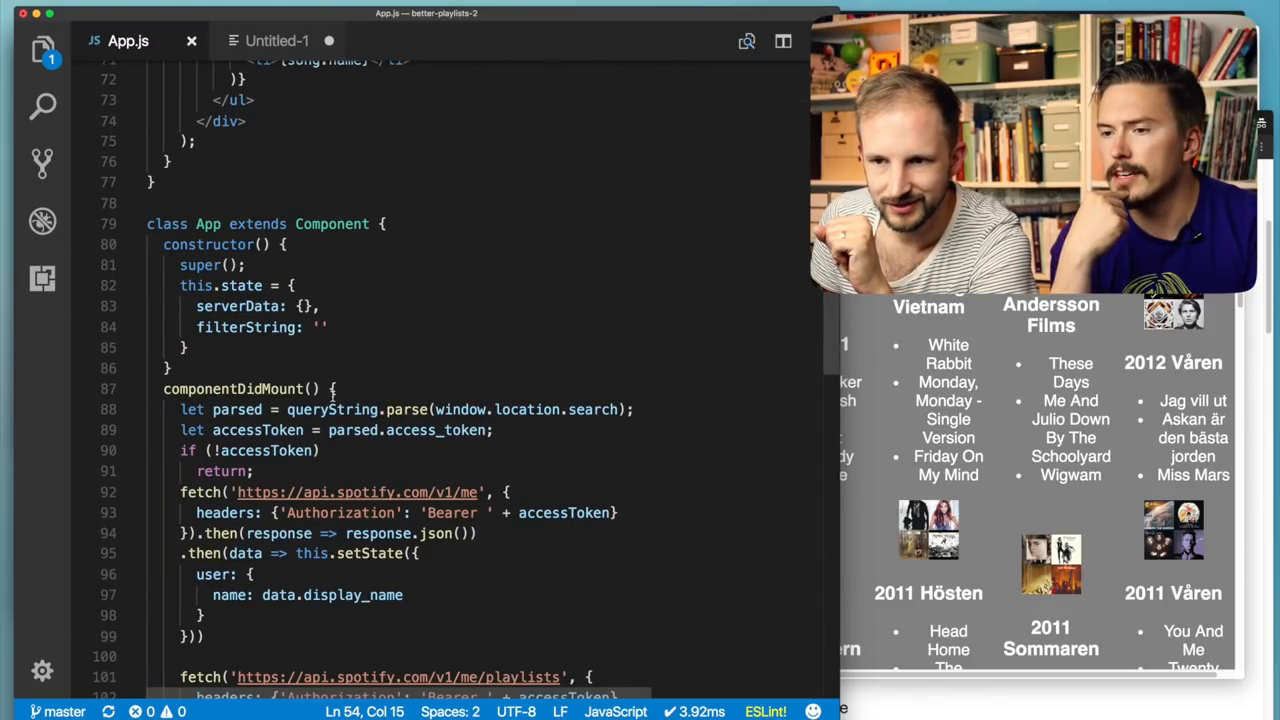
{"action": "scroll", "scroll_direction": "down", "scroll_amount": 3}
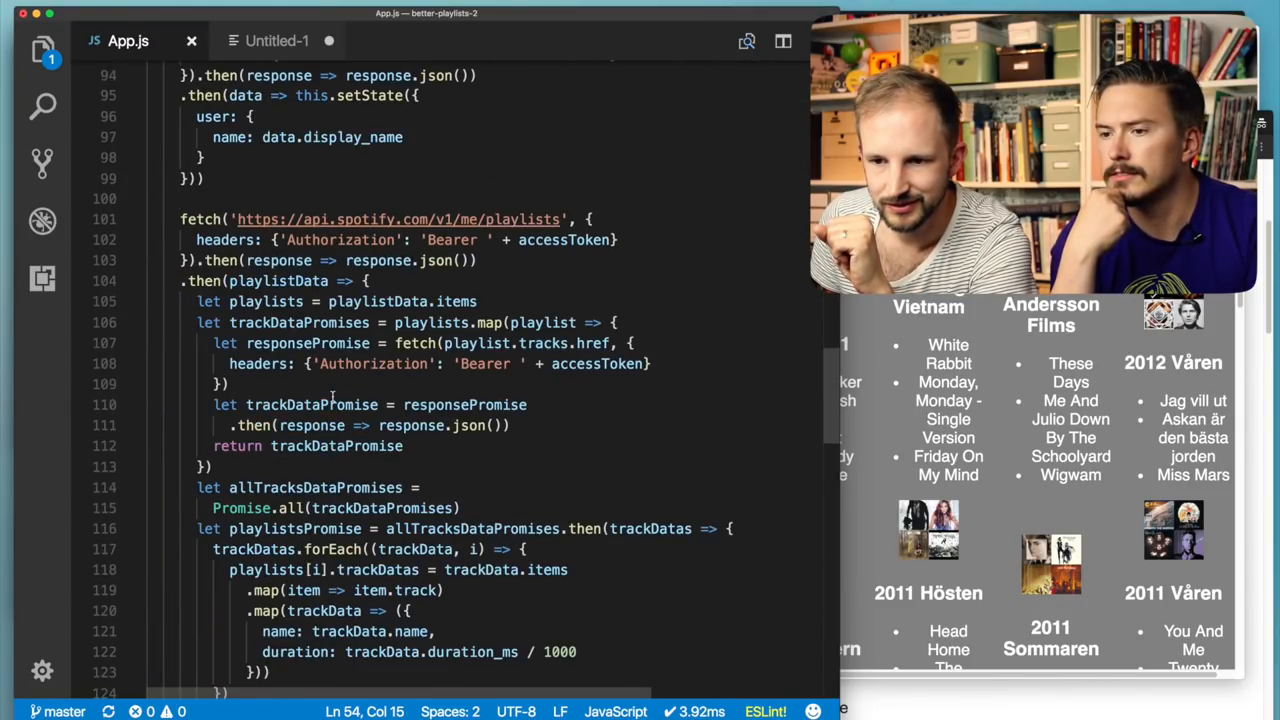
{"action": "scroll", "scroll_direction": "down", "scroll_amount": 3}
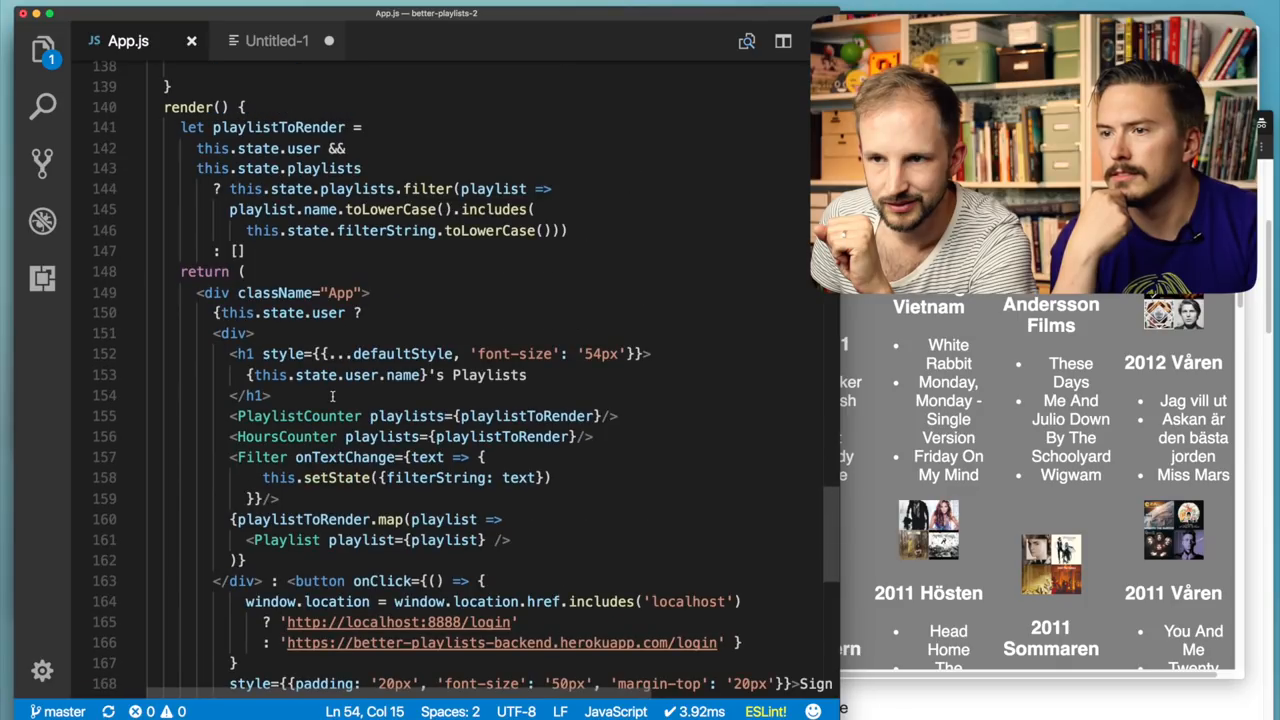
{"action": "left_click", "coordinate": [344, 210]}
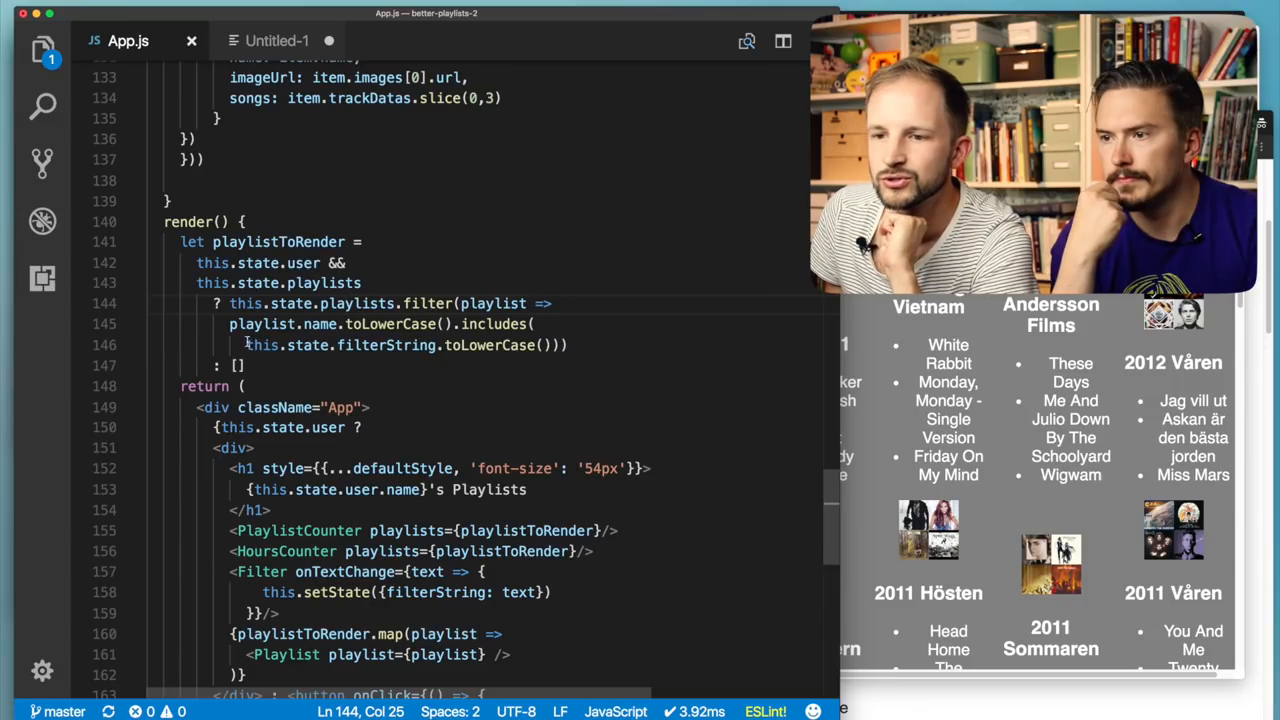
{"action": "double_click", "coordinate": [488, 344]}
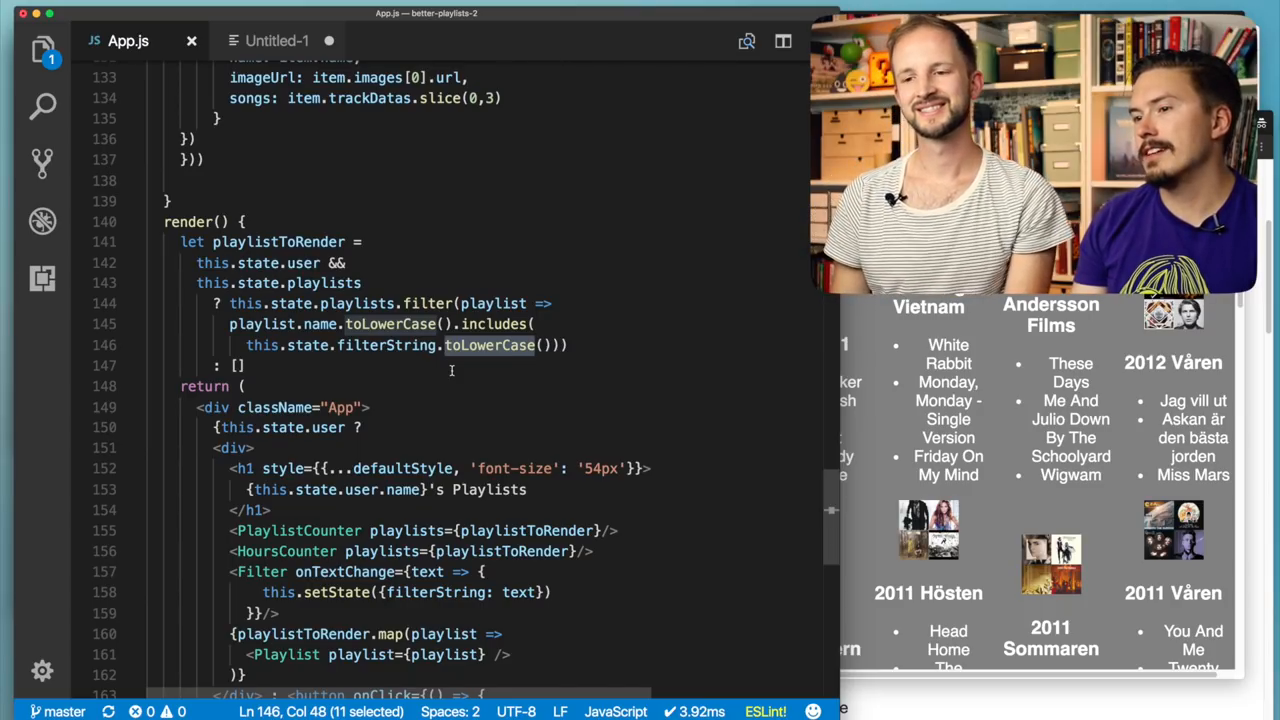
{"action": "left_click", "coordinate": [240, 364]}
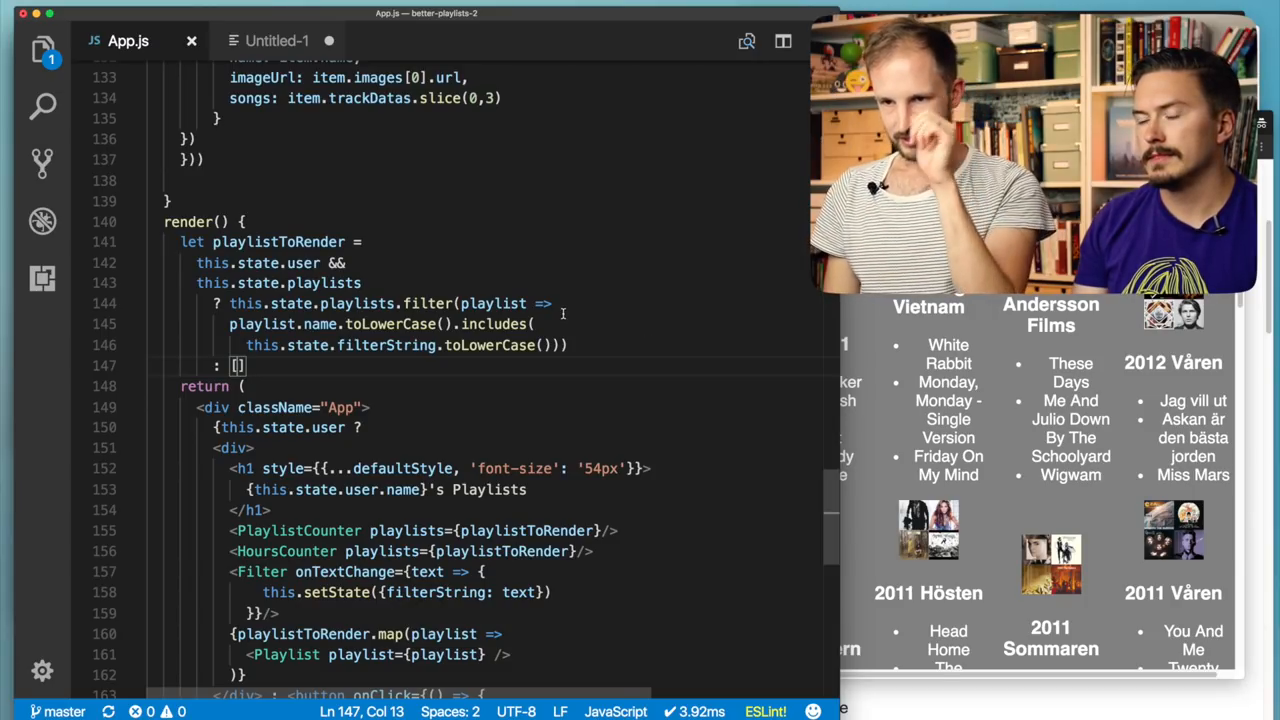
- Turn the playlist filter arrow into a braced body with an explicit return
{"action": "left_click", "coordinate": [604, 320]}
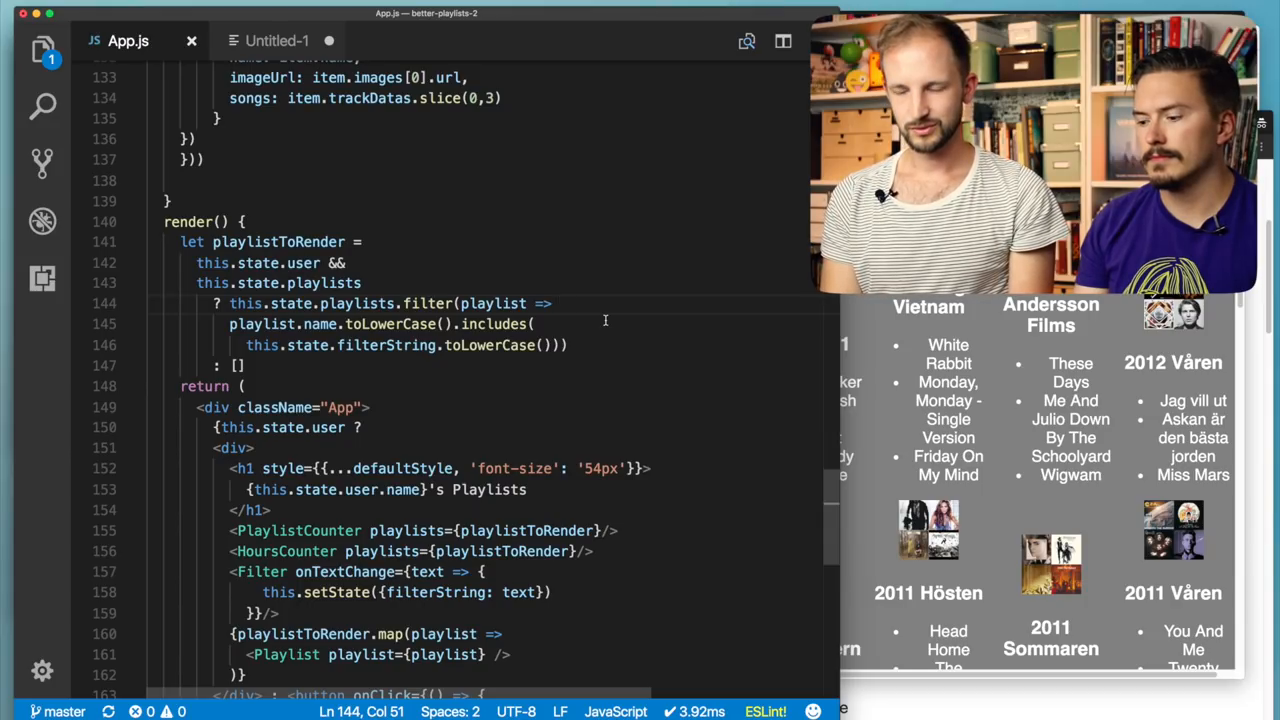
{"action": "type", "text": "{"}
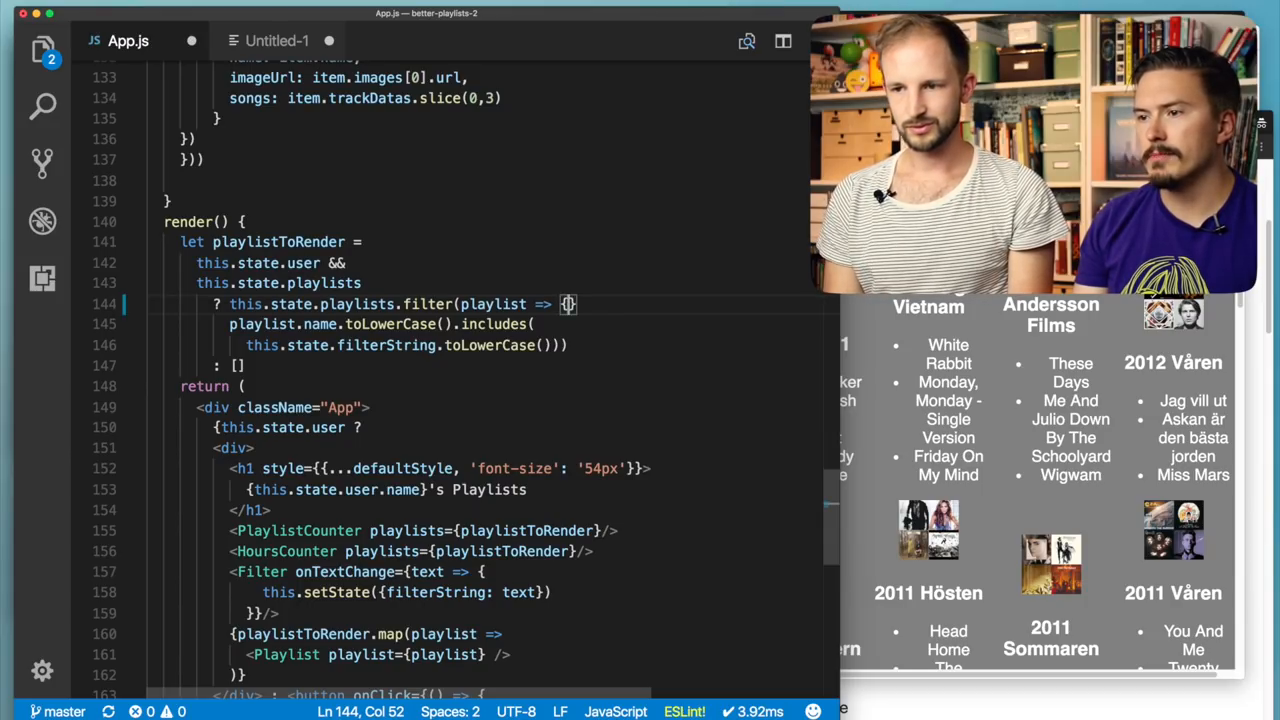
{"action": "type", "text": ")"}
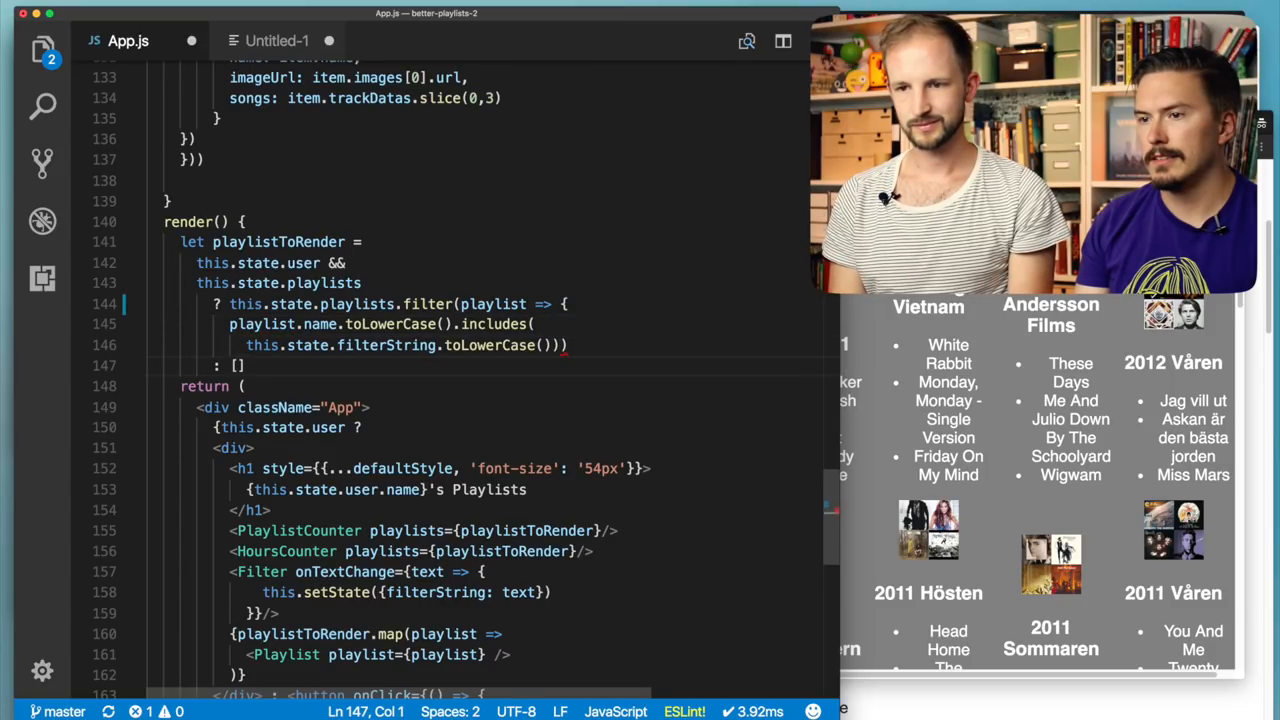
{"action": "type", "text": "}"}
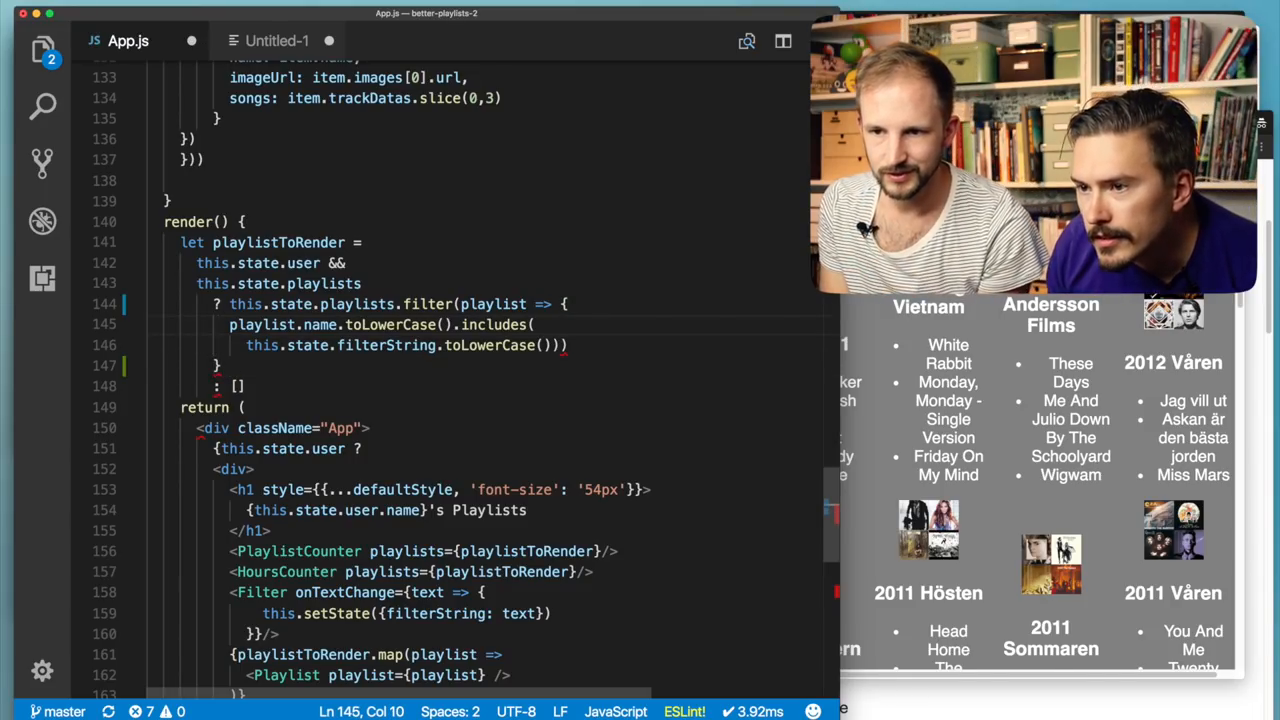
{"action": "type", "text": "return"}
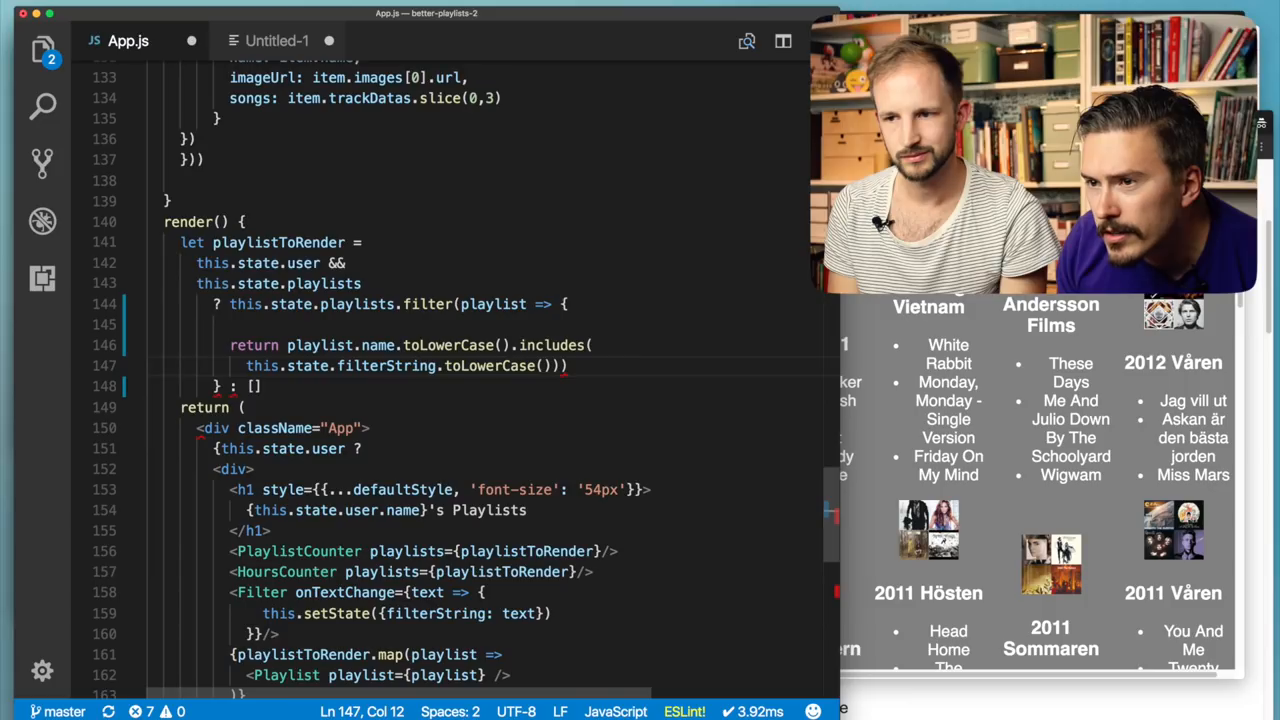
- Store the name check in let matchesPlaylist and return matchesPlaylist || matchesTrack
{"action": "left_click", "coordinate": [256, 386]}
{"action": "type", "text": ")"}
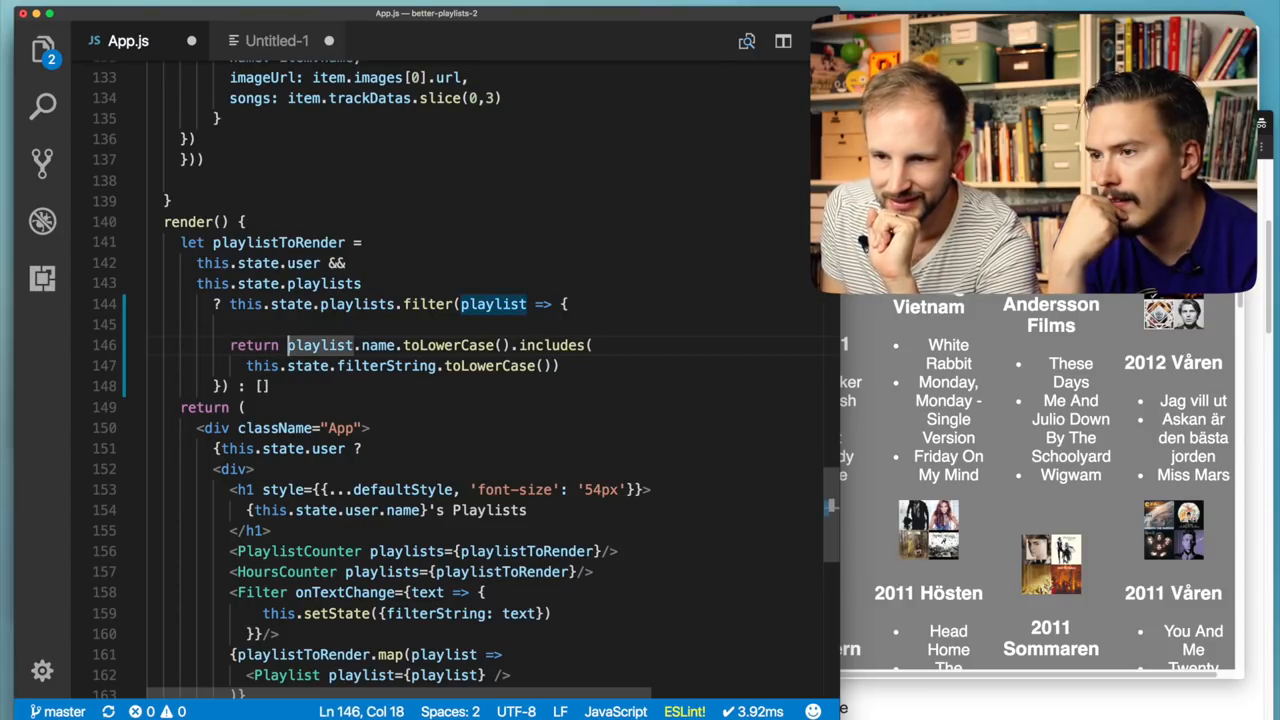
{"action": "type", "text": "le"}
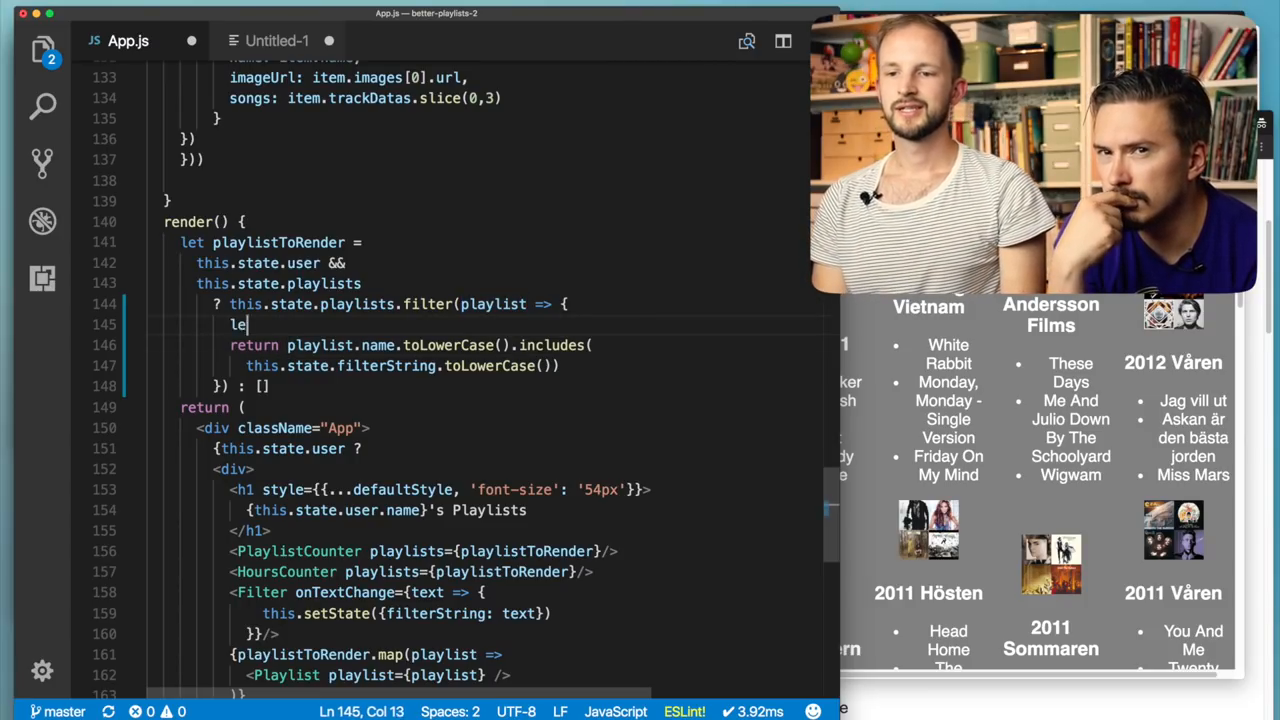
{"action": "type", "text": "hasPlaylis"}
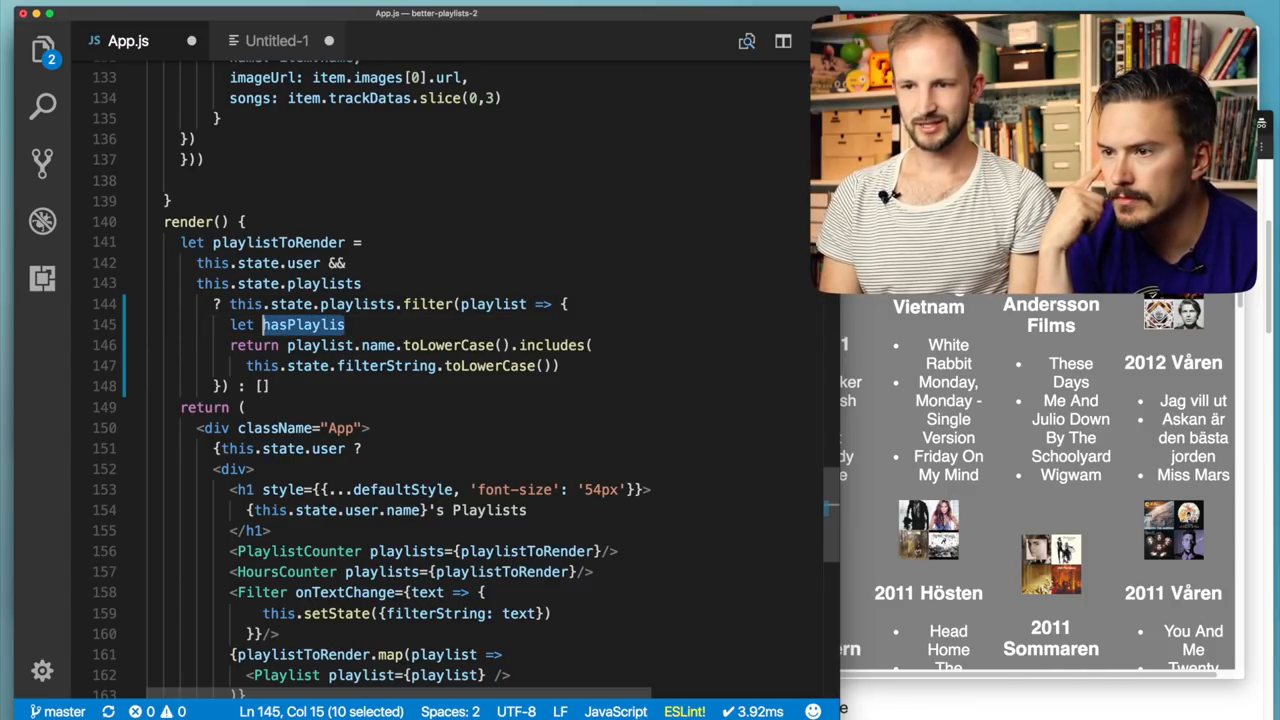
{"action": "type", "text": "matchesPl"}
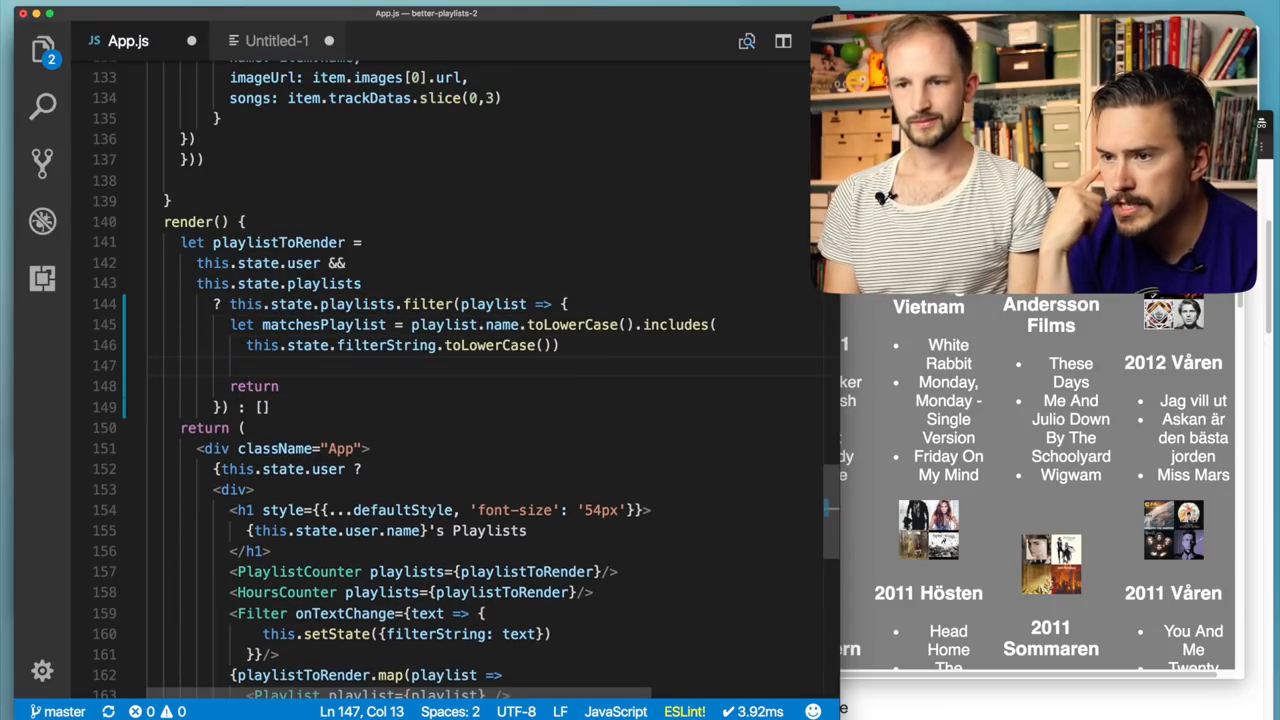
{"action": "type", "text": "let"}
{"action": "left_click", "coordinate": [488, 386]}
{"action": "type", "text": " m"}
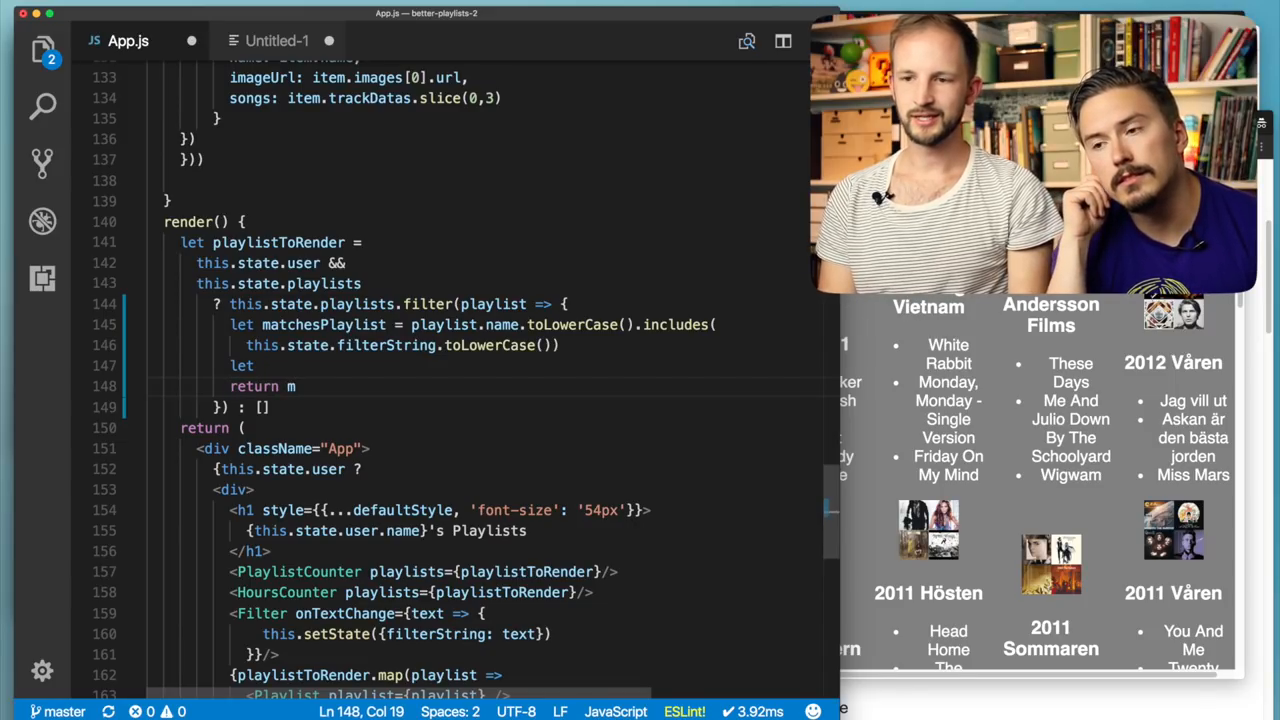
{"action": "type", "text": "atchesPlay"}
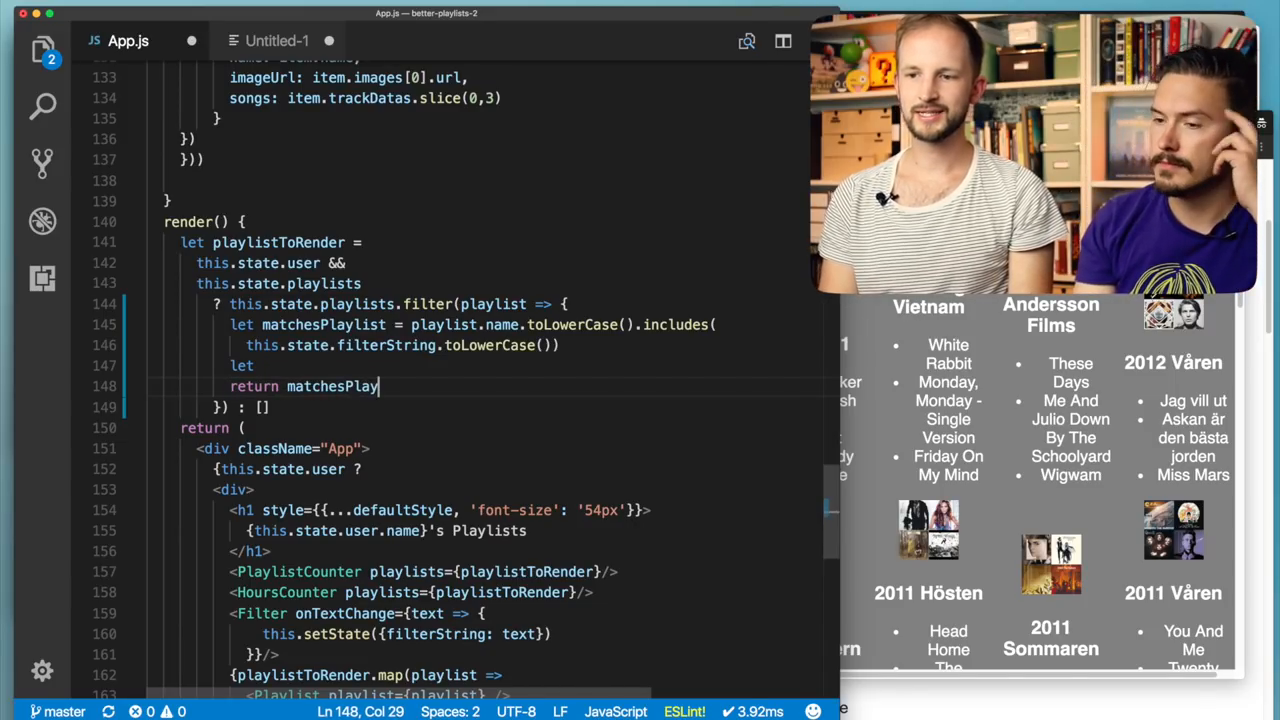
{"action": "type", "text": "list || matche"}
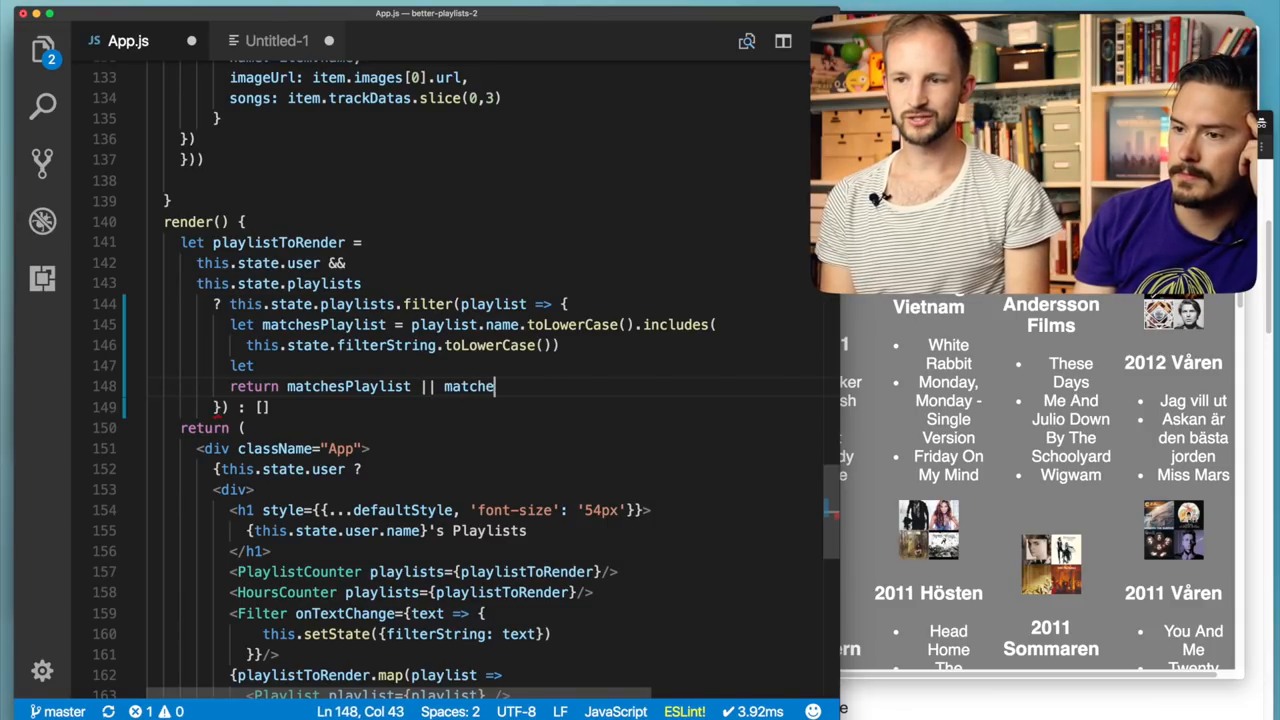
{"action": "type", "text": "sTrack"}
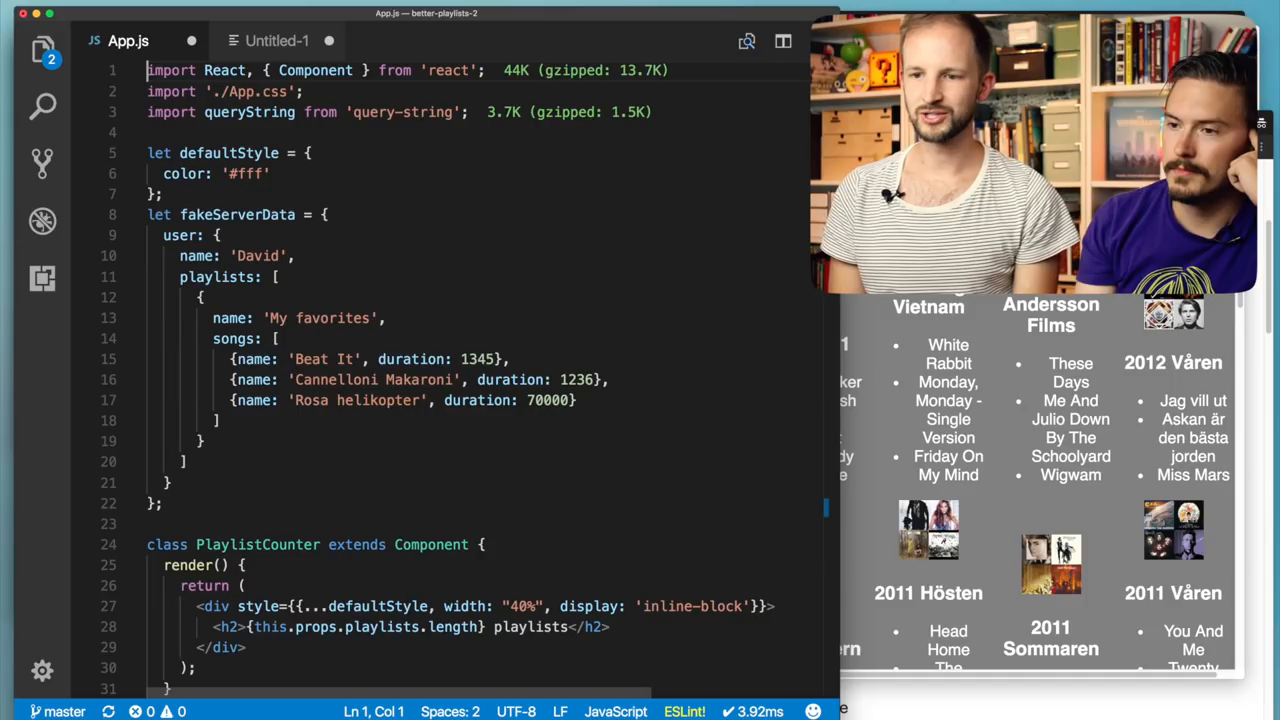
- Rename matchesTrack to matchesSong and start let matchesSong = playlist.songs with a tentative .slice
{"action": "scroll", "scroll_direction": "down", "scroll_amount": 3}
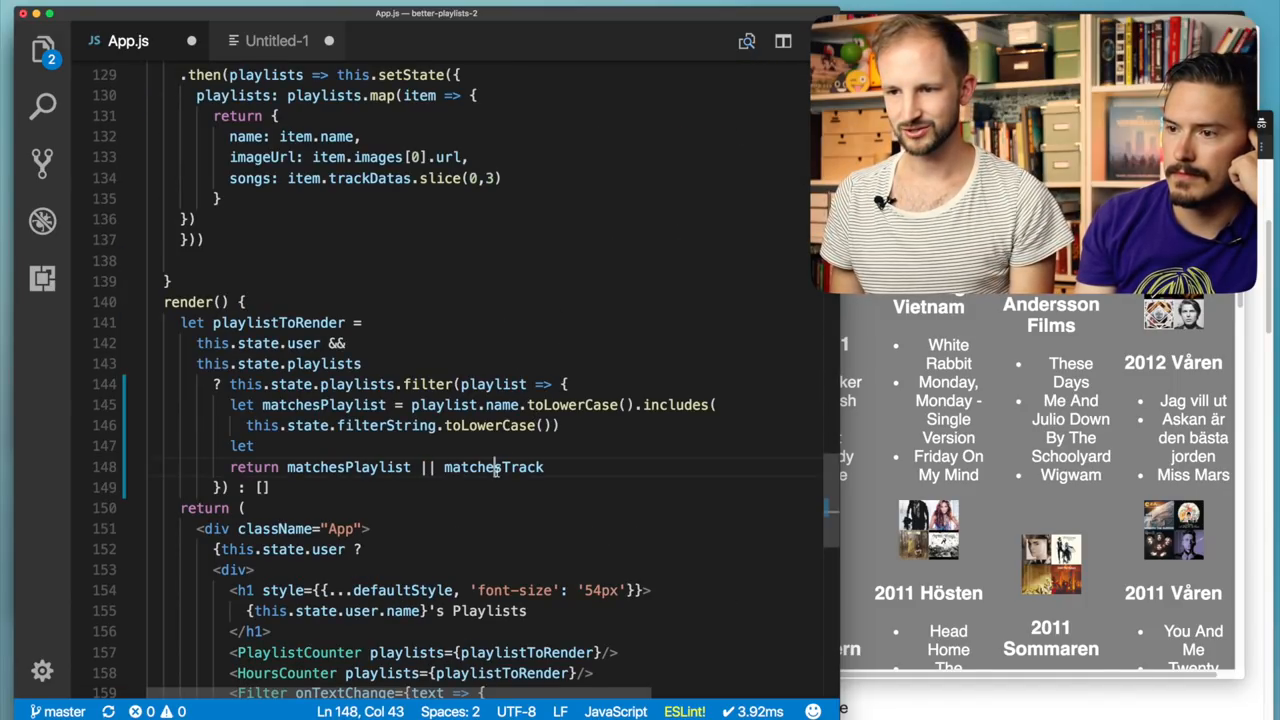
{"action": "type", "text": "matchesSong"}
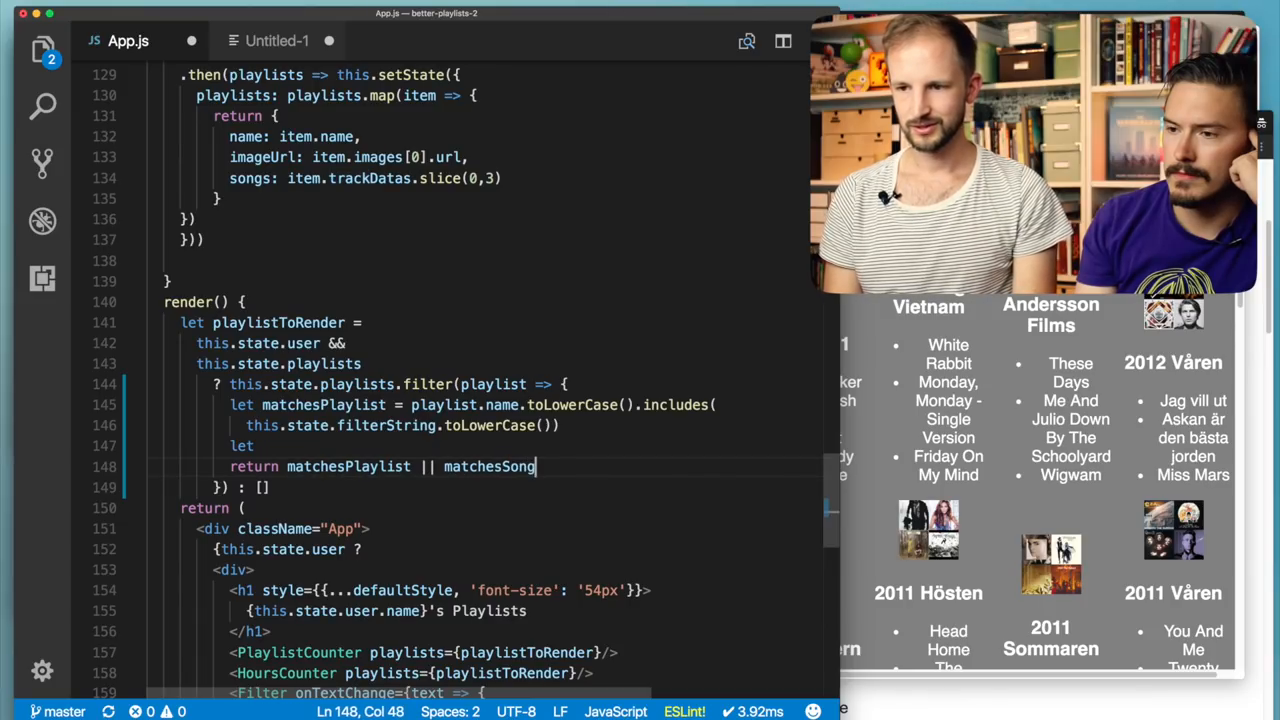
{"action": "type", "text": "matchesSong ="}
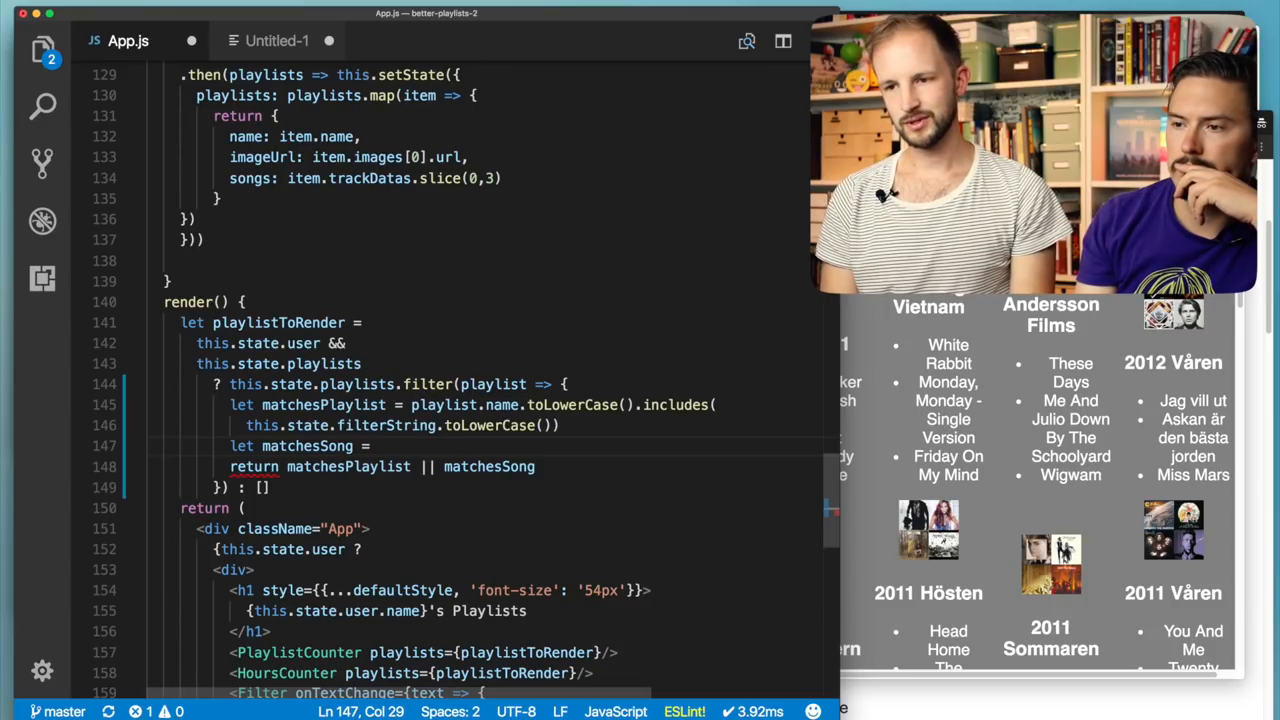
{"action": "type", "text": "playlist"}
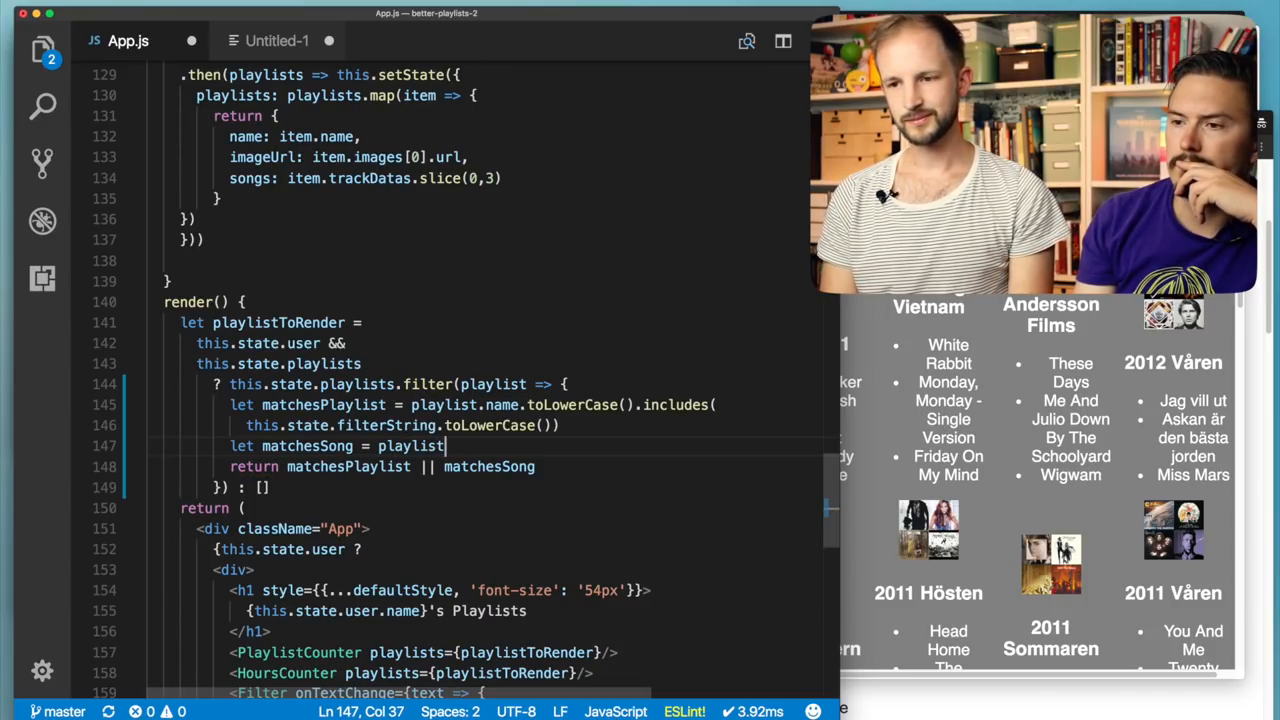
{"action": "type", "text": ".songs"}
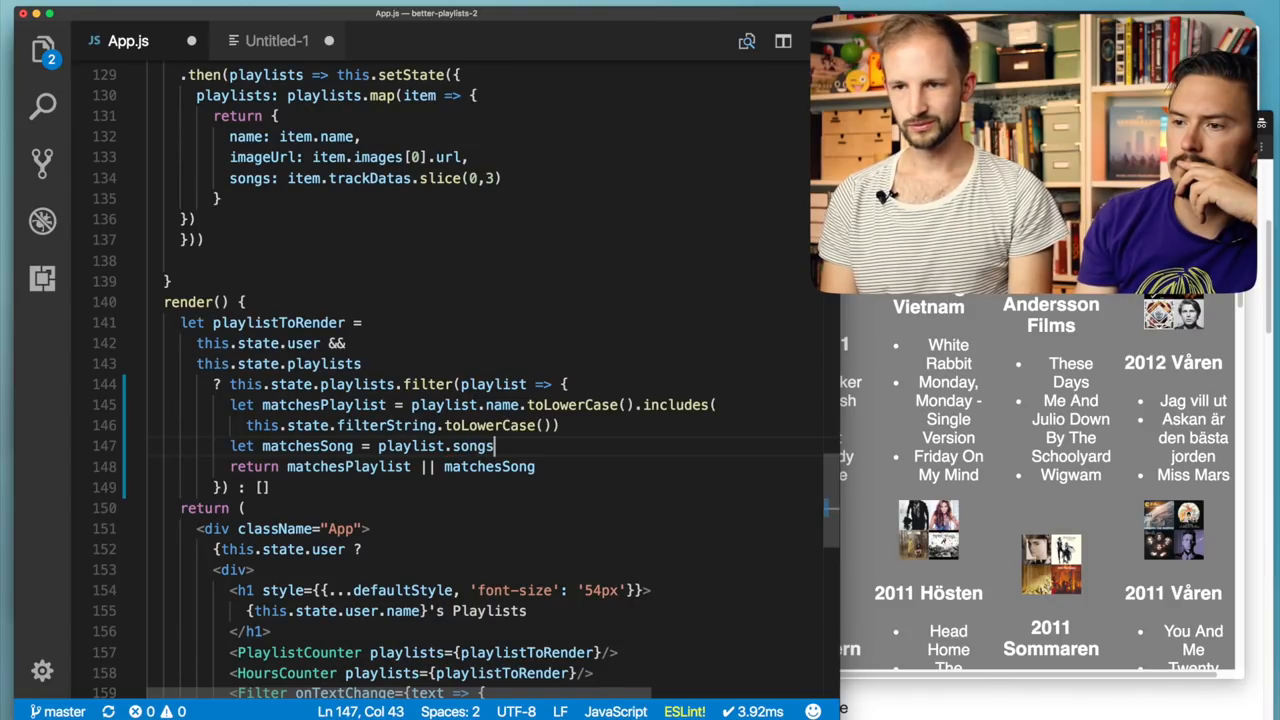
{"action": "double_click", "coordinate": [472, 446]}
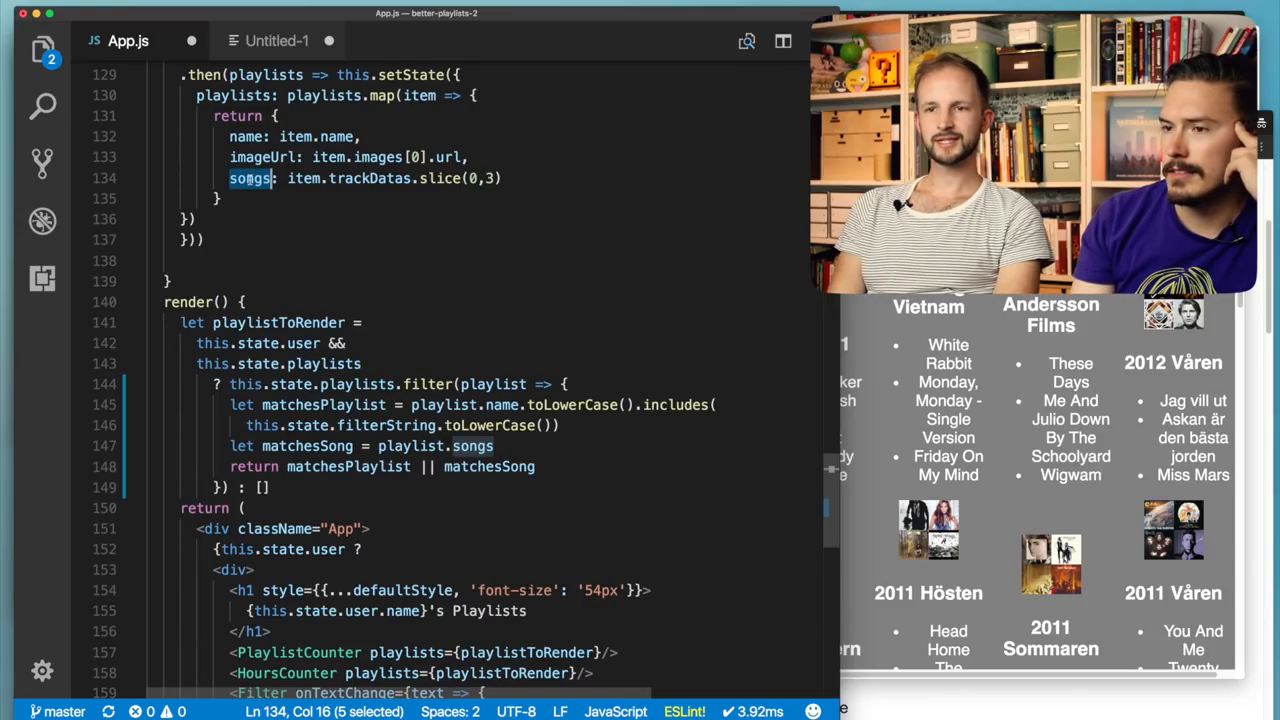
{"action": "scroll", "scroll_direction": "down", "scroll_amount": 3}
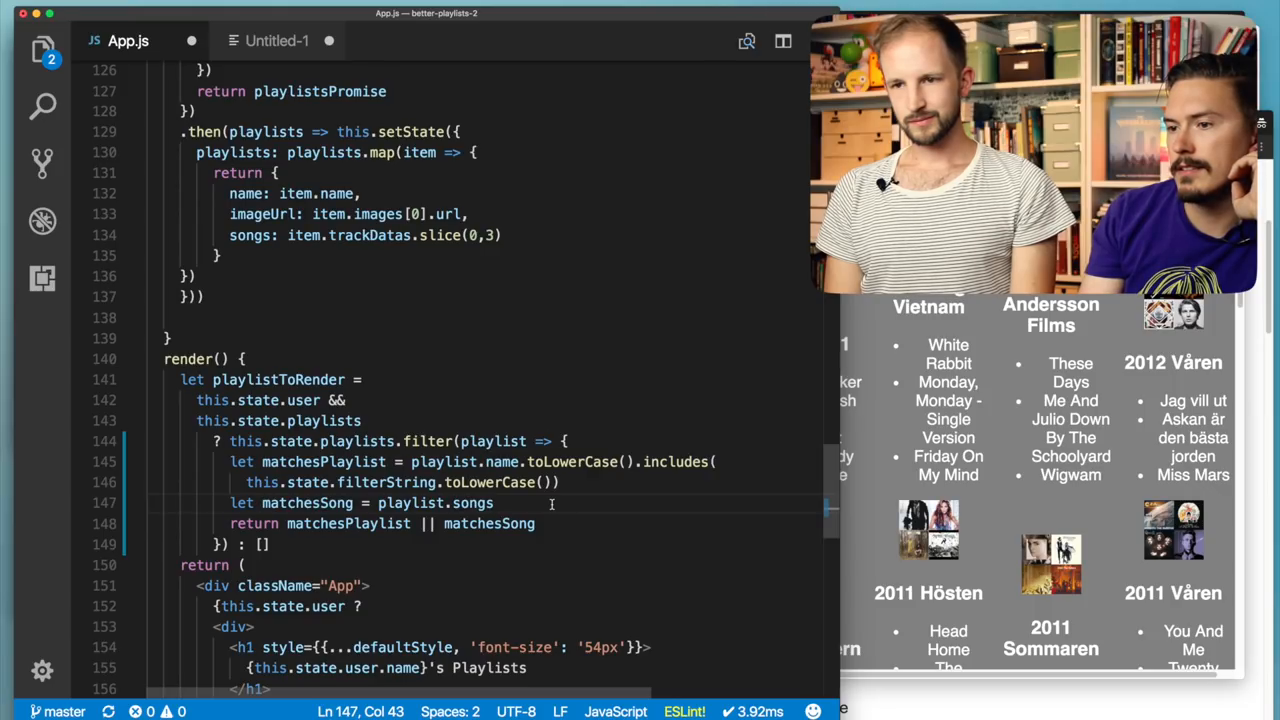
{"action": "type", "text": ".slic"}
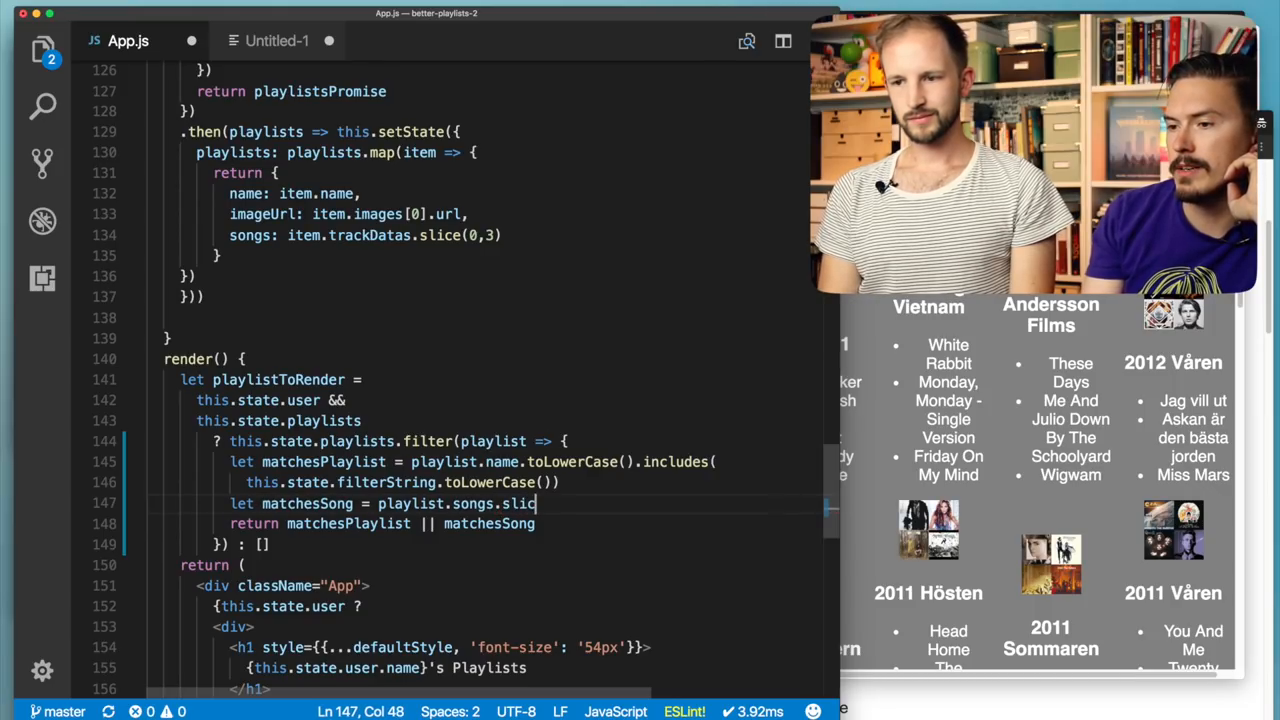
{"action": "type", "text": "e"}
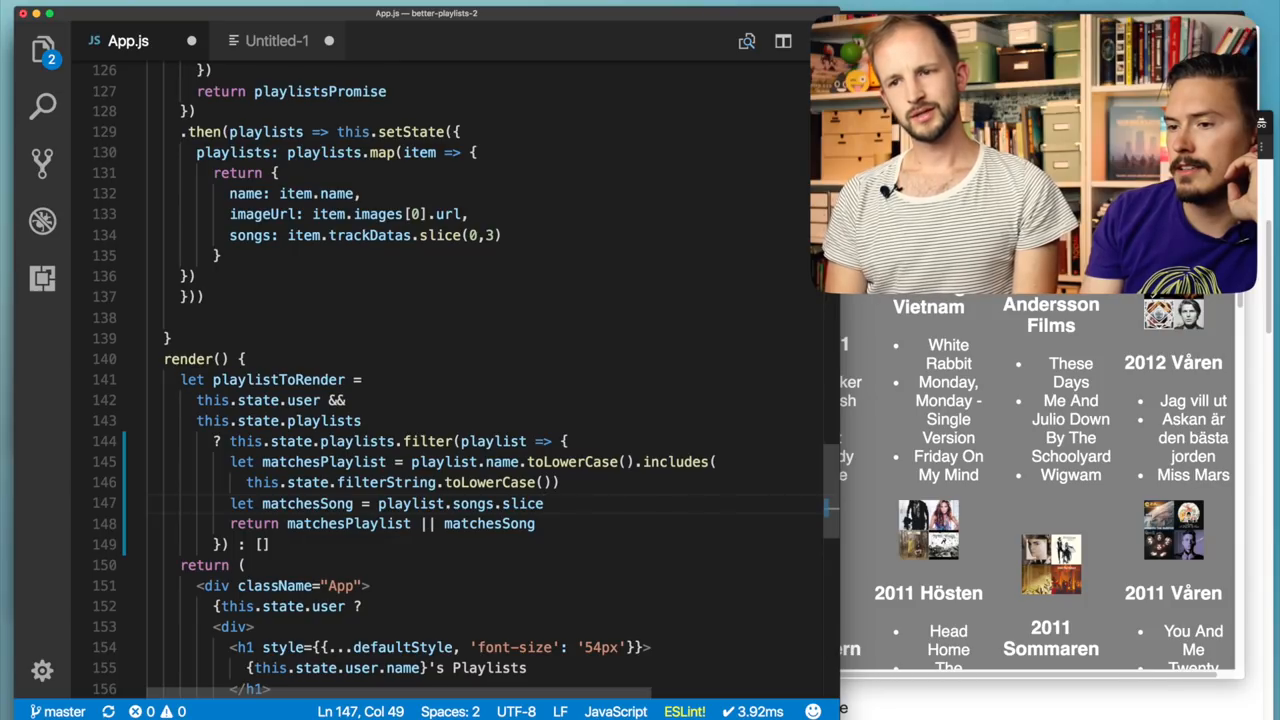
- Inspect how songs are built for each playlist, then drop the .slice from matchesSong
{"action": "double_click", "coordinate": [232, 152]}
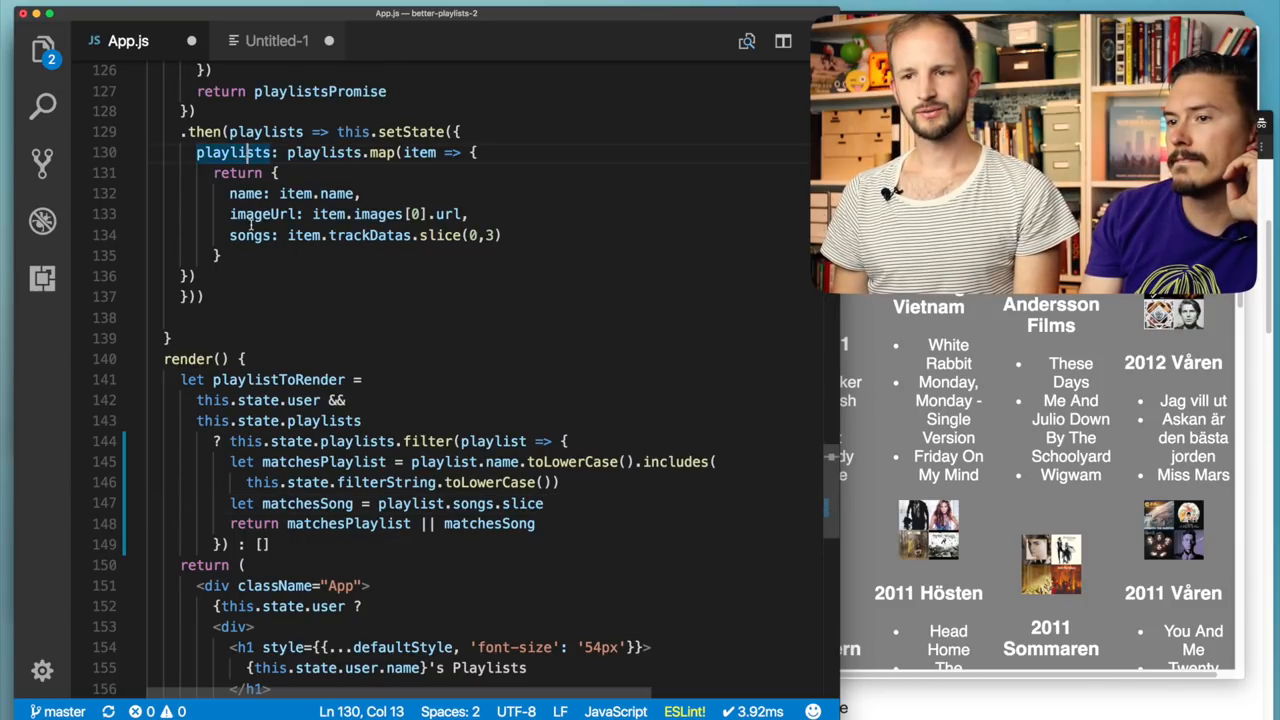
{"action": "left_click", "coordinate": [250, 236]}
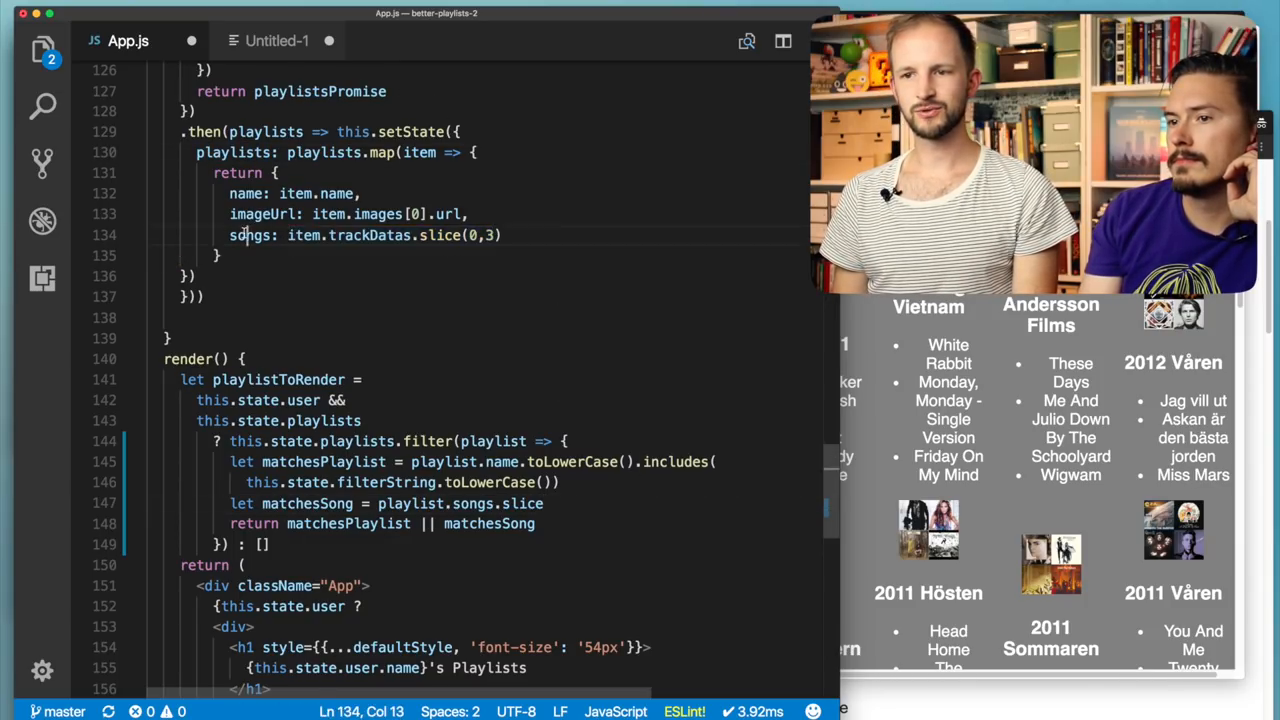
{"action": "double_click", "coordinate": [248, 236]}
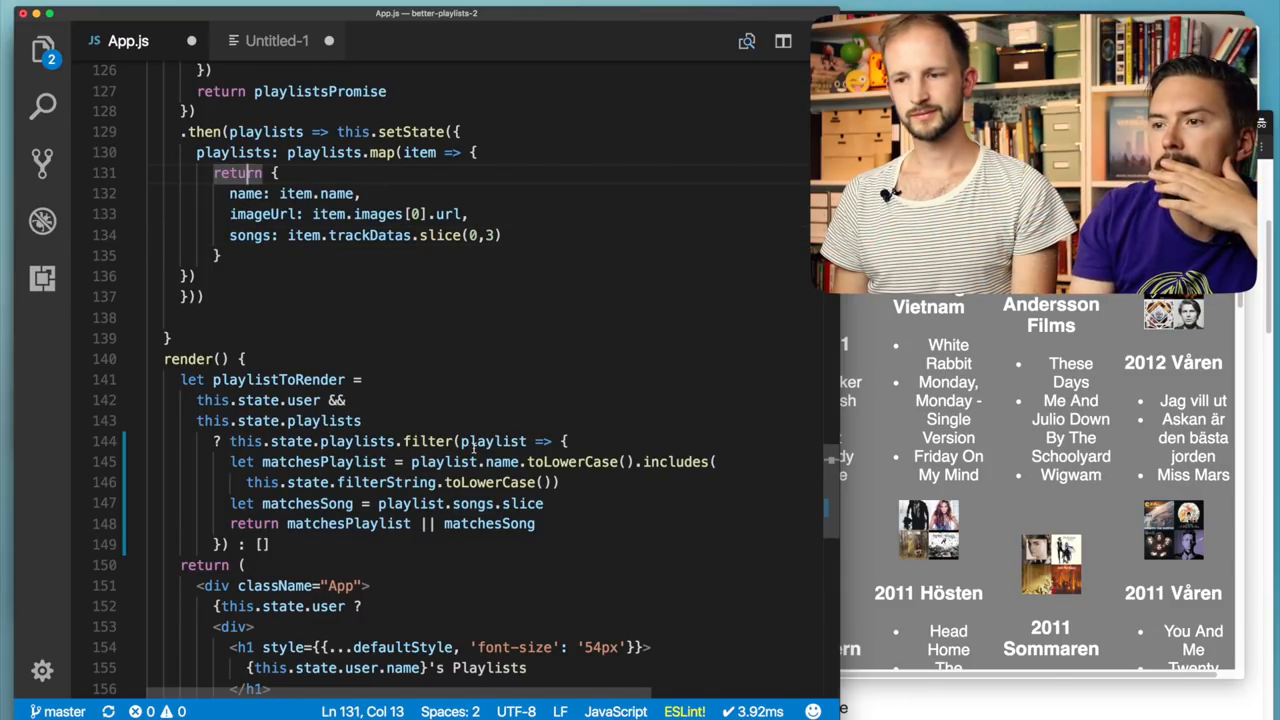
{"action": "left_click", "coordinate": [544, 504]}
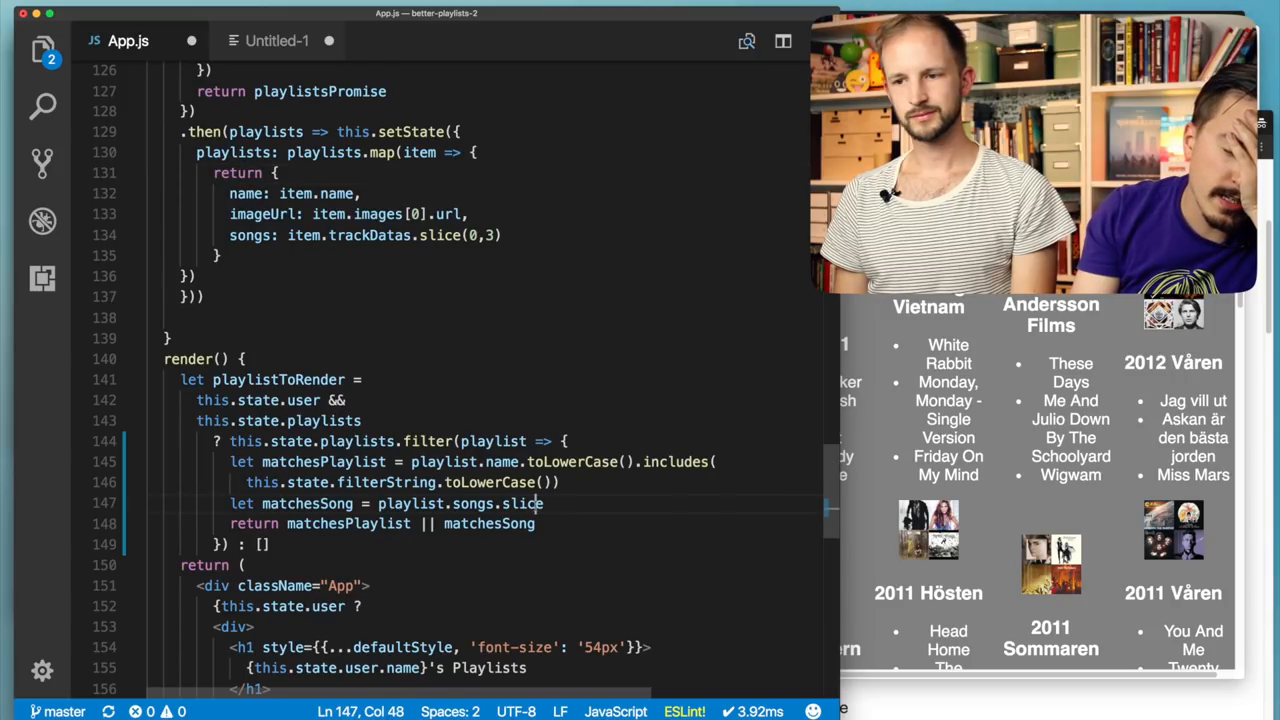
{"action": "key", "text": "Backspace"}
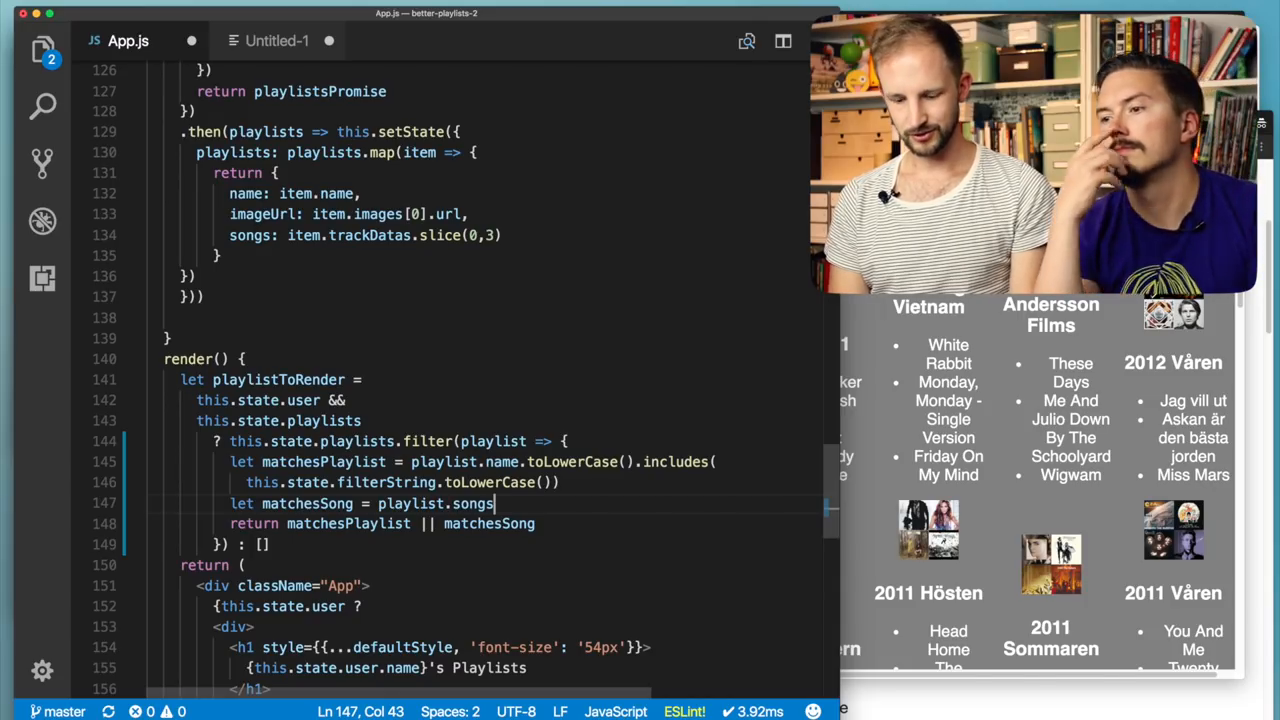
- Filter songs with song => song.toLowerCase().includes(this.state.filterString.toLowerCase())
{"action": "type", "text": ".filter()"}
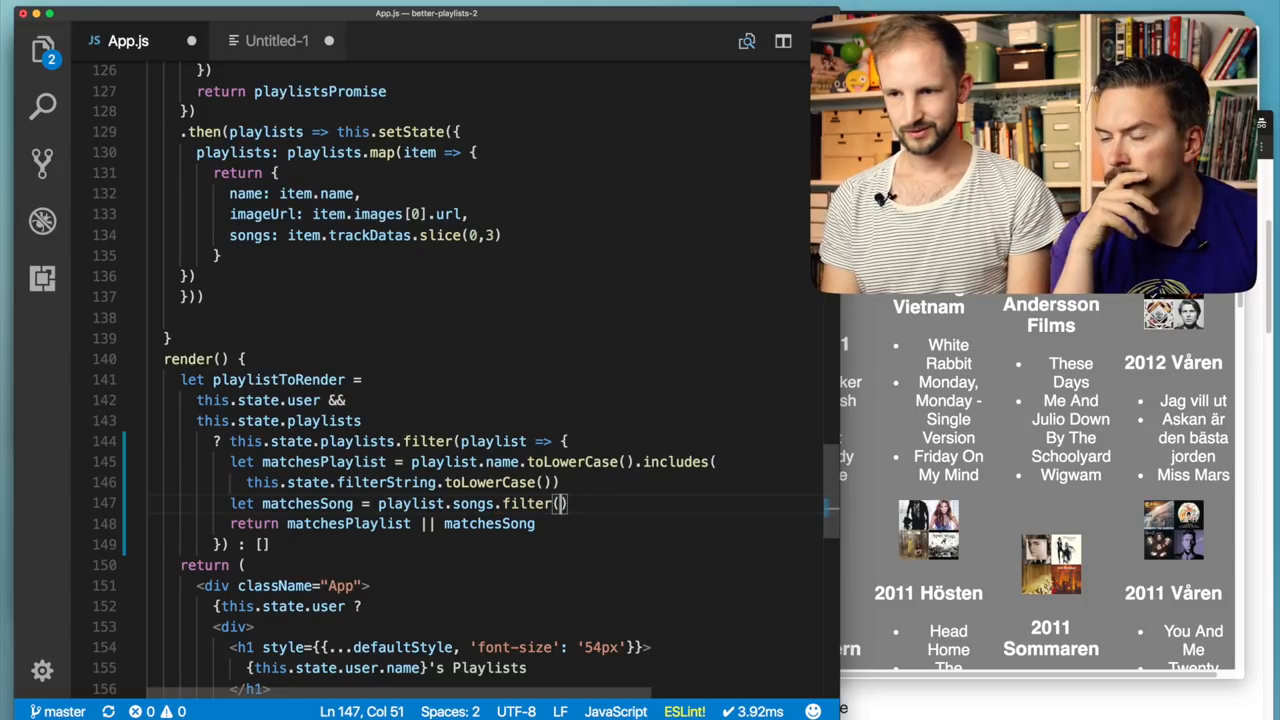
{"action": "type", "text": "song =>"}
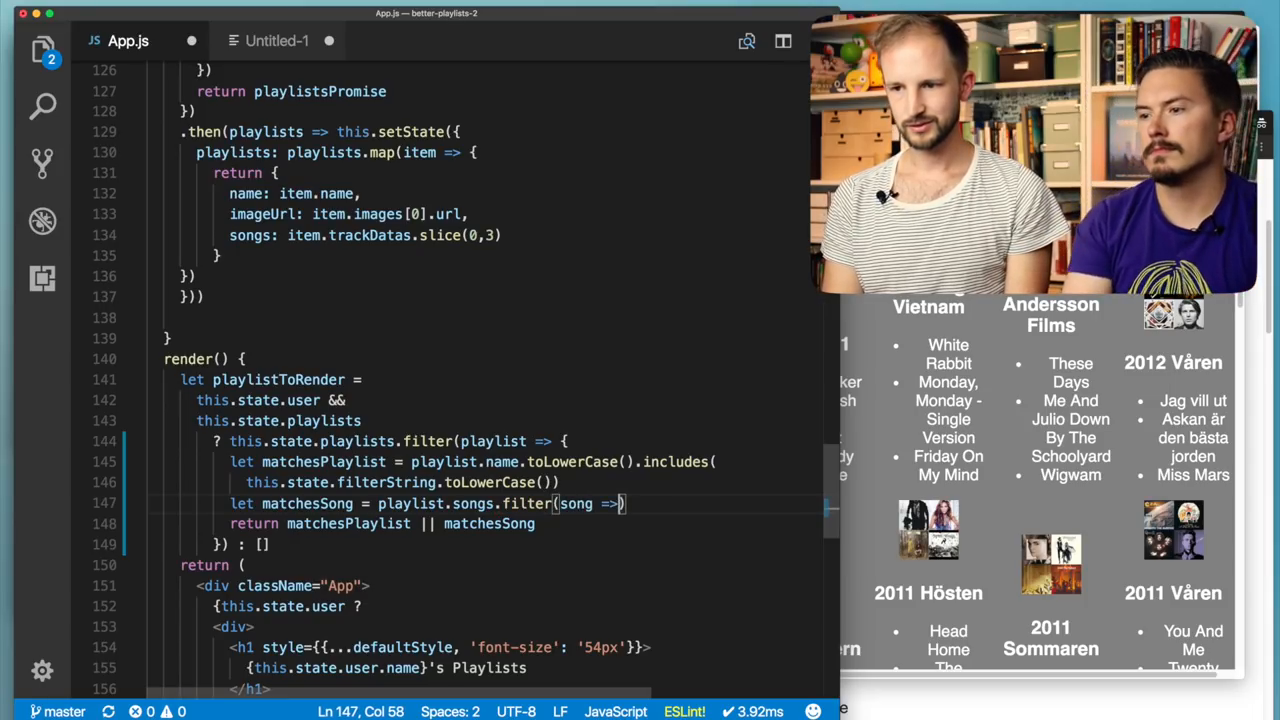
{"action": "type", "text": "\" \""}
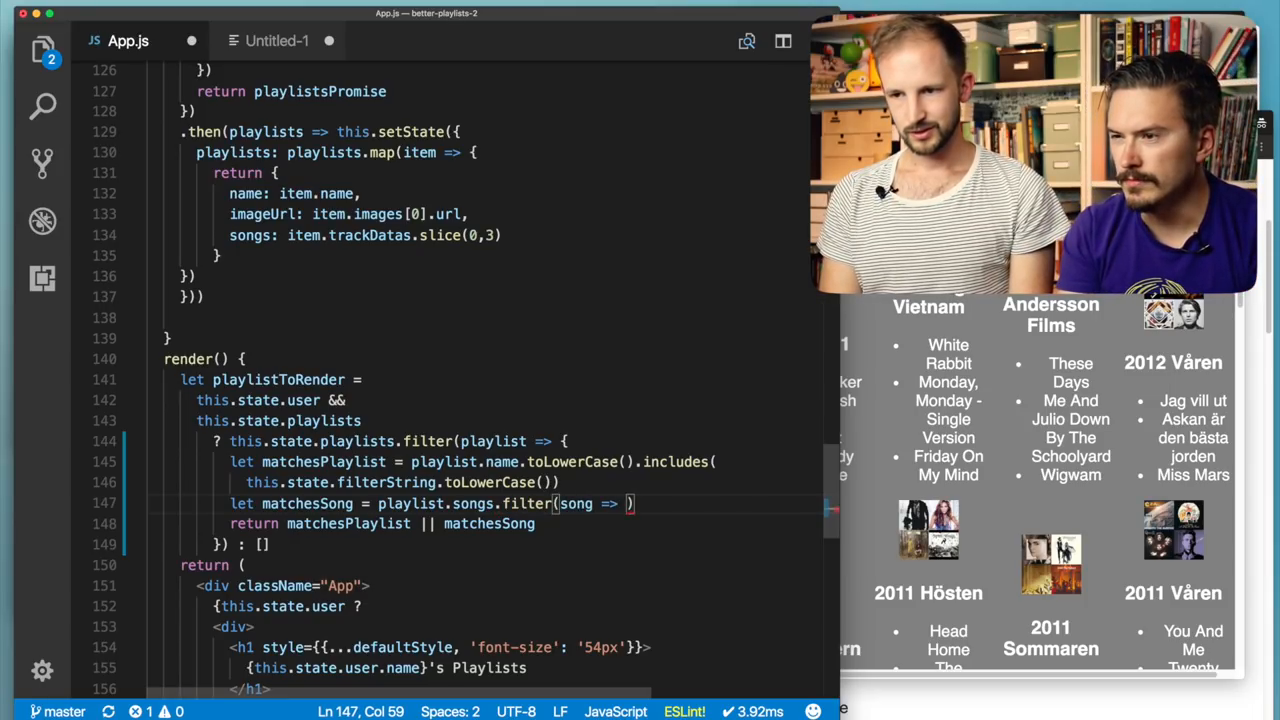
{"action": "type", "text": "son"}
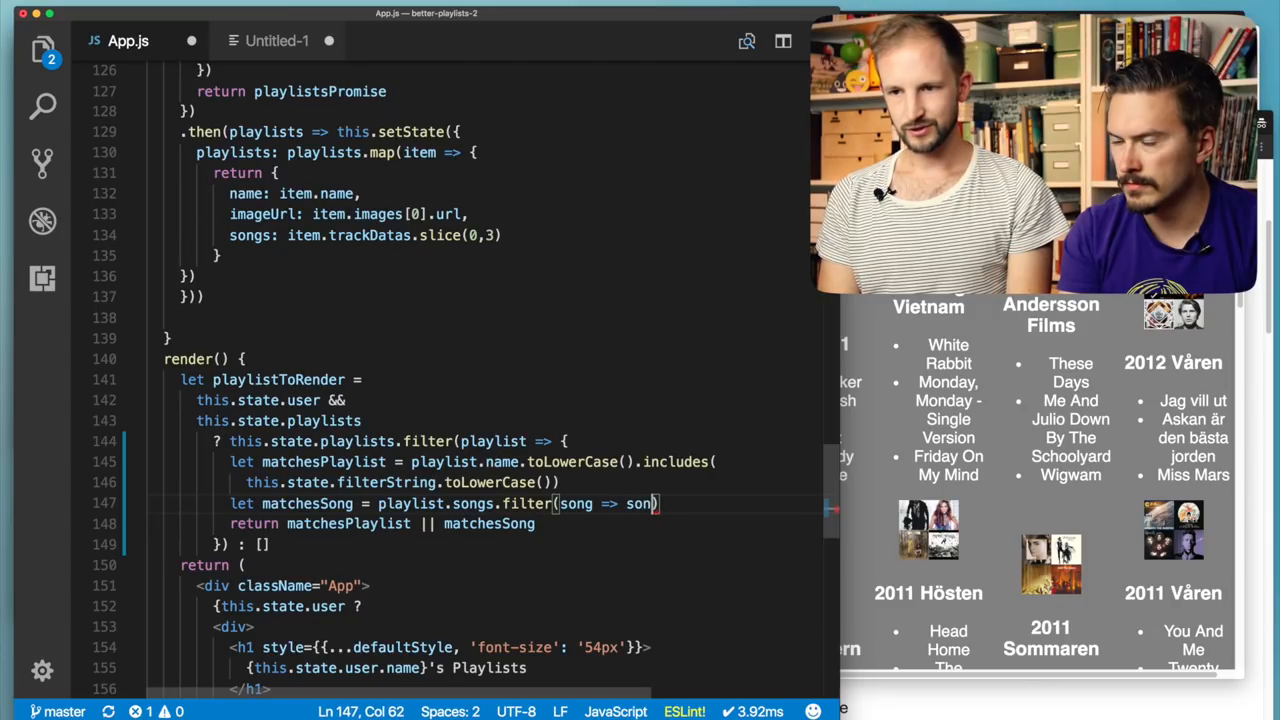
{"action": "type", "text": "g."}
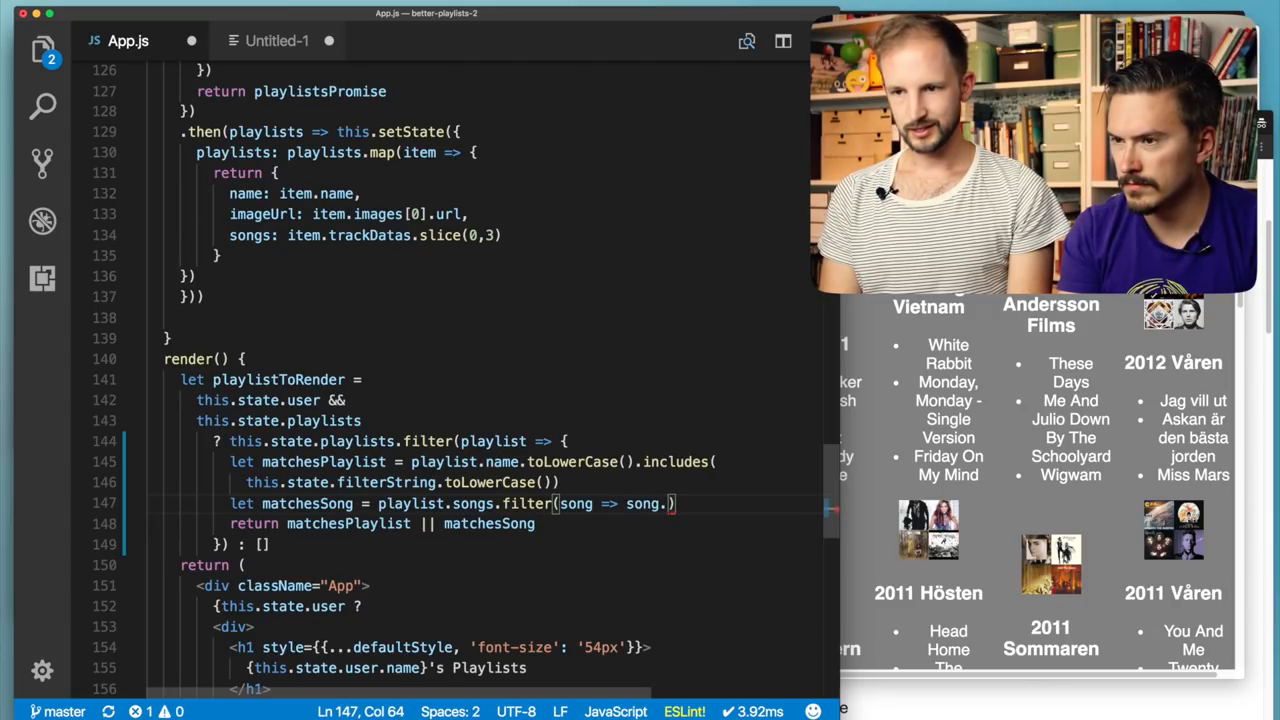
{"action": "type", "text": "toLowerCase"}
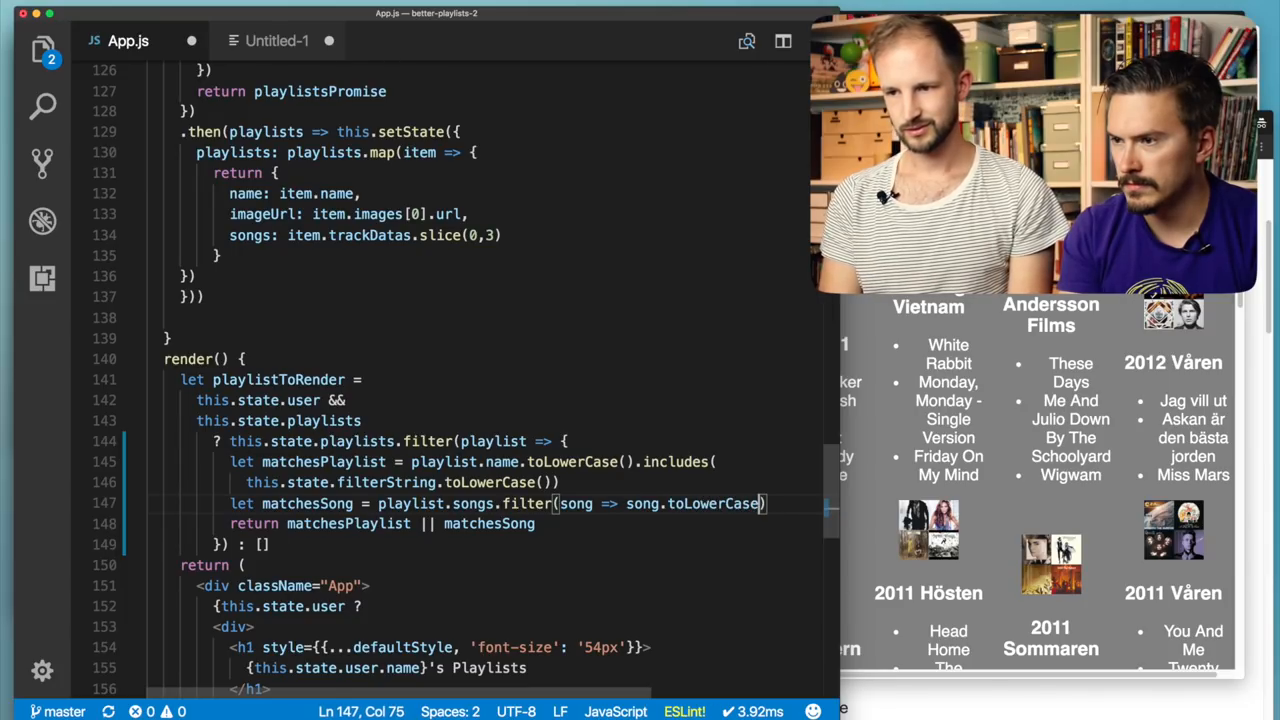
{"action": "type", "text": ")"}
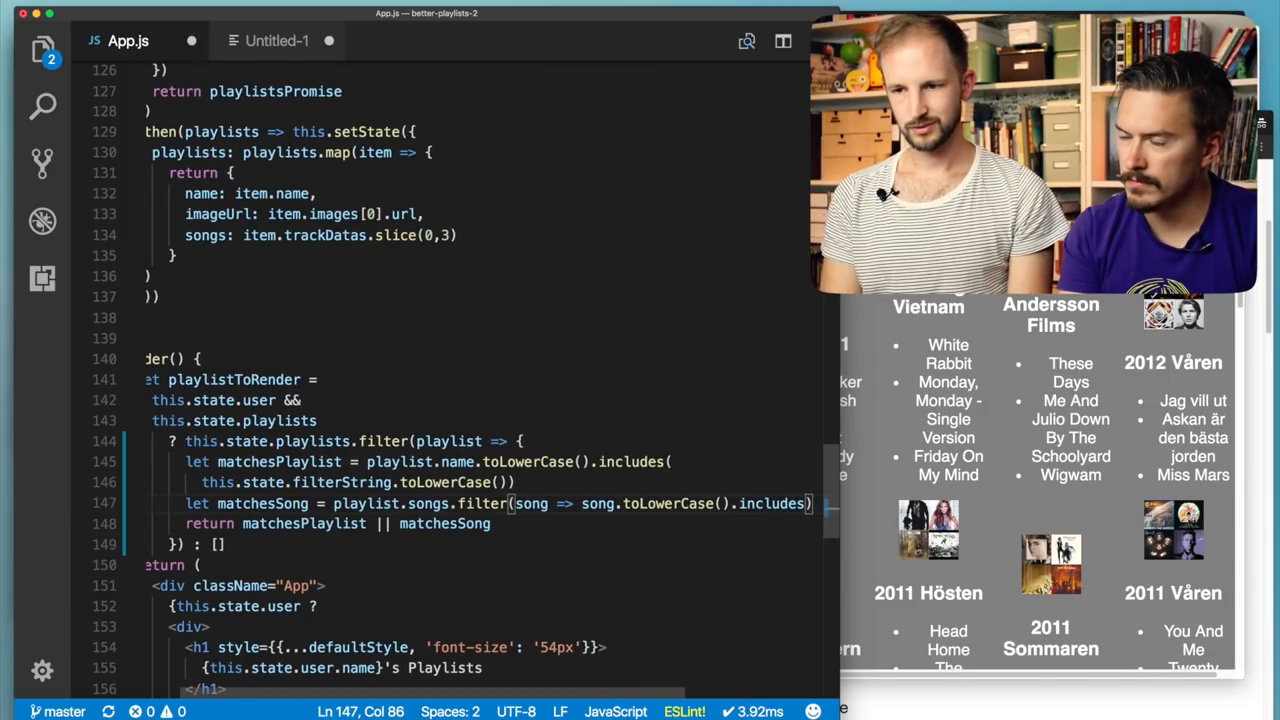
{"action": "double_click", "coordinate": [444, 482]}
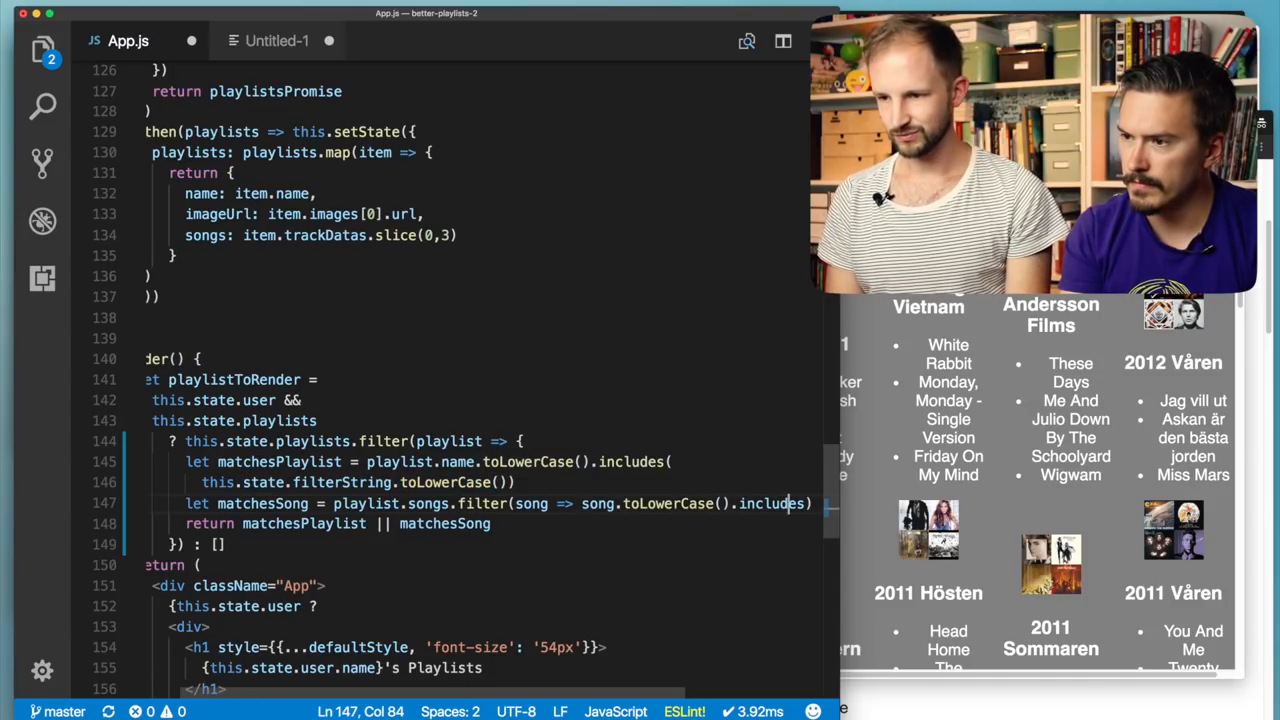
{"action": "type", "text": "()"}
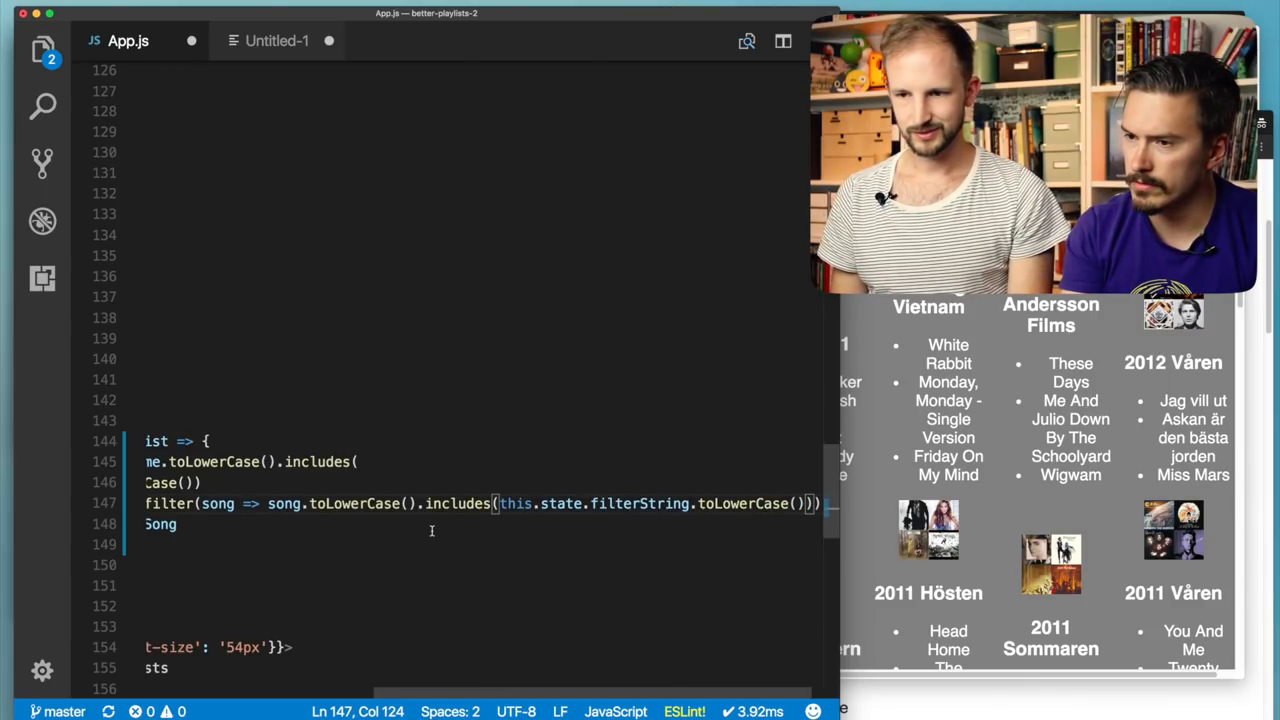
{"action": "left_click", "coordinate": [404, 504]}
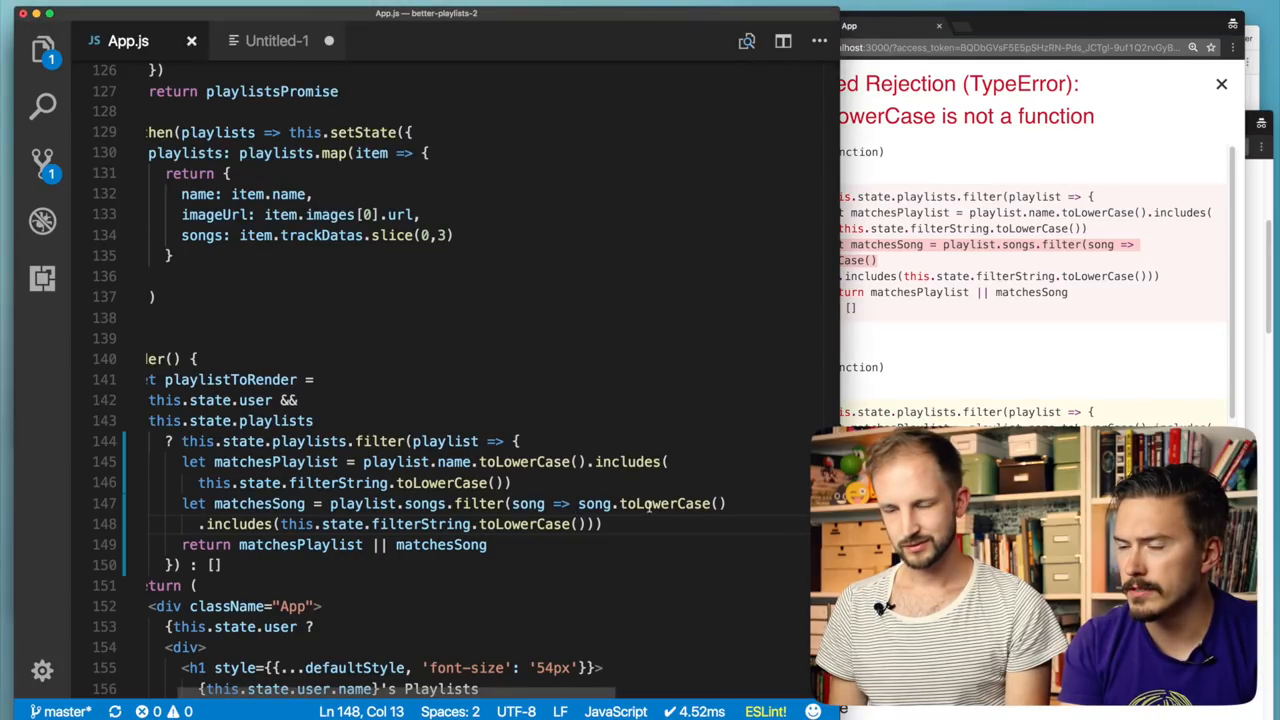
- Compare song.name.toLowerCase() instead of song, restoring the app's 20 playlists and 231 hours
{"action": "double_click", "coordinate": [594, 504]}
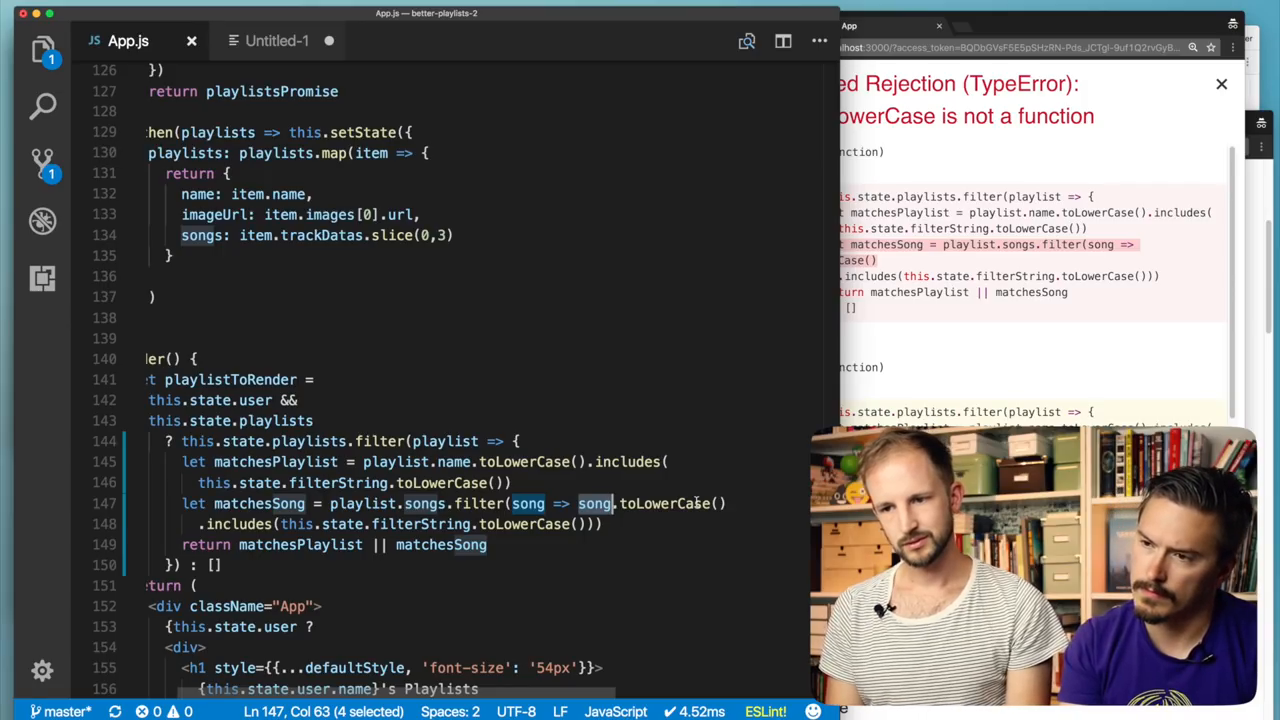
{"action": "double_click", "coordinate": [424, 504]}
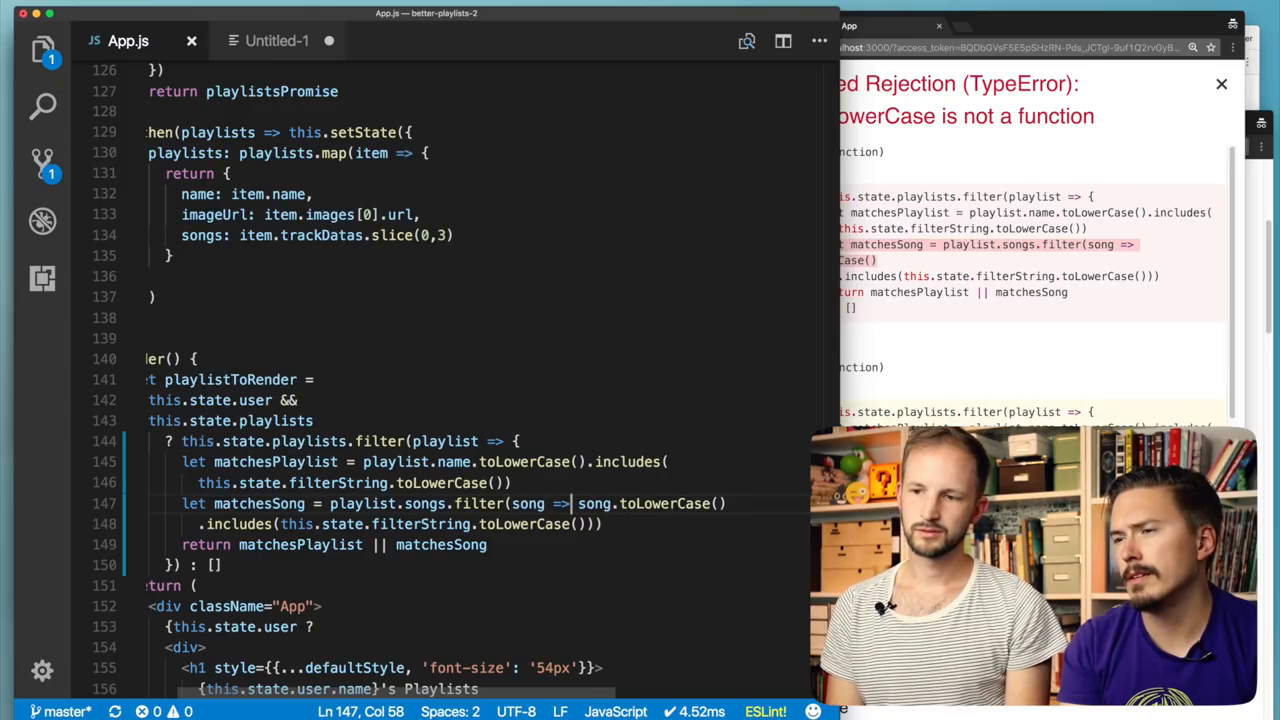
{"action": "type", "text": "name."}
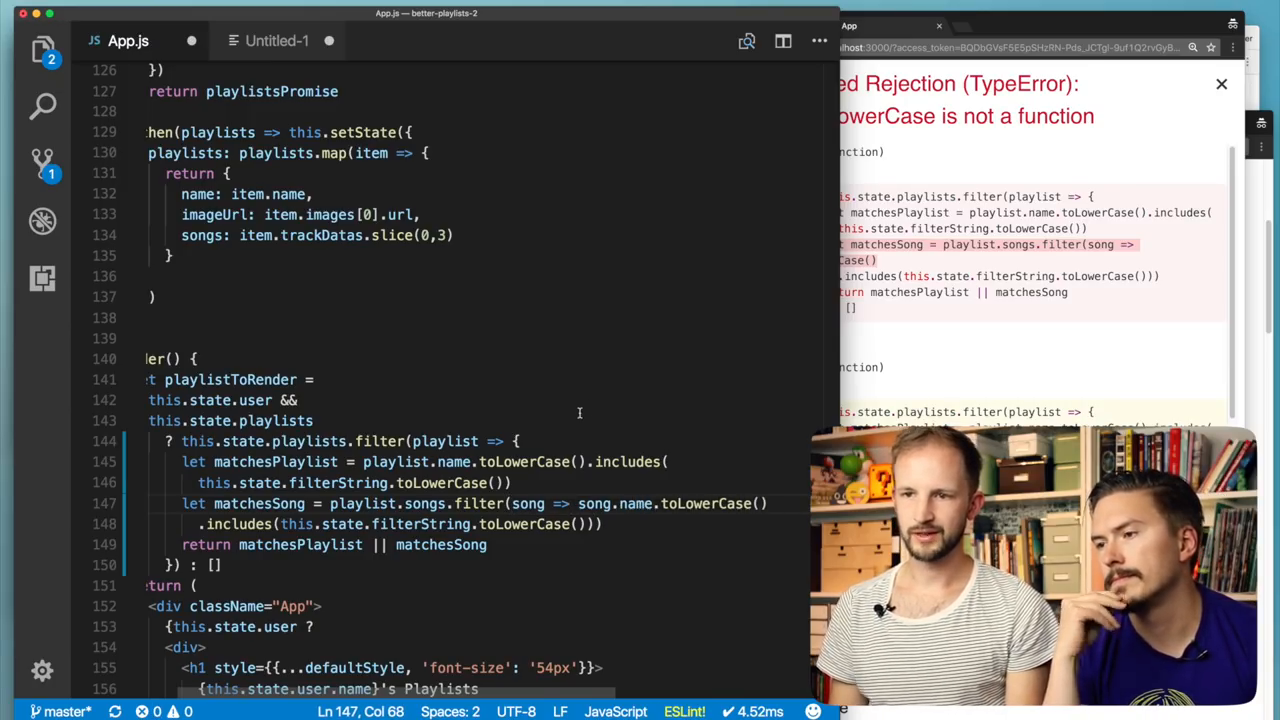
{"action": "scroll", "scroll_direction": "down", "scroll_amount": 3}
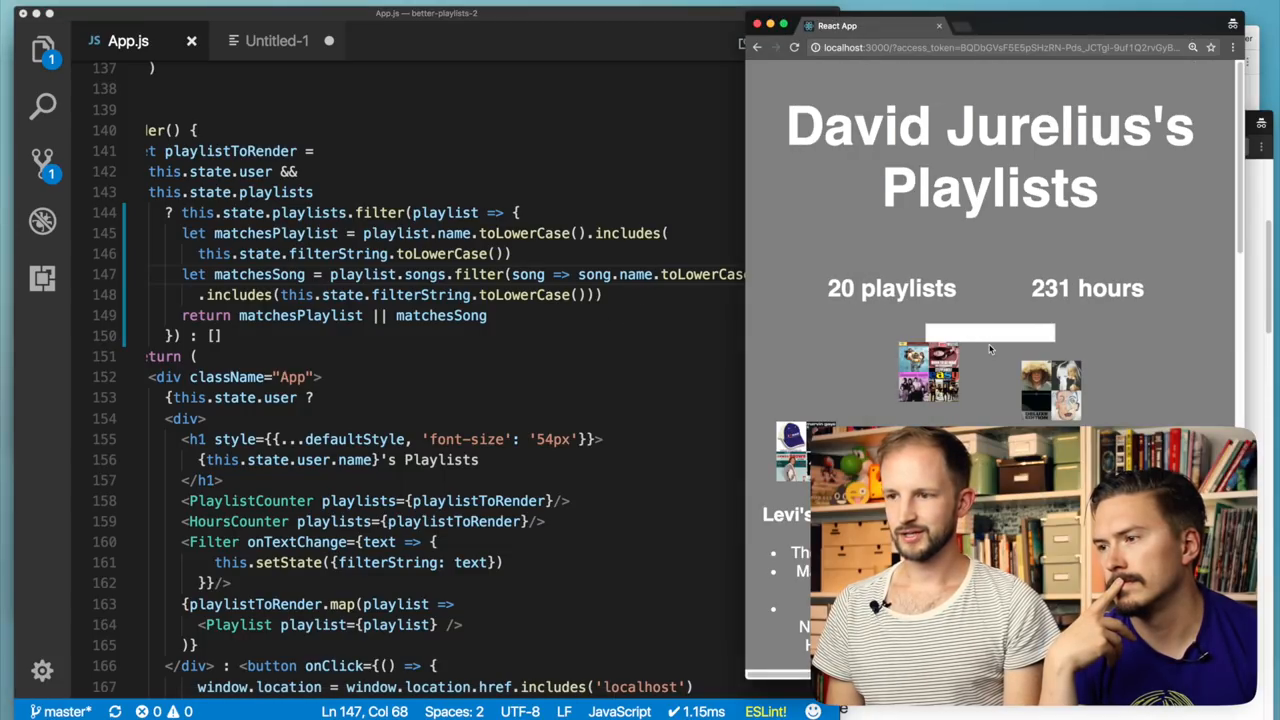
{"action": "left_click", "coordinate": [988, 332]}
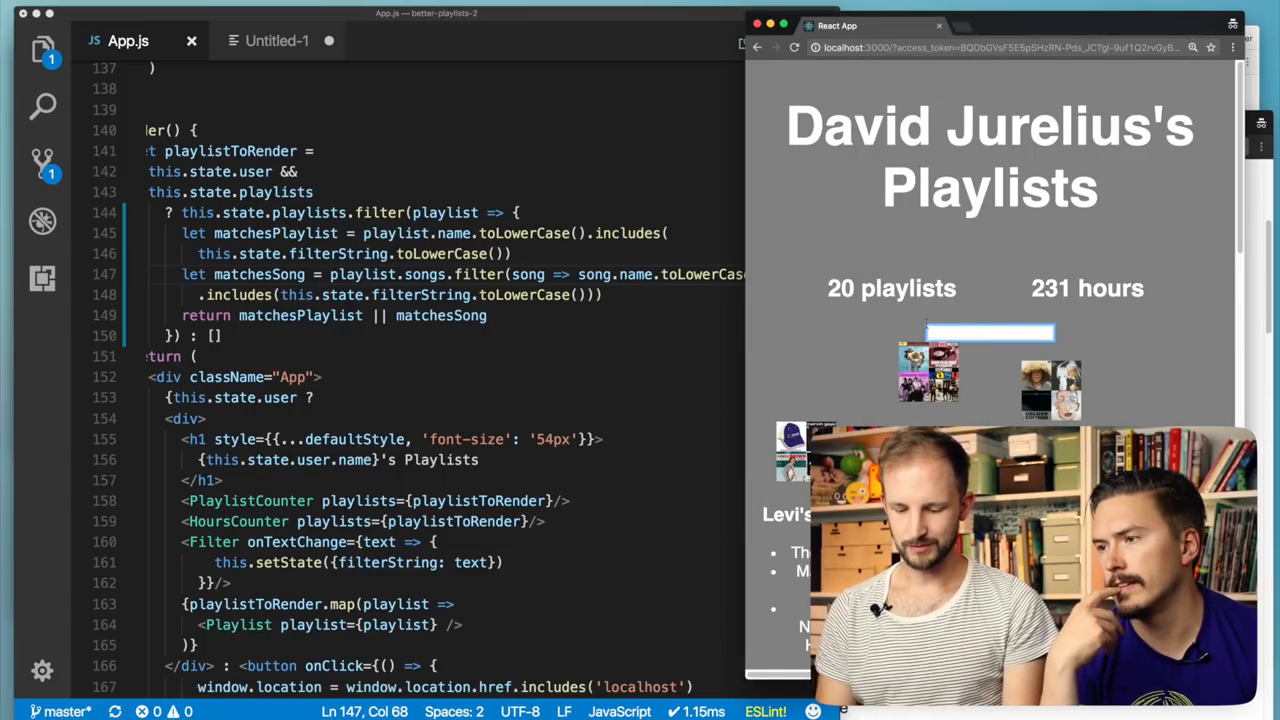
{"action": "type", "text": "rabbit"}
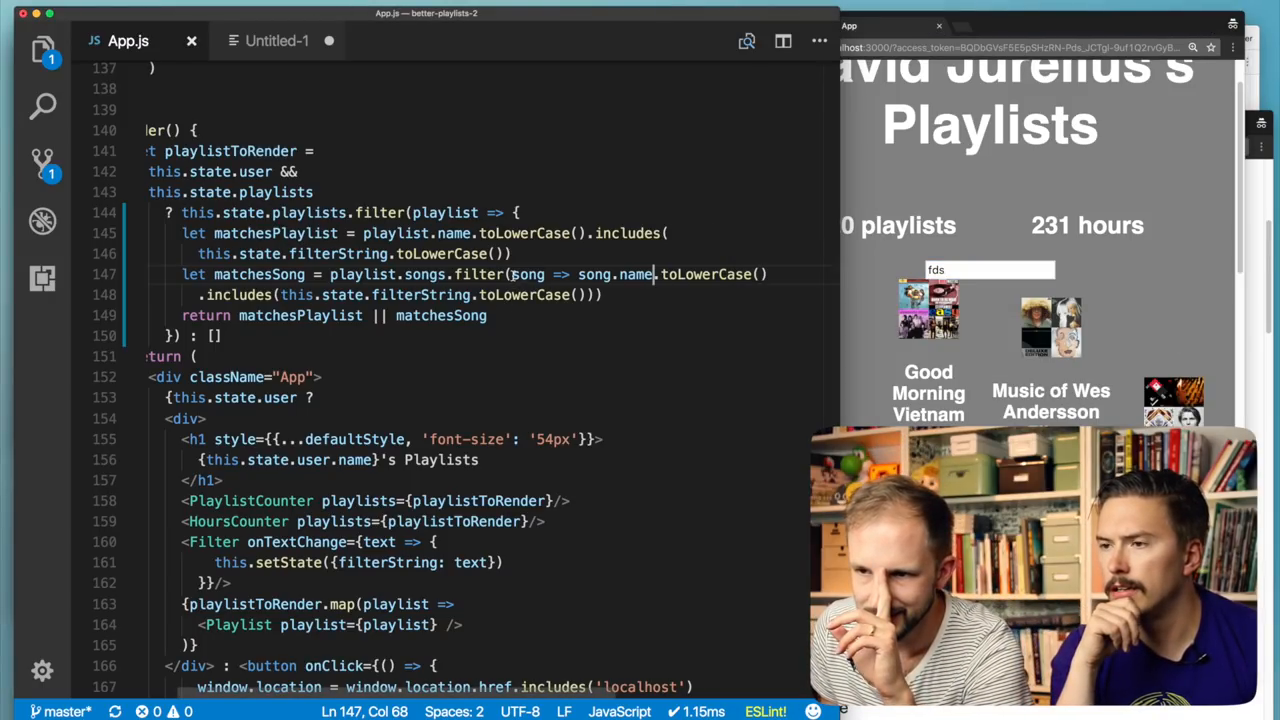
{"action": "double_click", "coordinate": [260, 274]}
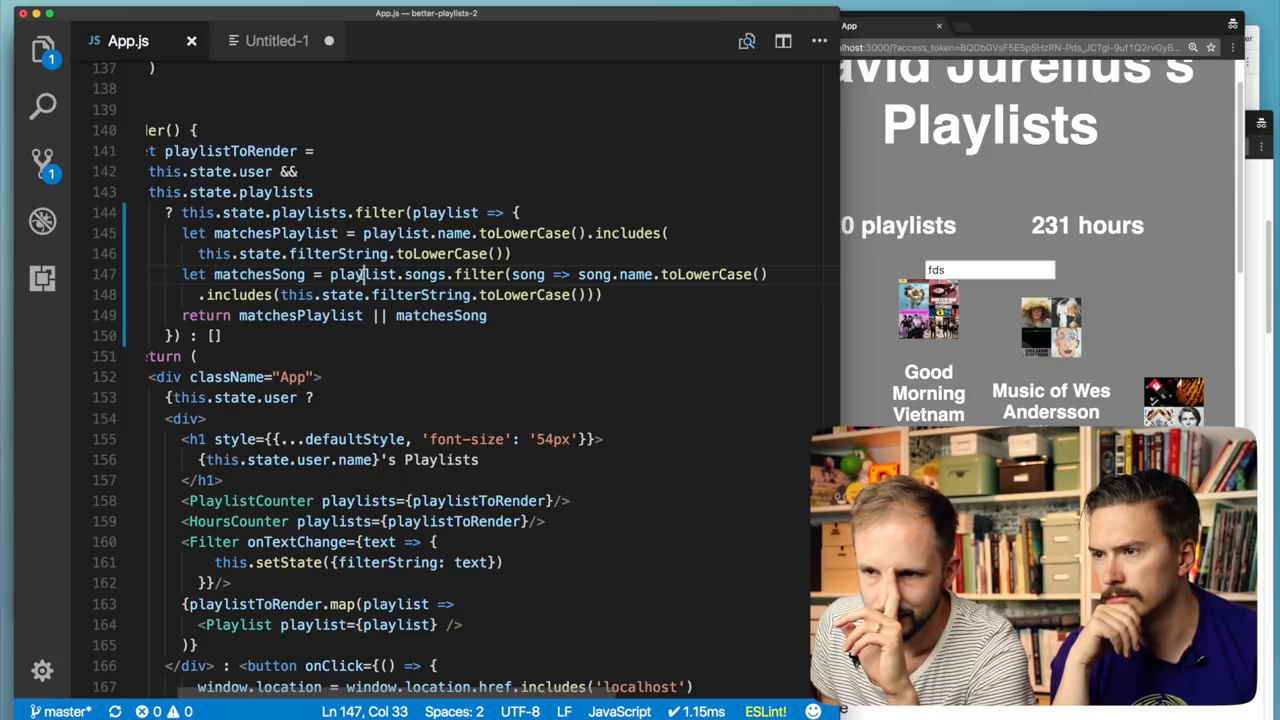
{"action": "double_click", "coordinate": [424, 274]}
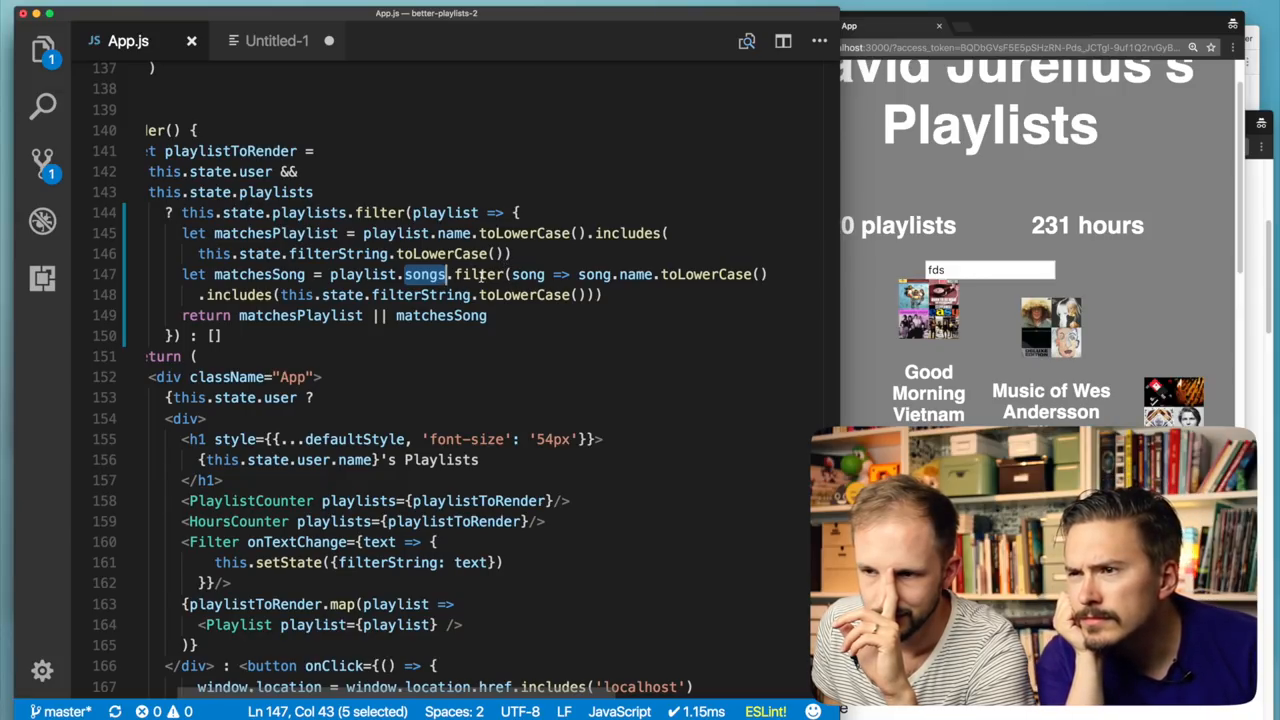
{"action": "double_click", "coordinate": [478, 274]}
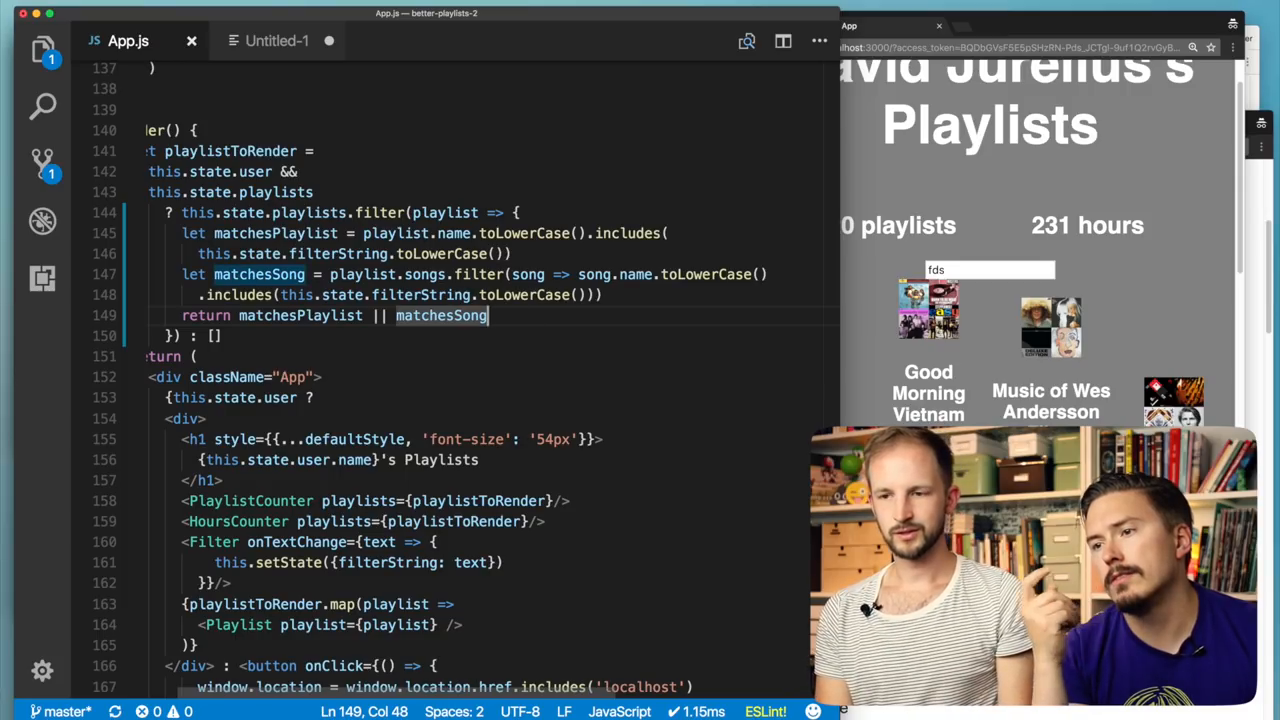
- Return matchesPlaylist || matchesSong.length > 0 and confirm filtering by 'morning' leaves 2 playlists
{"action": "type", "text": ".lenght"}
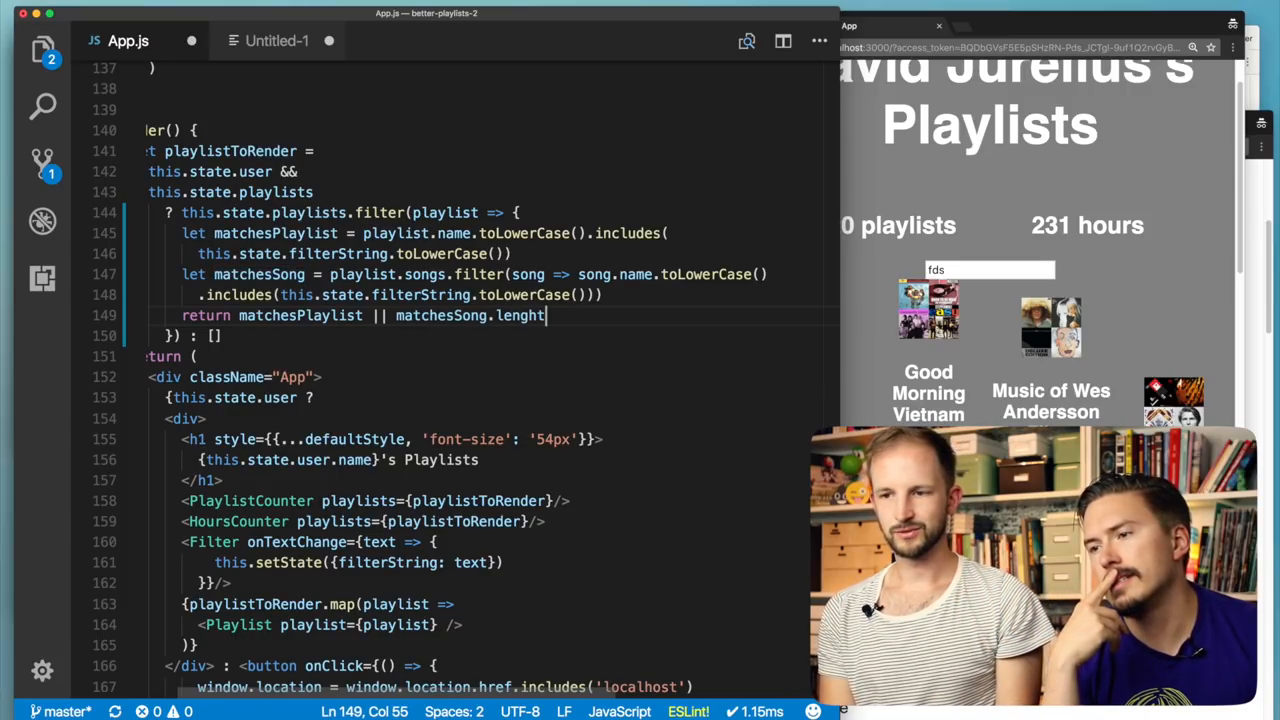
{"action": "type", "text": "> 0"}
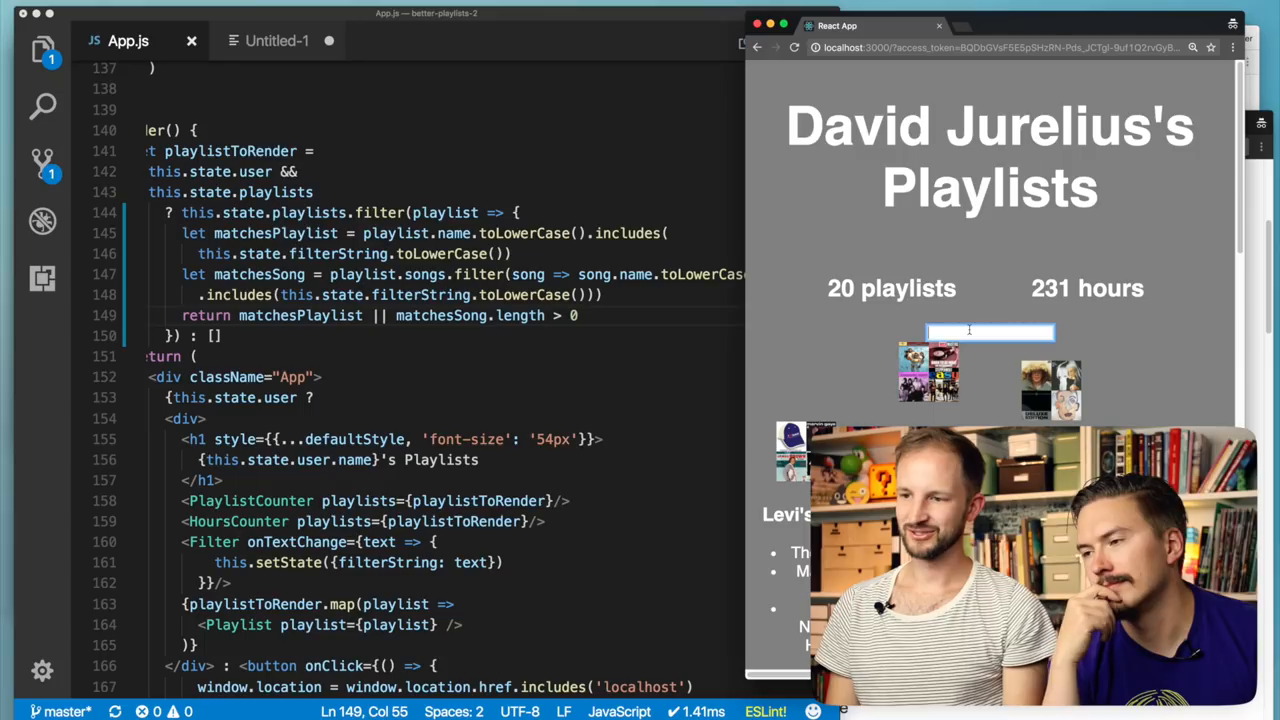
{"action": "type", "text": "rabbi"}
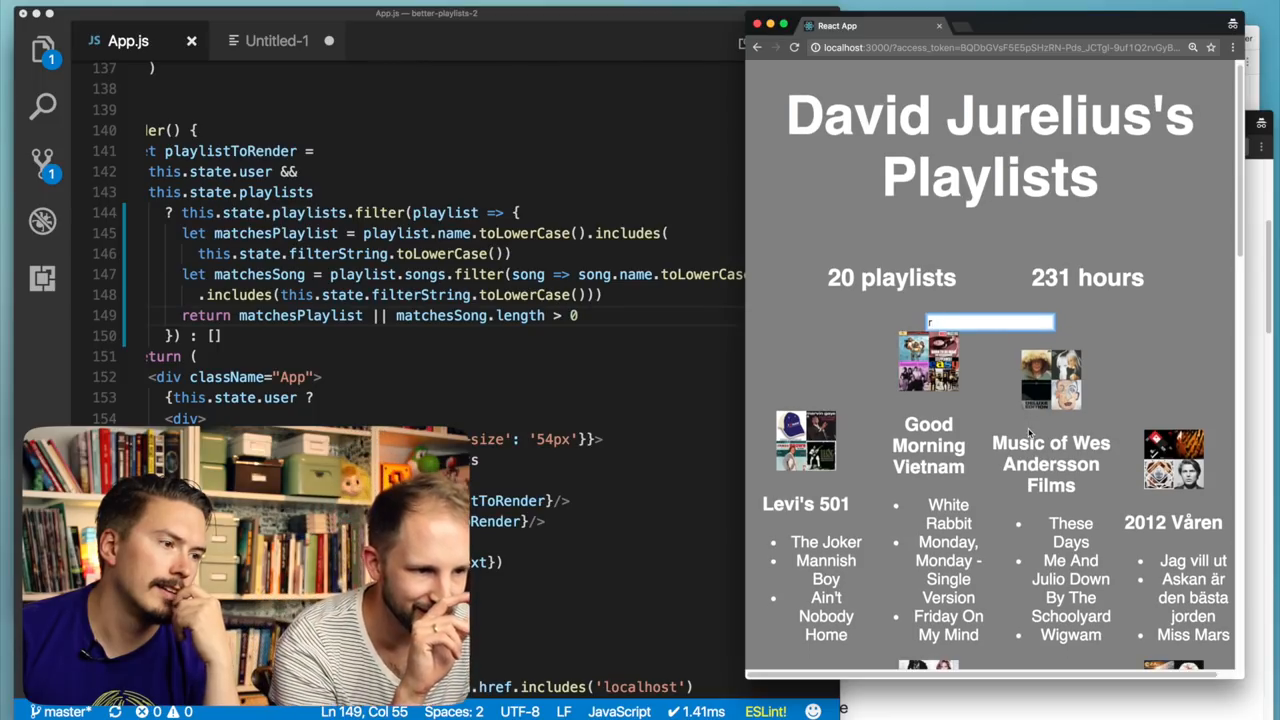
{"action": "scroll", "scroll_direction": "down", "scroll_amount": 3}
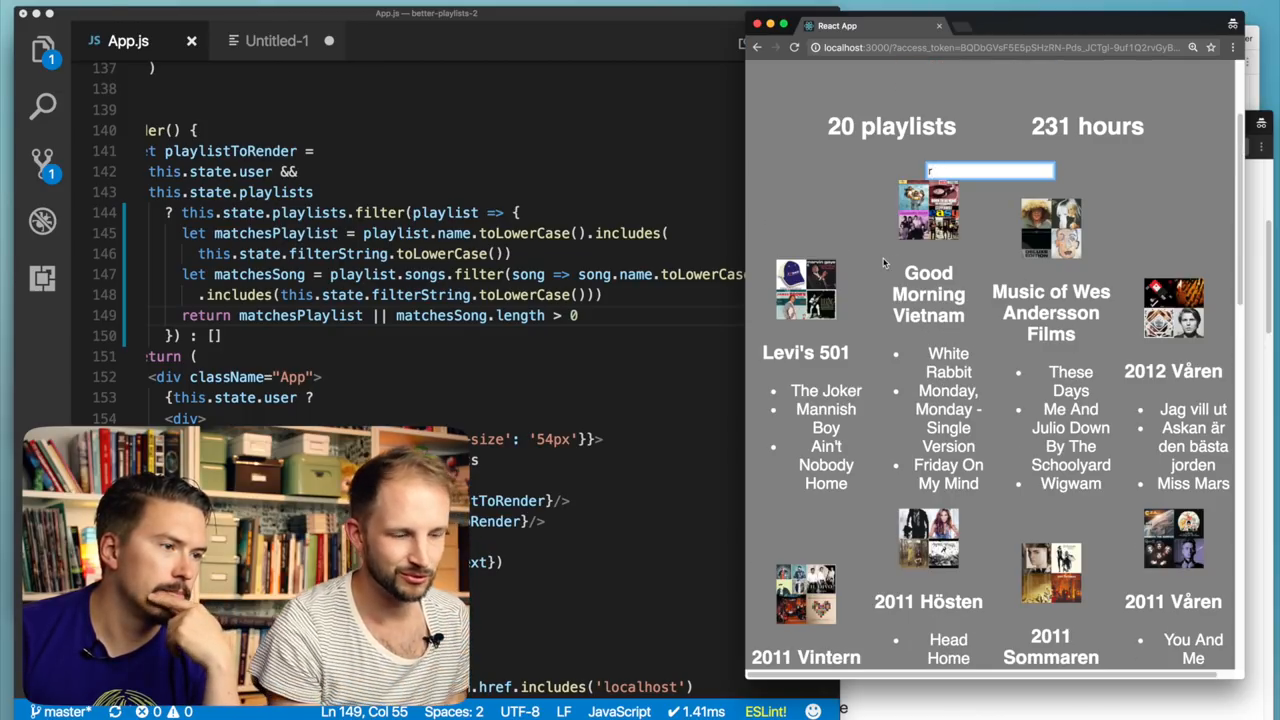
{"action": "type", "text": "morning"}
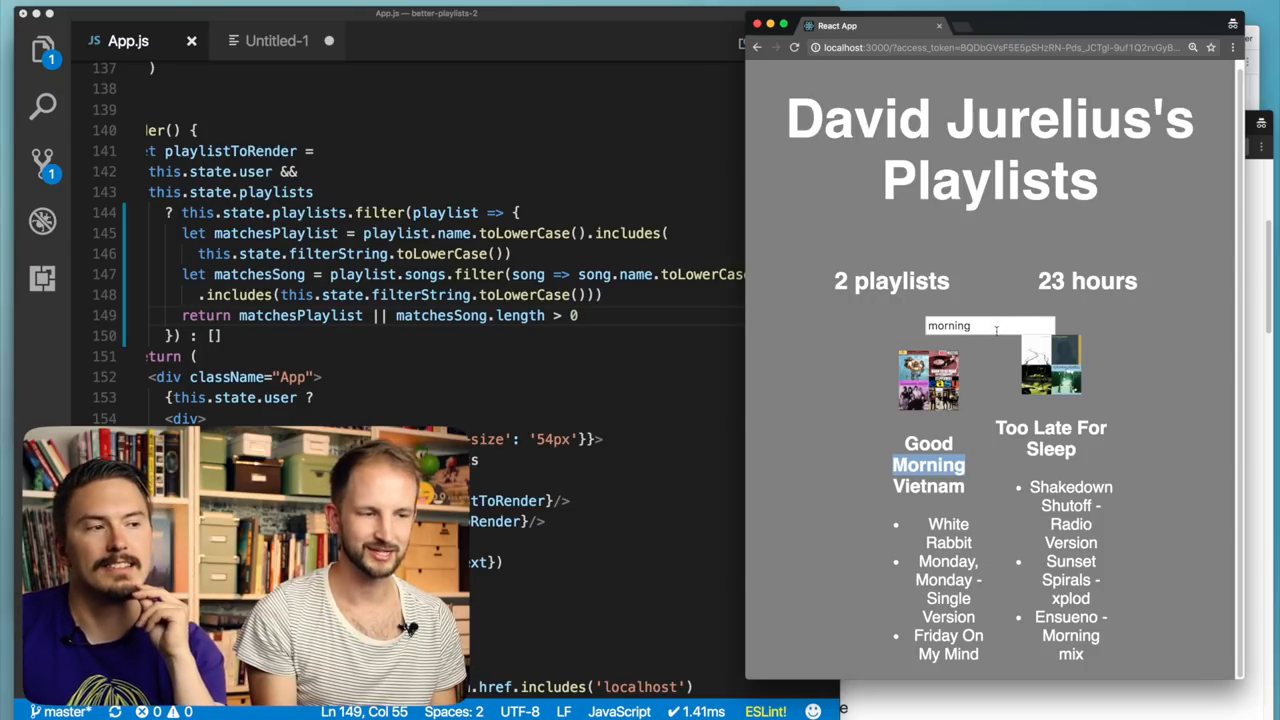
{"action": "left_click", "coordinate": [988, 324]}
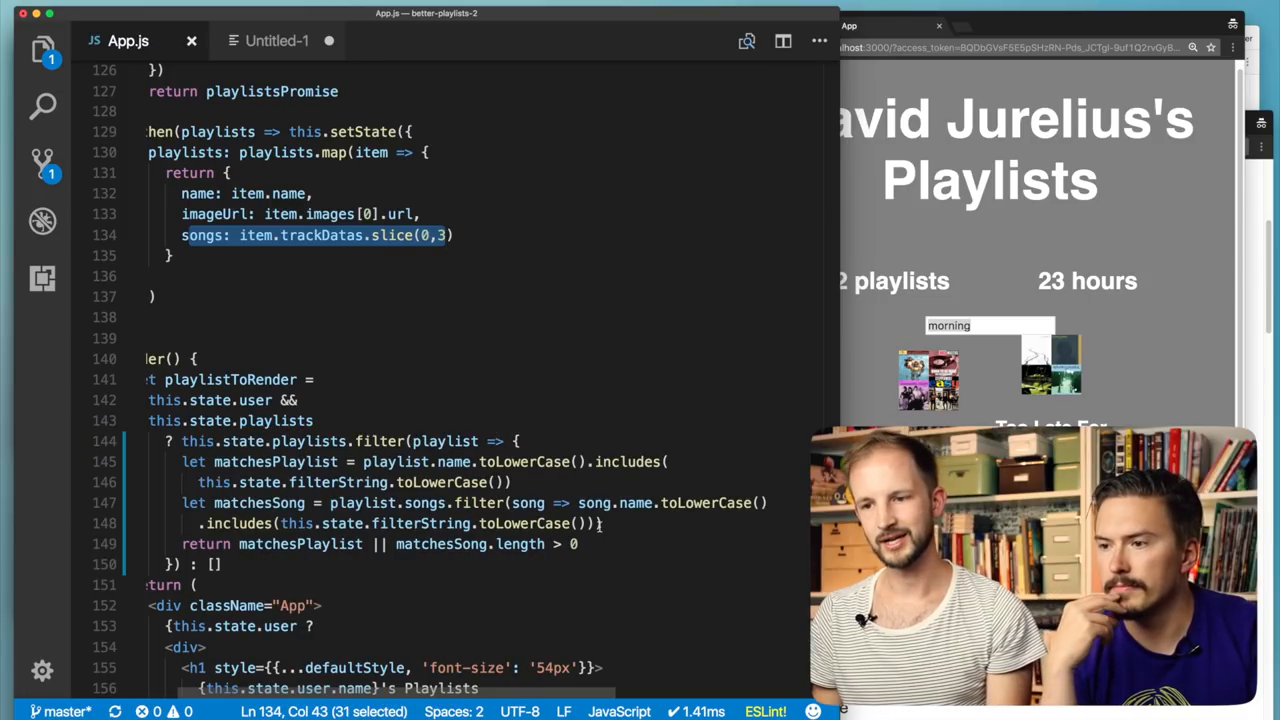
- Use songs.find for matchesSong, drop '.length > 0', and test searches like 'morning' and 'vården'
{"action": "left_click", "coordinate": [600, 524]}
{"action": "type", "text": "nd"}
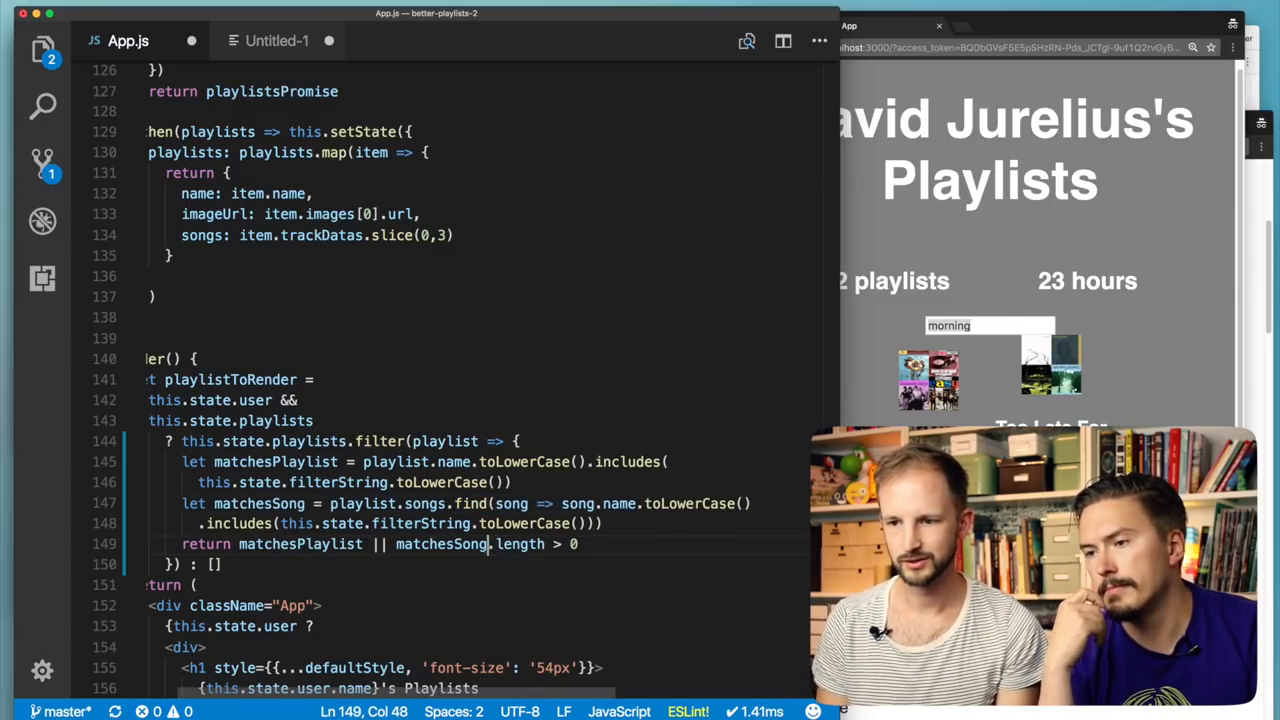
{"action": "key", "text": "Backspace"}
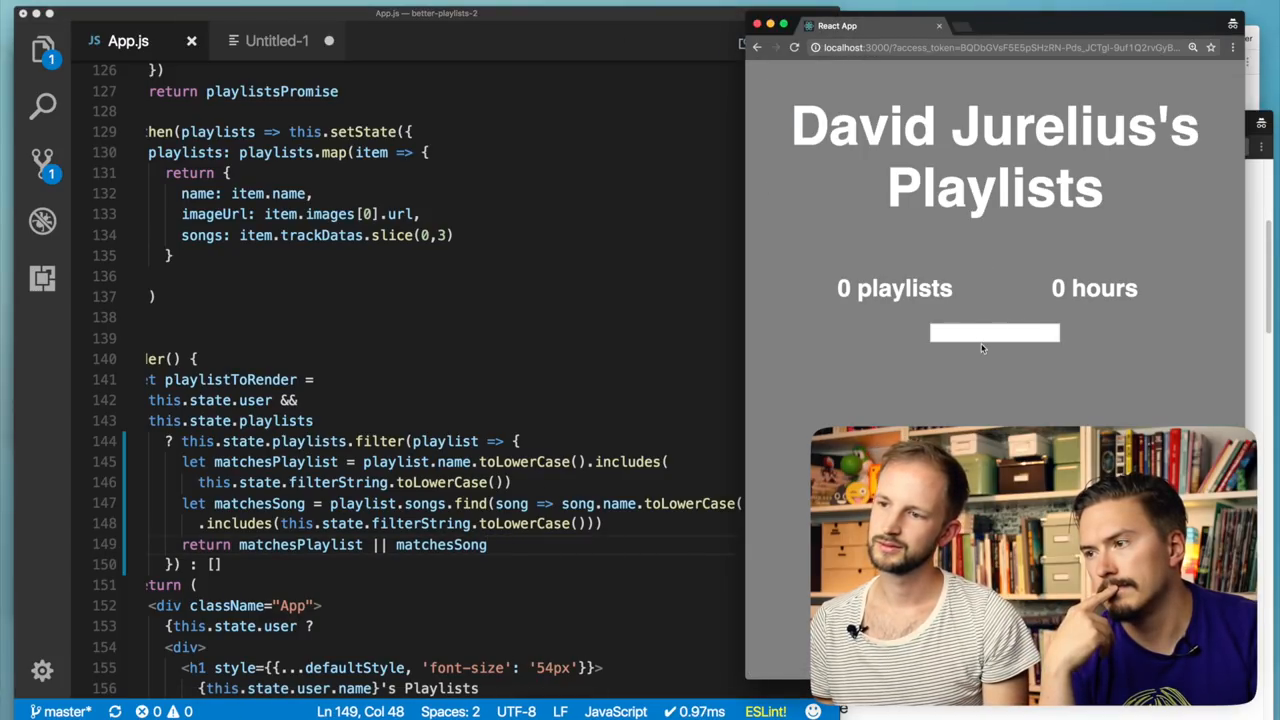
{"action": "type", "text": "morning"}
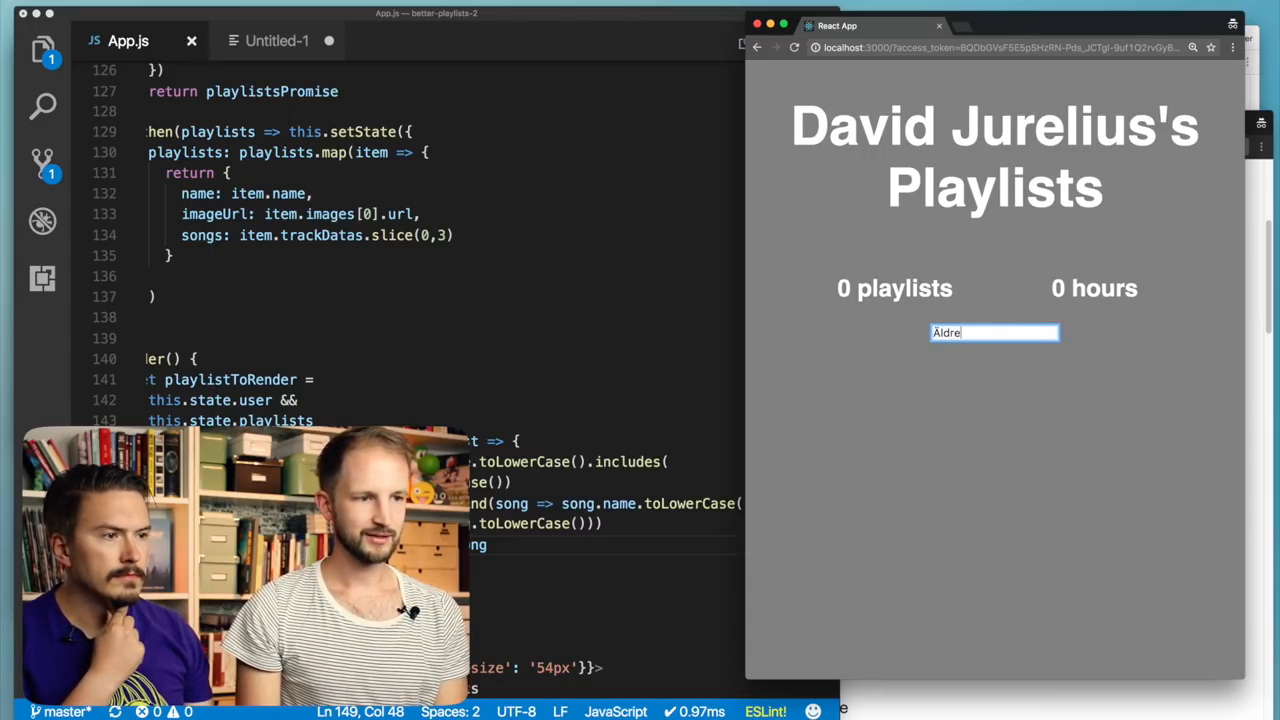
{"action": "type", "text": "vården"}
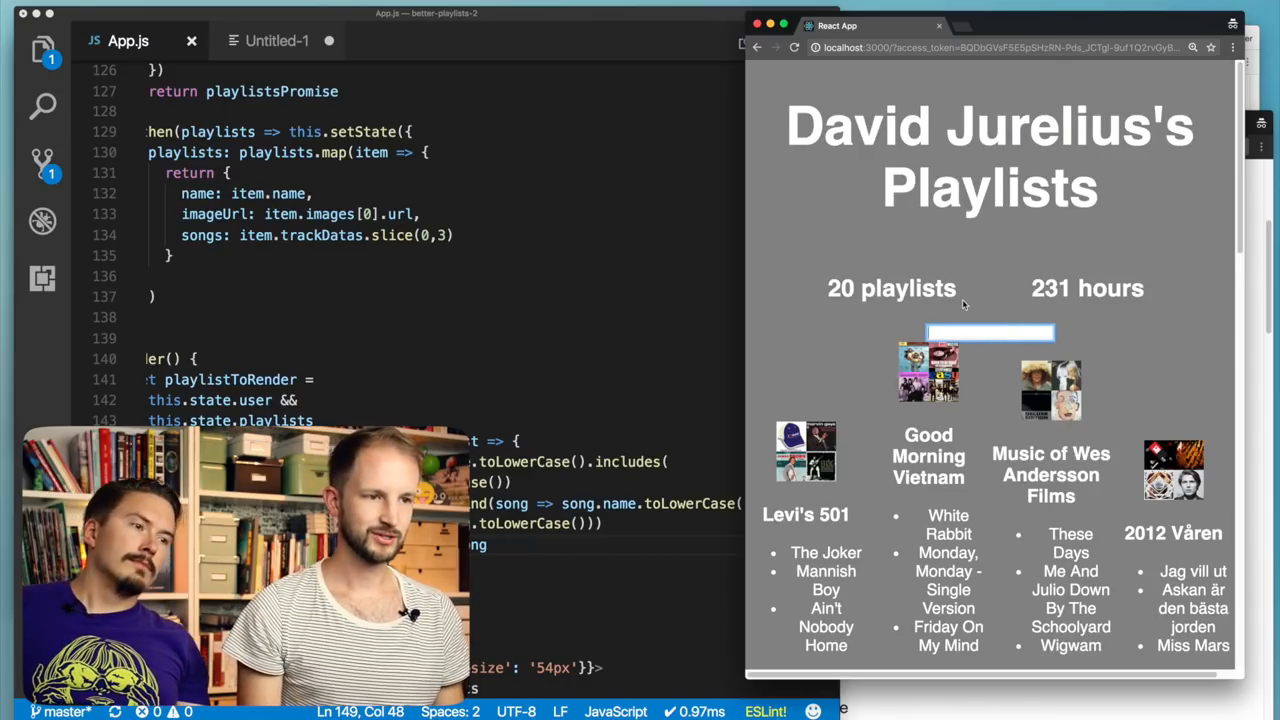
{"action": "scroll", "scroll_direction": "down", "scroll_amount": 3}
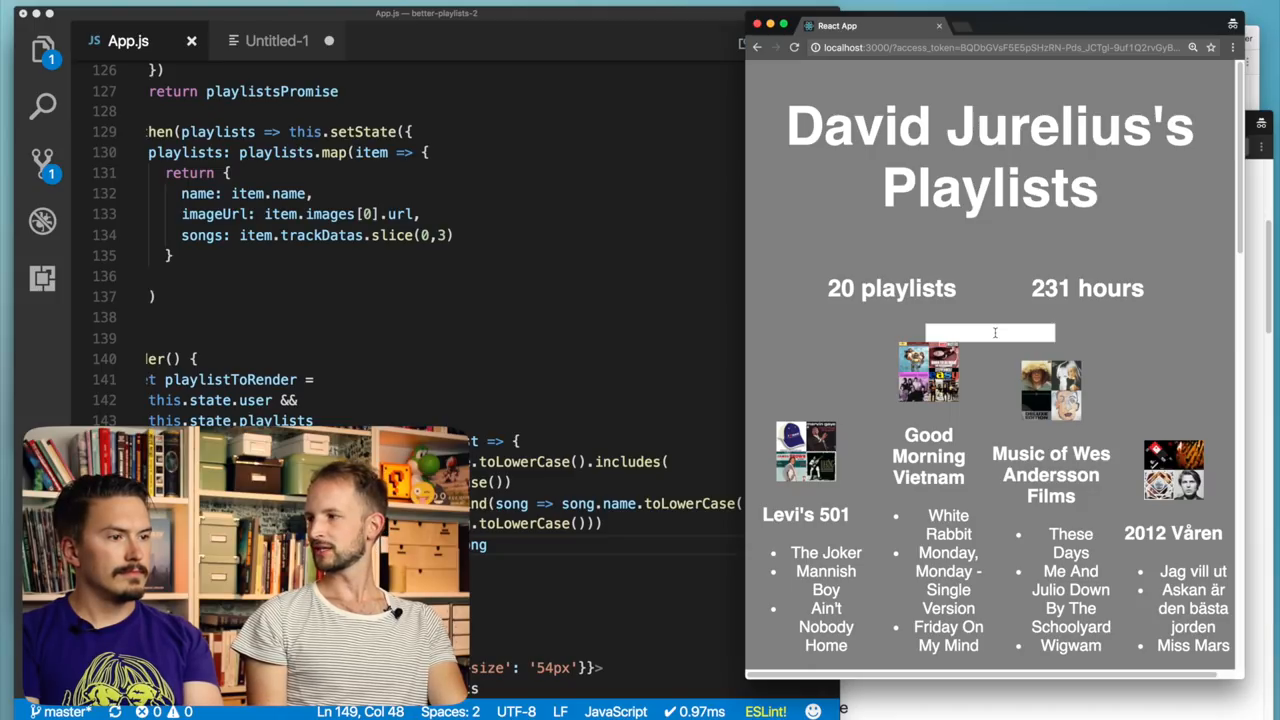
{"action": "left_click", "coordinate": [988, 332]}
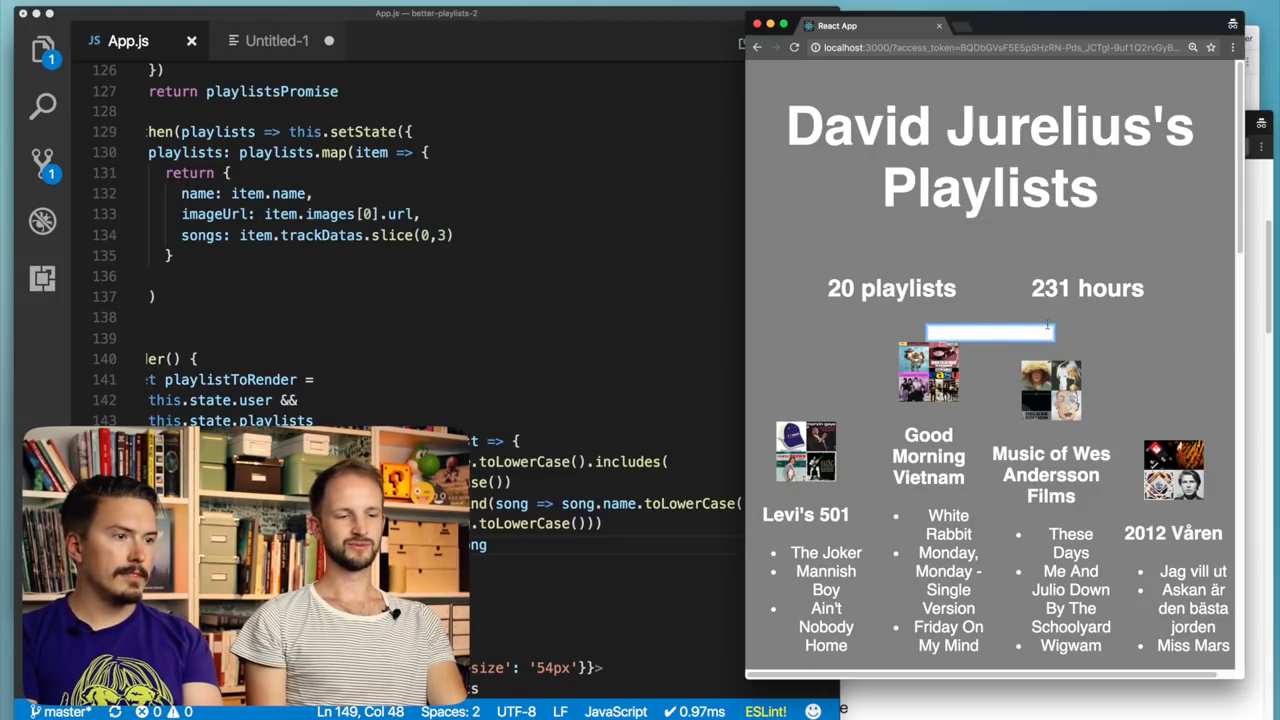
{"action": "left_click_drag", "start_coordinate": [826, 552], "coordinate": [826, 644]}
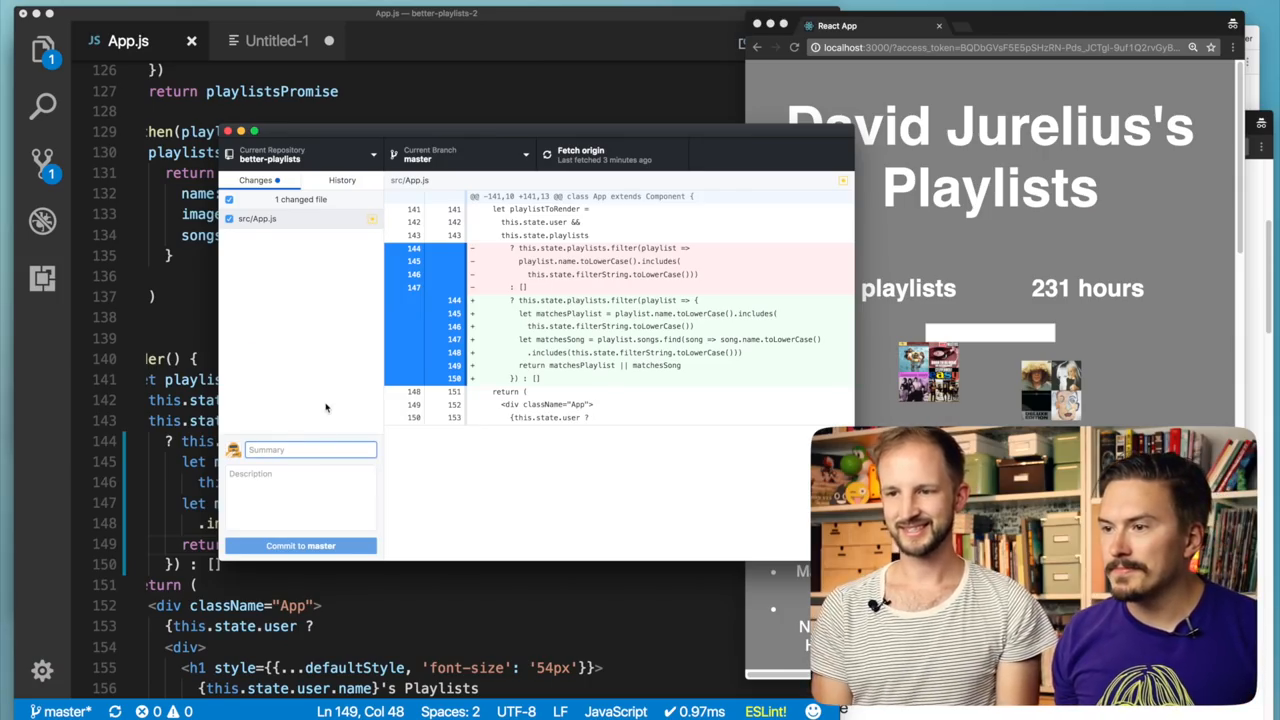
- Commit the App.js filter change to master with summary 'Filter now' and push to origin
{"action": "type", "text": "Filter now"}
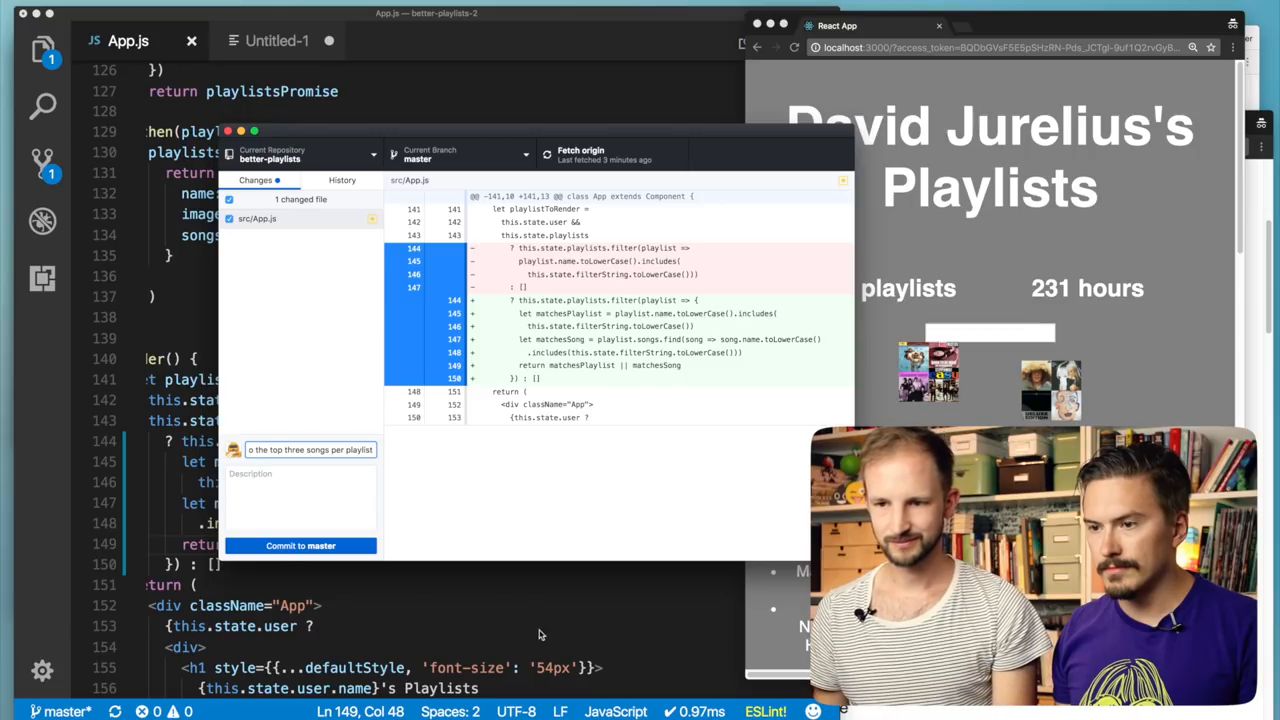
{"action": "left_click", "coordinate": [300, 544]}
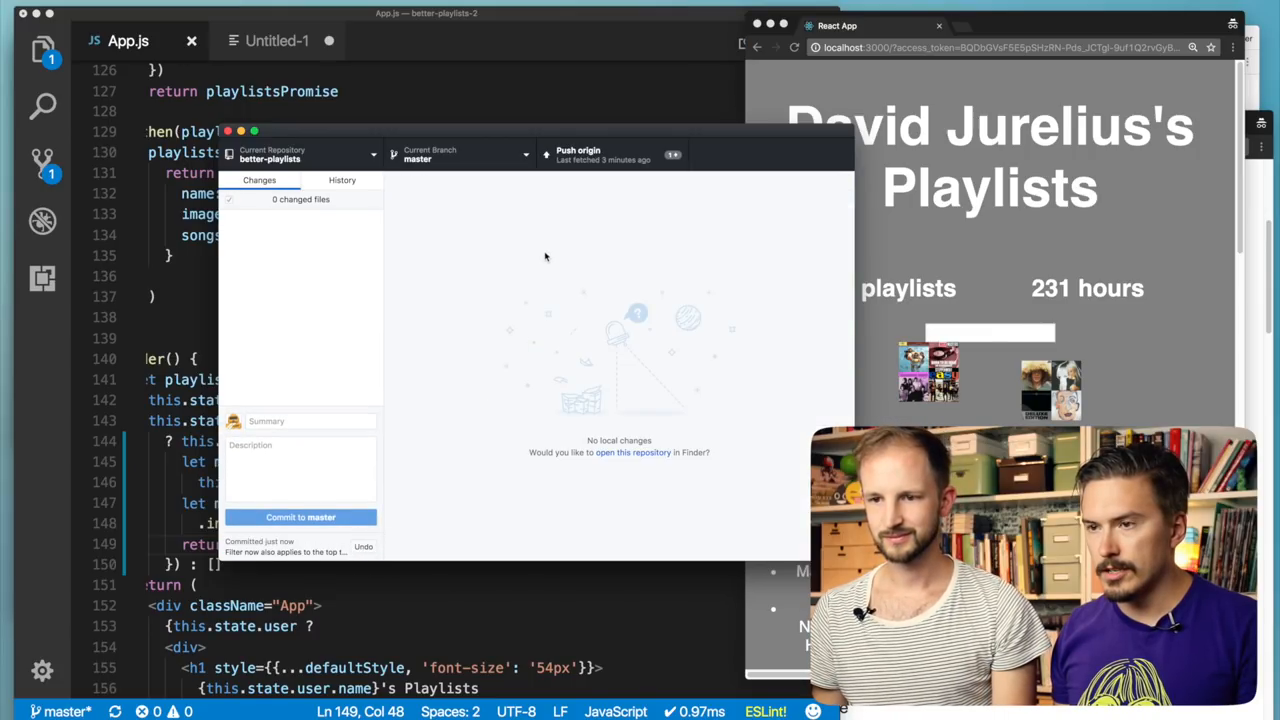
{"action": "left_click", "coordinate": [610, 154]}
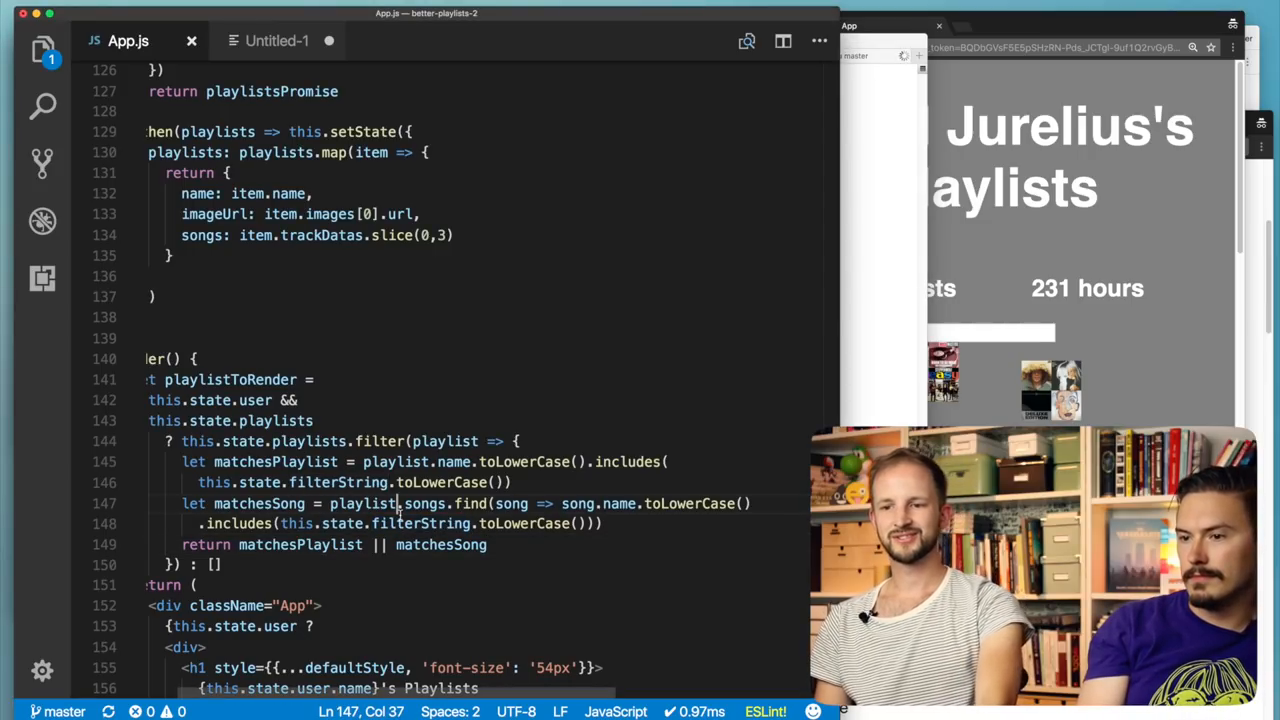
{"action": "double_click", "coordinate": [444, 442]}
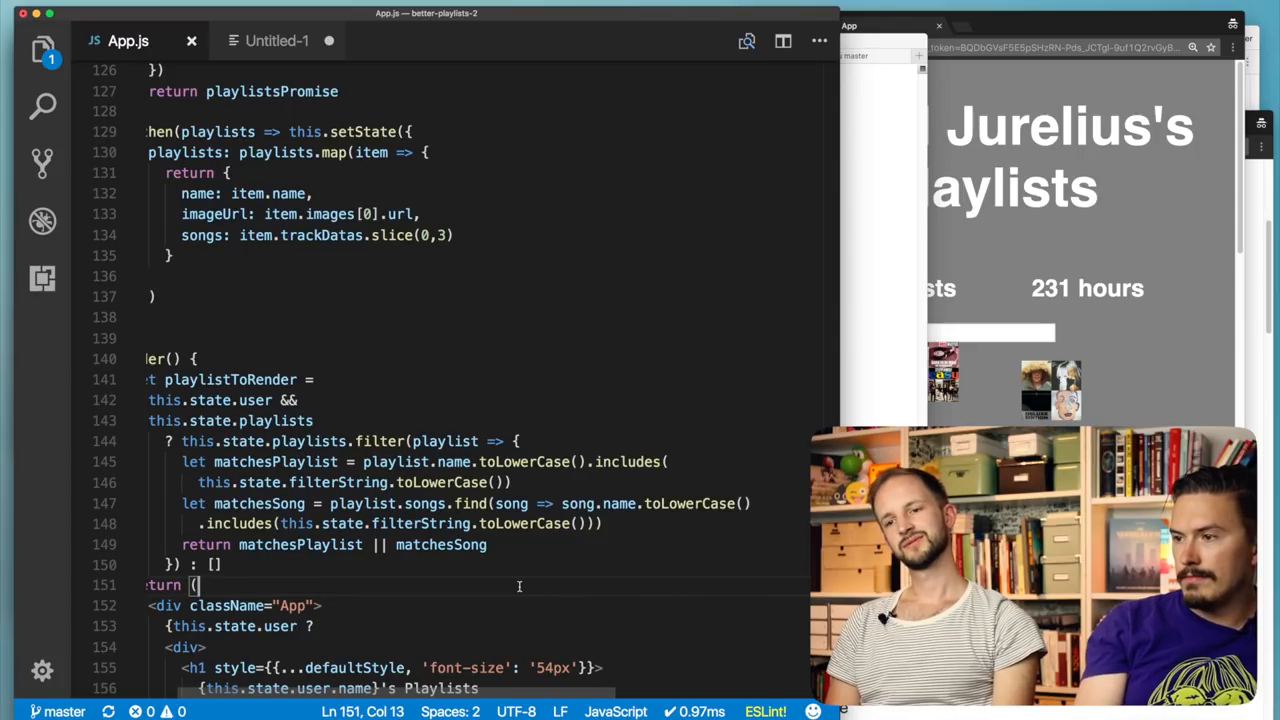
{"action": "scroll", "scroll_direction": "down", "scroll_amount": 3}
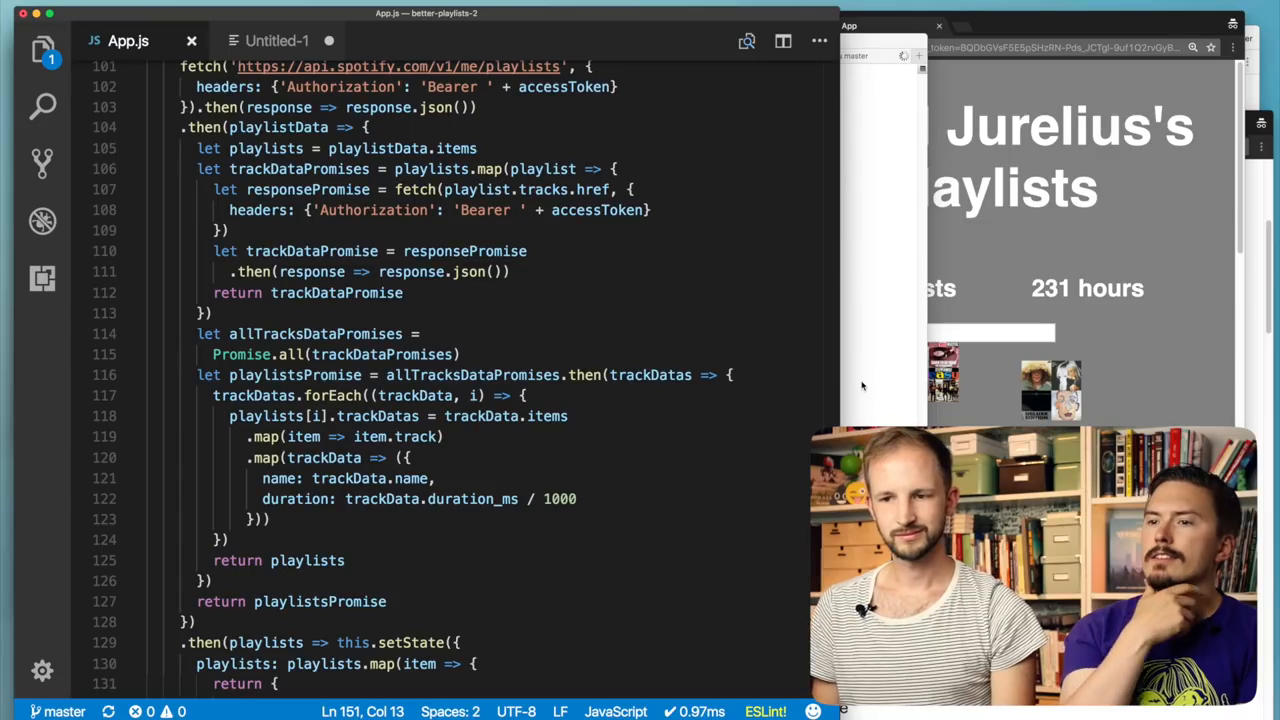
{"action": "scroll", "scroll_direction": "down", "scroll_amount": 3}
{"action": "type", "text": "f"}
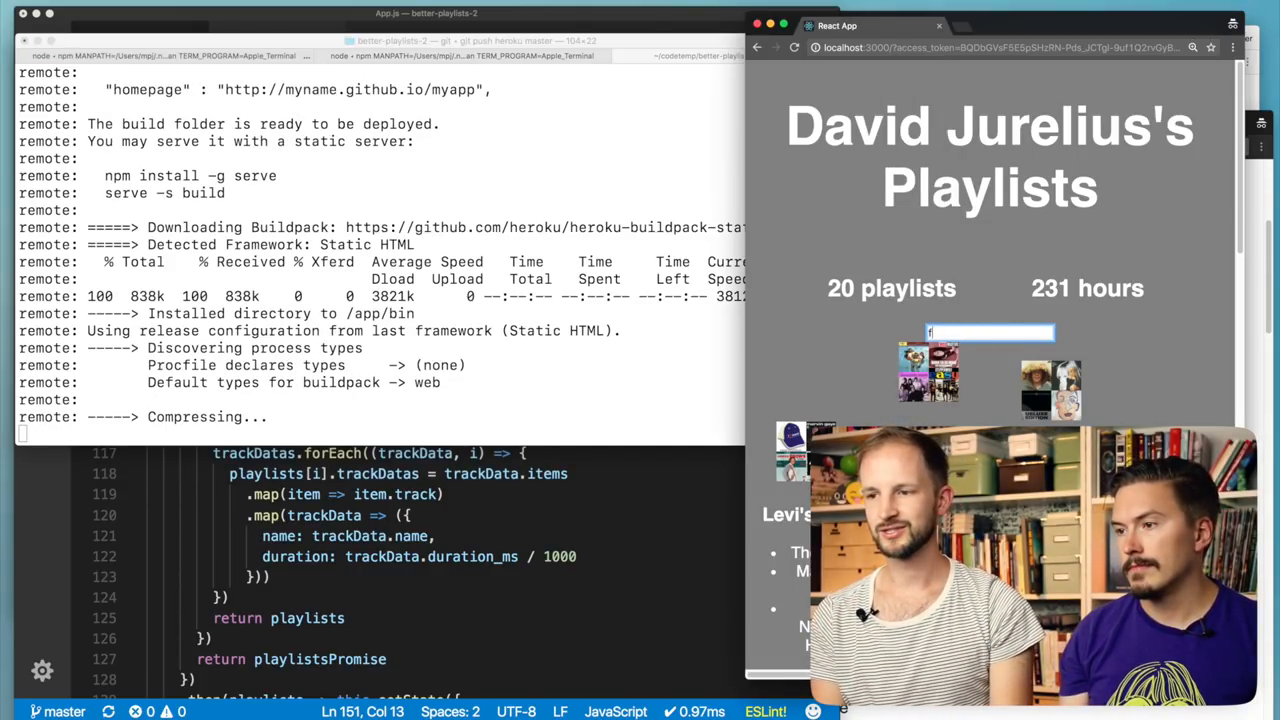
- Filter the running app by 'våren' to confirm 3 playlists and 31 hours appear
{"action": "type", "text": "våre"}
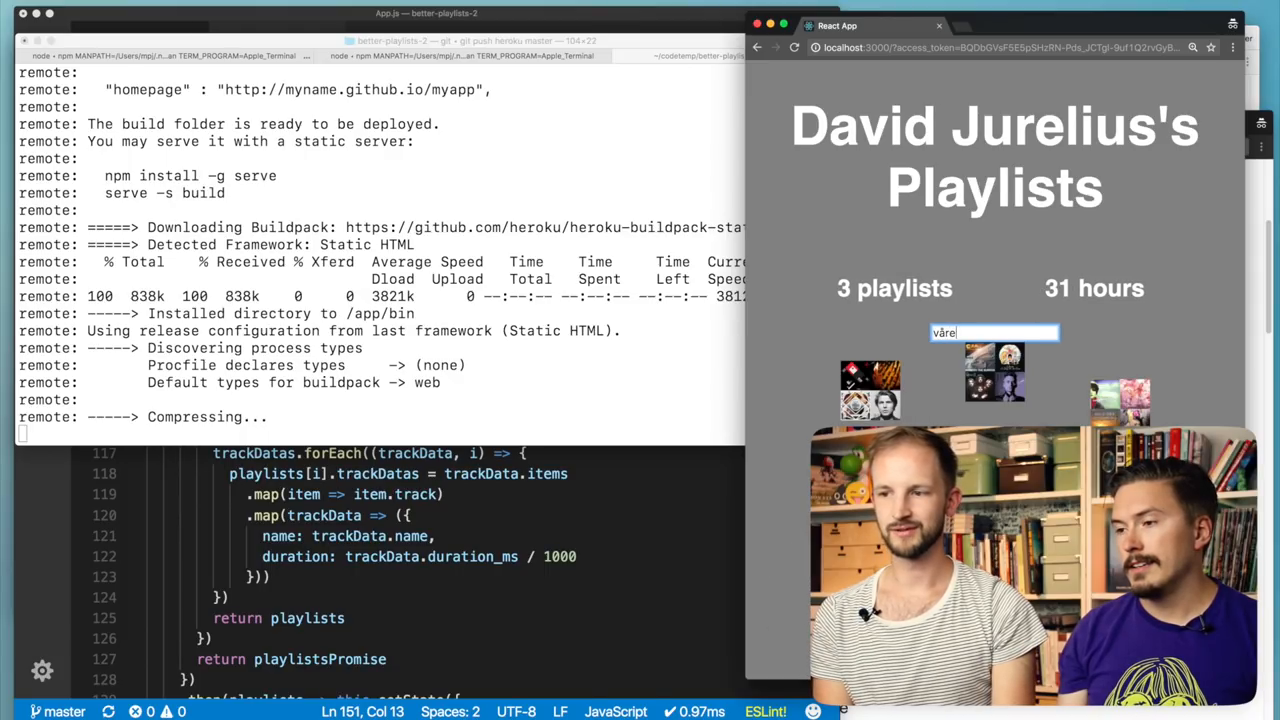
{"action": "type", "text": "n"}
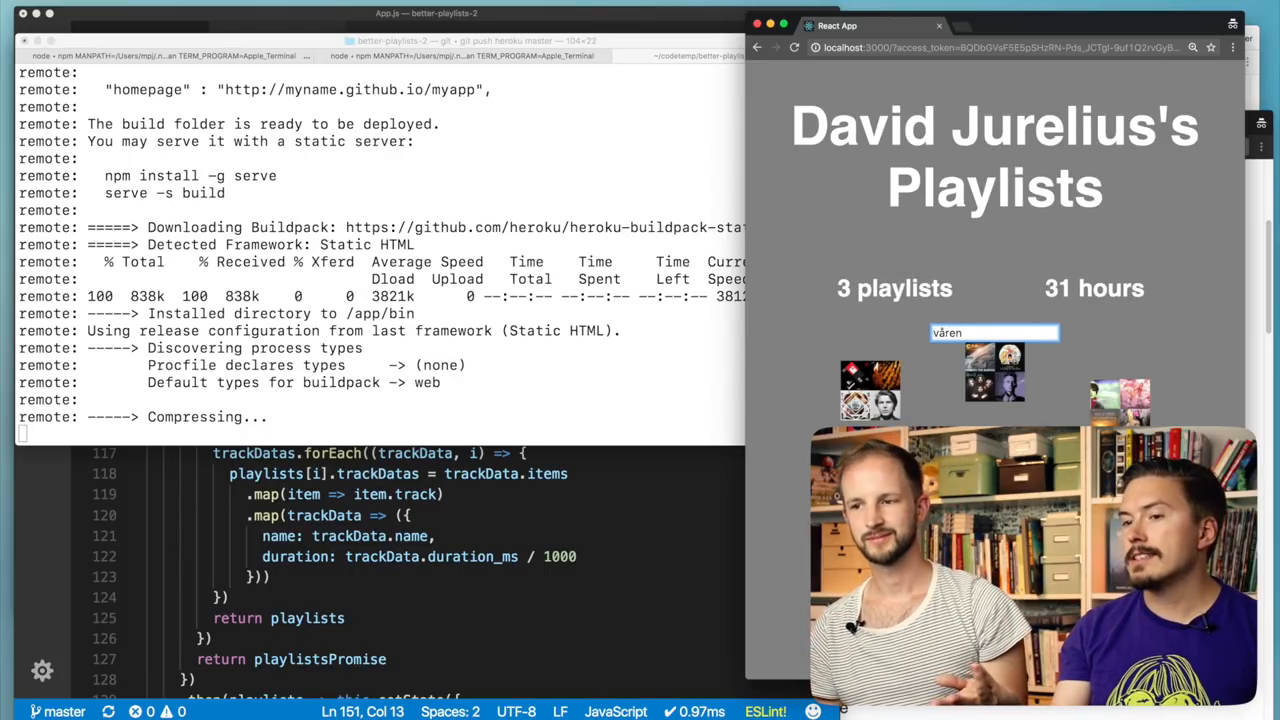